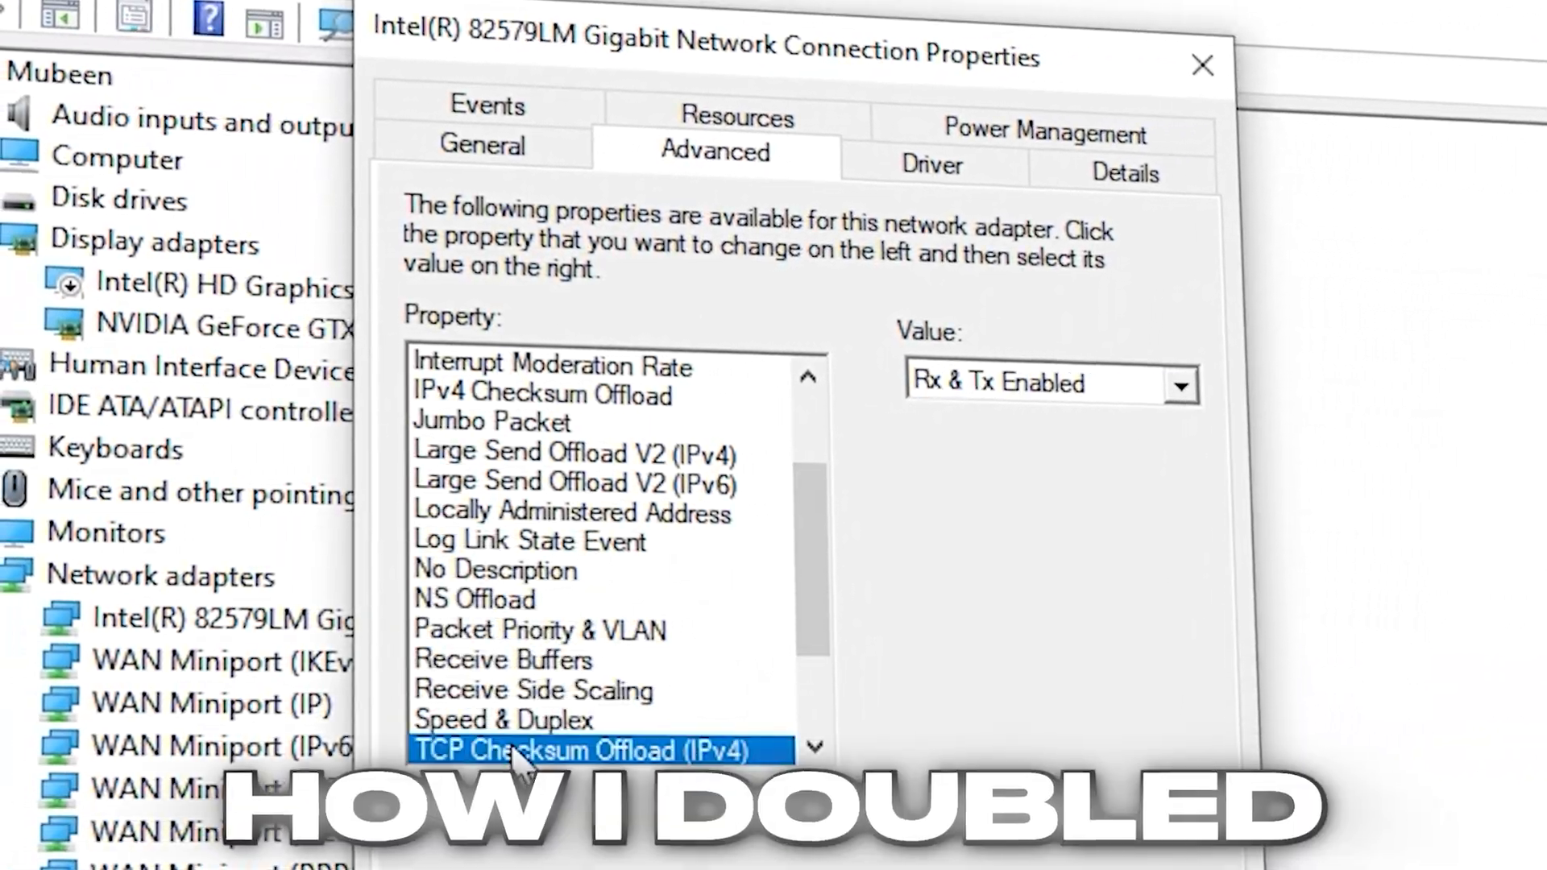
Expand Network adapters and select the Intel 82579LM Gigabit Network Connection
{"action": "left_click", "coordinate": [587, 451]}
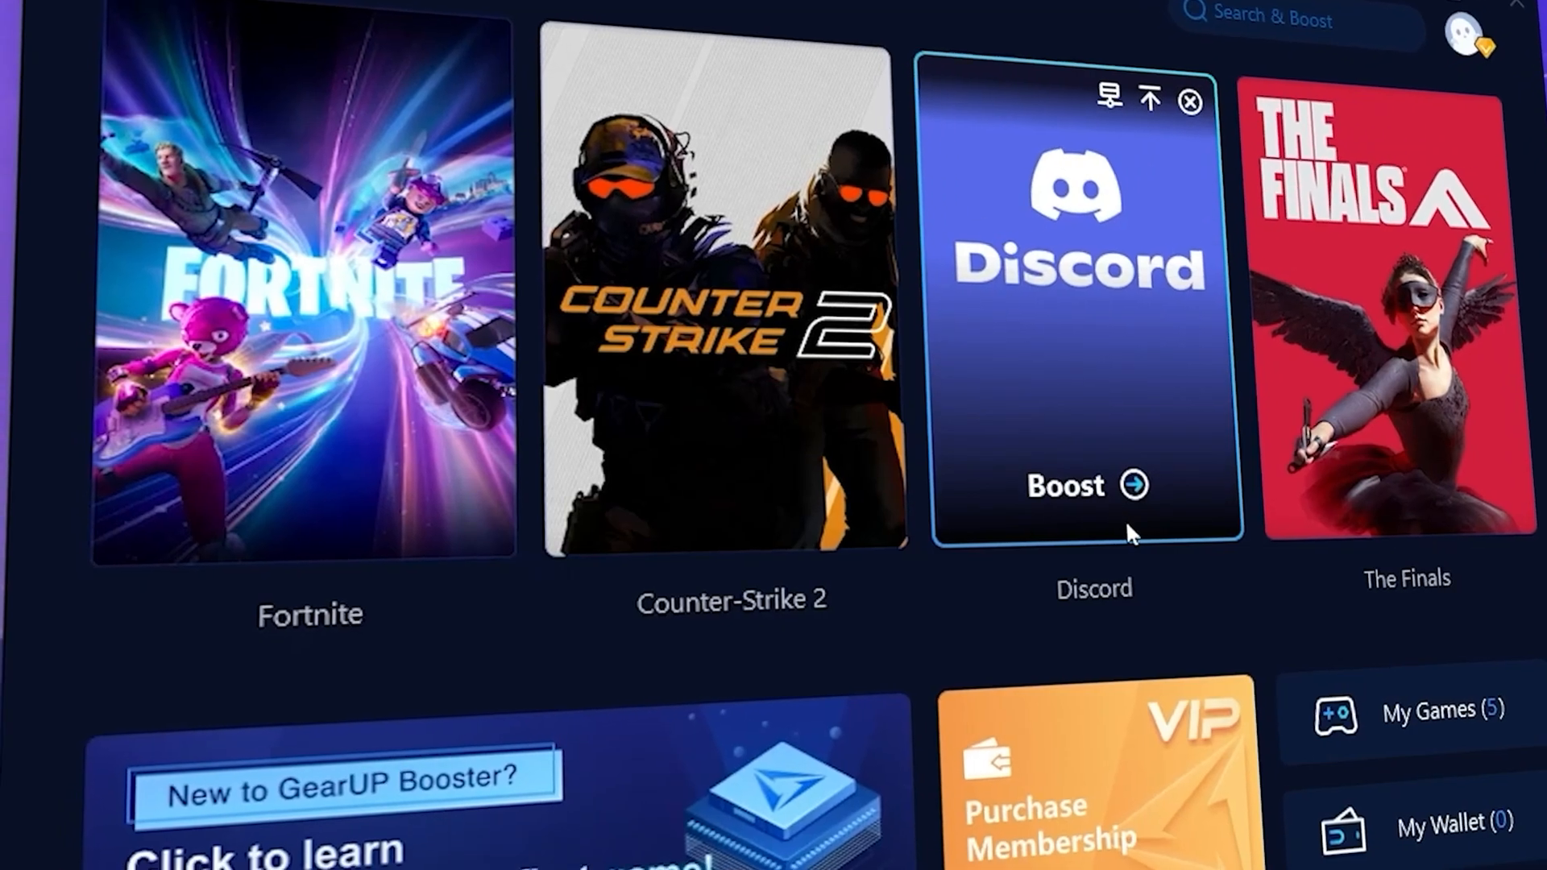
{"action": "left_click", "coordinate": [310, 297]}
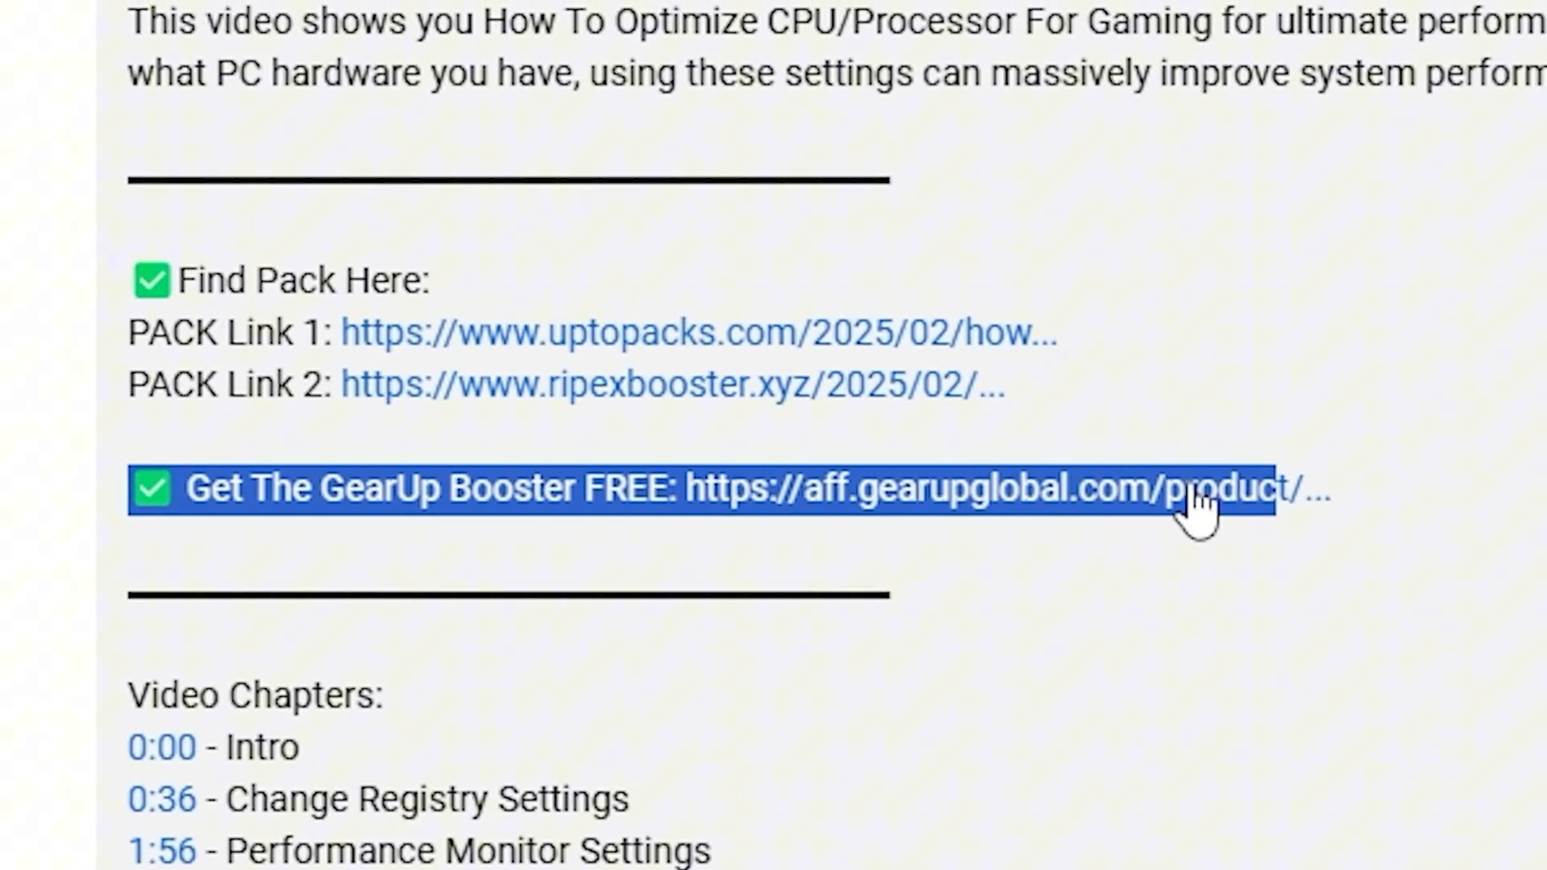
{"action": "left_click", "coordinate": [710, 487]}
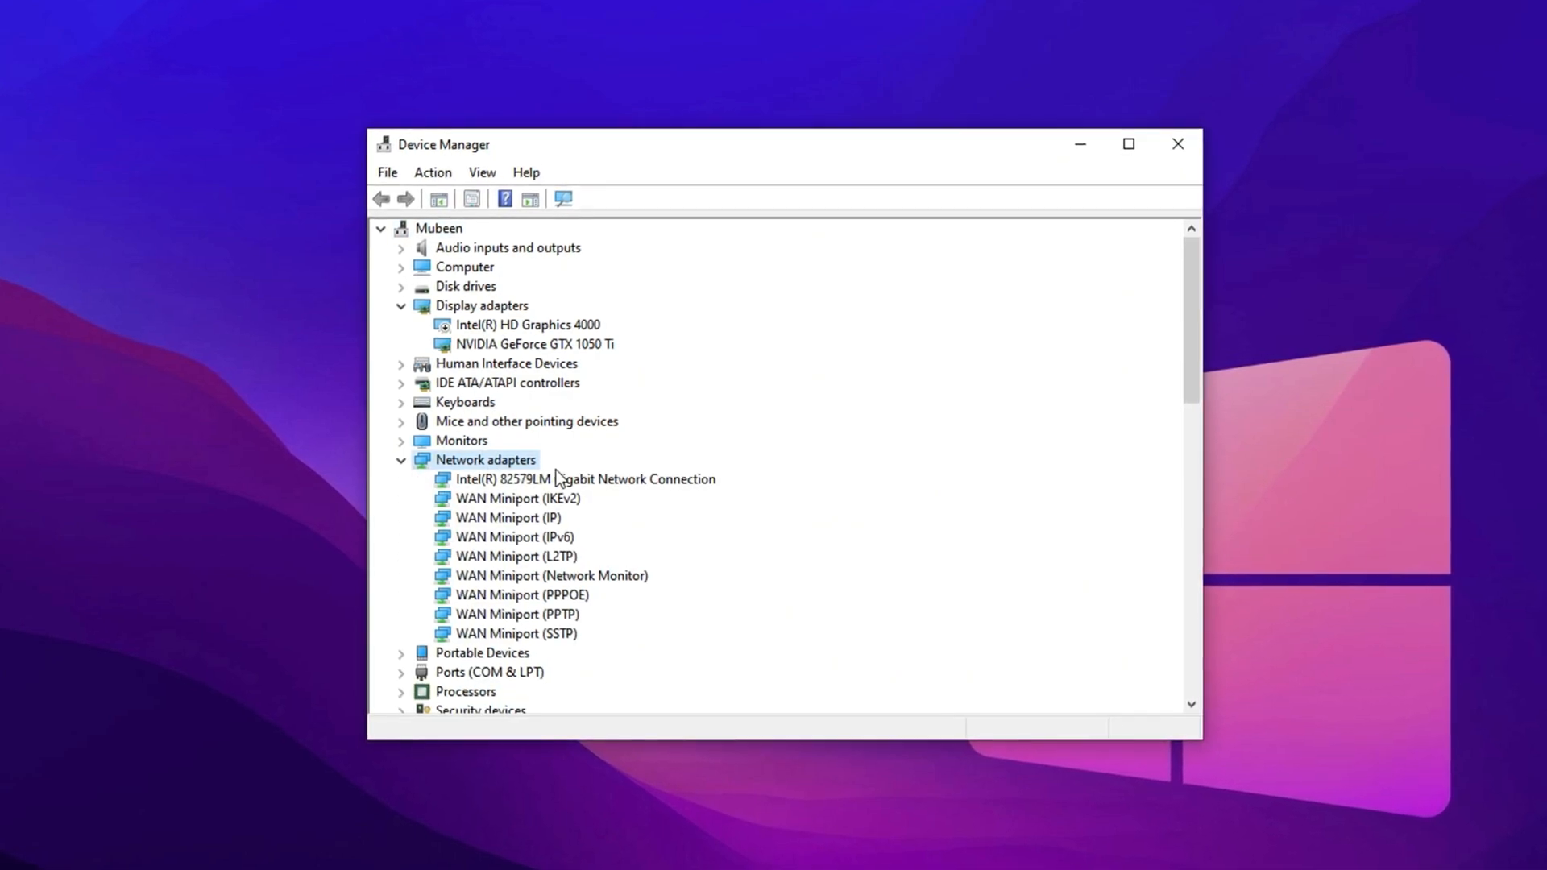
{"action": "left_click", "coordinate": [585, 480]}
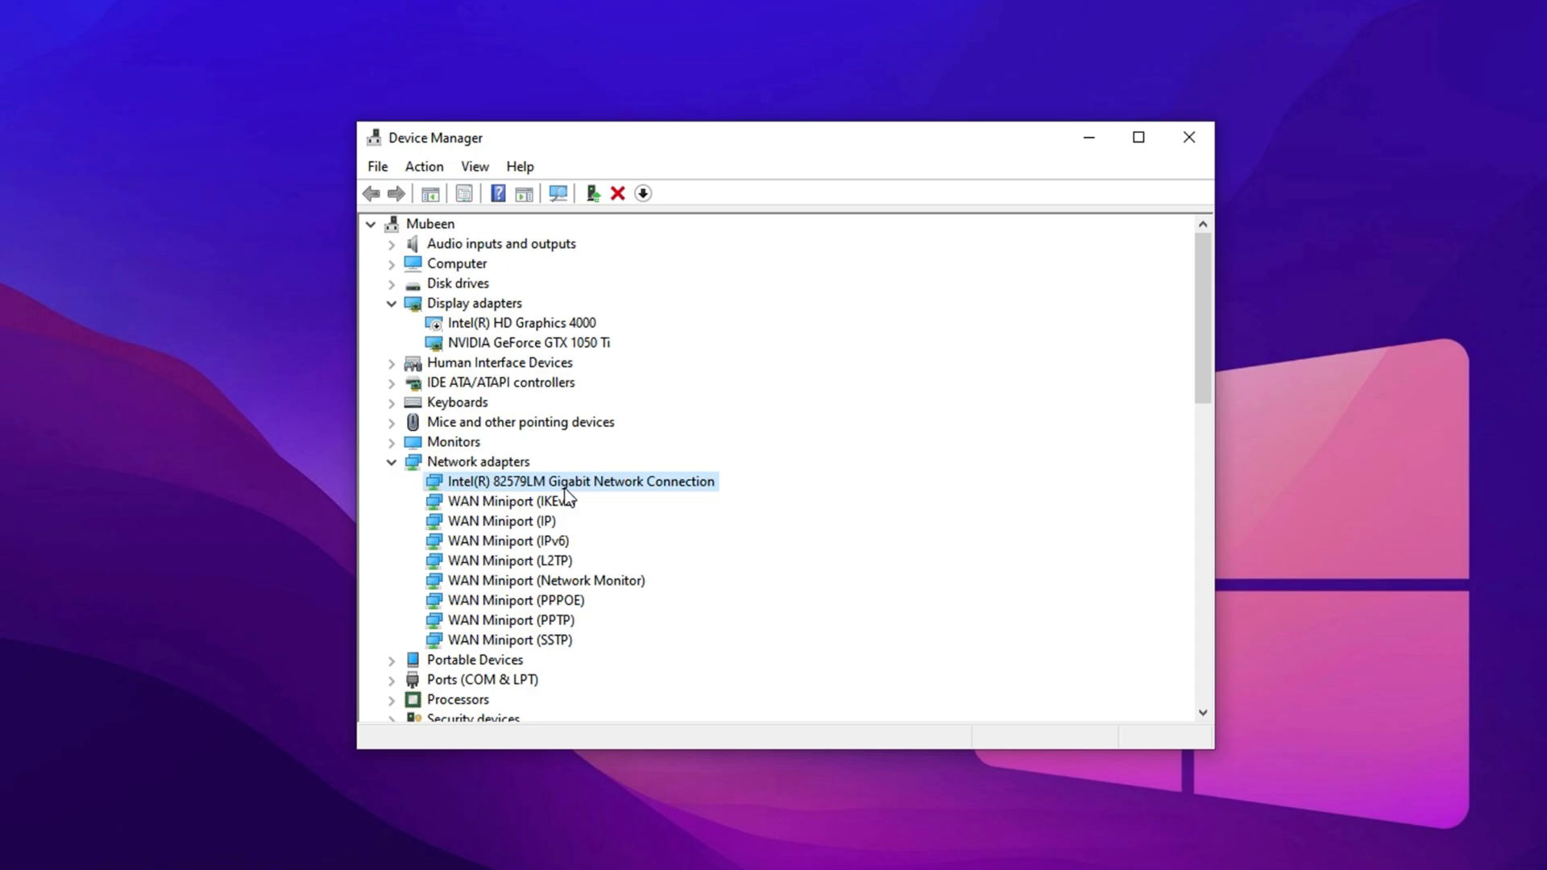
Bring up the Intel adapter's Properties on the Advanced list
{"action": "right_click", "coordinate": [580, 482]}
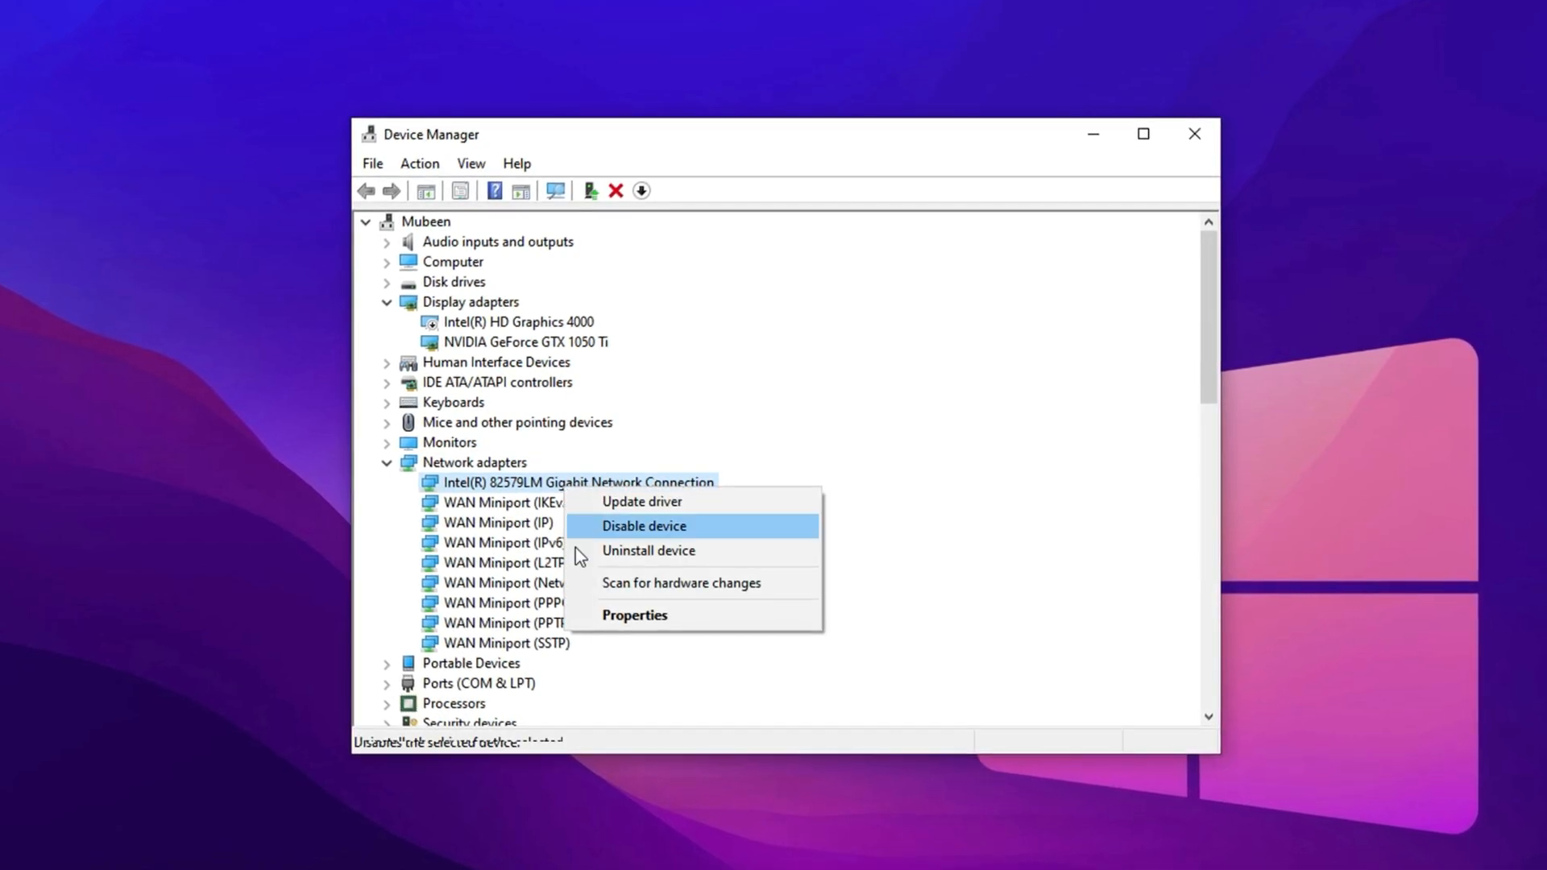
{"action": "left_click", "coordinate": [634, 613]}
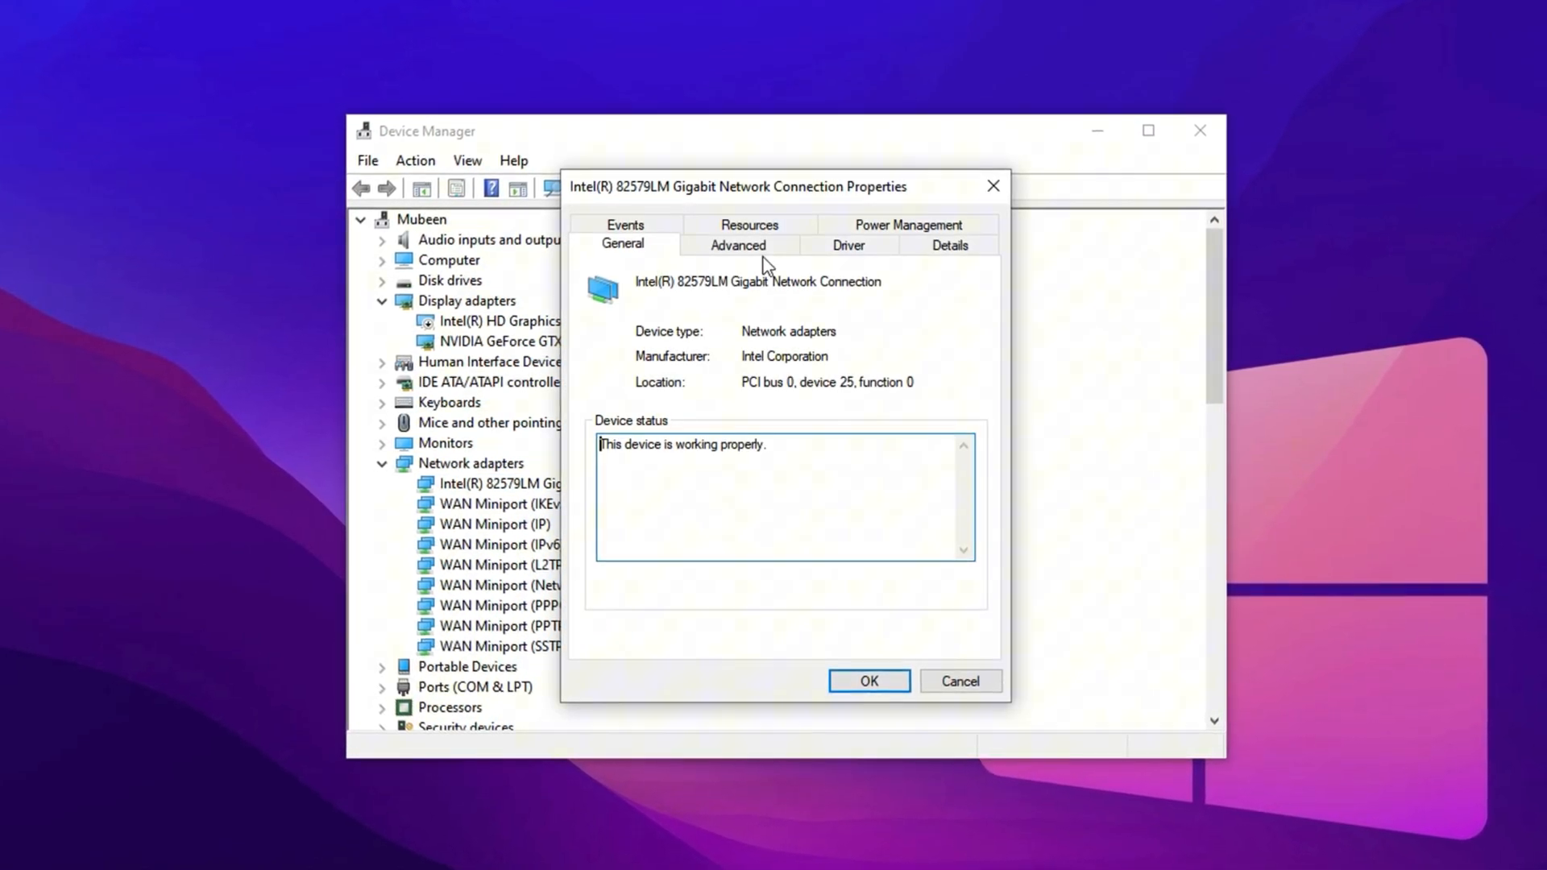
{"action": "left_click", "coordinate": [738, 245]}
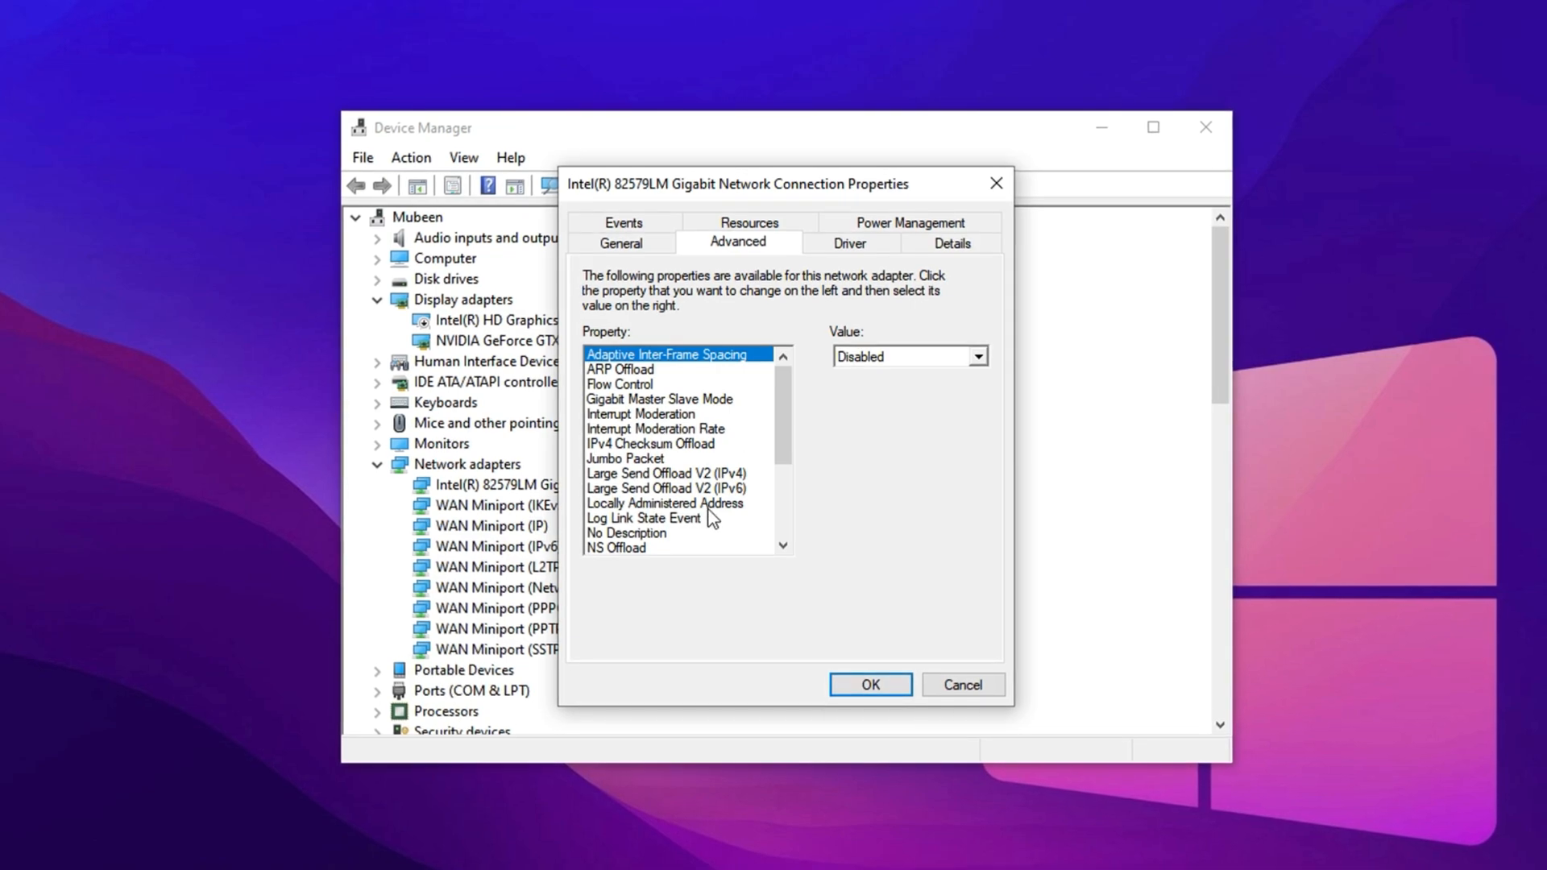
{"action": "scroll", "scroll_direction": "down", "scroll_amount": 3}
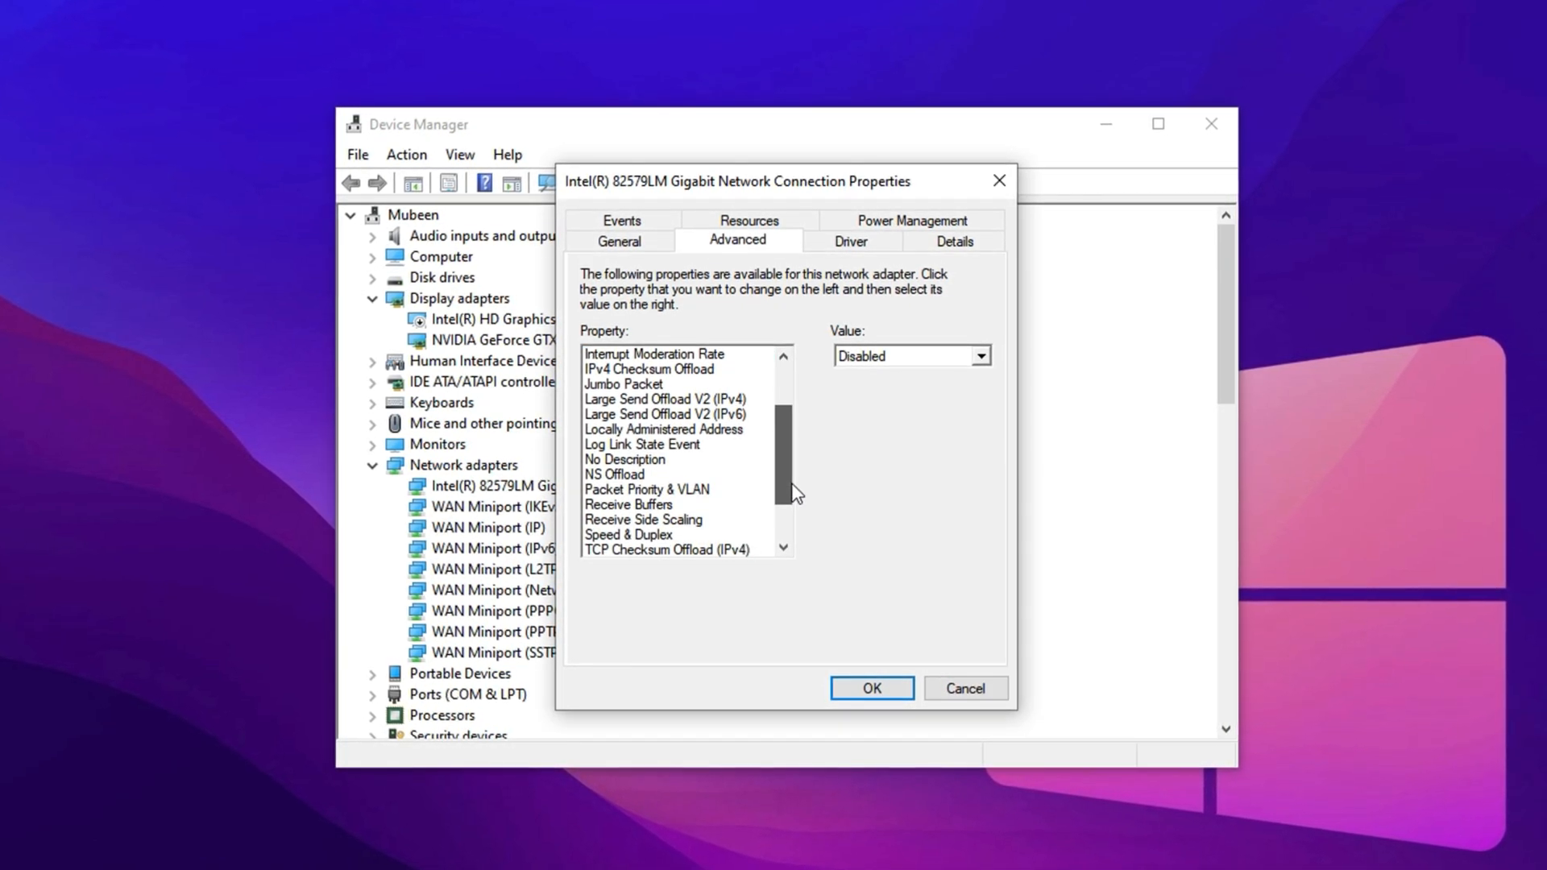
Set the adapter's TCP Checksum Offload (IPv4) value to Disabled
{"action": "left_click", "coordinate": [667, 550]}
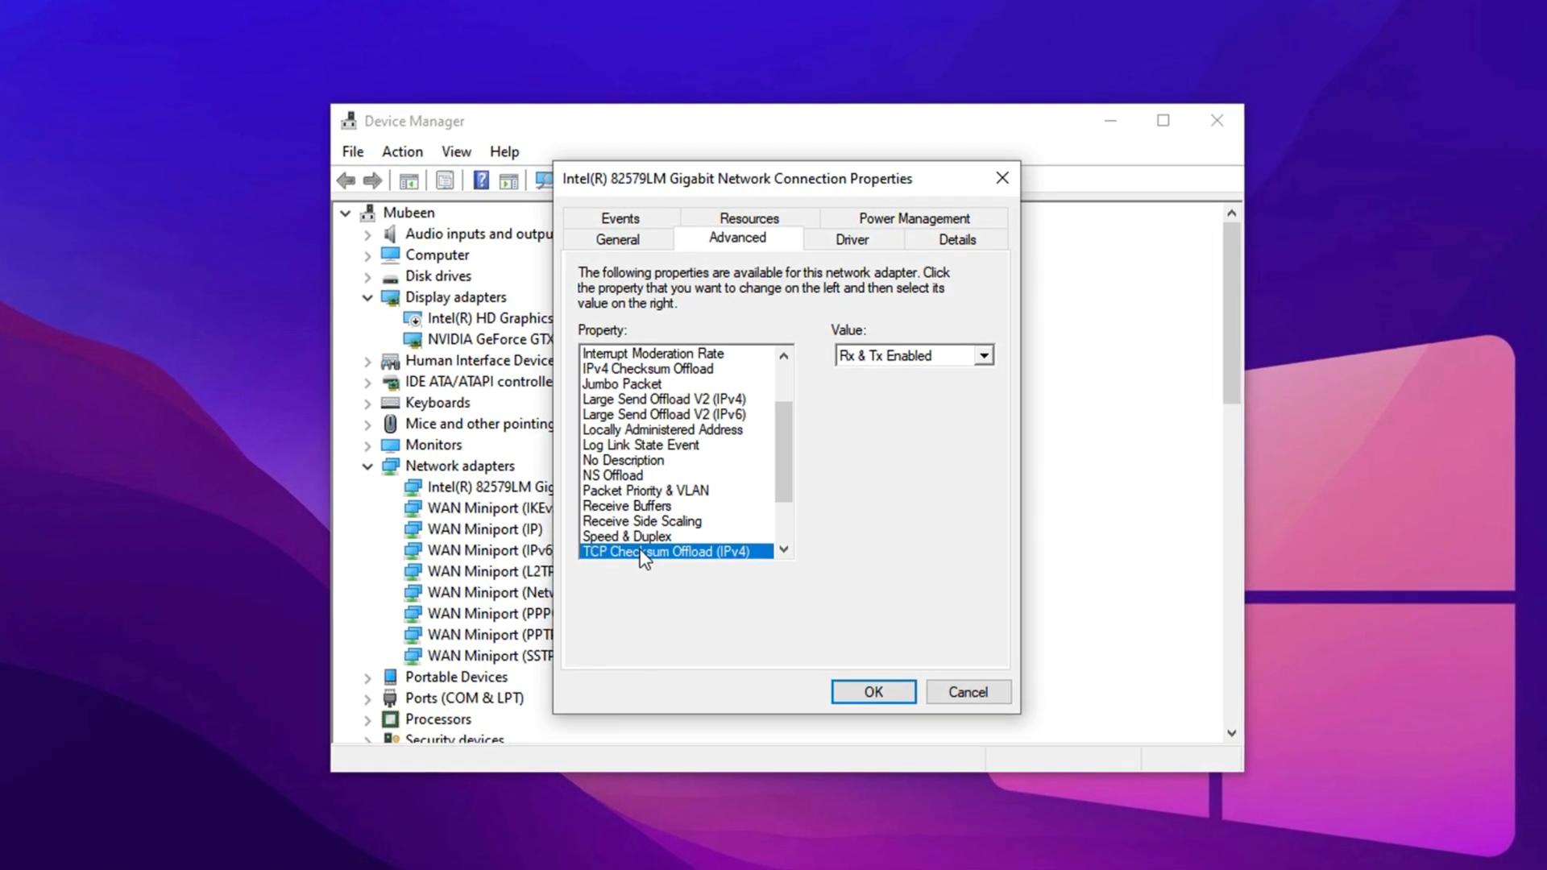
{"action": "left_click", "coordinate": [667, 398]}
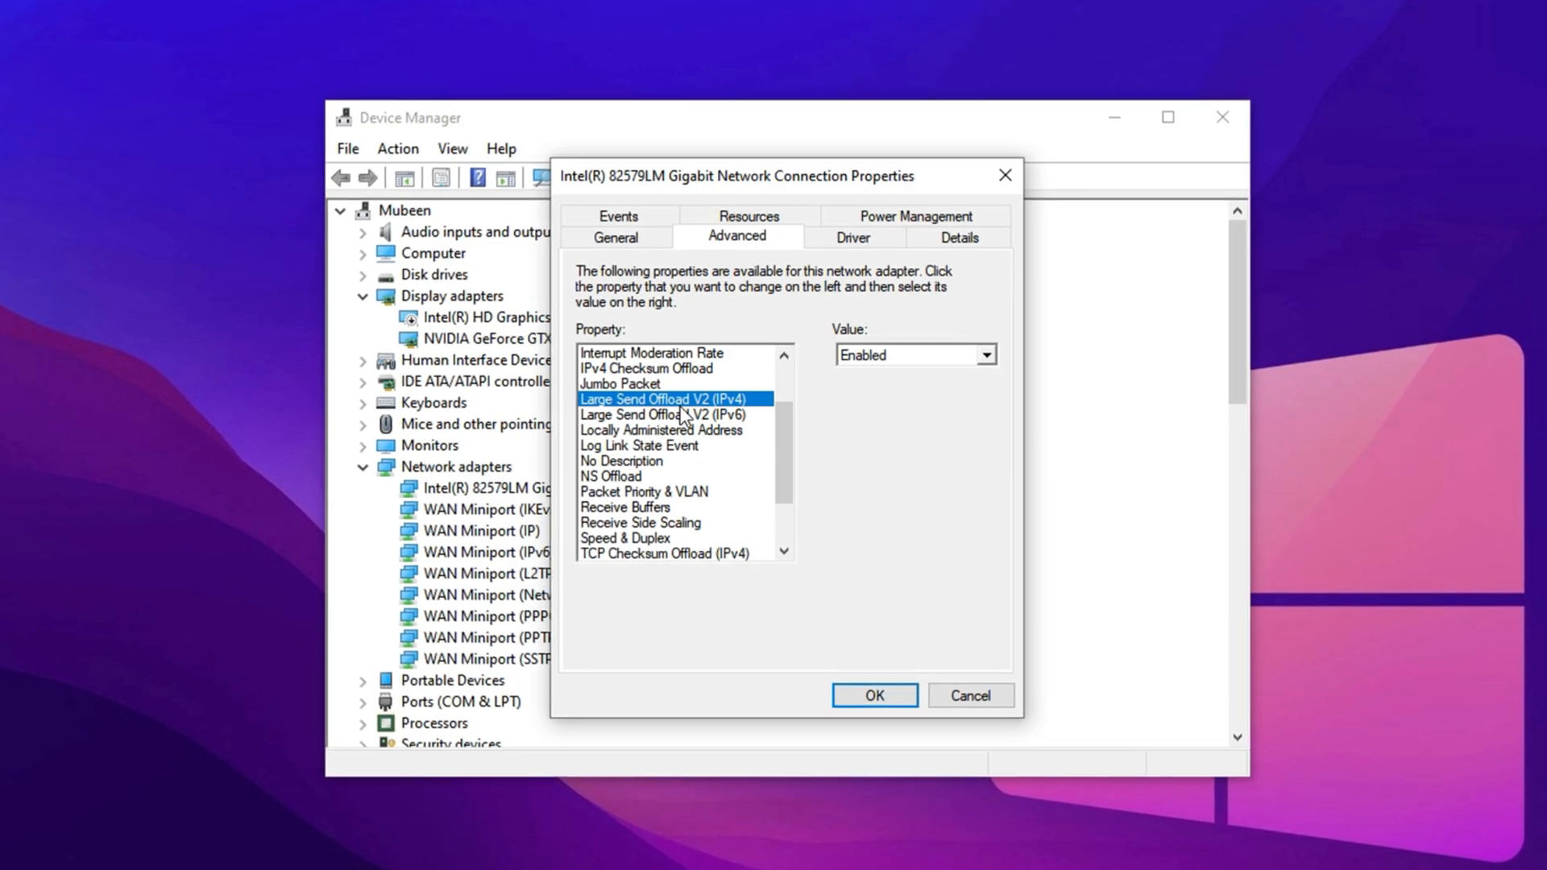
{"action": "left_click", "coordinate": [986, 355]}
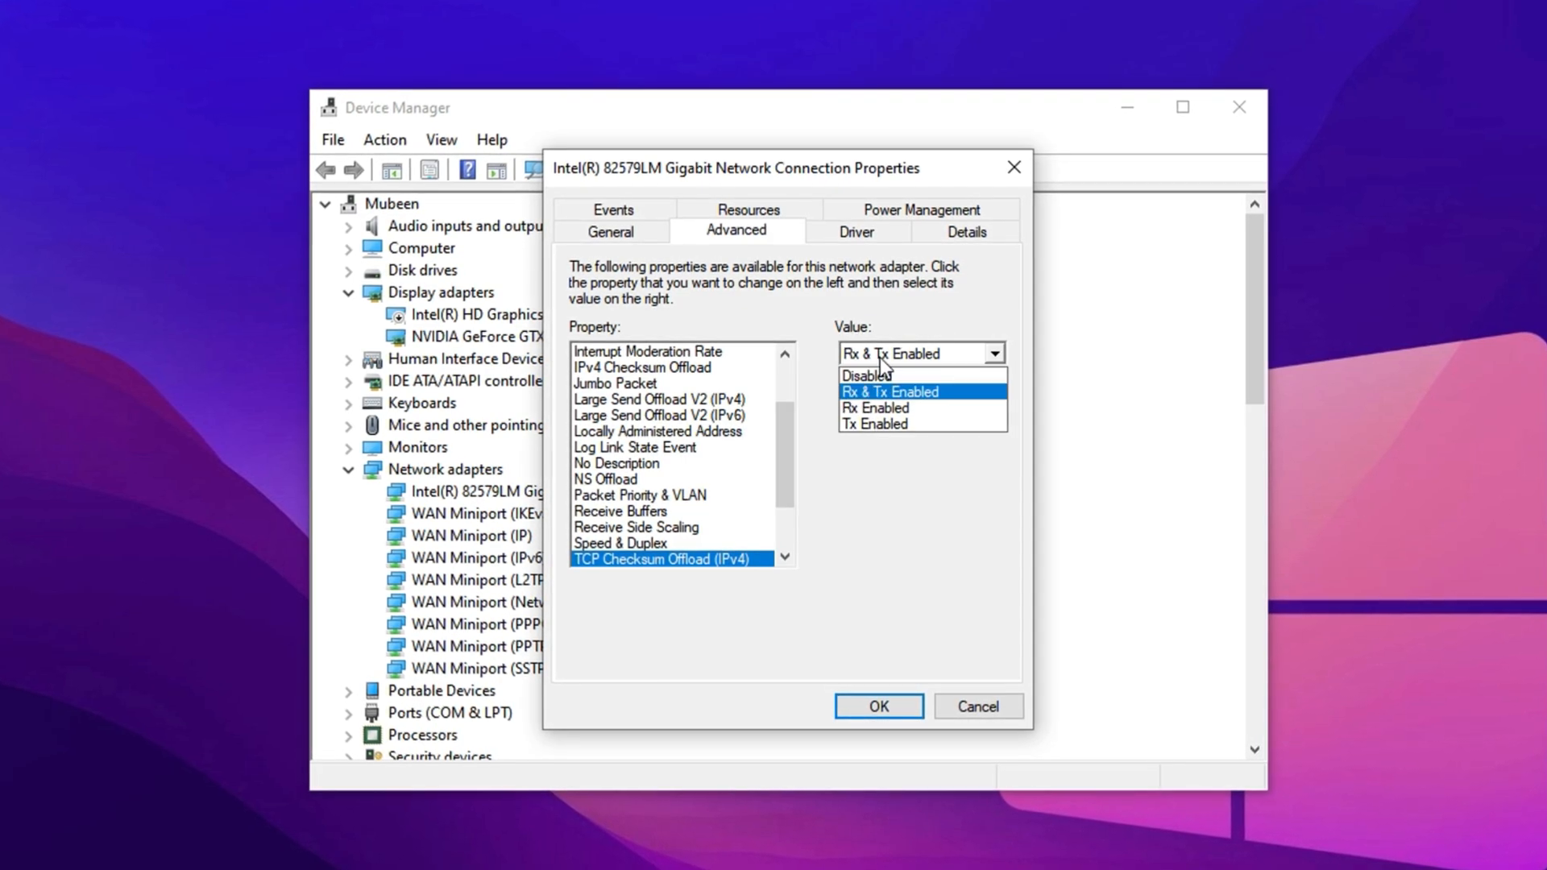
{"action": "left_click", "coordinate": [867, 375]}
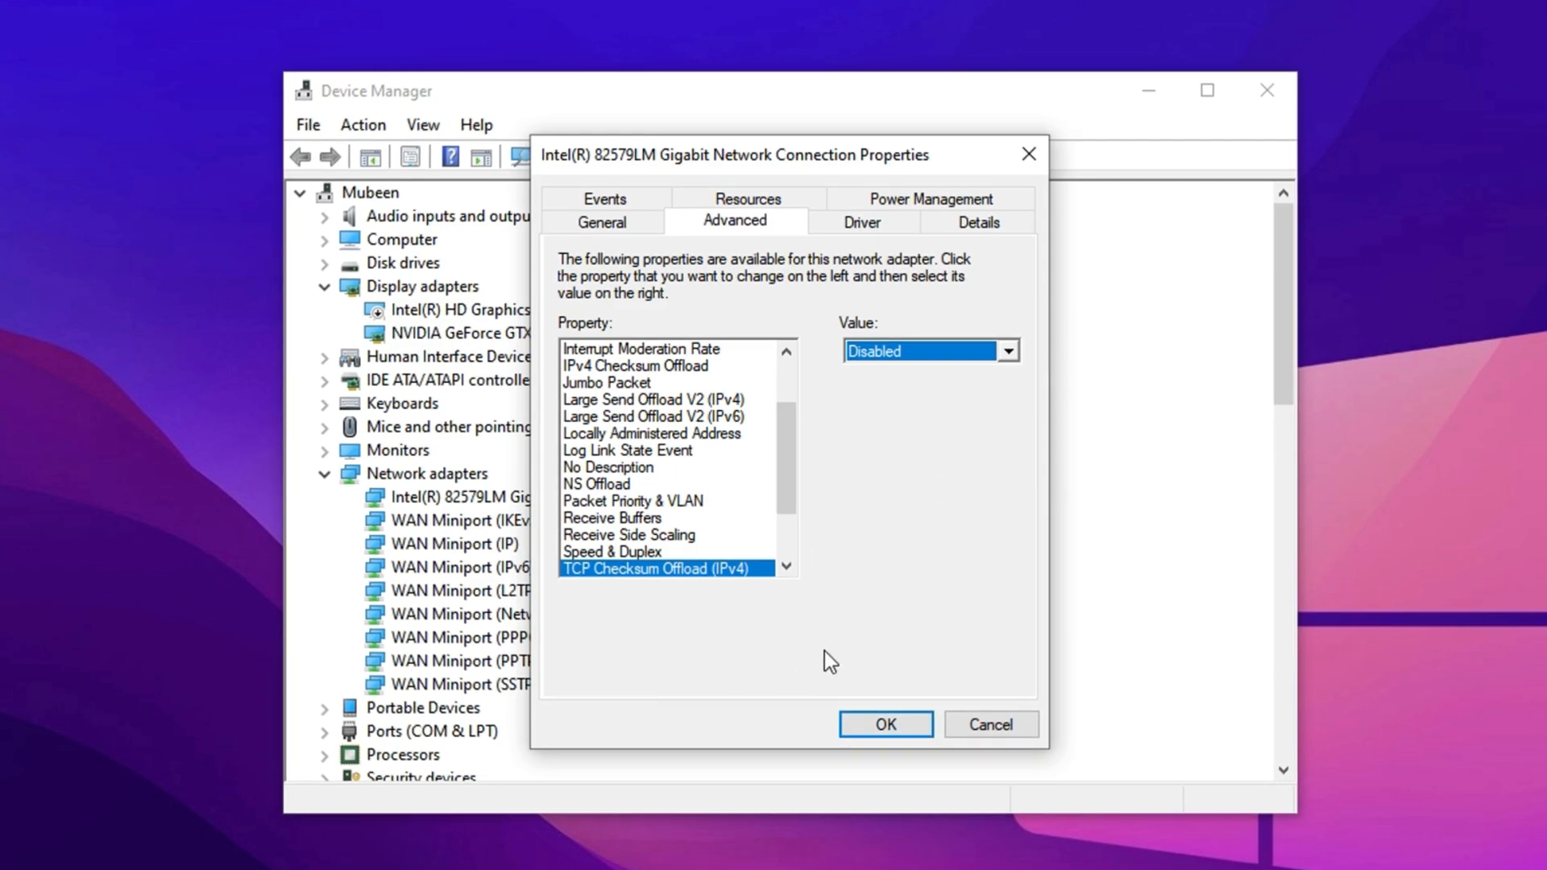
{"action": "mouse_move", "coordinate": [682, 555]}
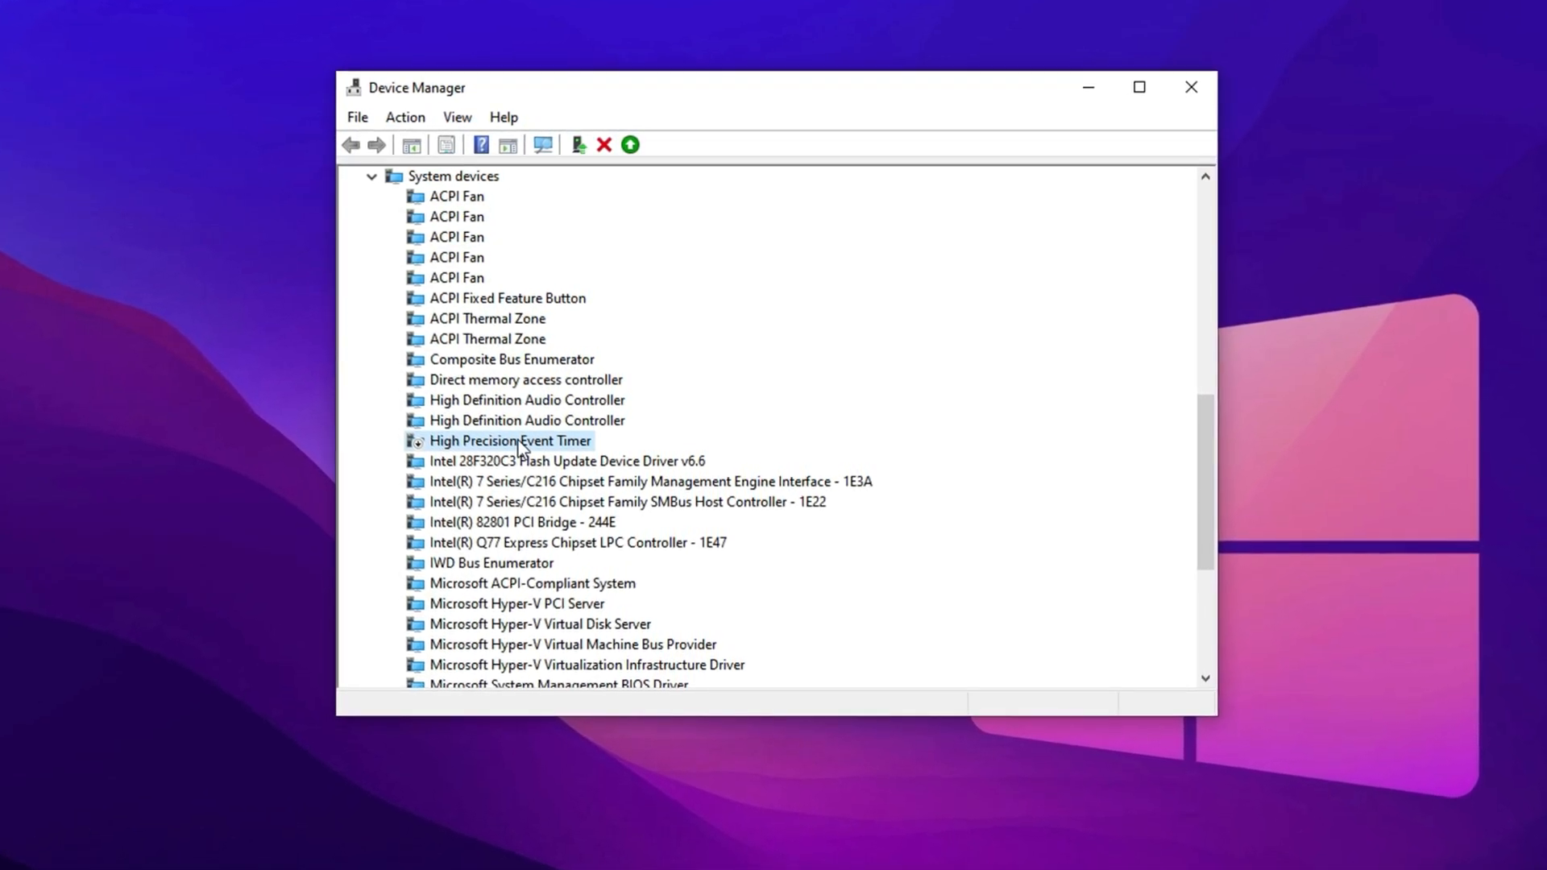
Bring up the High Precision Event Timer's actions and dismiss them
{"action": "right_click", "coordinate": [508, 445]}
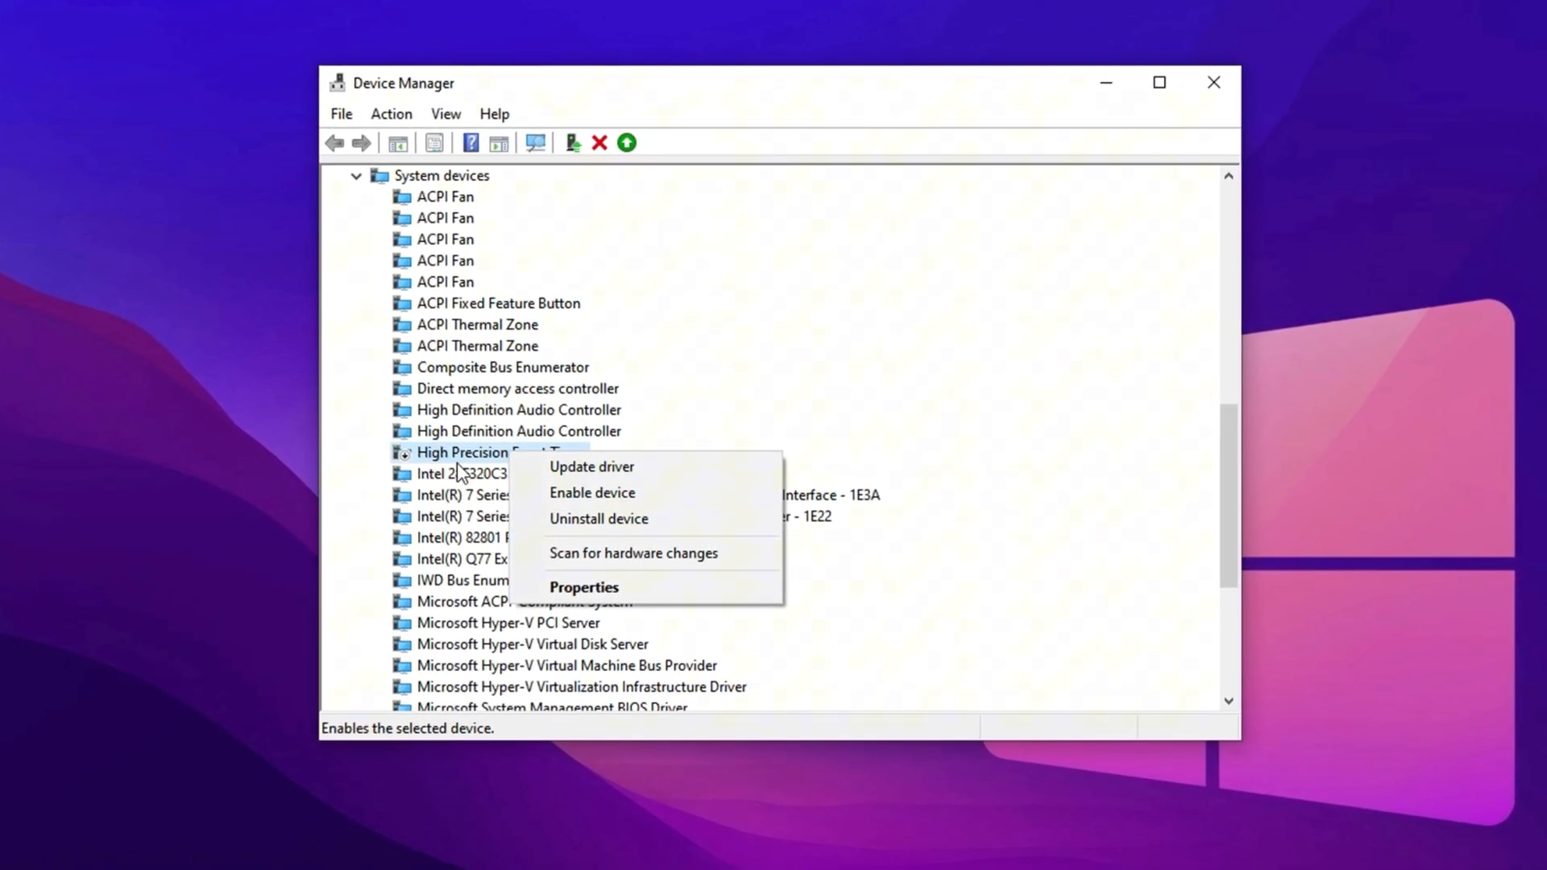
{"action": "key", "text": "Escape"}
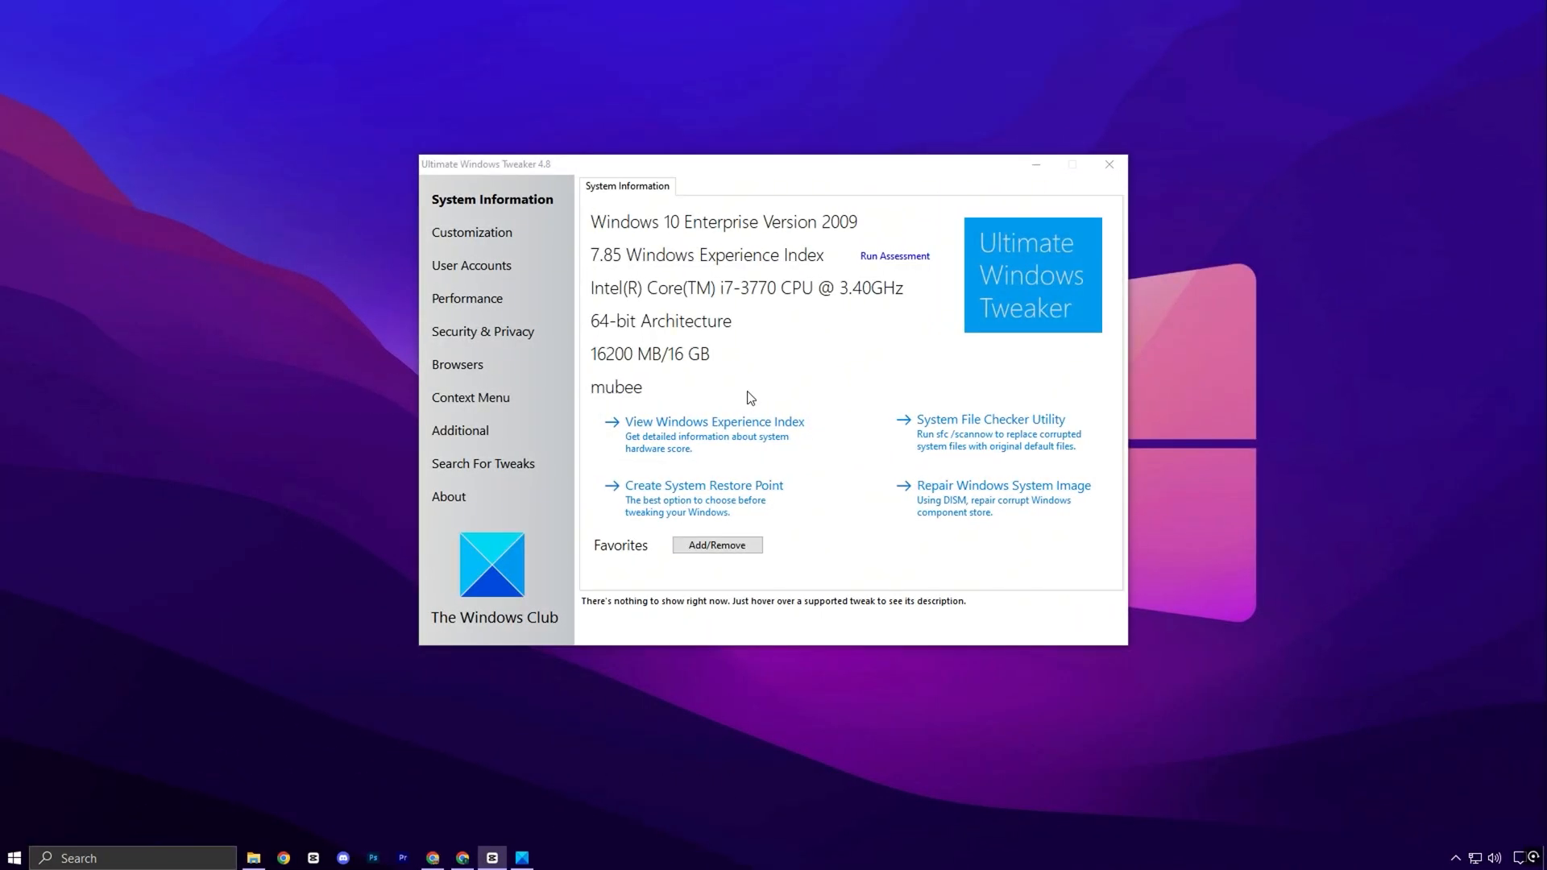
{"action": "mouse_move", "coordinate": [840, 286]}
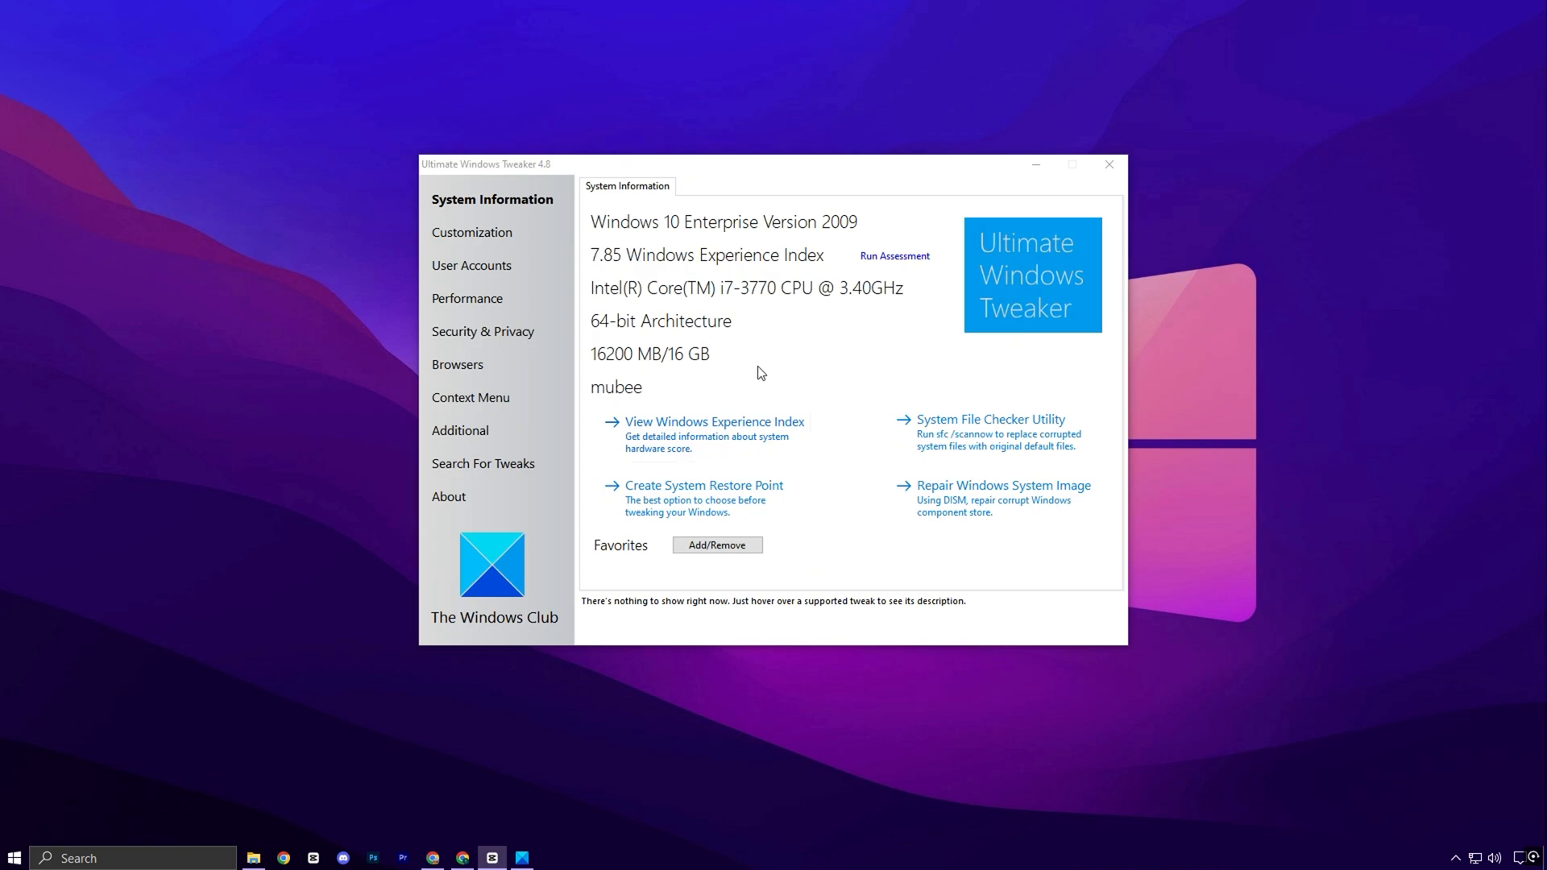
{"action": "mouse_move", "coordinate": [632, 250]}
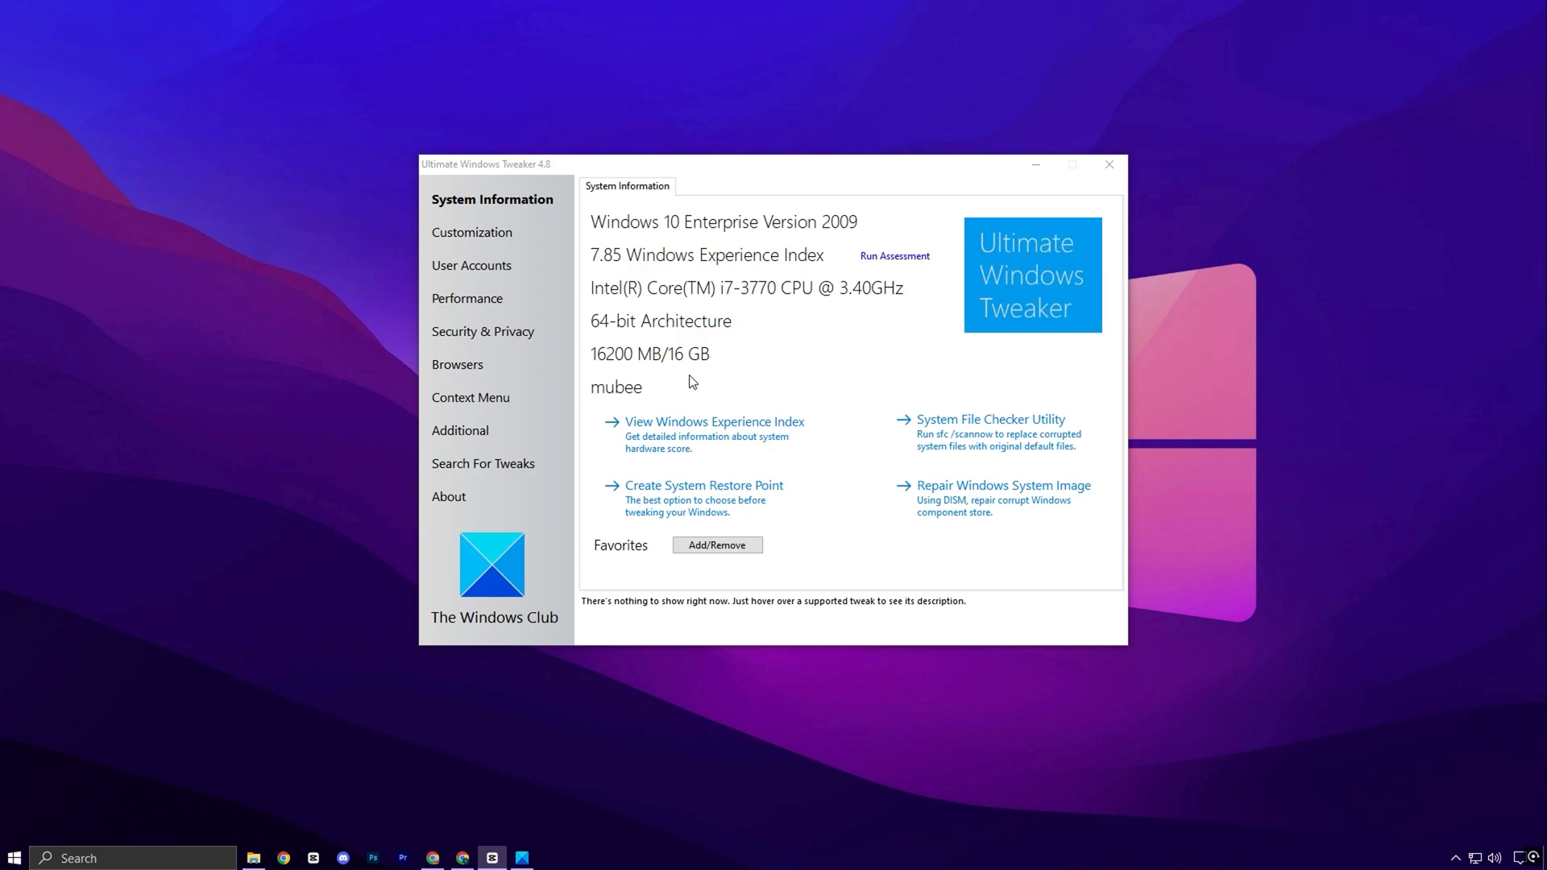
{"action": "mouse_move", "coordinate": [467, 756]}
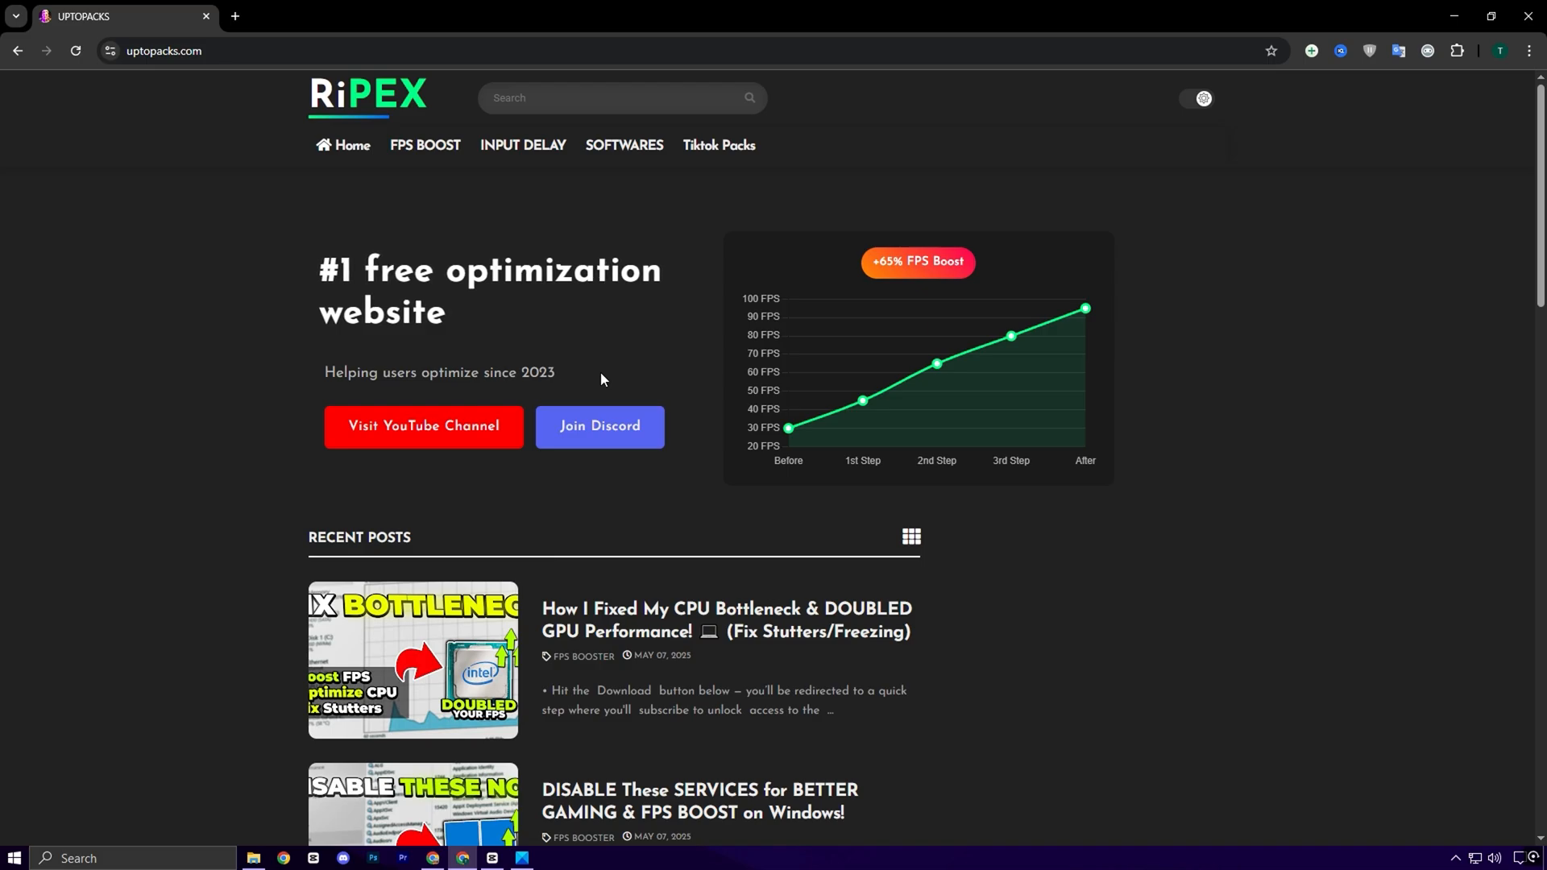
{"action": "mouse_move", "coordinate": [528, 190]}
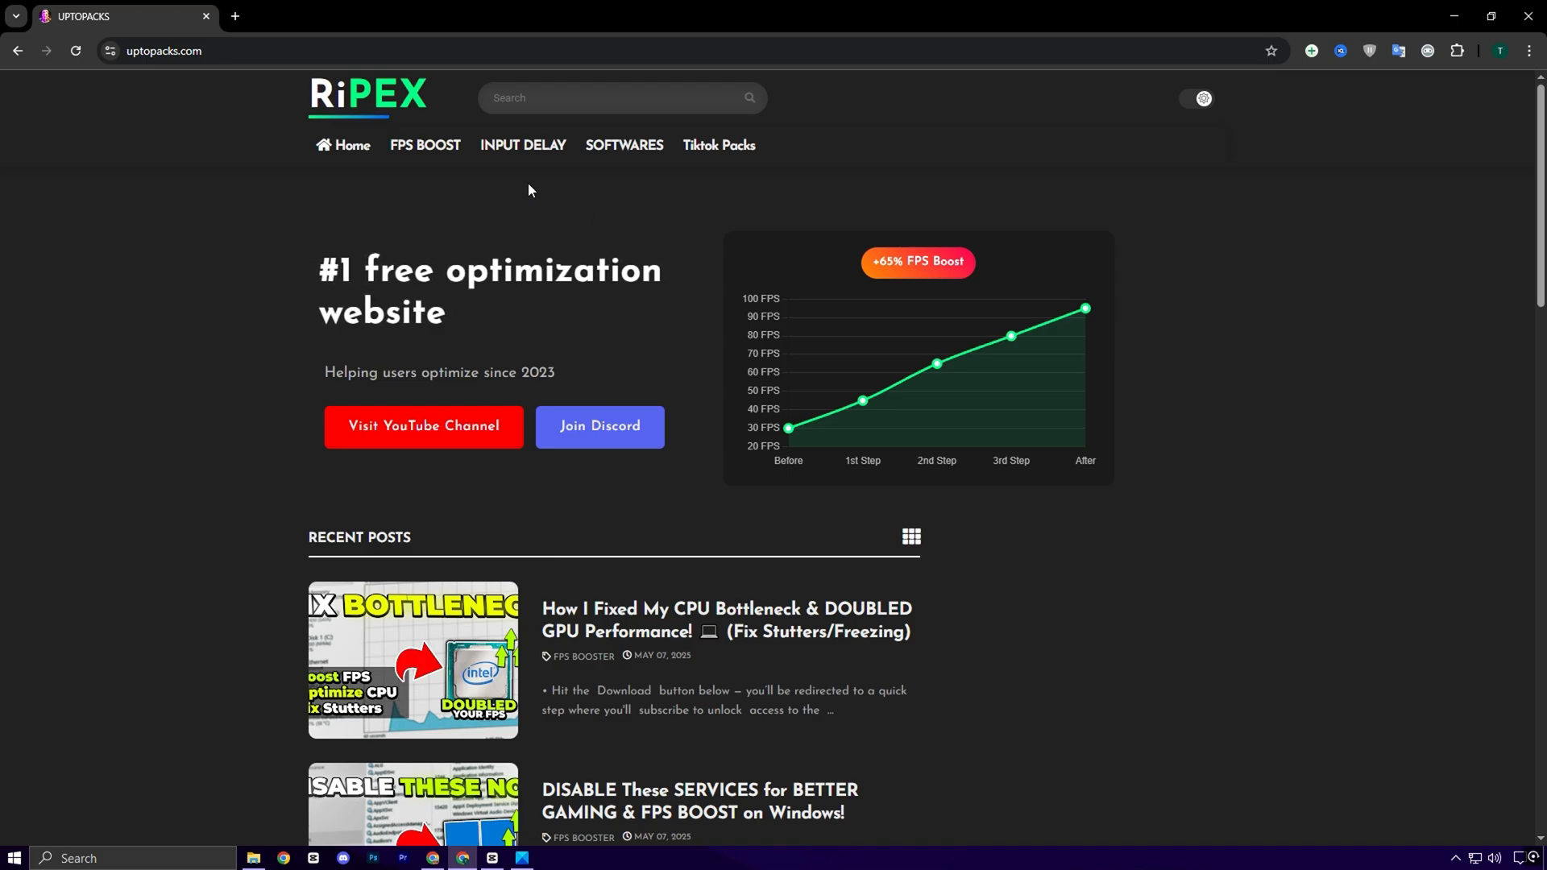
{"action": "mouse_move", "coordinate": [423, 145]}
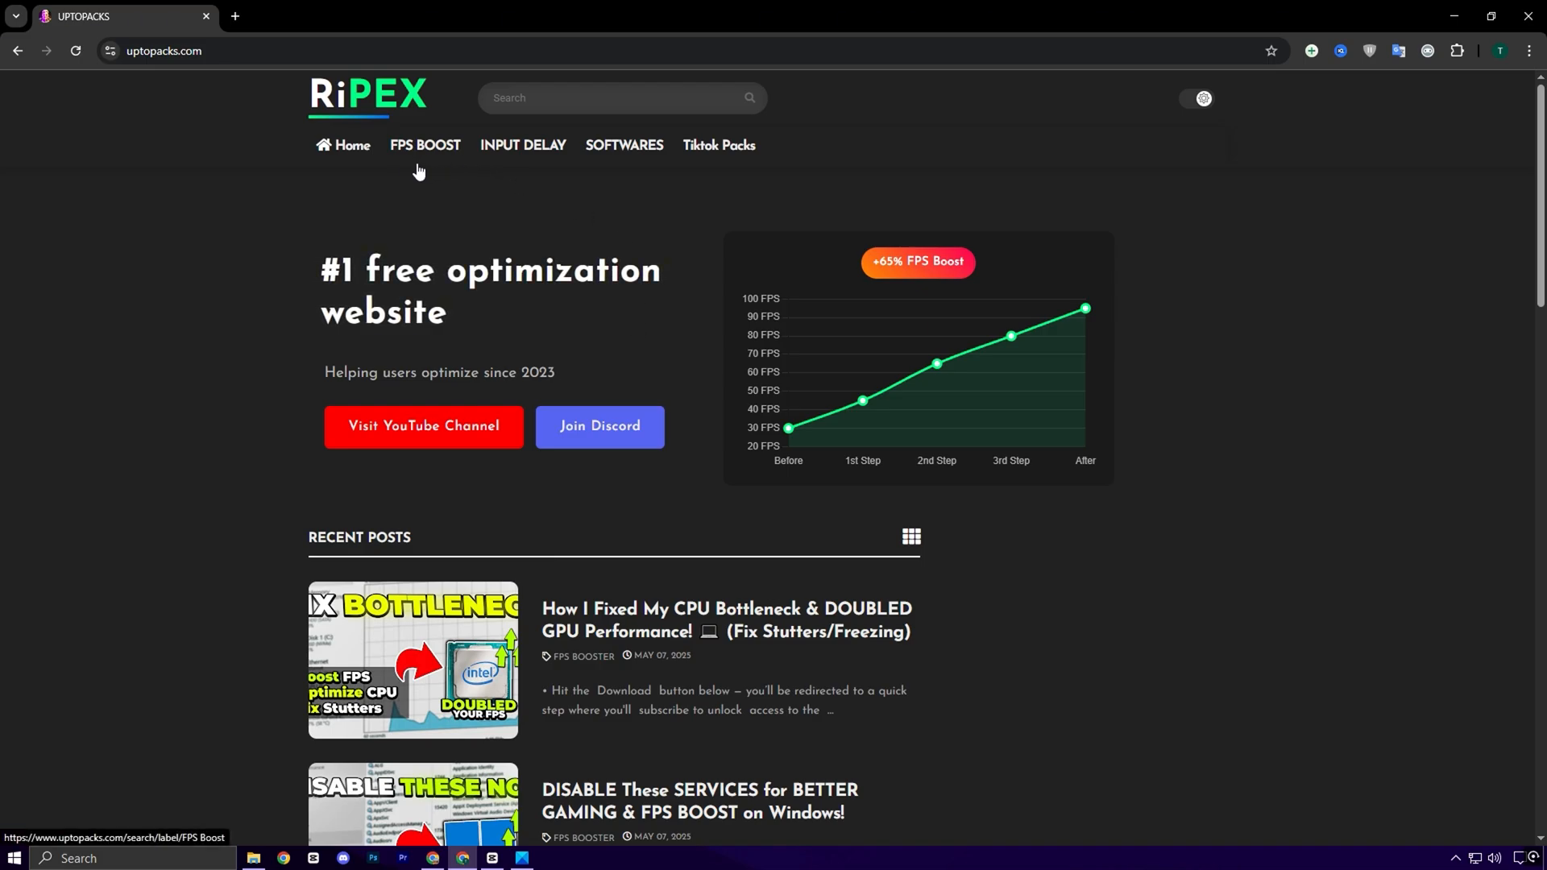
Scroll to Recent Posts and load the 'How I Fixed My CPU Bottleneck' post
{"action": "scroll", "scroll_direction": "down", "scroll_amount": 3}
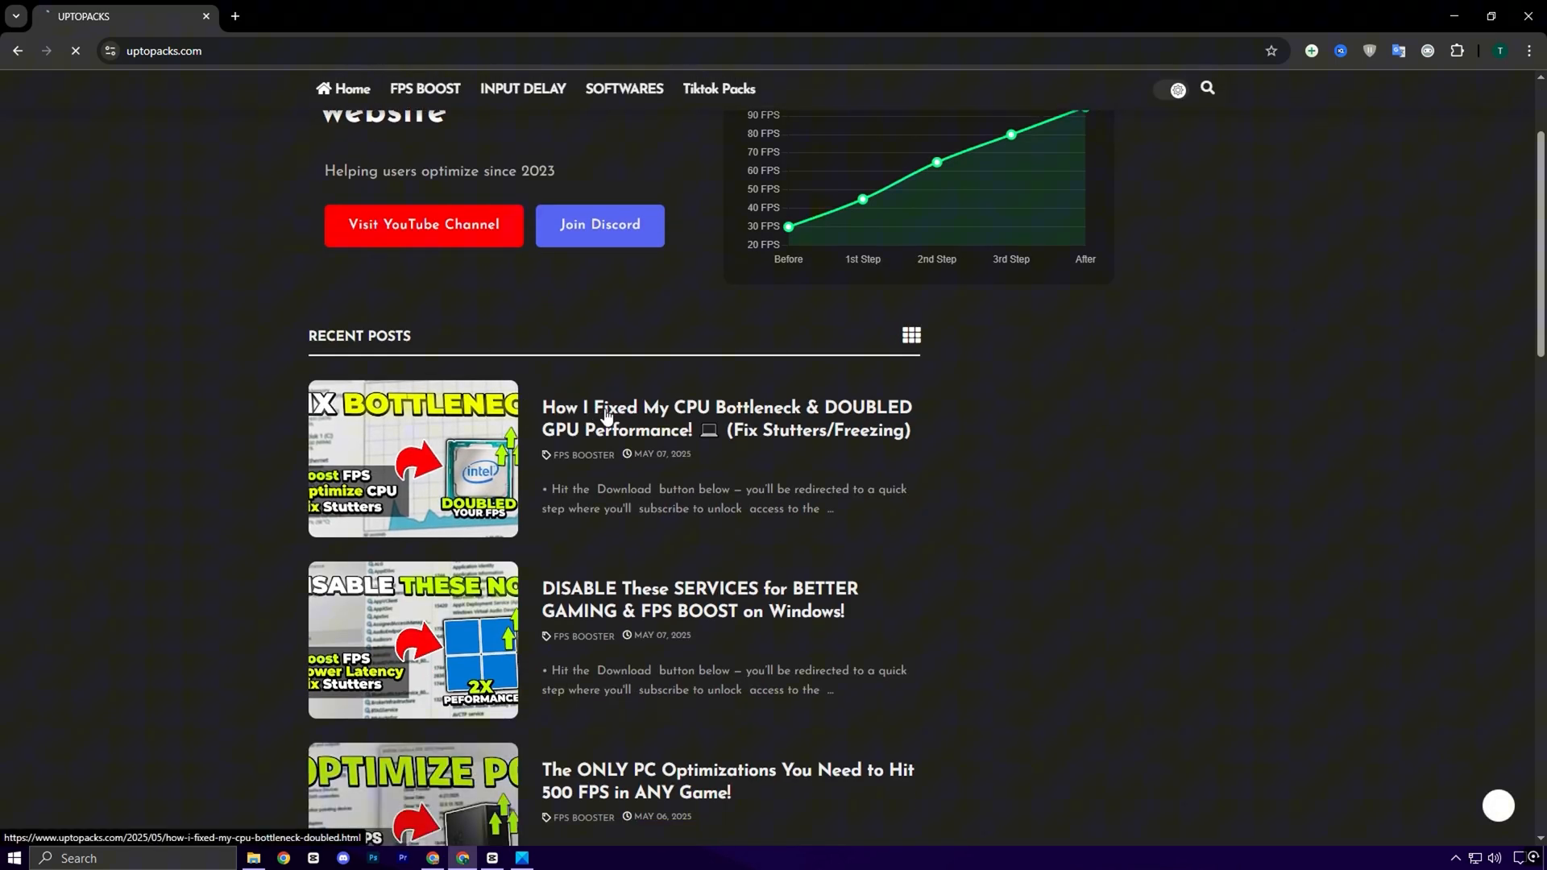
{"action": "left_click", "coordinate": [725, 419]}
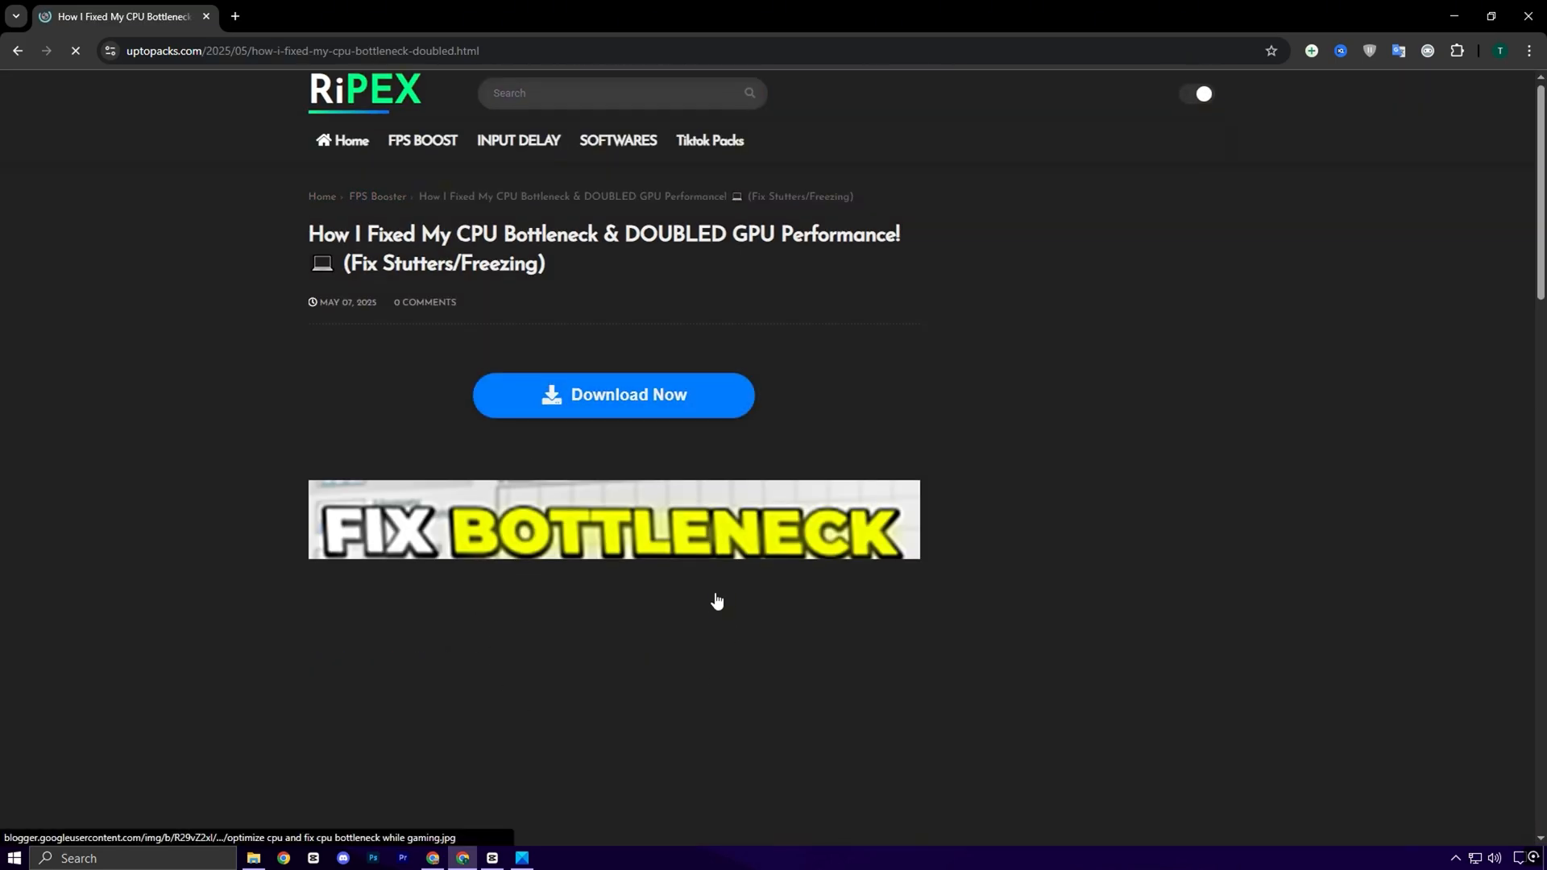
{"action": "scroll", "scroll_direction": "down", "scroll_amount": 3}
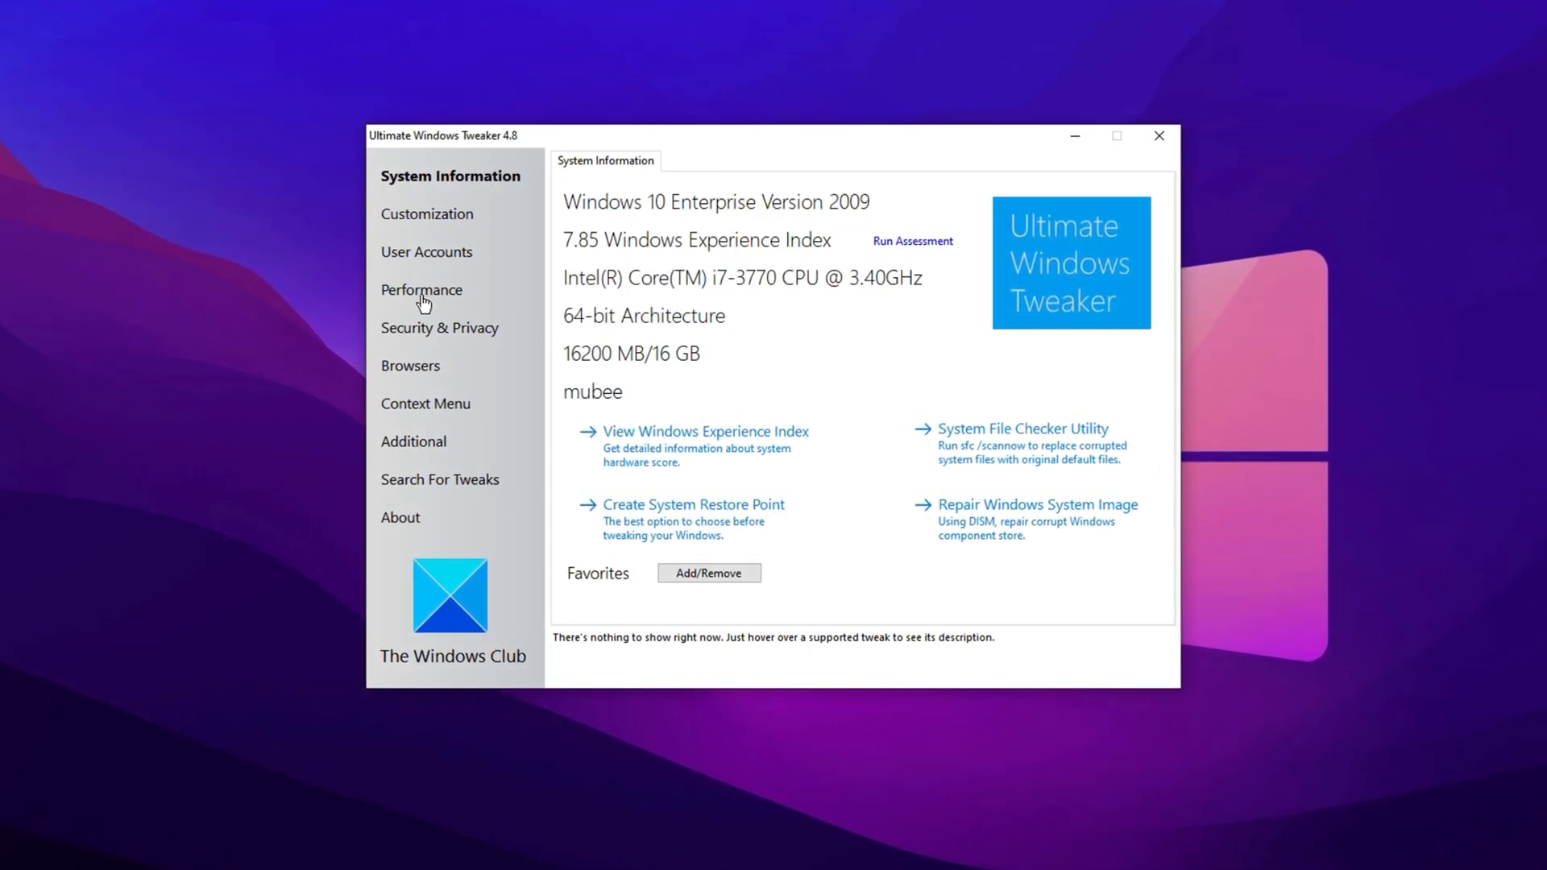
Show the Performance Tweaks page with shutdown timeouts and service options
{"action": "left_click", "coordinate": [420, 288]}
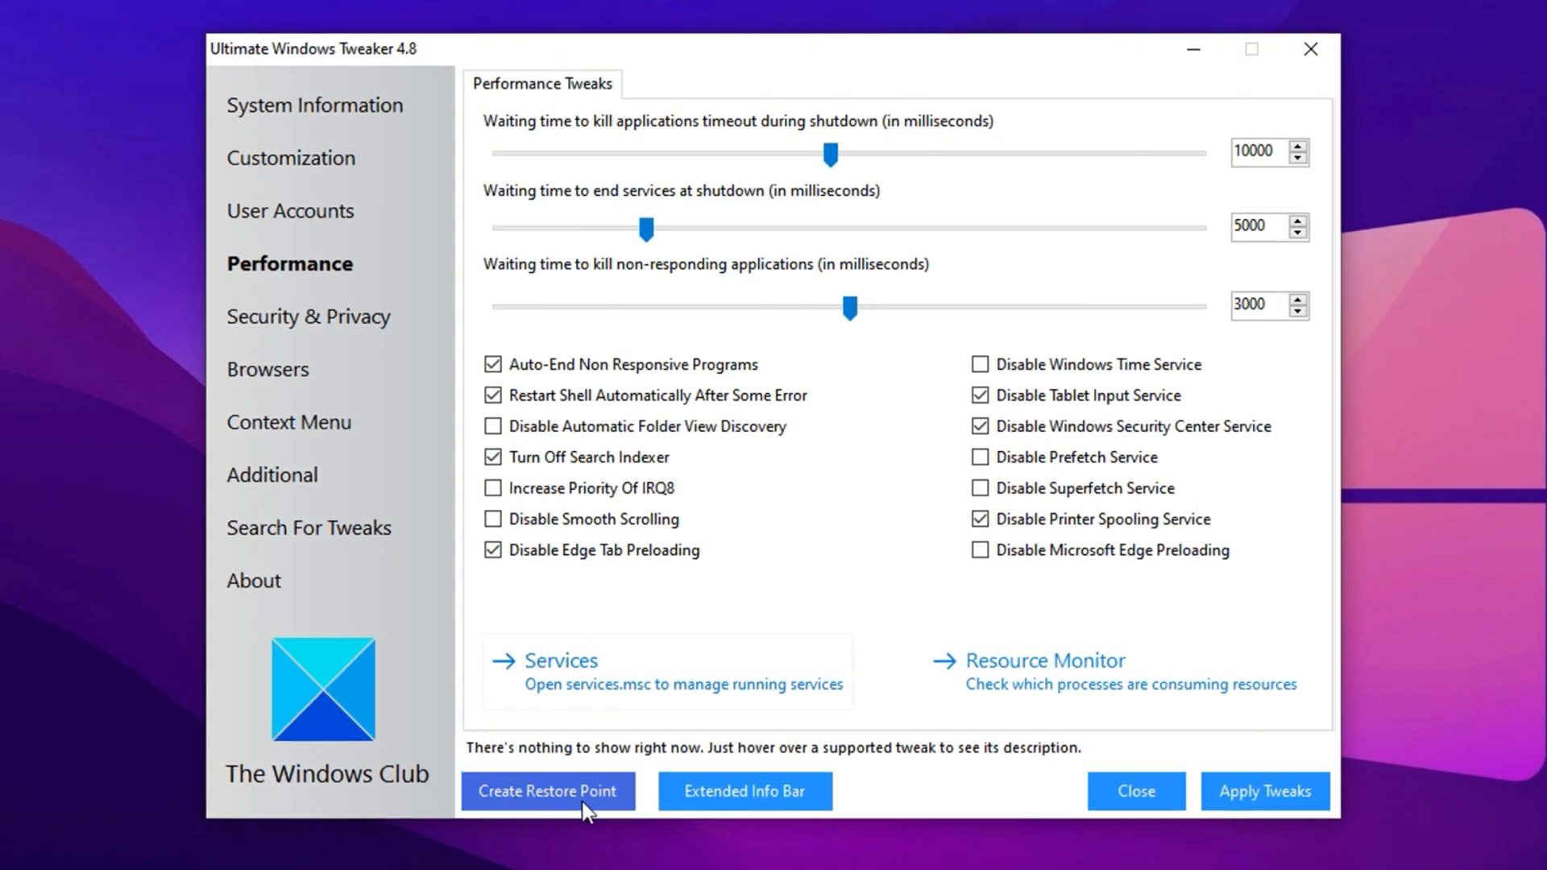
{"action": "mouse_move", "coordinate": [548, 795]}
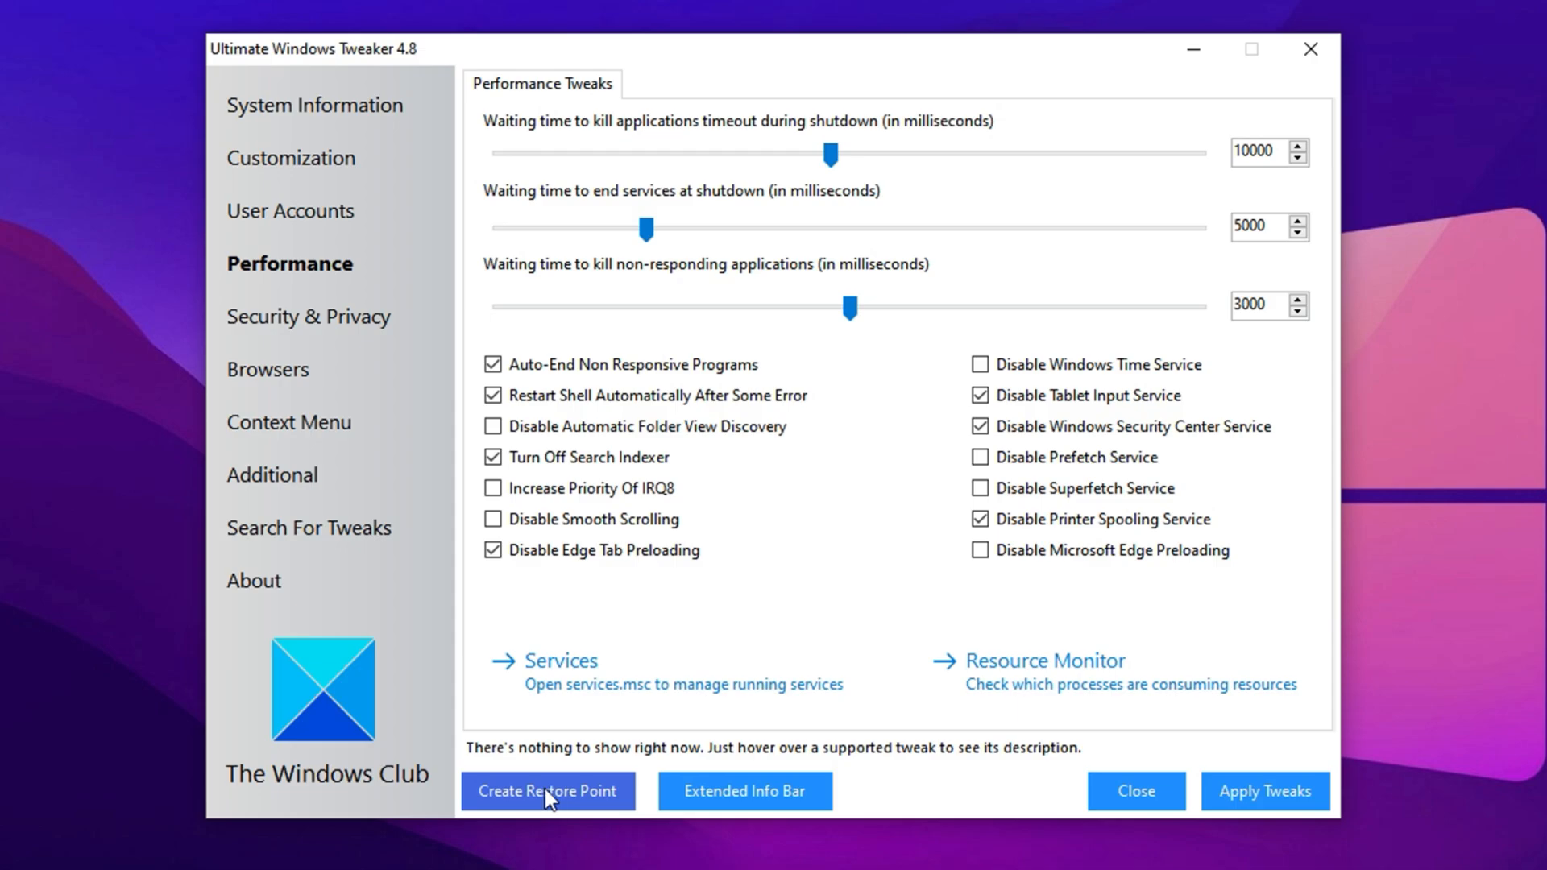
{"action": "mouse_move", "coordinate": [531, 802]}
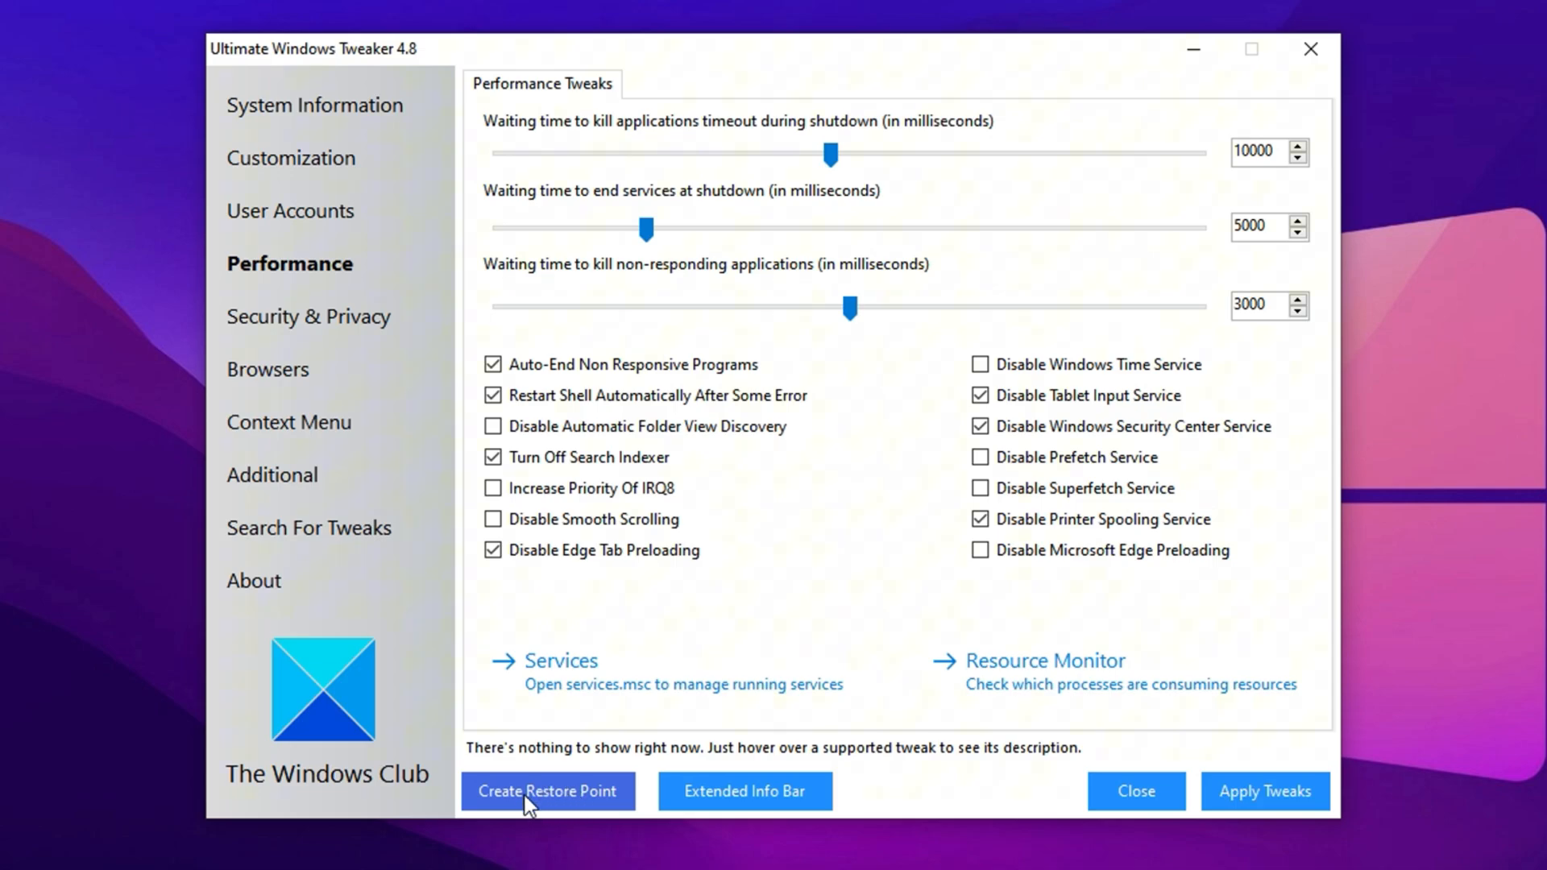
{"action": "mouse_move", "coordinate": [556, 801]}
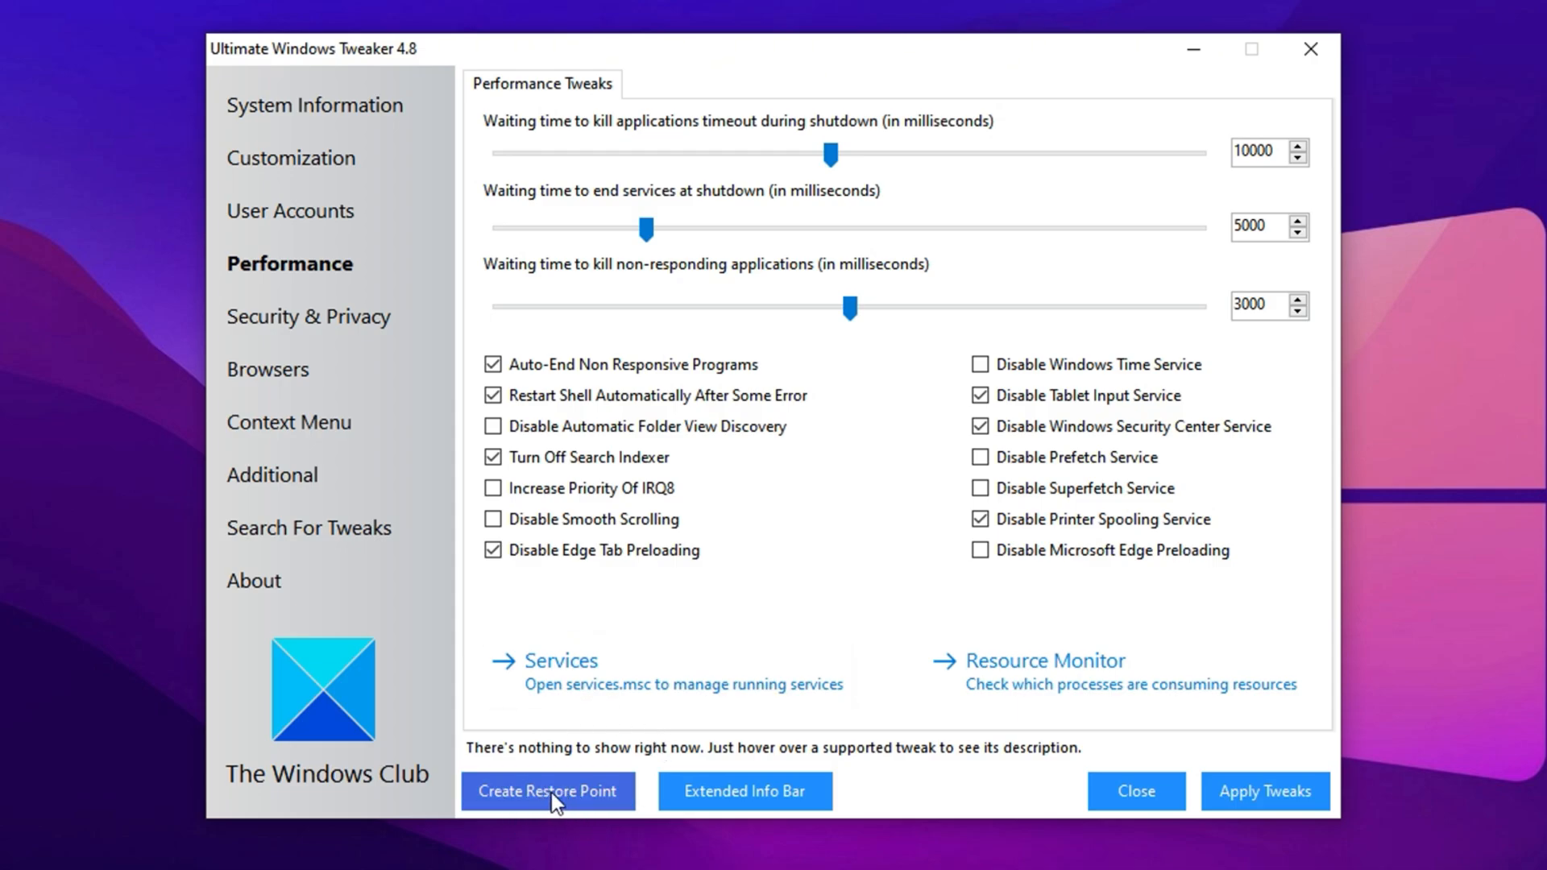
{"action": "mouse_move", "coordinate": [802, 552]}
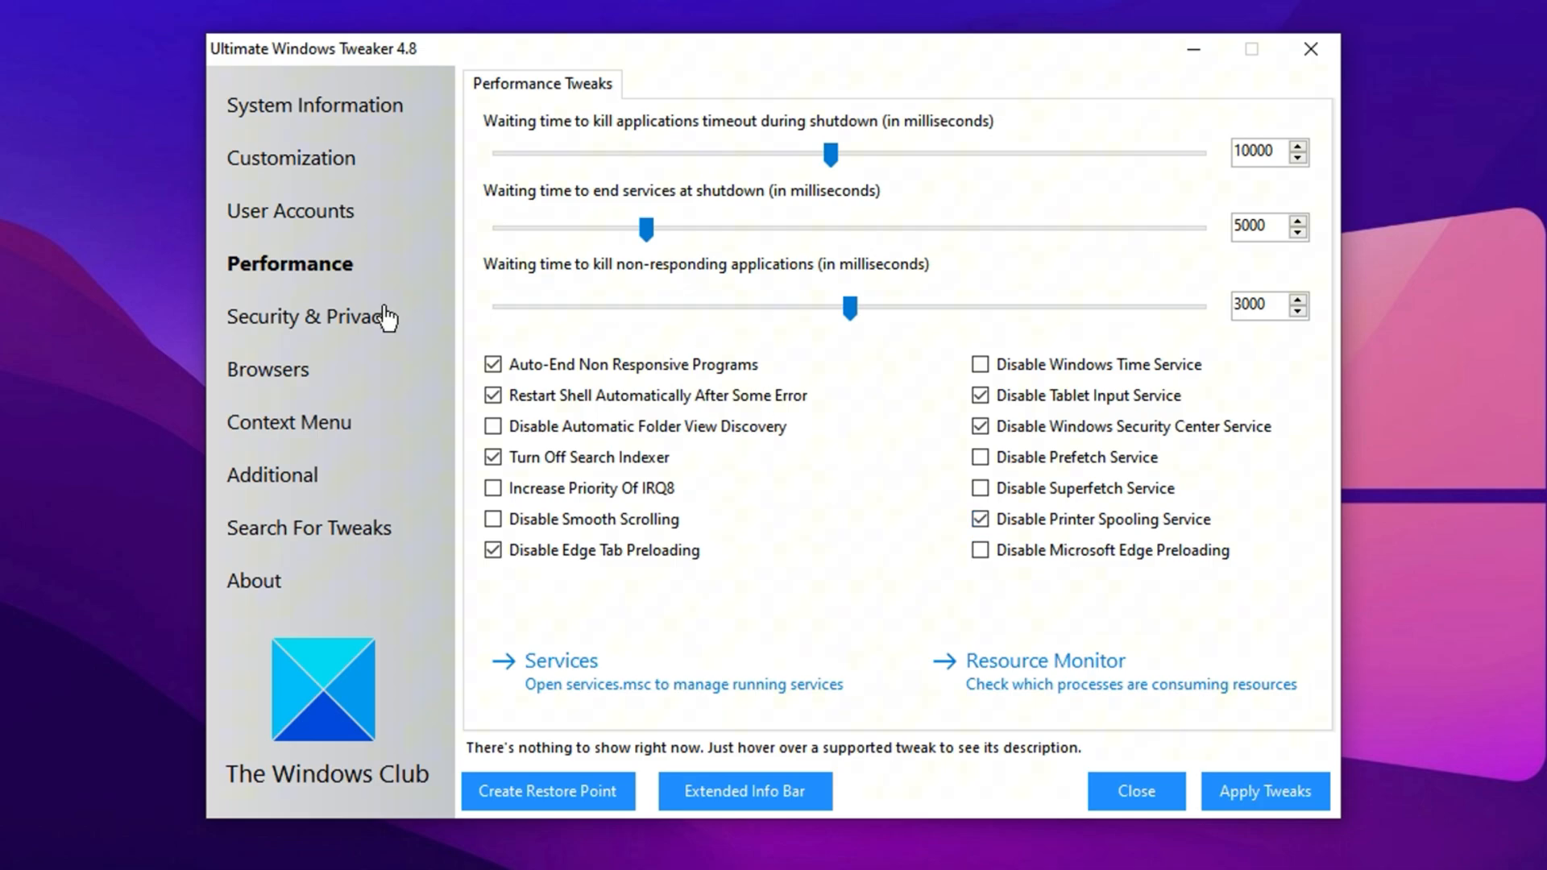
Under Security & Privacy's Privacy list, tick Disable Taskbar Bing Web Search
{"action": "left_click", "coordinate": [317, 316]}
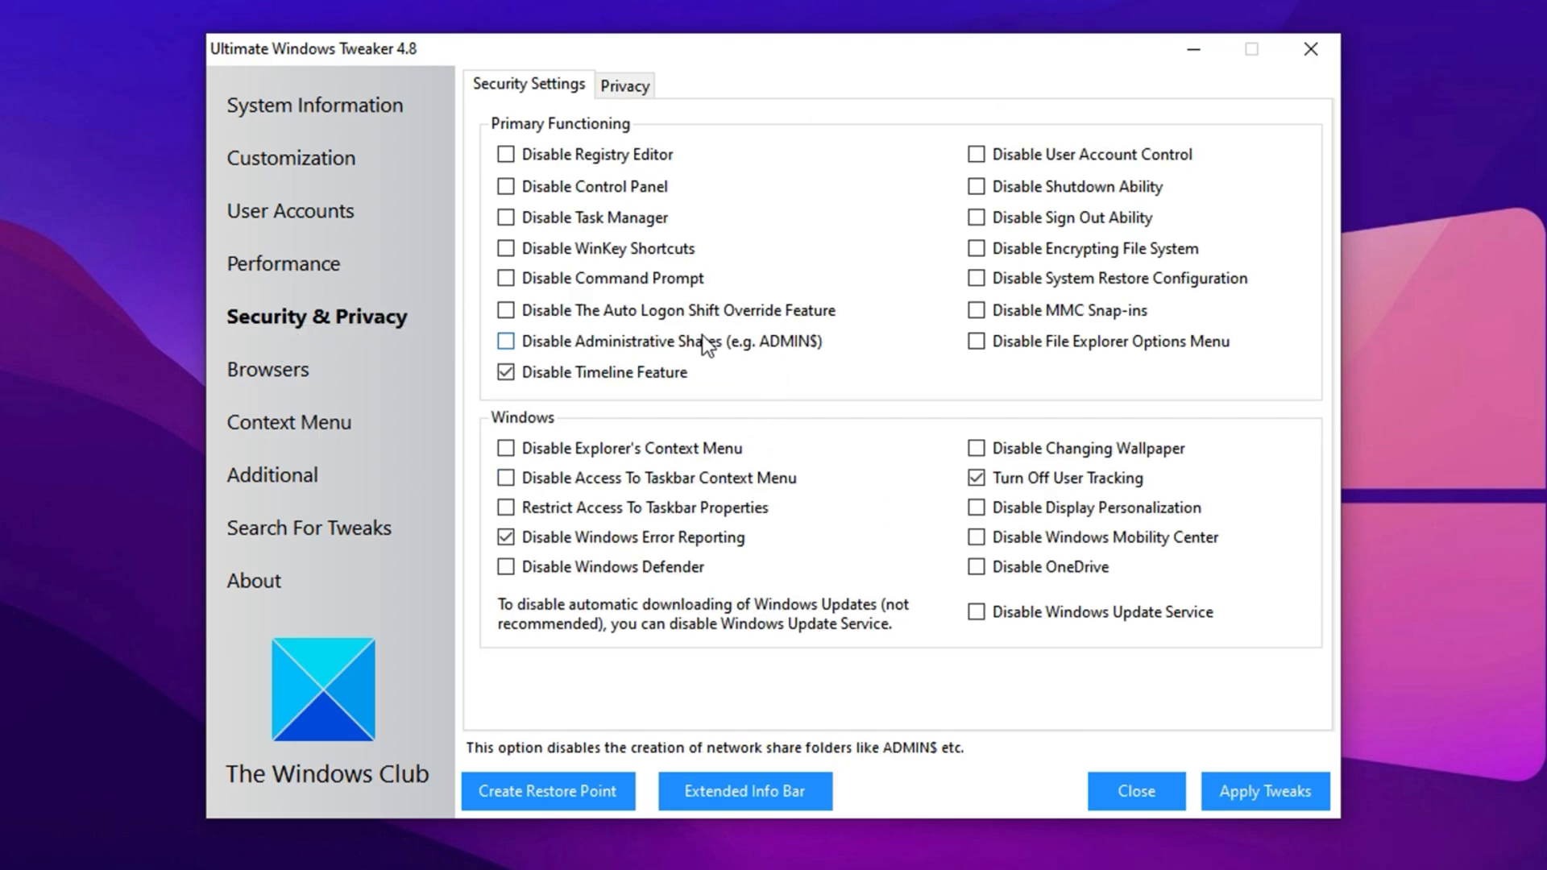
{"action": "mouse_move", "coordinate": [477, 150]}
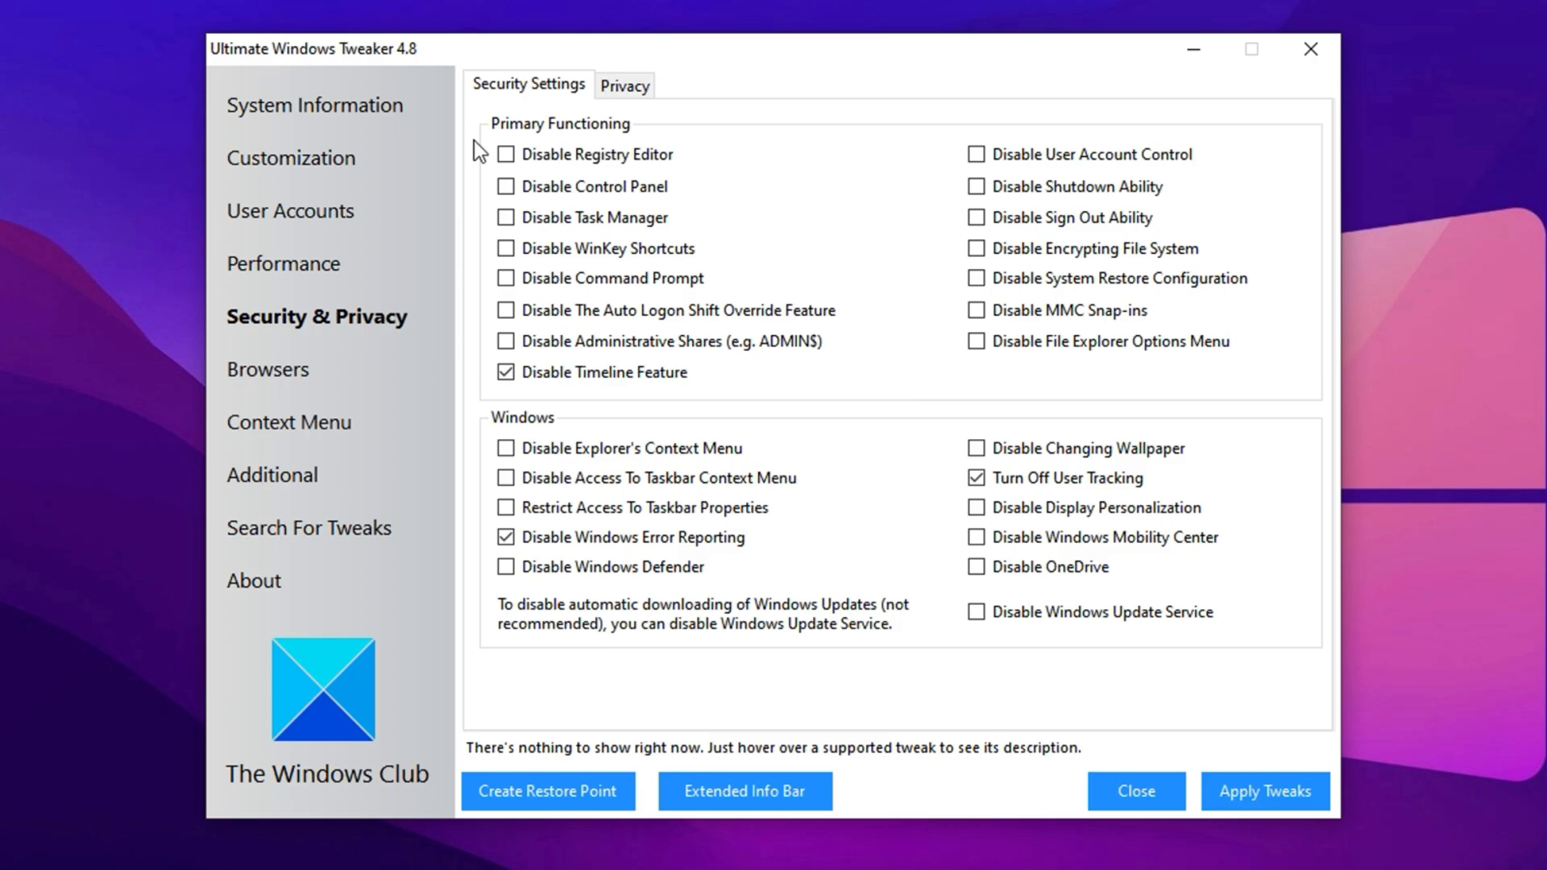
{"action": "mouse_move", "coordinate": [624, 85]}
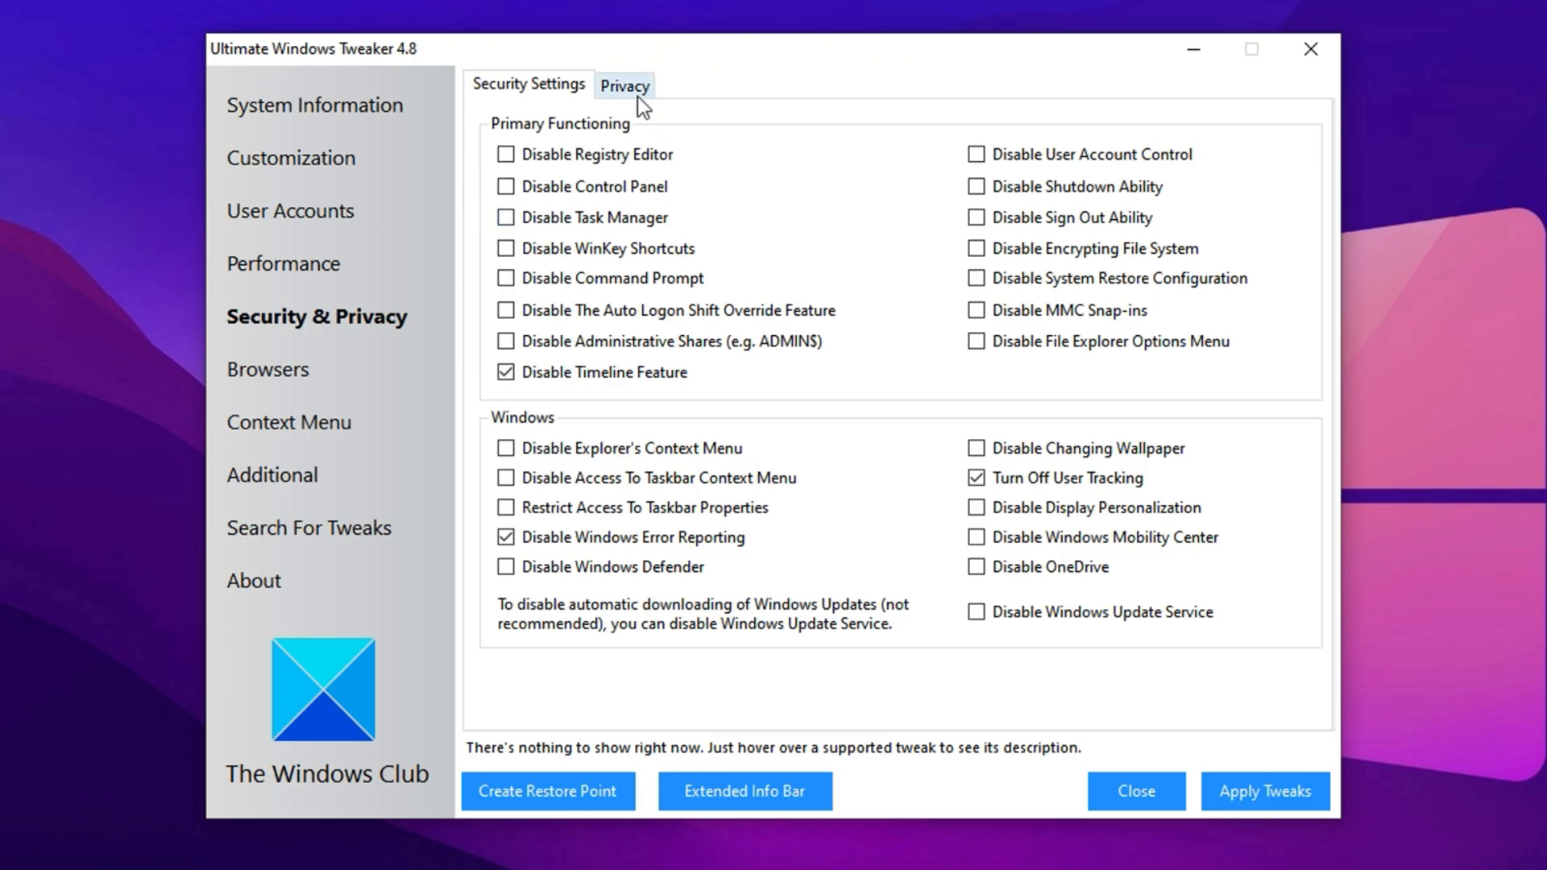
{"action": "left_click", "coordinate": [622, 84]}
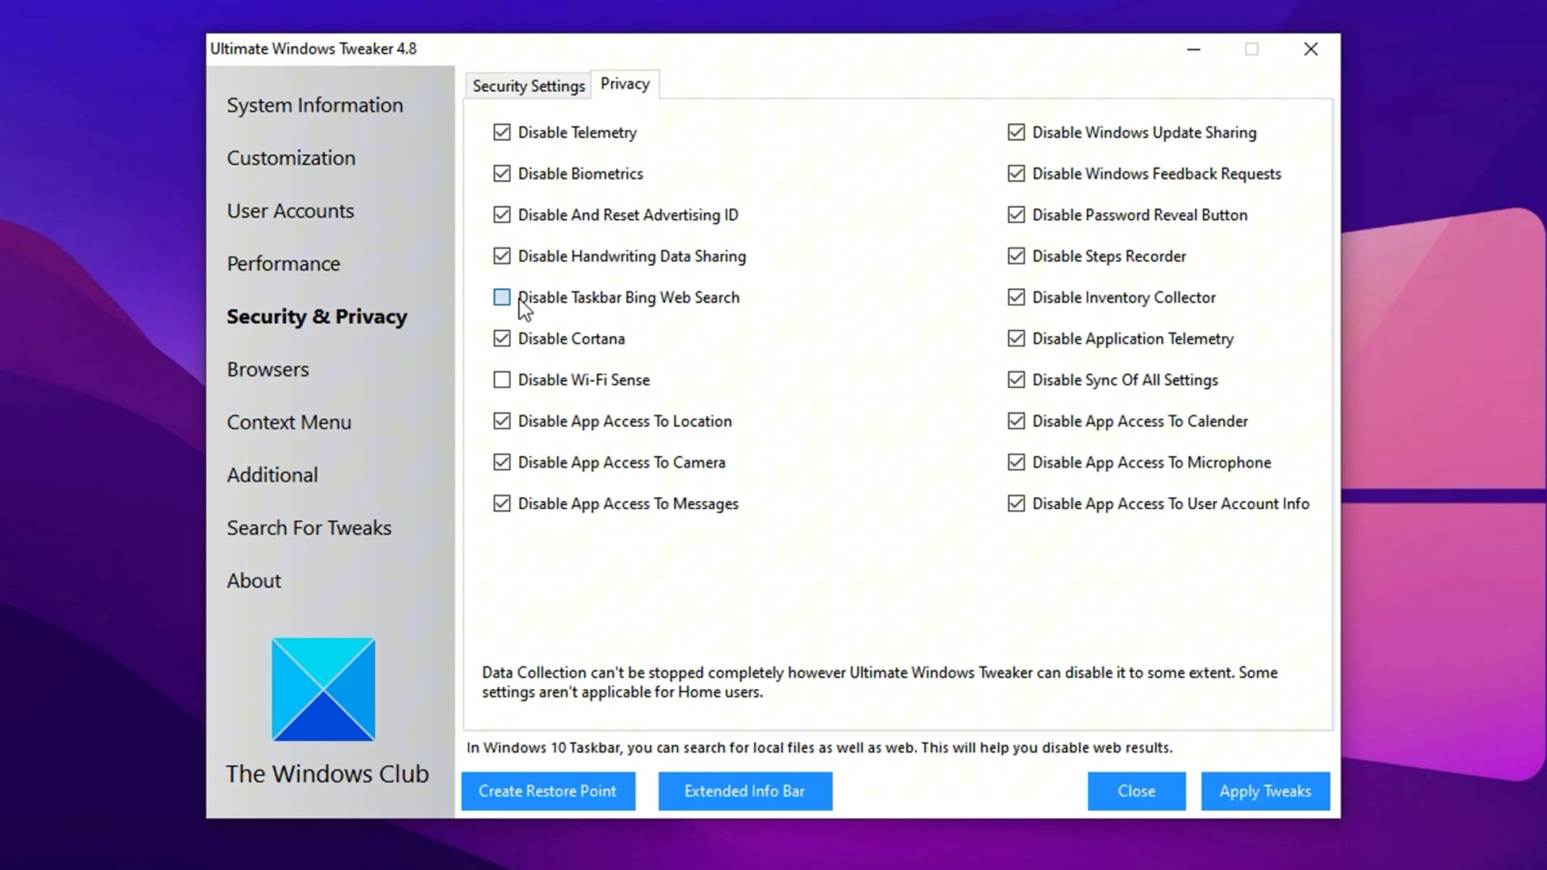
{"action": "left_click", "coordinate": [502, 297]}
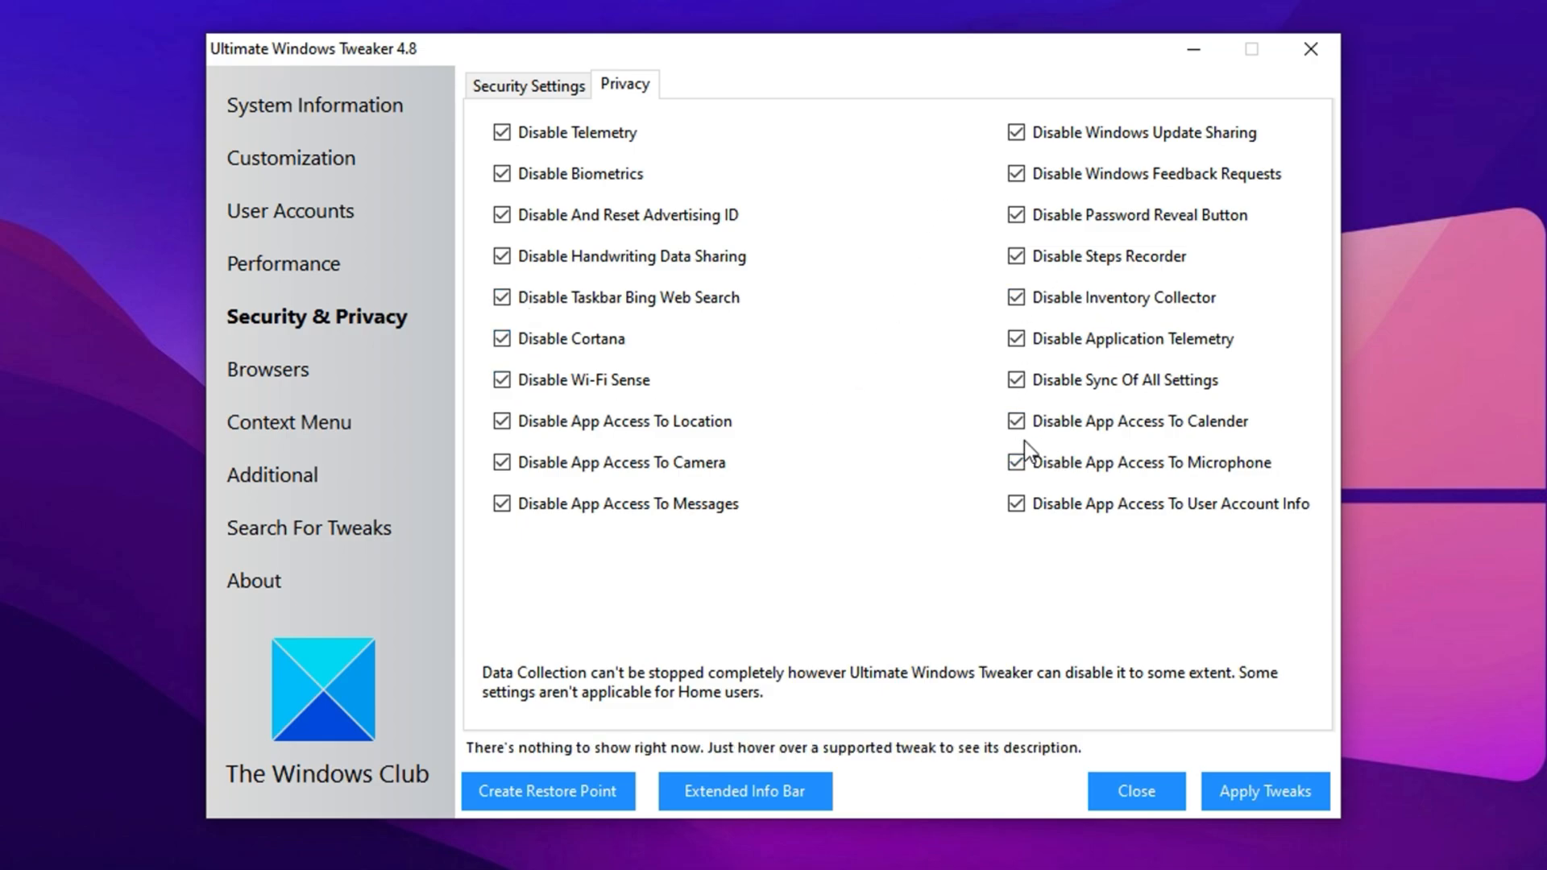
{"action": "mouse_move", "coordinate": [816, 438]}
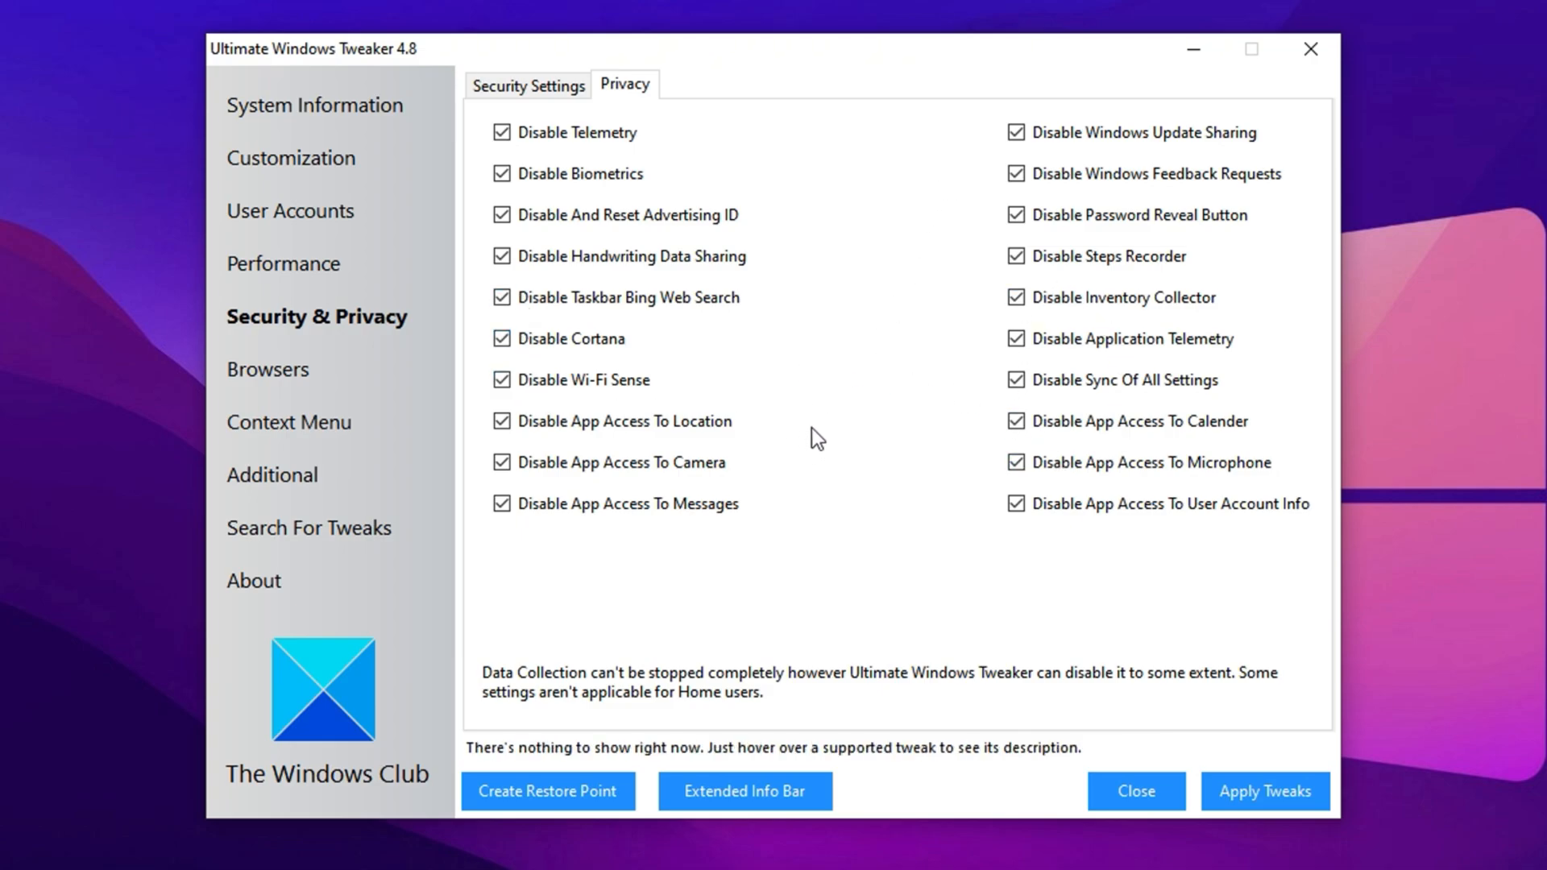
{"action": "mouse_move", "coordinate": [899, 464]}
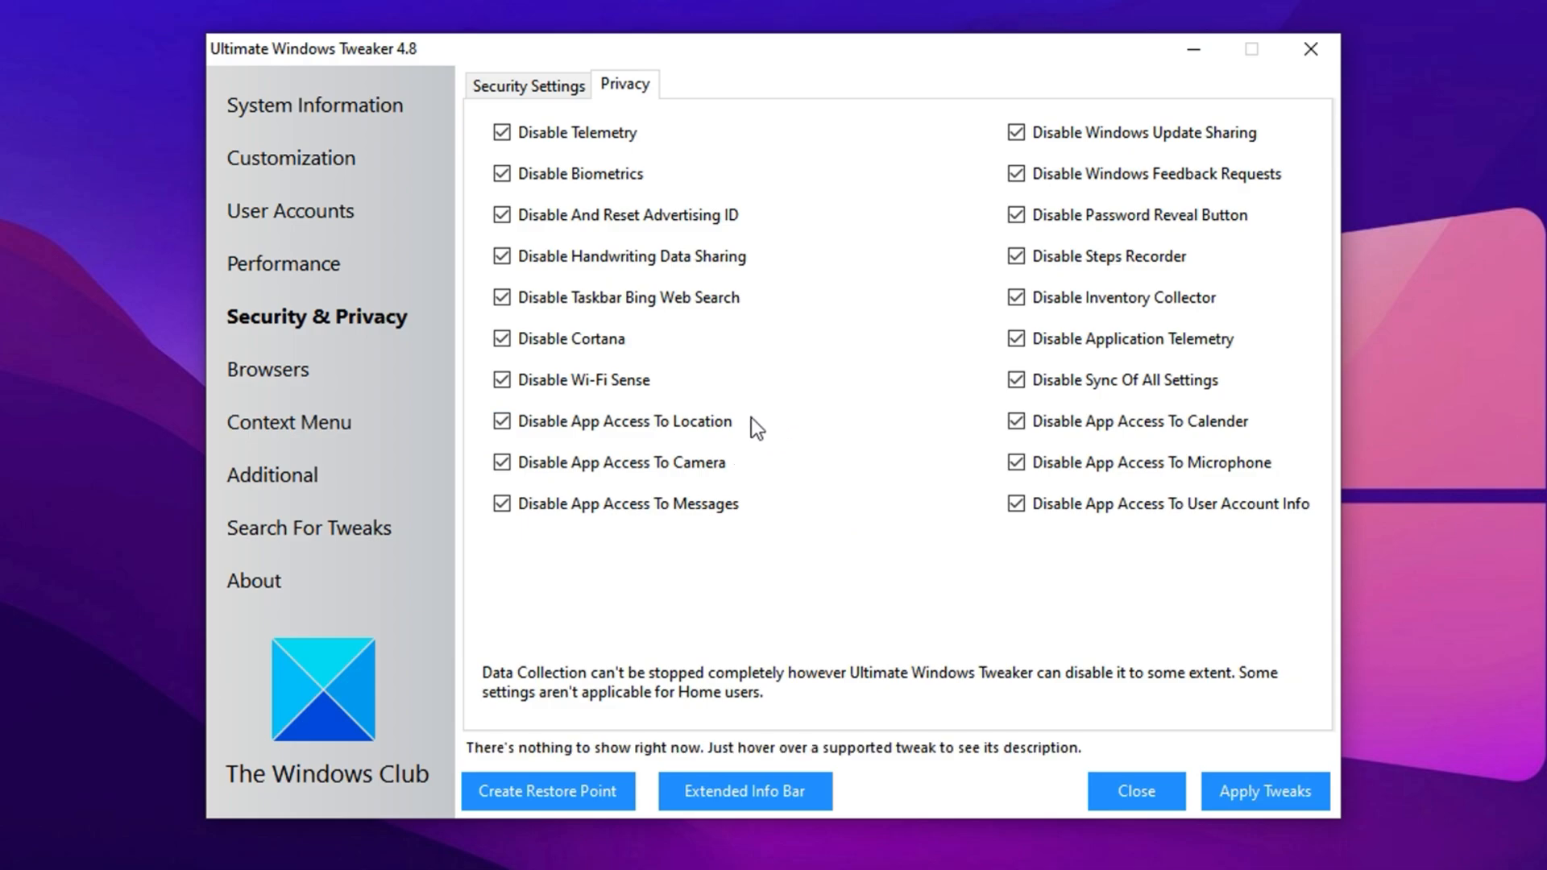
{"action": "mouse_move", "coordinate": [697, 477]}
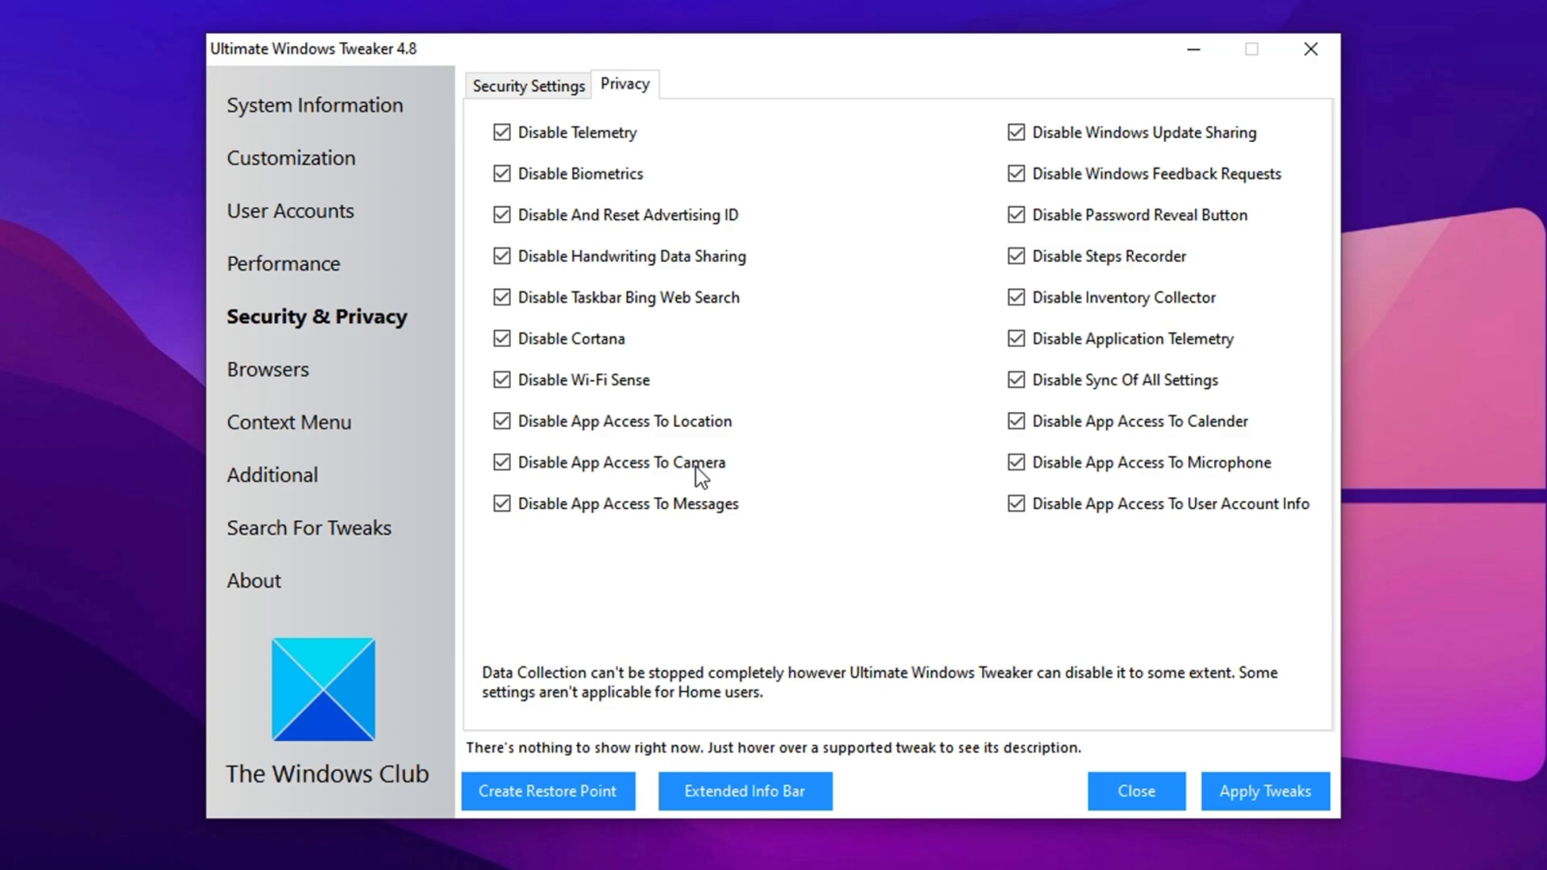
Show the Additional page with its Network Tweaks checkboxes
{"action": "left_click", "coordinate": [271, 473]}
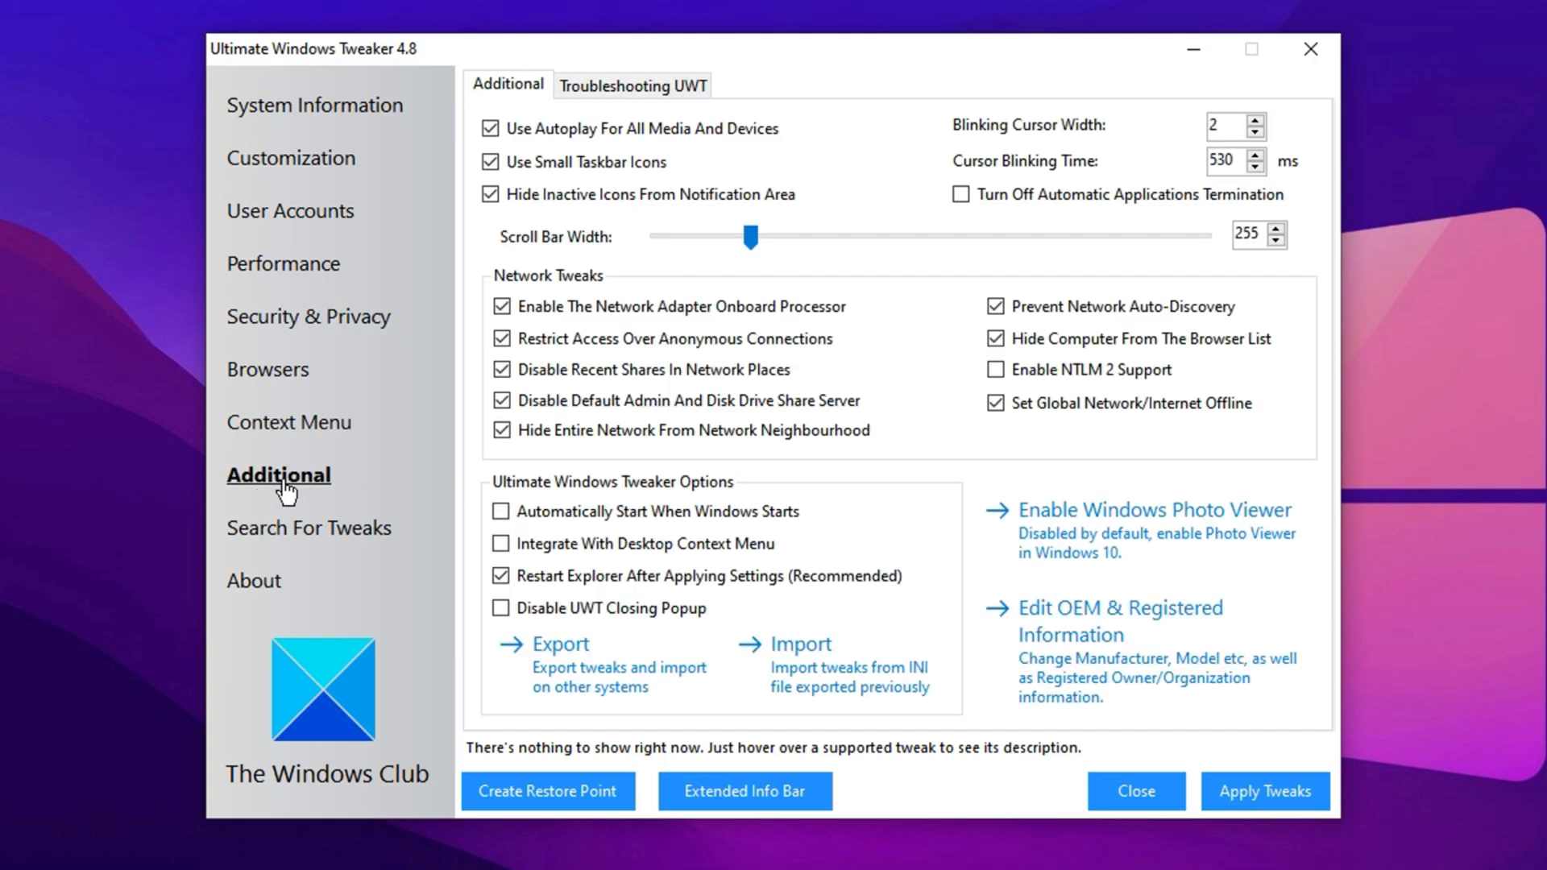
{"action": "mouse_move", "coordinate": [606, 317]}
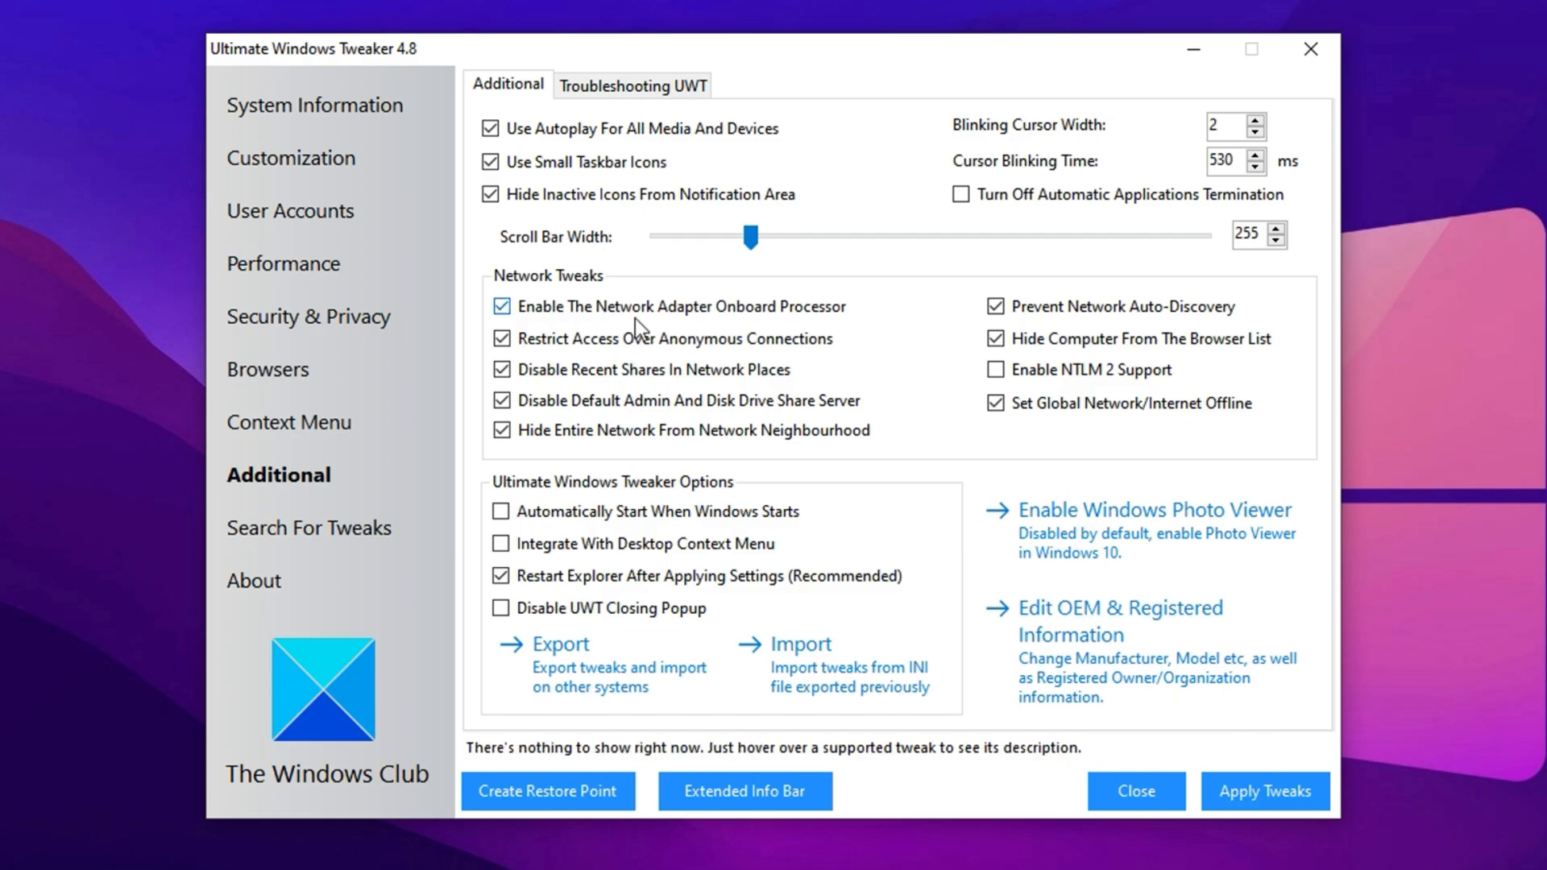
{"action": "mouse_move", "coordinate": [625, 326]}
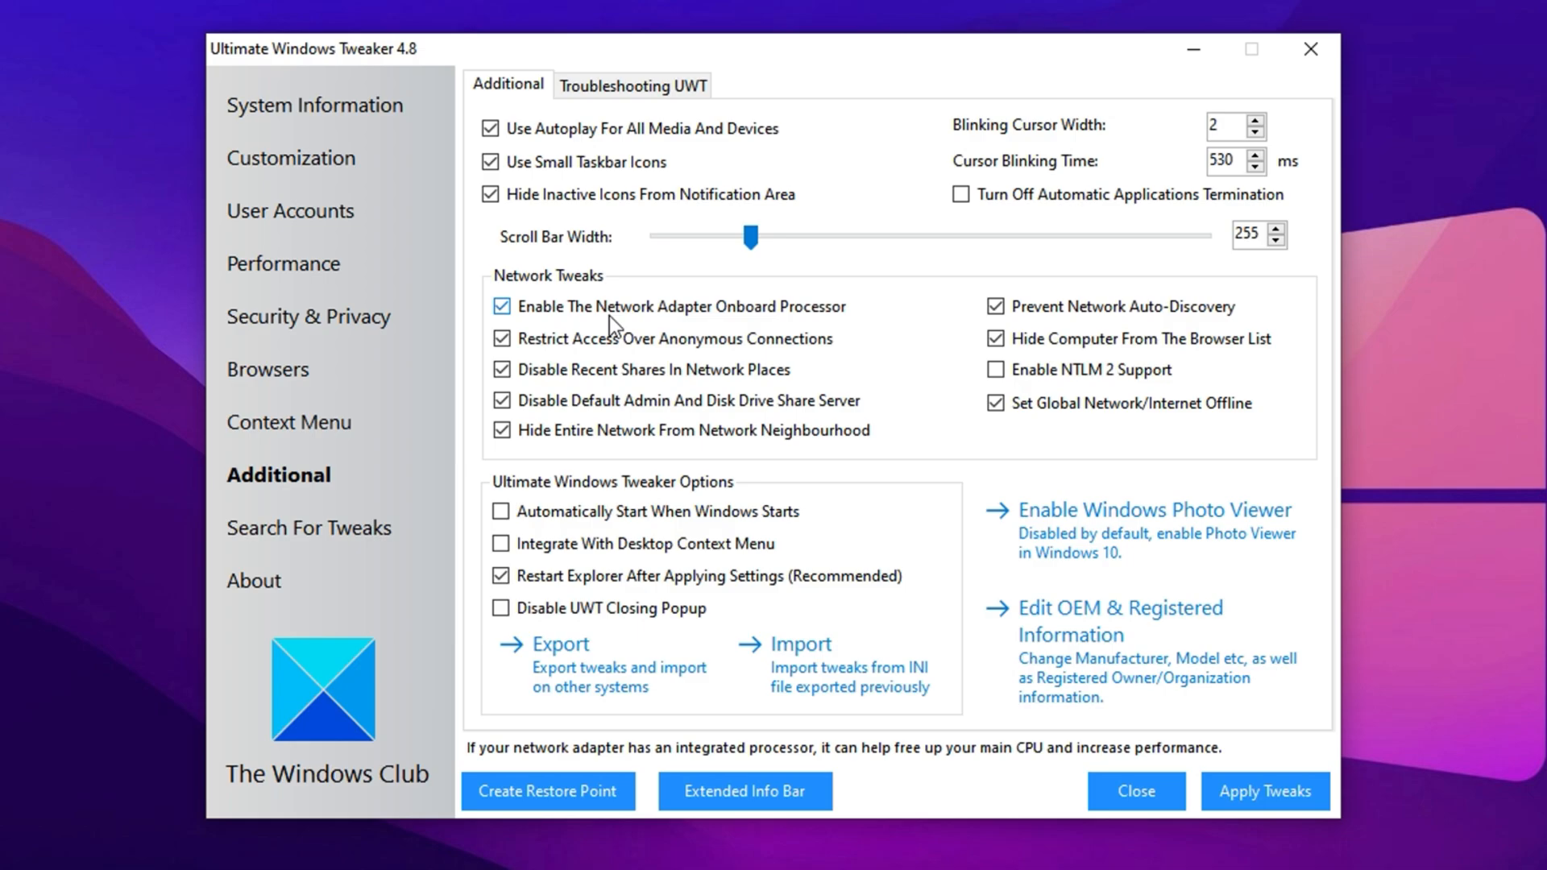
{"action": "mouse_move", "coordinate": [646, 326]}
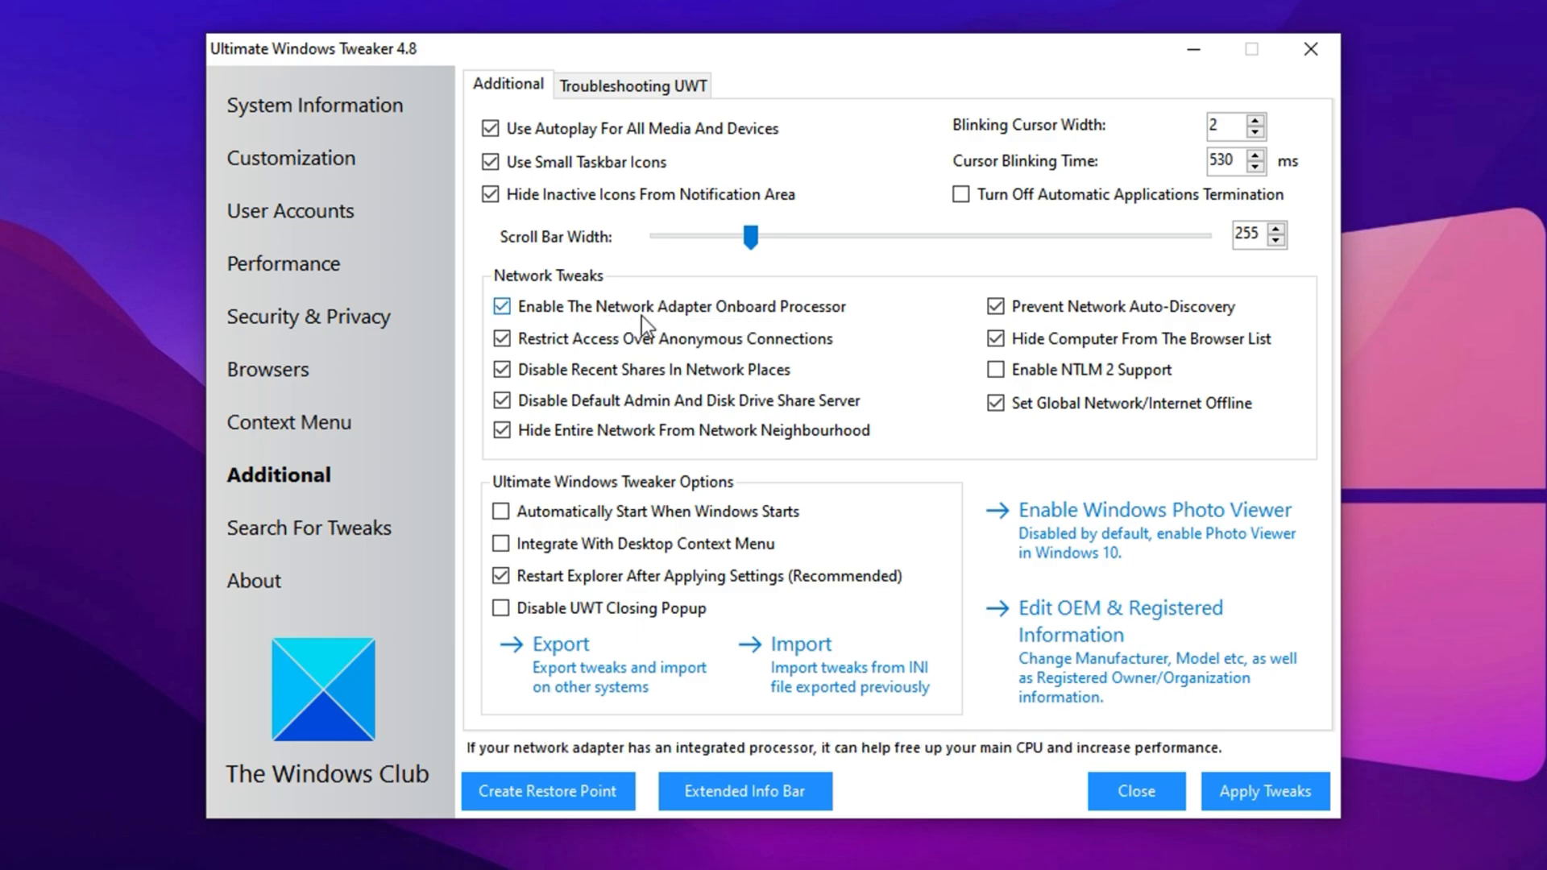
{"action": "mouse_move", "coordinate": [855, 509]}
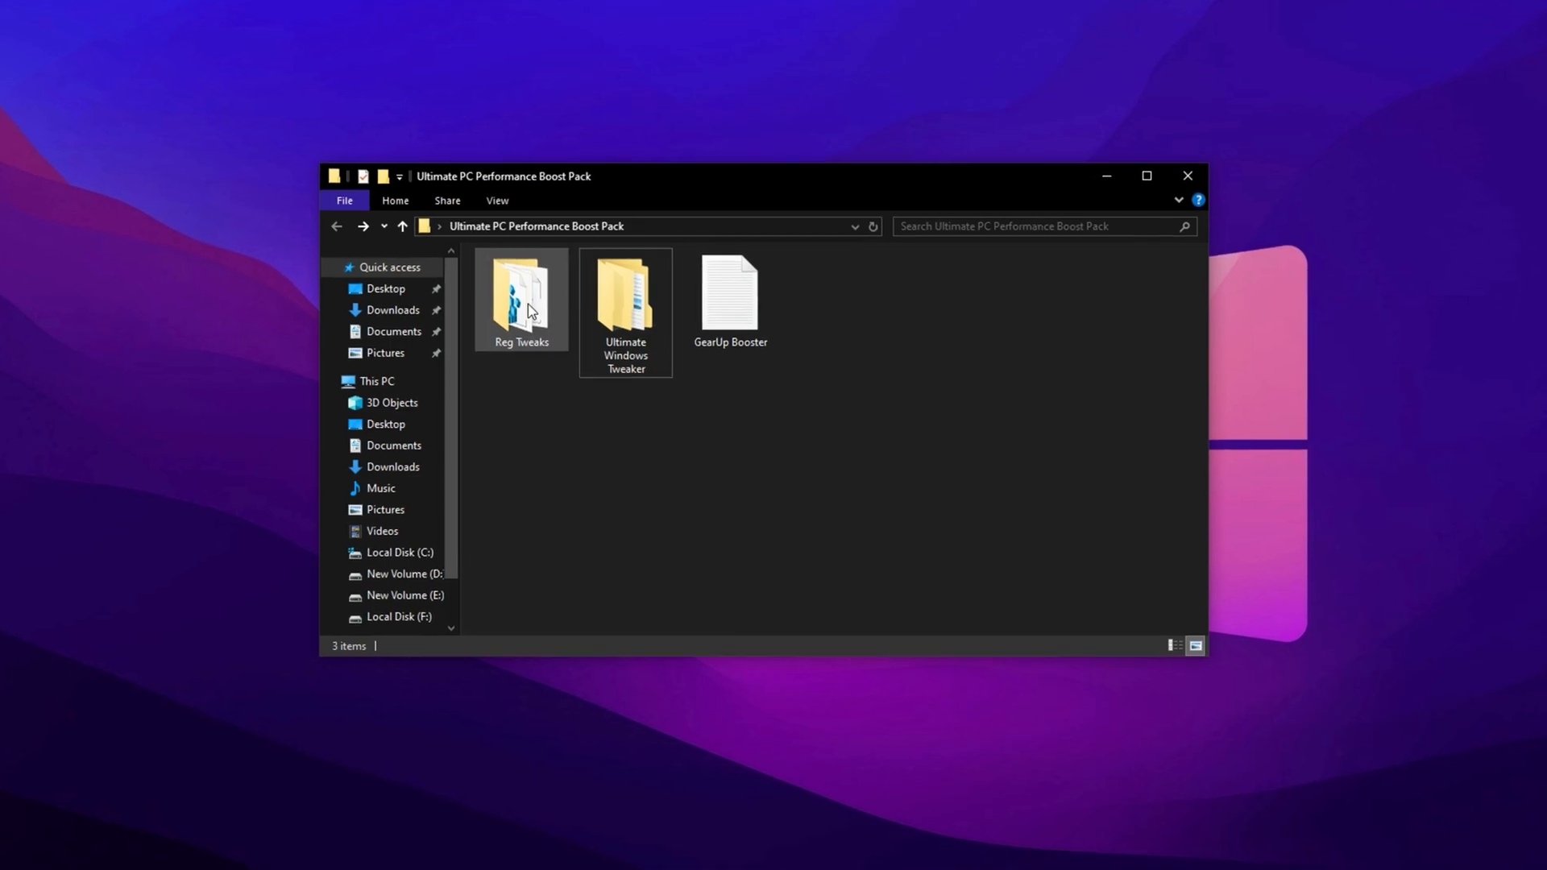
Enter the Reg Tweaks folder of the Ultimate PC Performance Boost Pack
{"action": "double_click", "coordinate": [521, 297]}
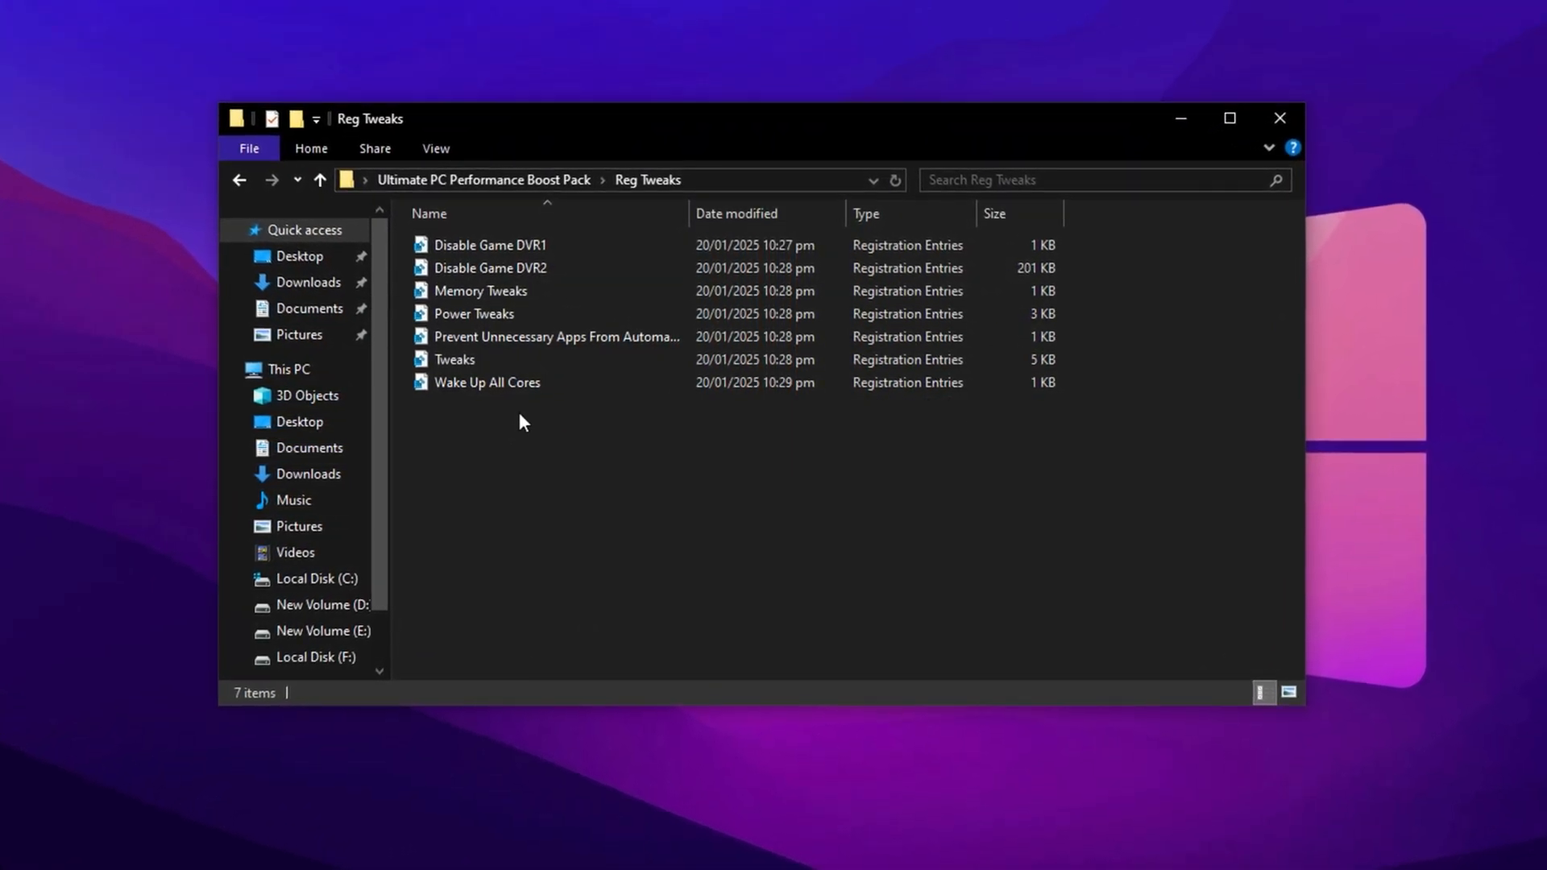
{"action": "left_click", "coordinate": [317, 179]}
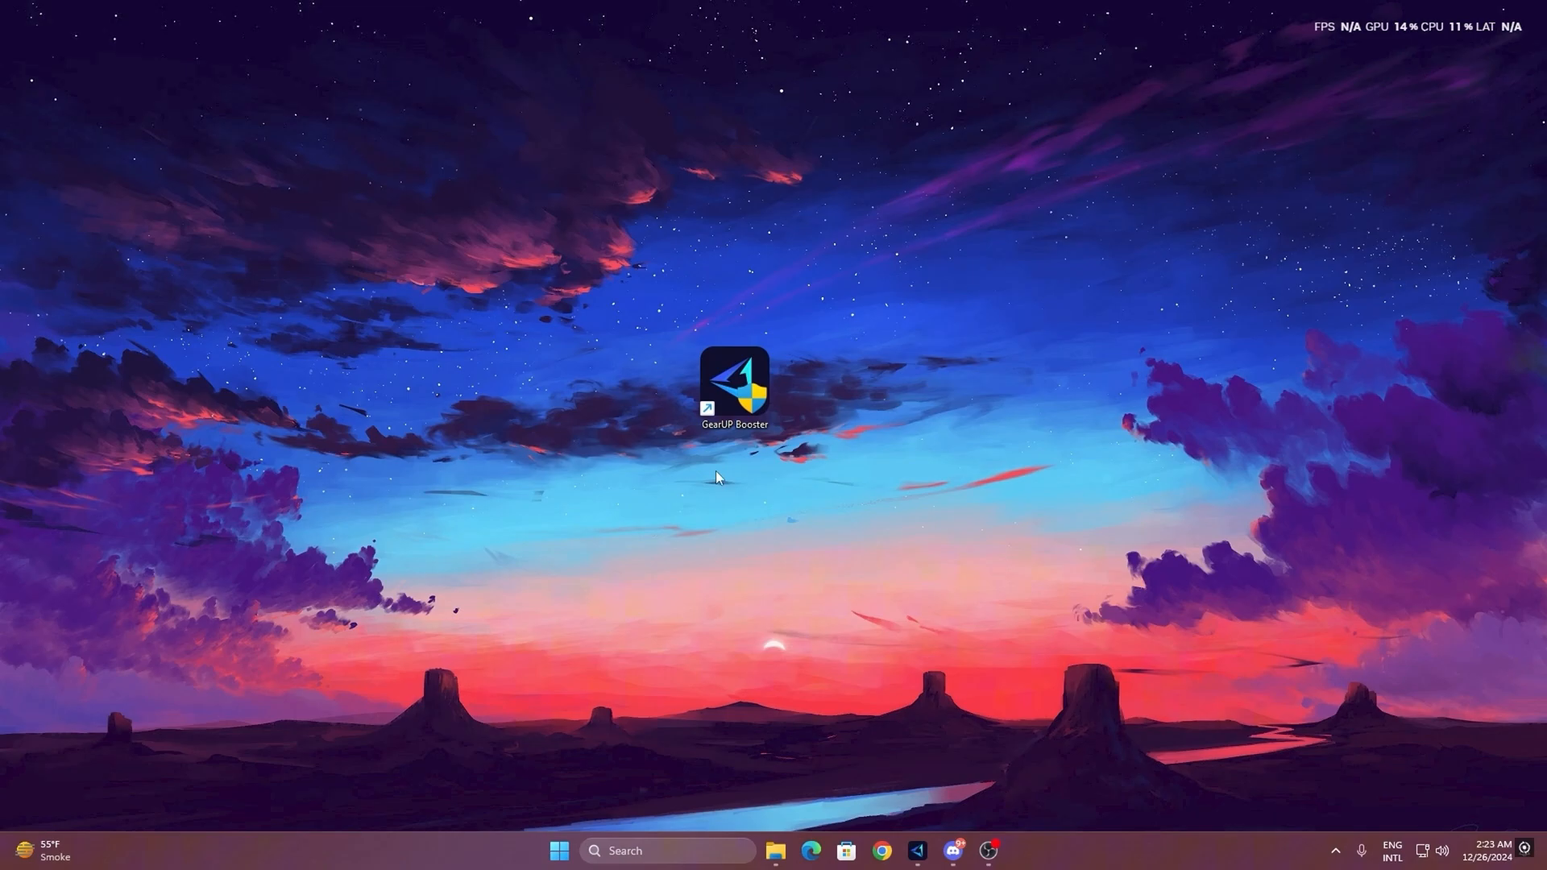
{"action": "mouse_move", "coordinate": [753, 385]}
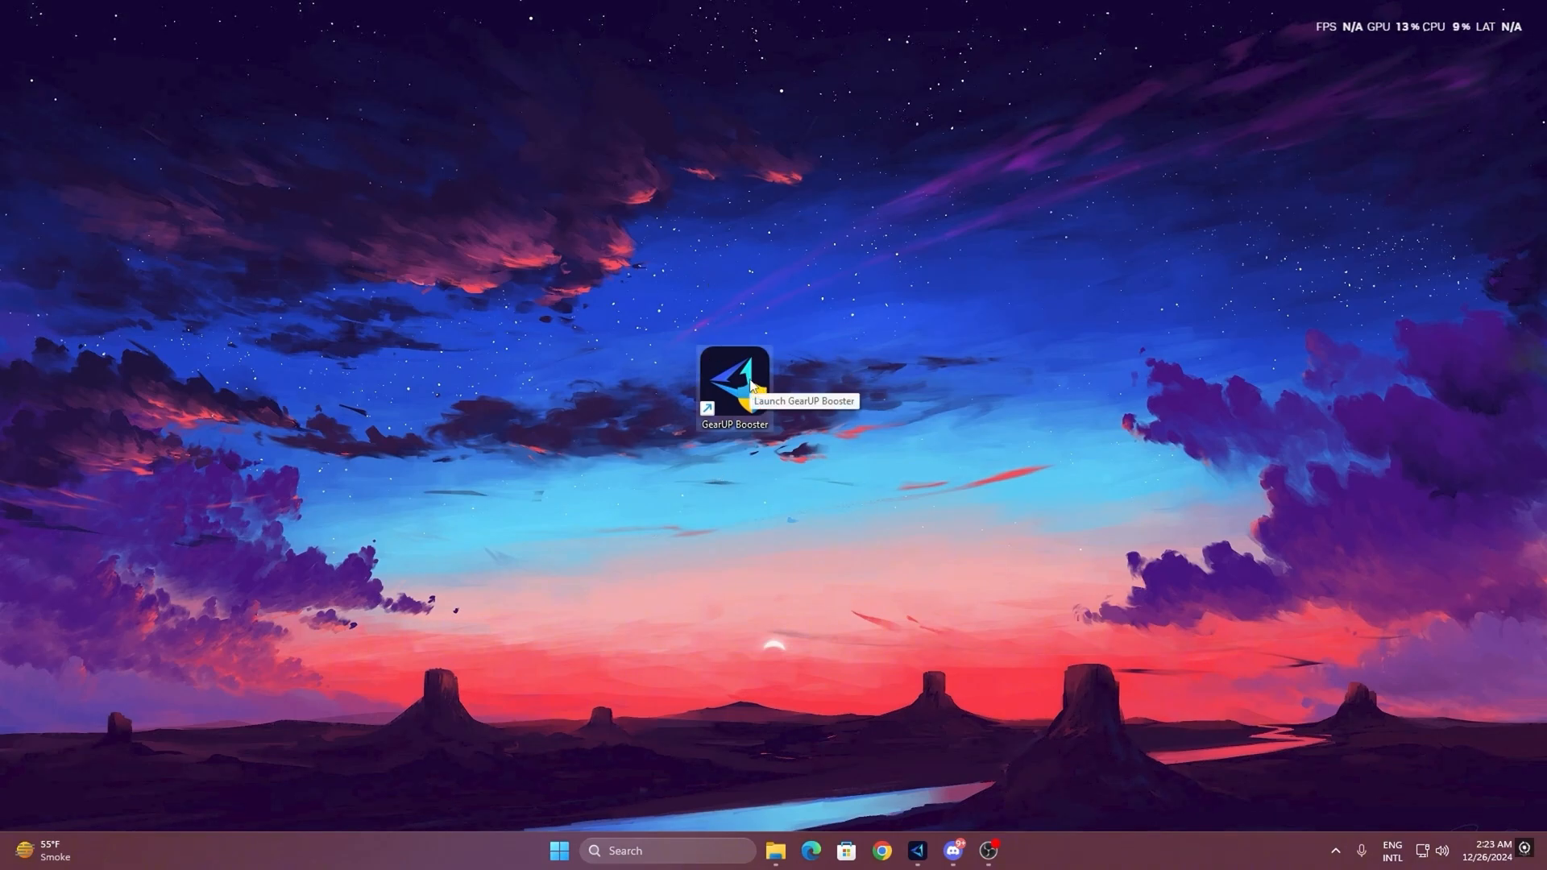
{"action": "mouse_move", "coordinate": [749, 394]}
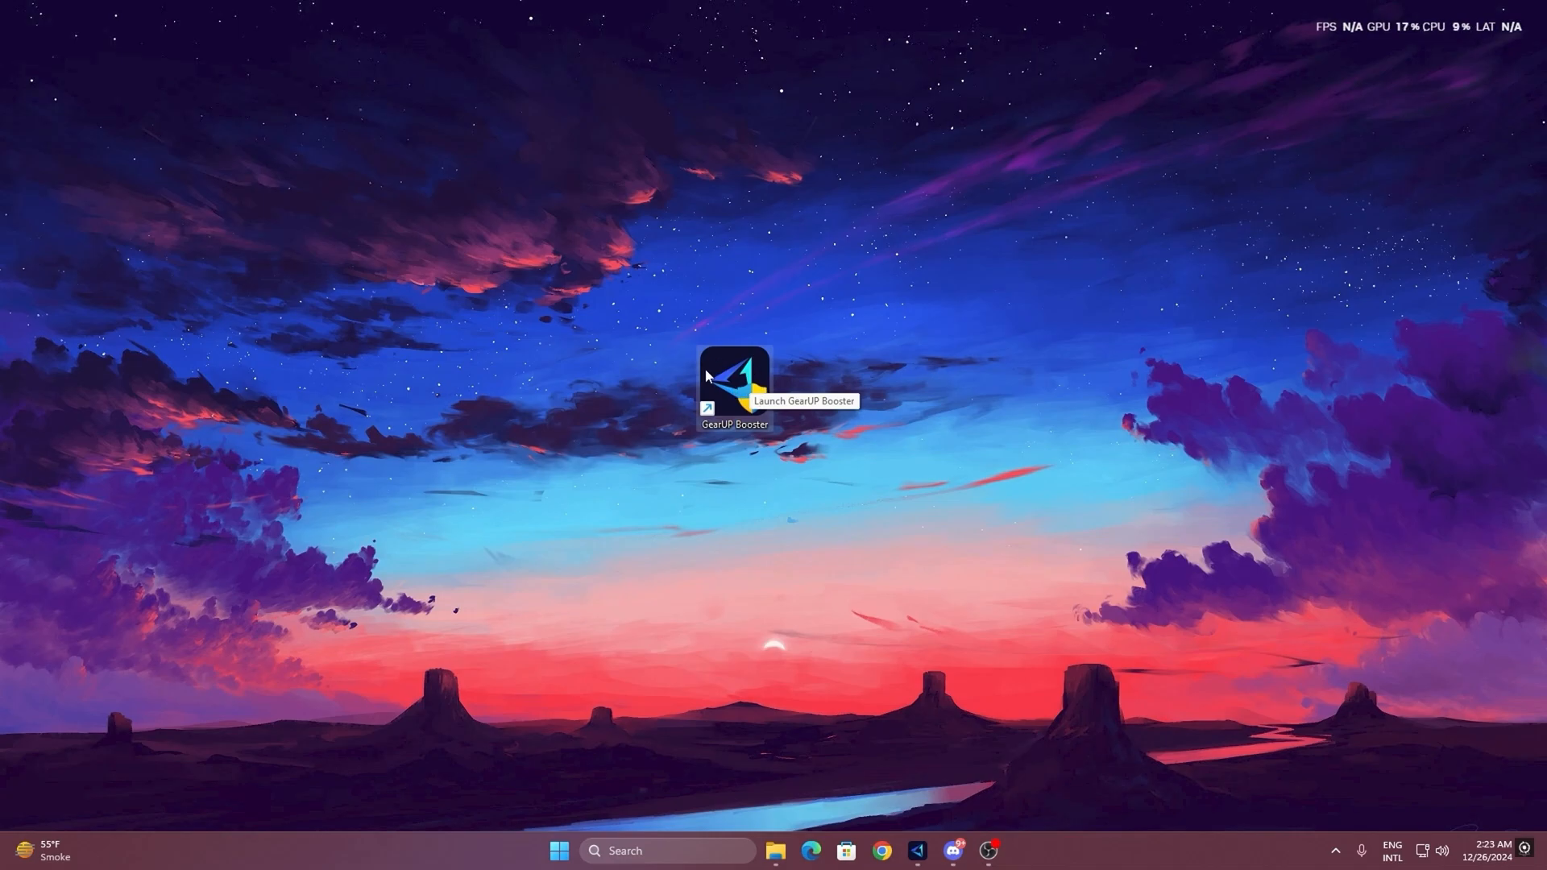
Launch GearUP Booster from its desktop shortcut
{"action": "double_click", "coordinate": [735, 383]}
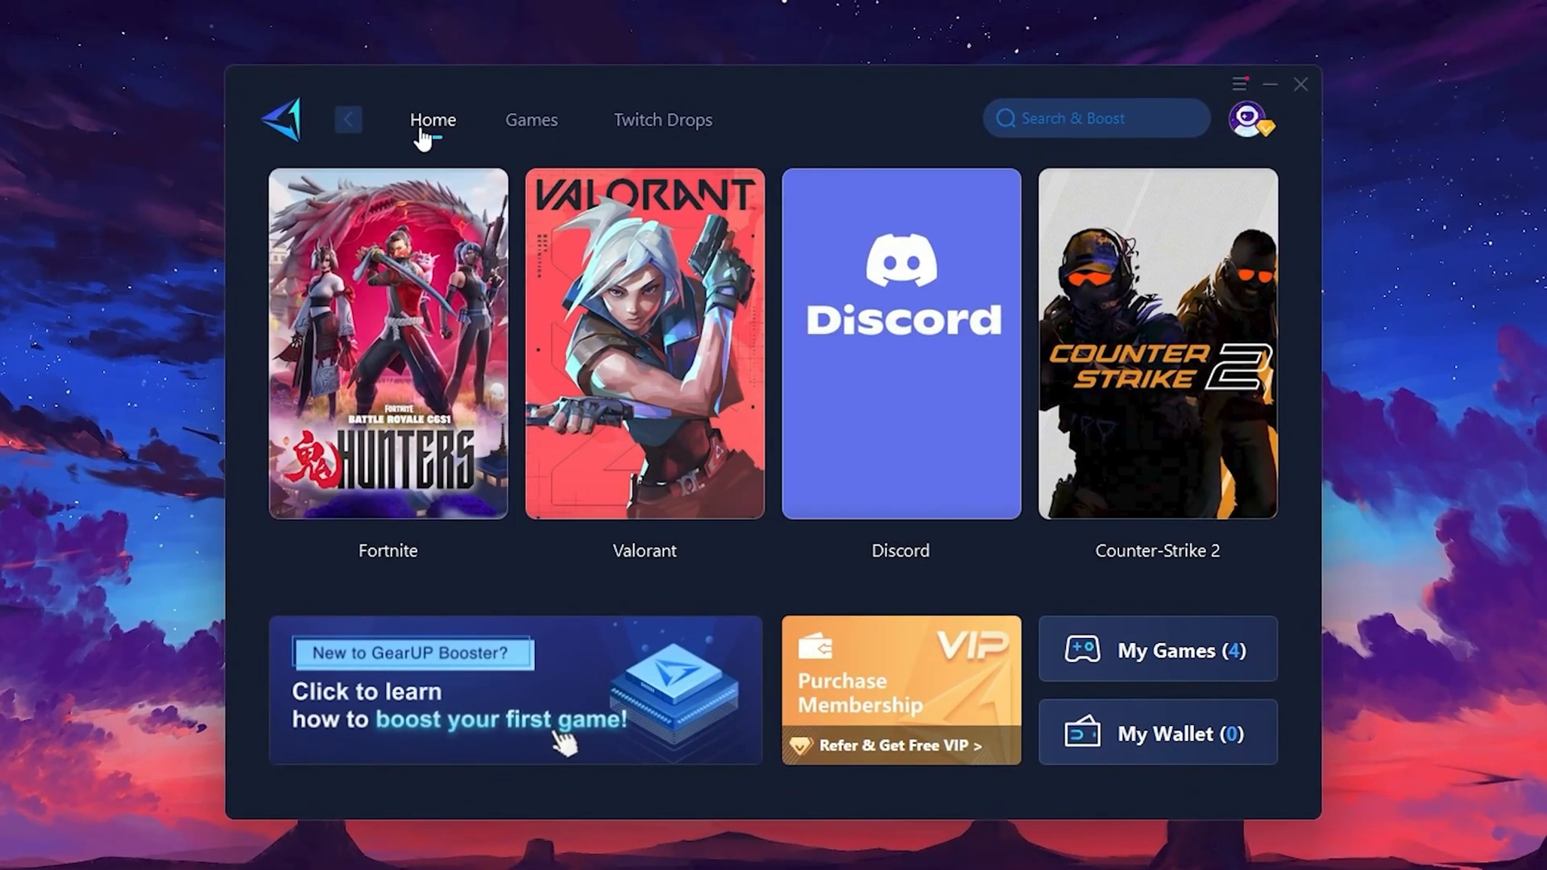
{"action": "mouse_move", "coordinate": [1169, 317]}
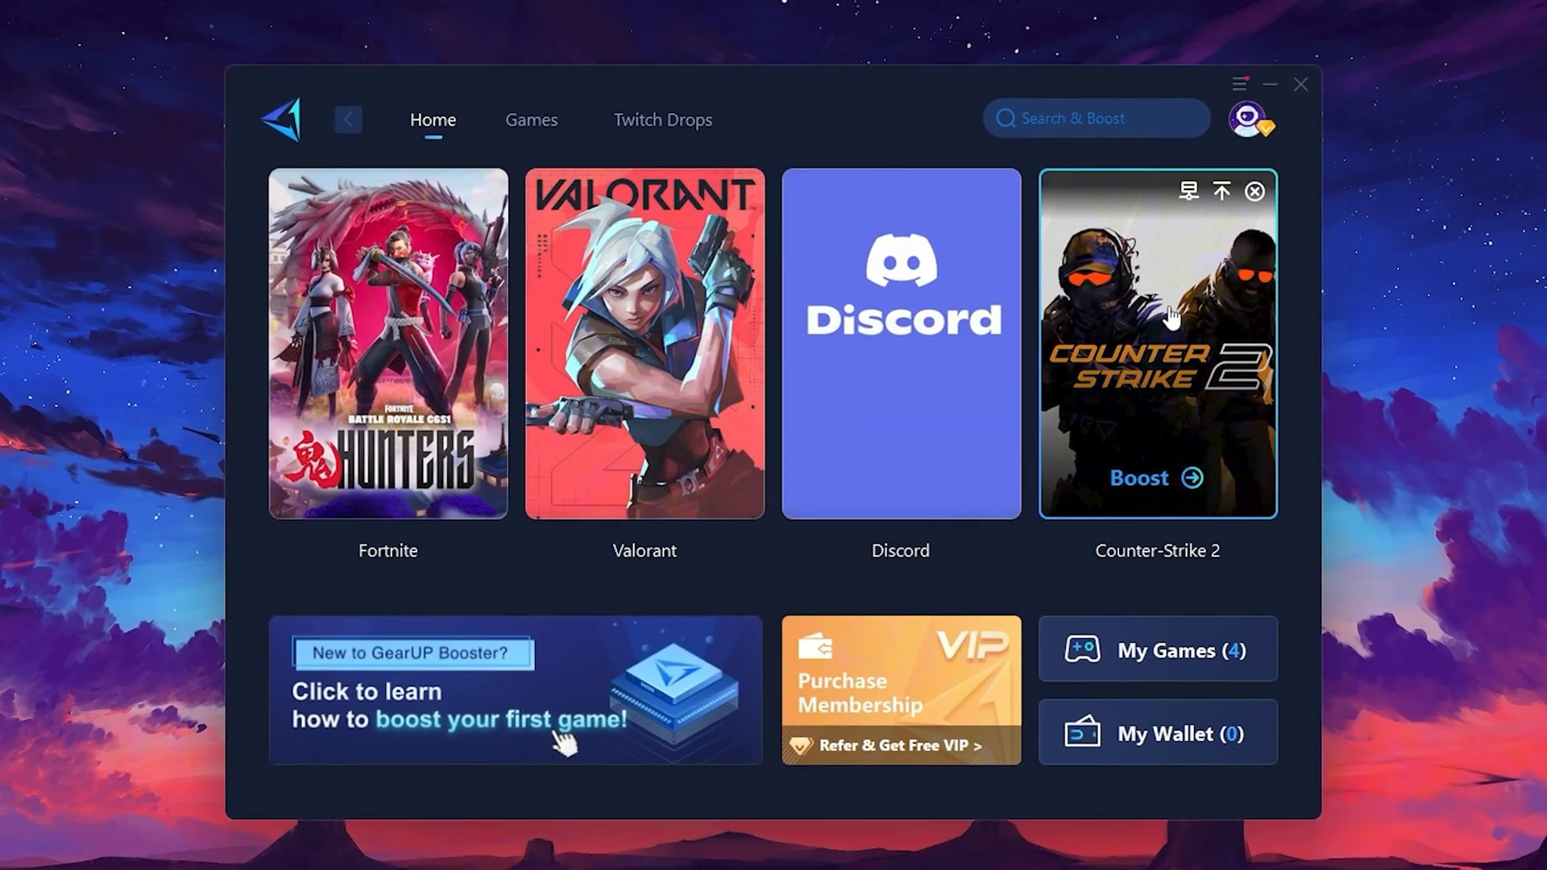
Browse the Games catalogue, then return to the Home page with Fortnite
{"action": "left_click", "coordinate": [530, 119]}
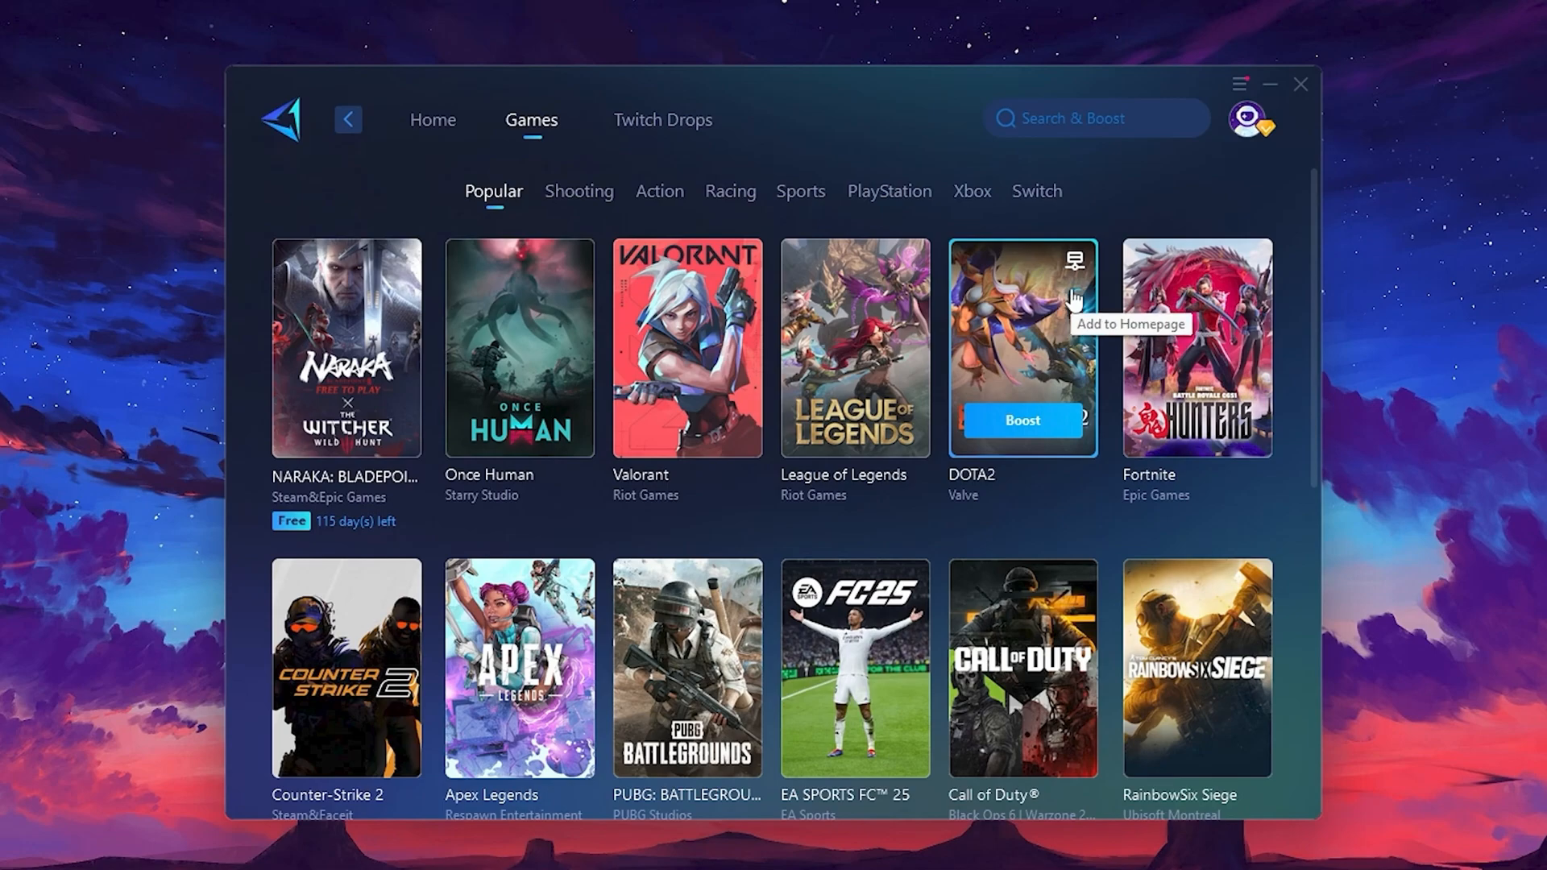
{"action": "left_click", "coordinate": [432, 119]}
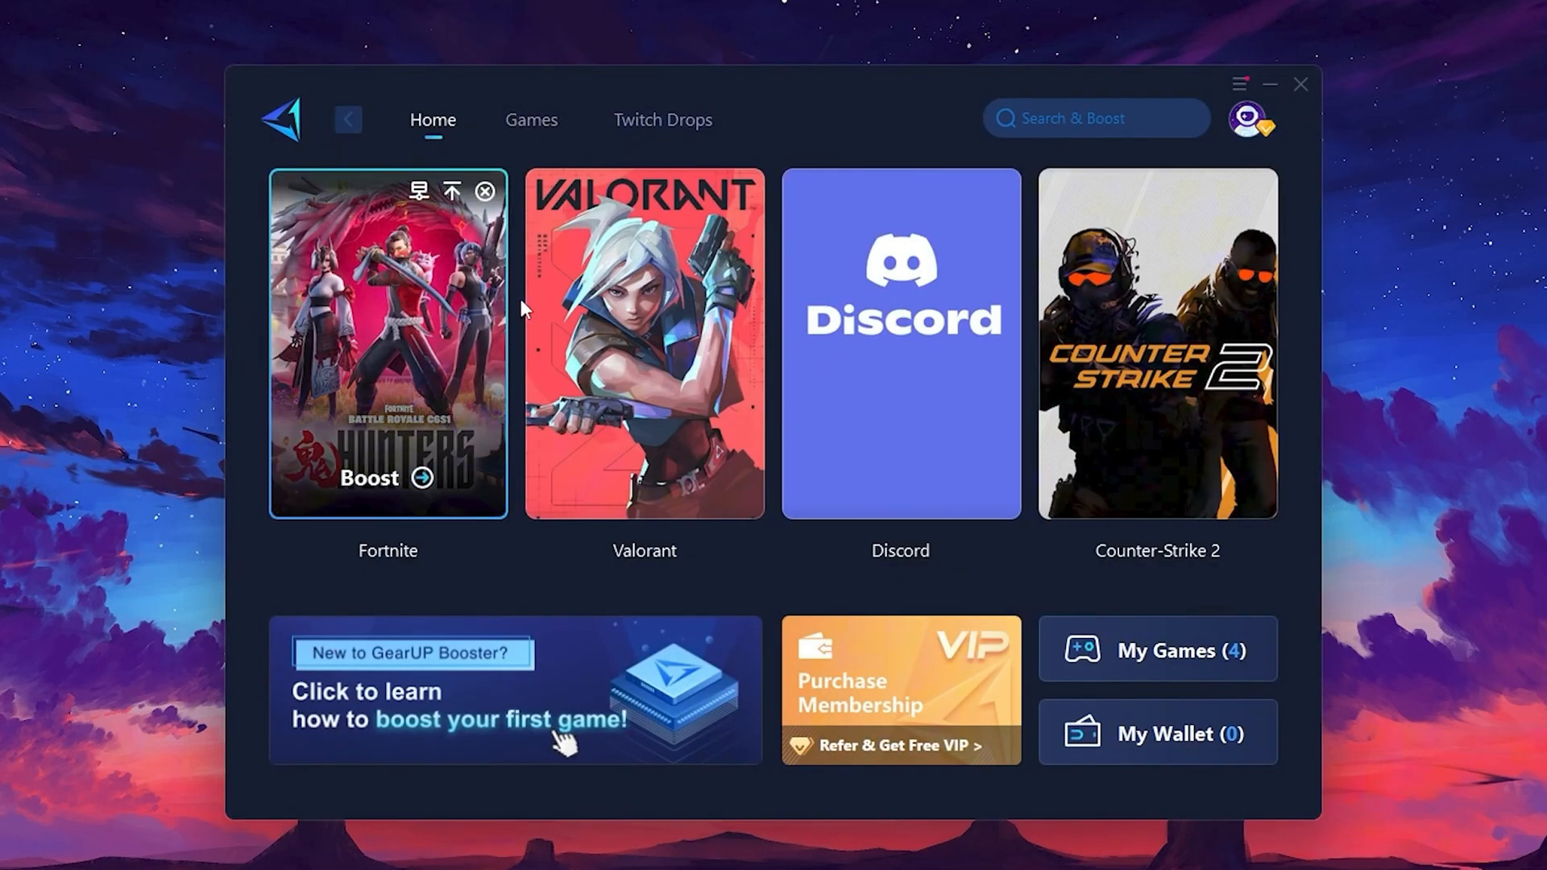
{"action": "mouse_move", "coordinate": [423, 354]}
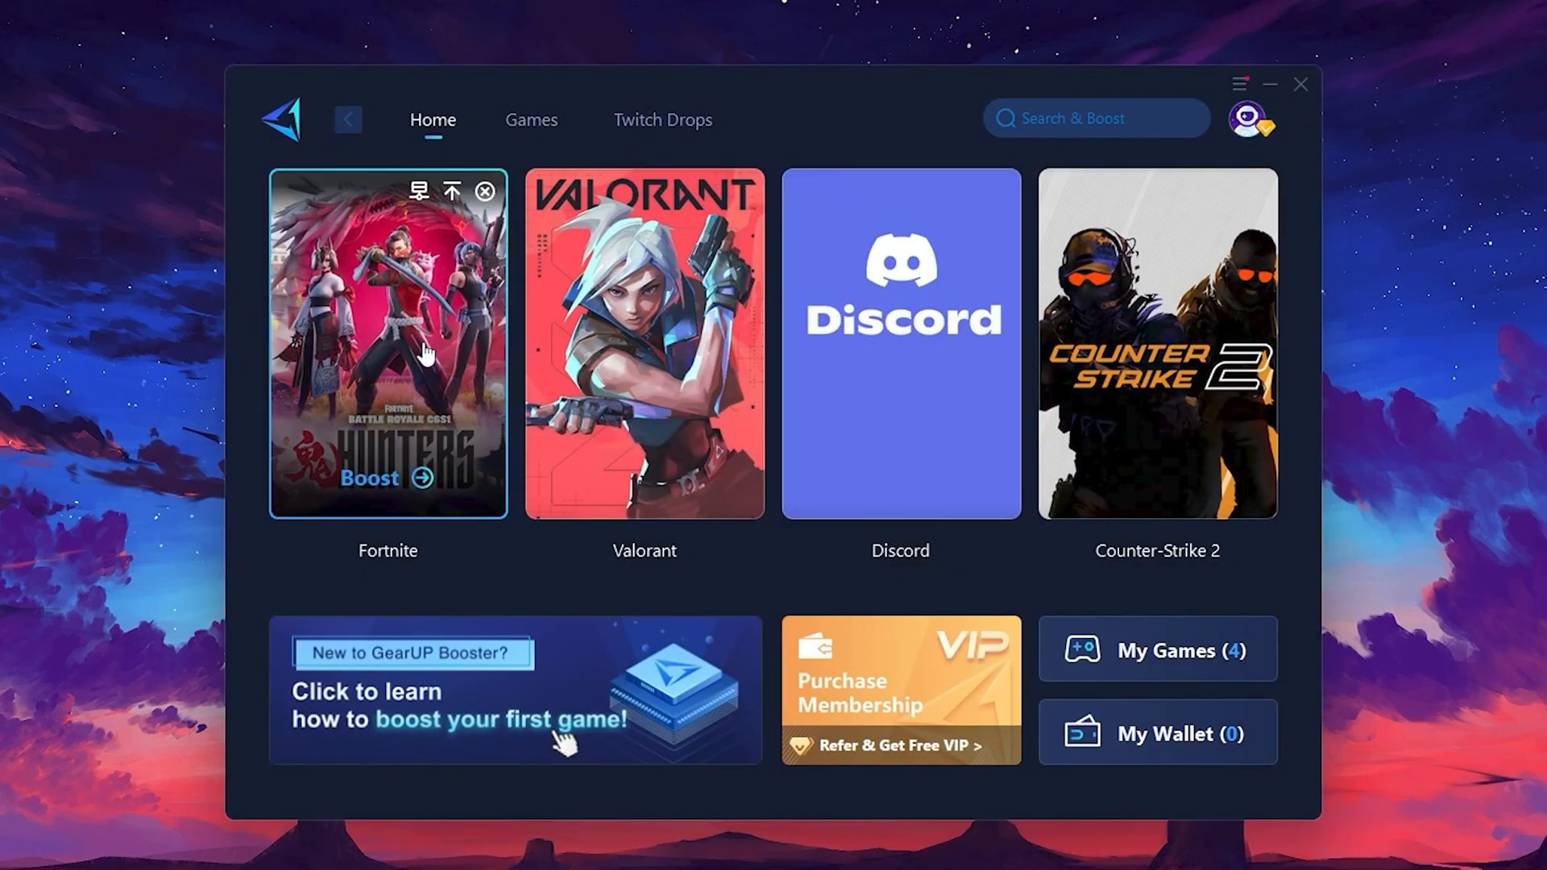
{"action": "mouse_move", "coordinate": [410, 493]}
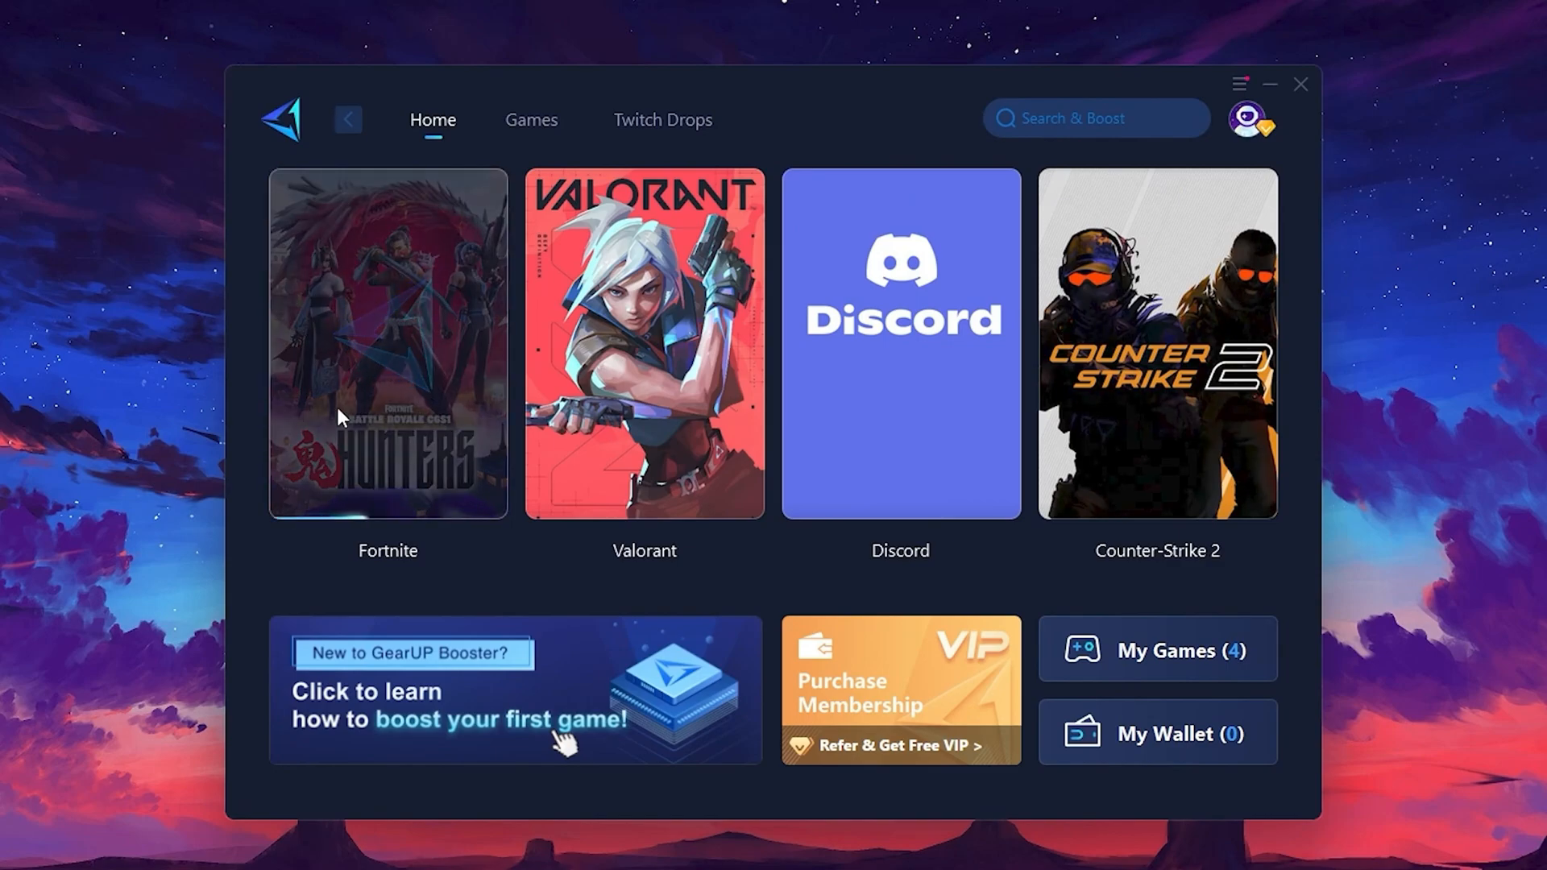
{"action": "left_click", "coordinate": [387, 344]}
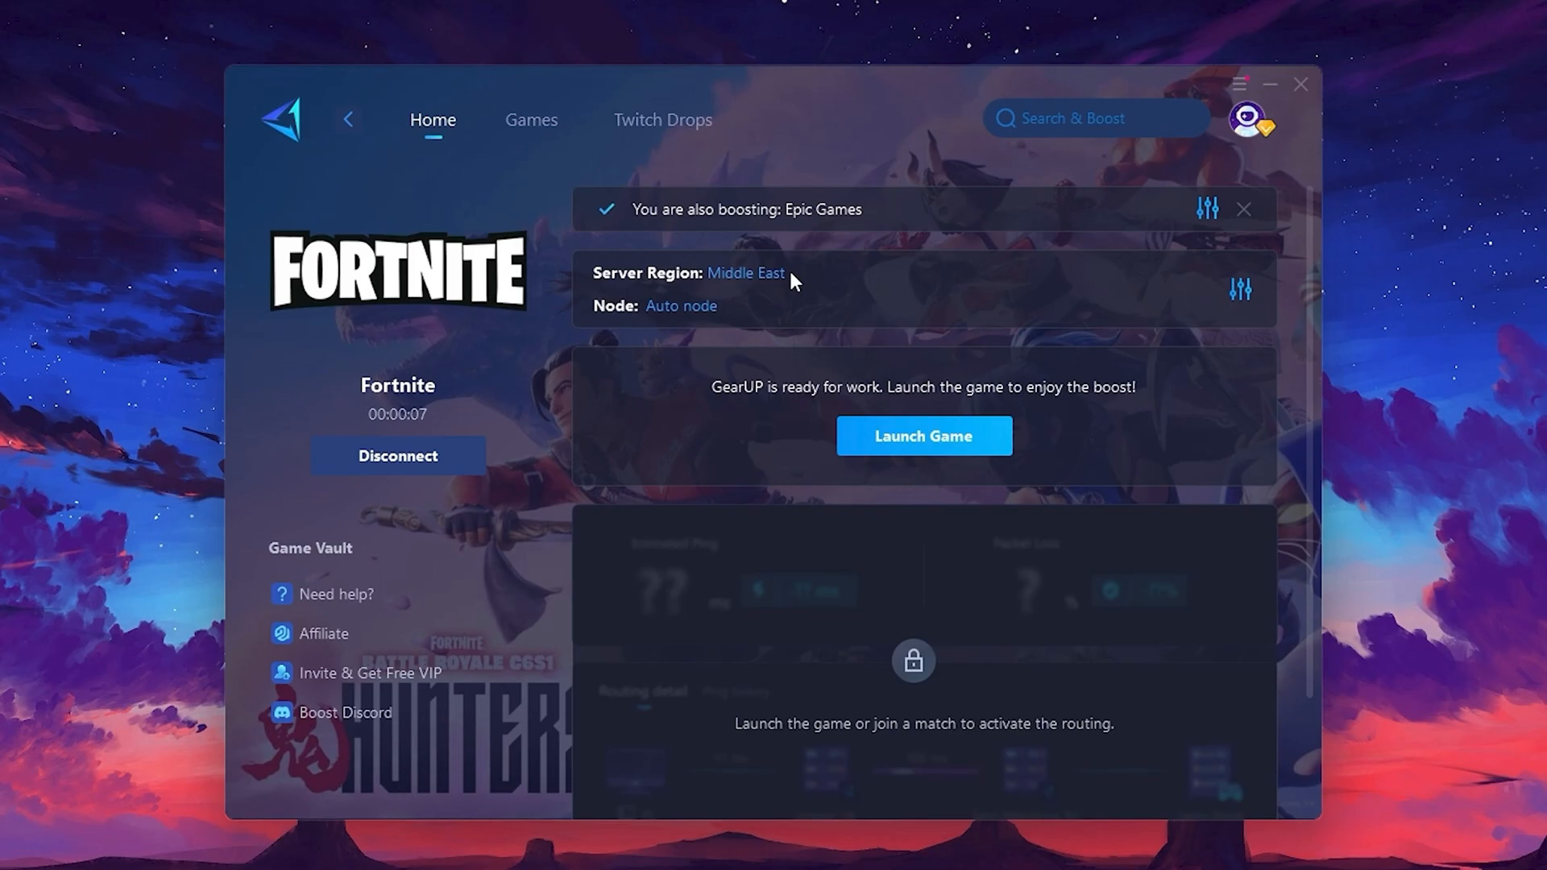
{"action": "left_click", "coordinate": [745, 272]}
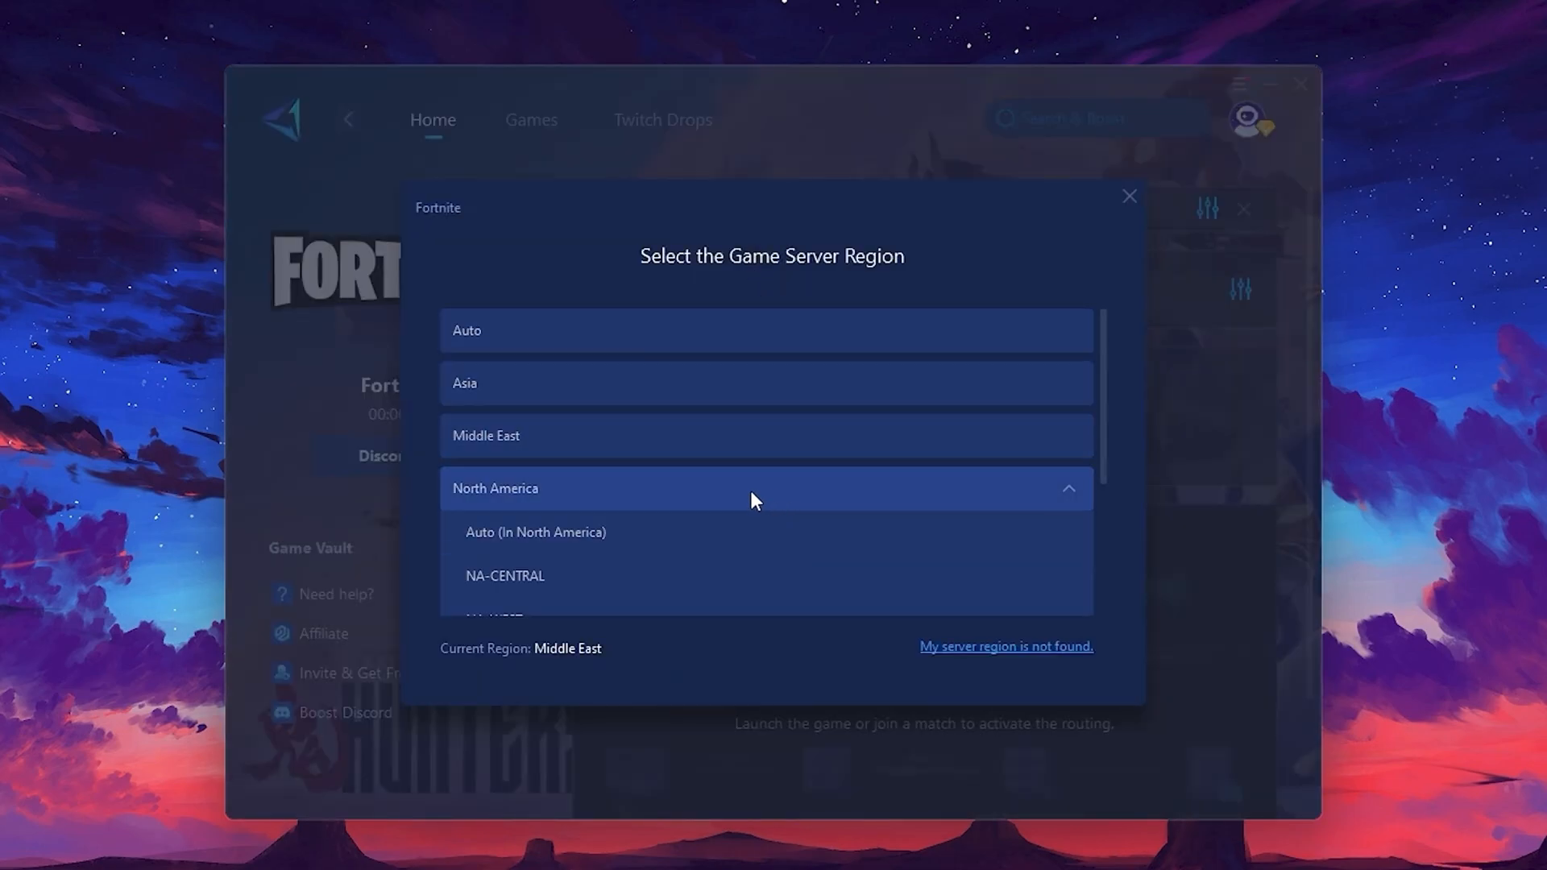
{"action": "mouse_move", "coordinate": [738, 511]}
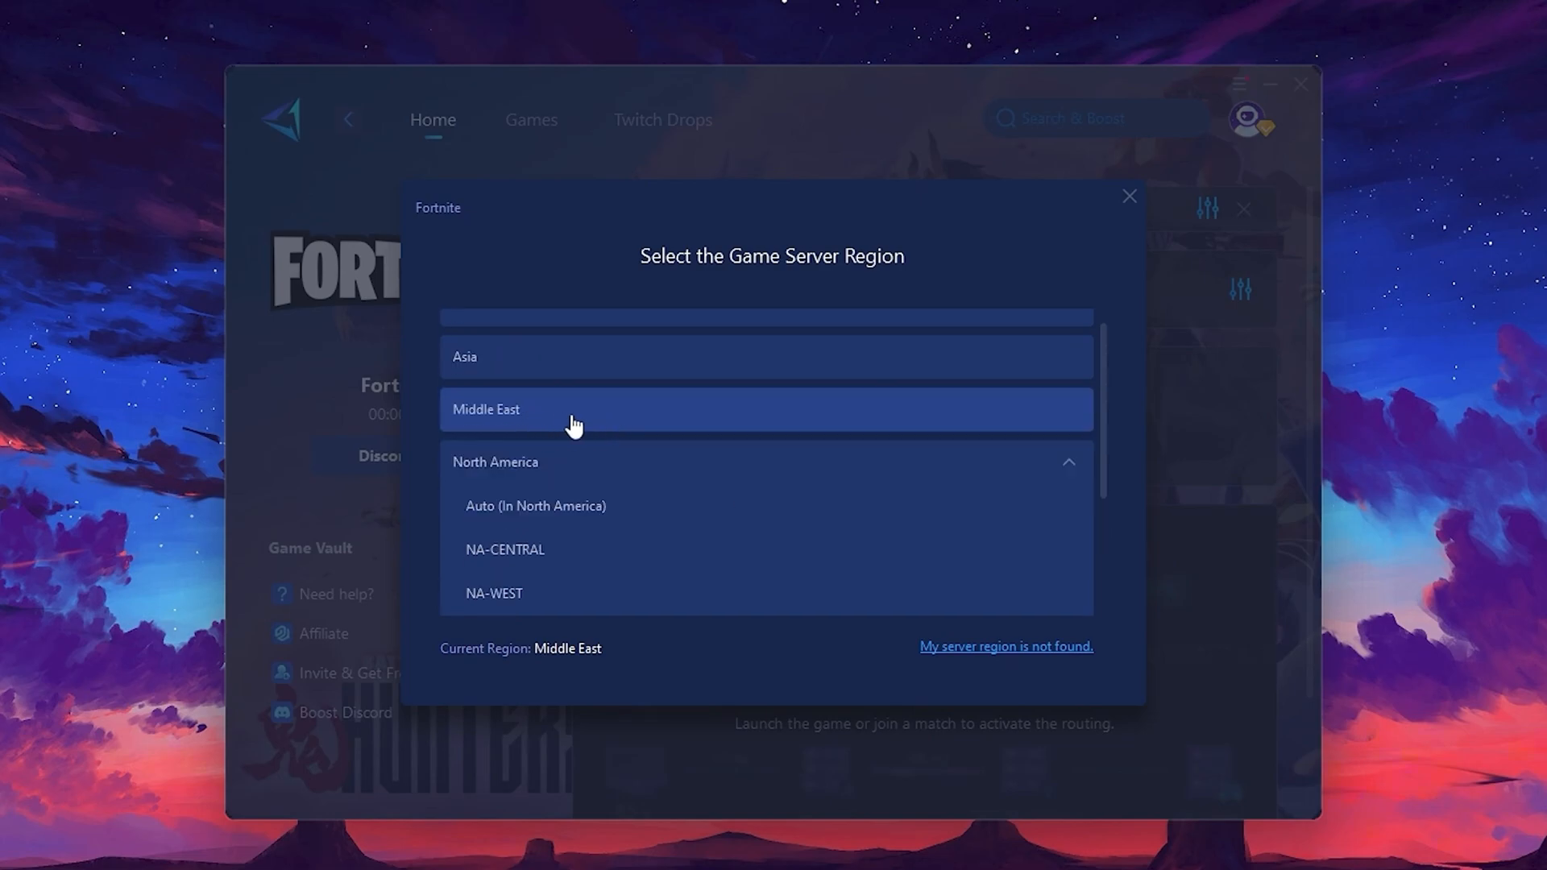
{"action": "mouse_move", "coordinate": [1129, 197]}
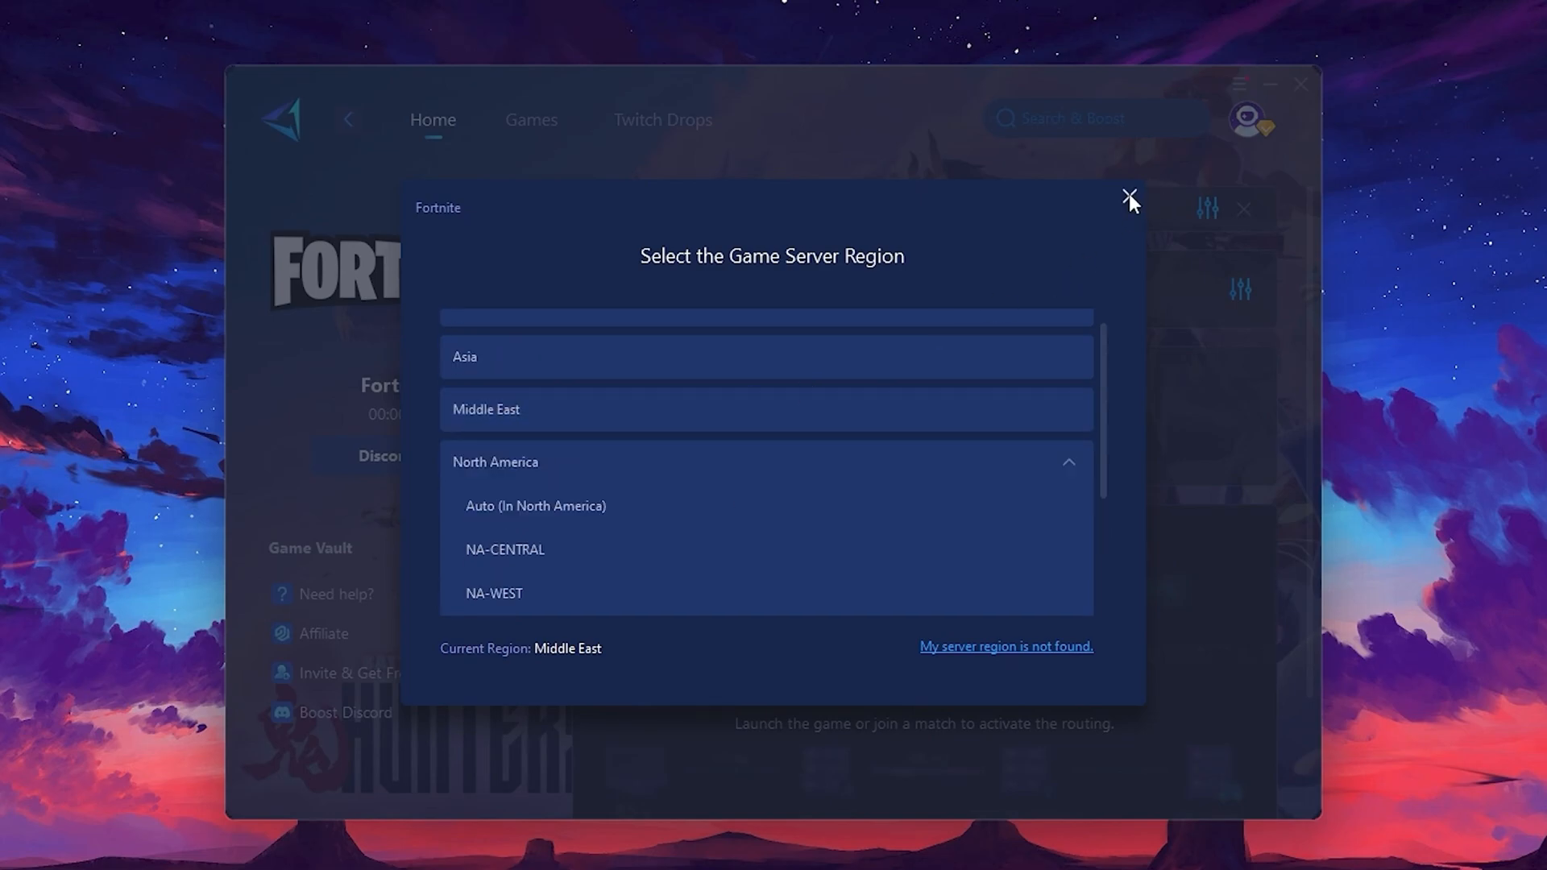
{"action": "left_click", "coordinate": [1130, 198]}
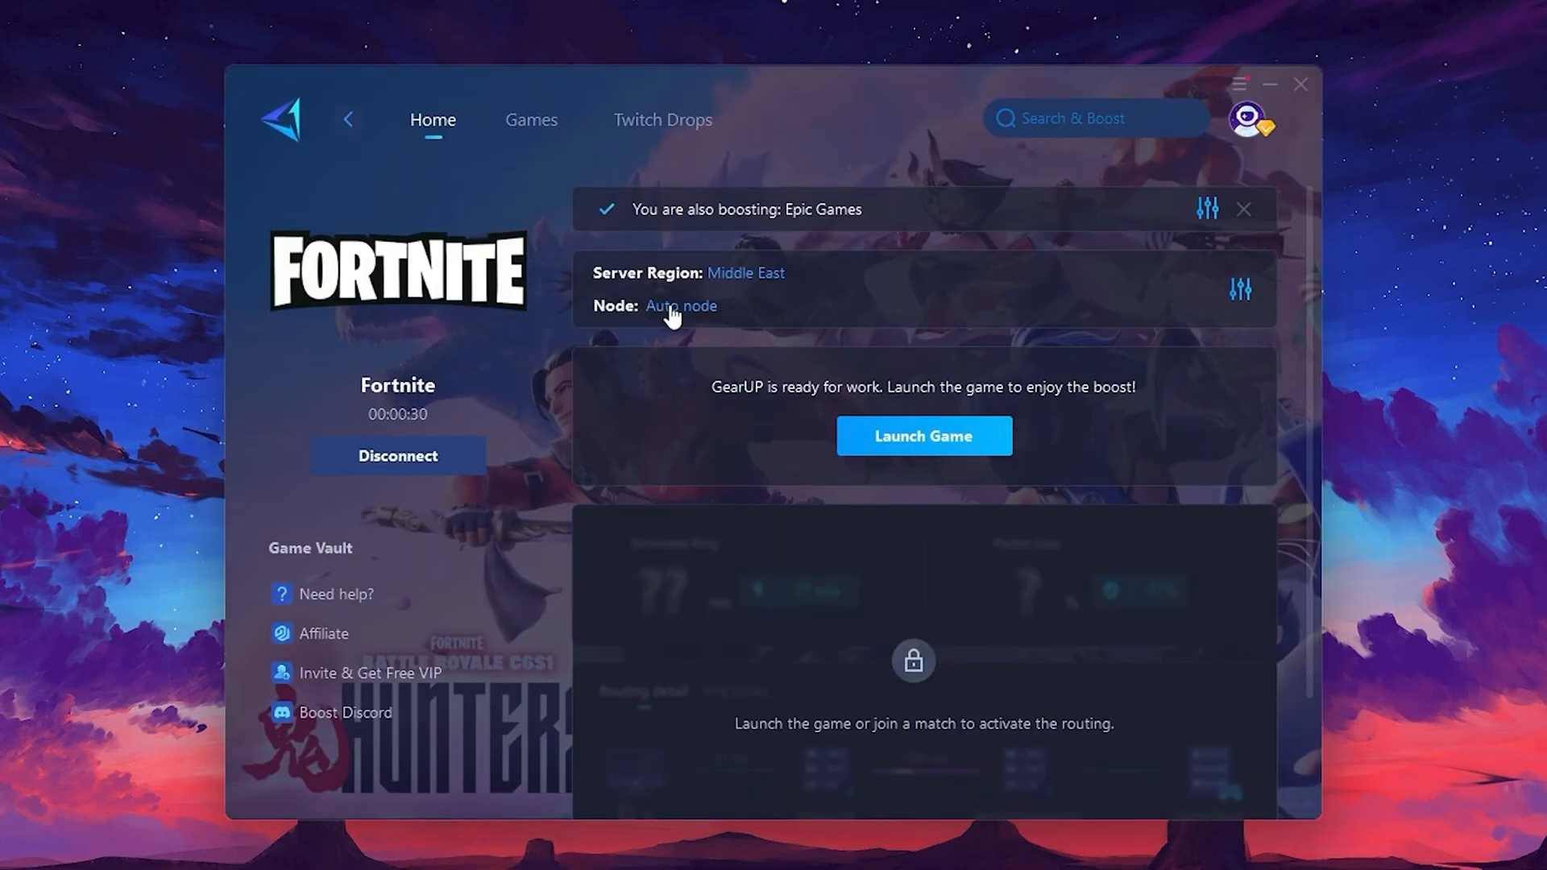
Review the Middle East node list and confirm Auto node for the Fortnite boost
{"action": "left_click", "coordinate": [680, 306]}
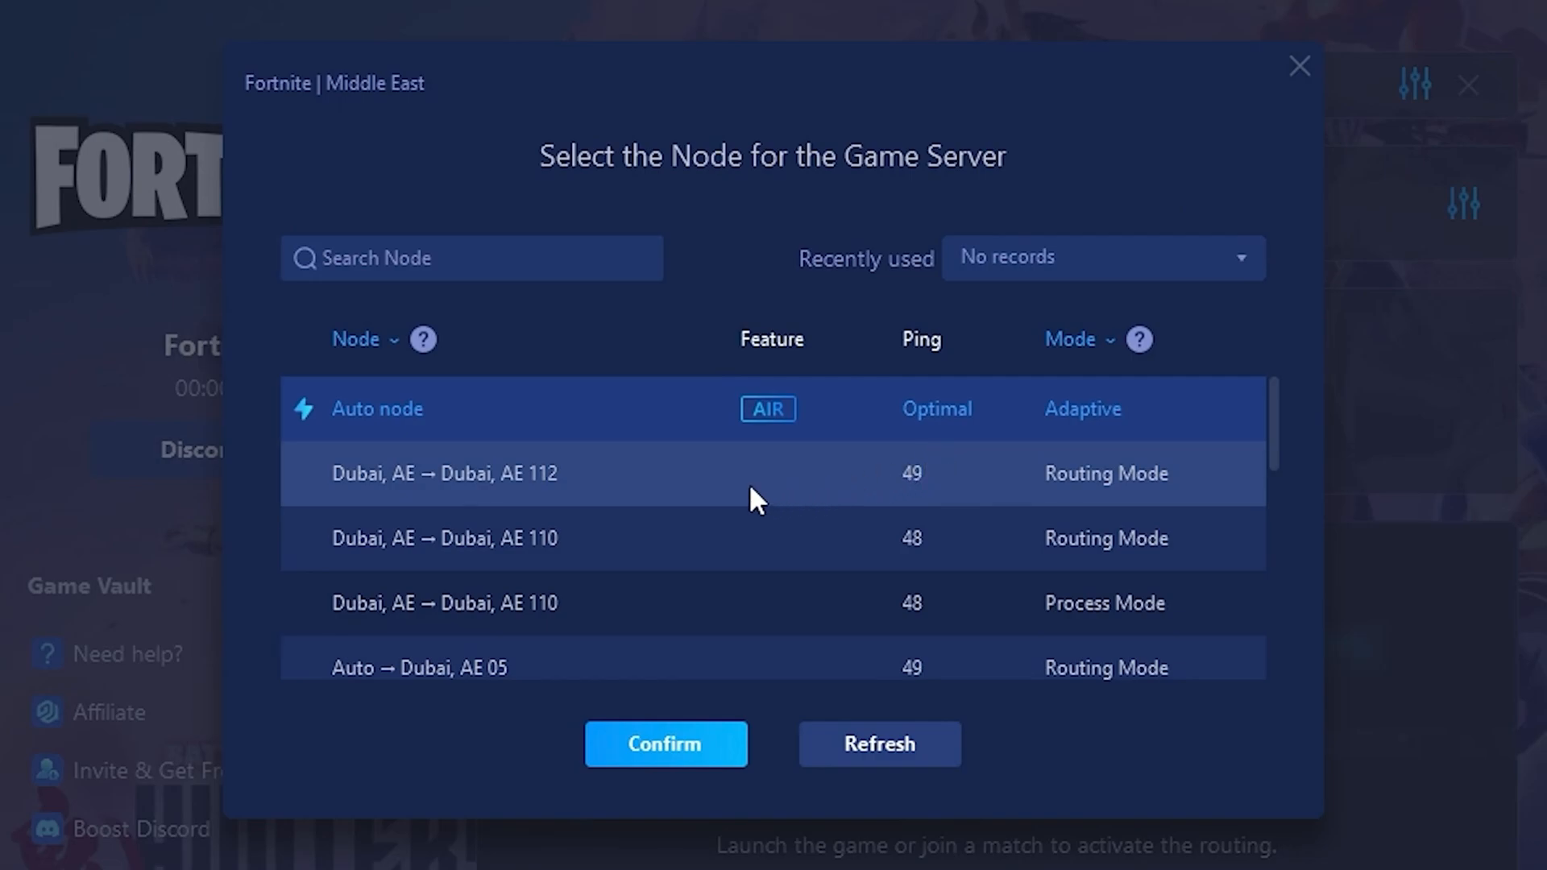
{"action": "scroll", "scroll_direction": "down", "scroll_amount": 3}
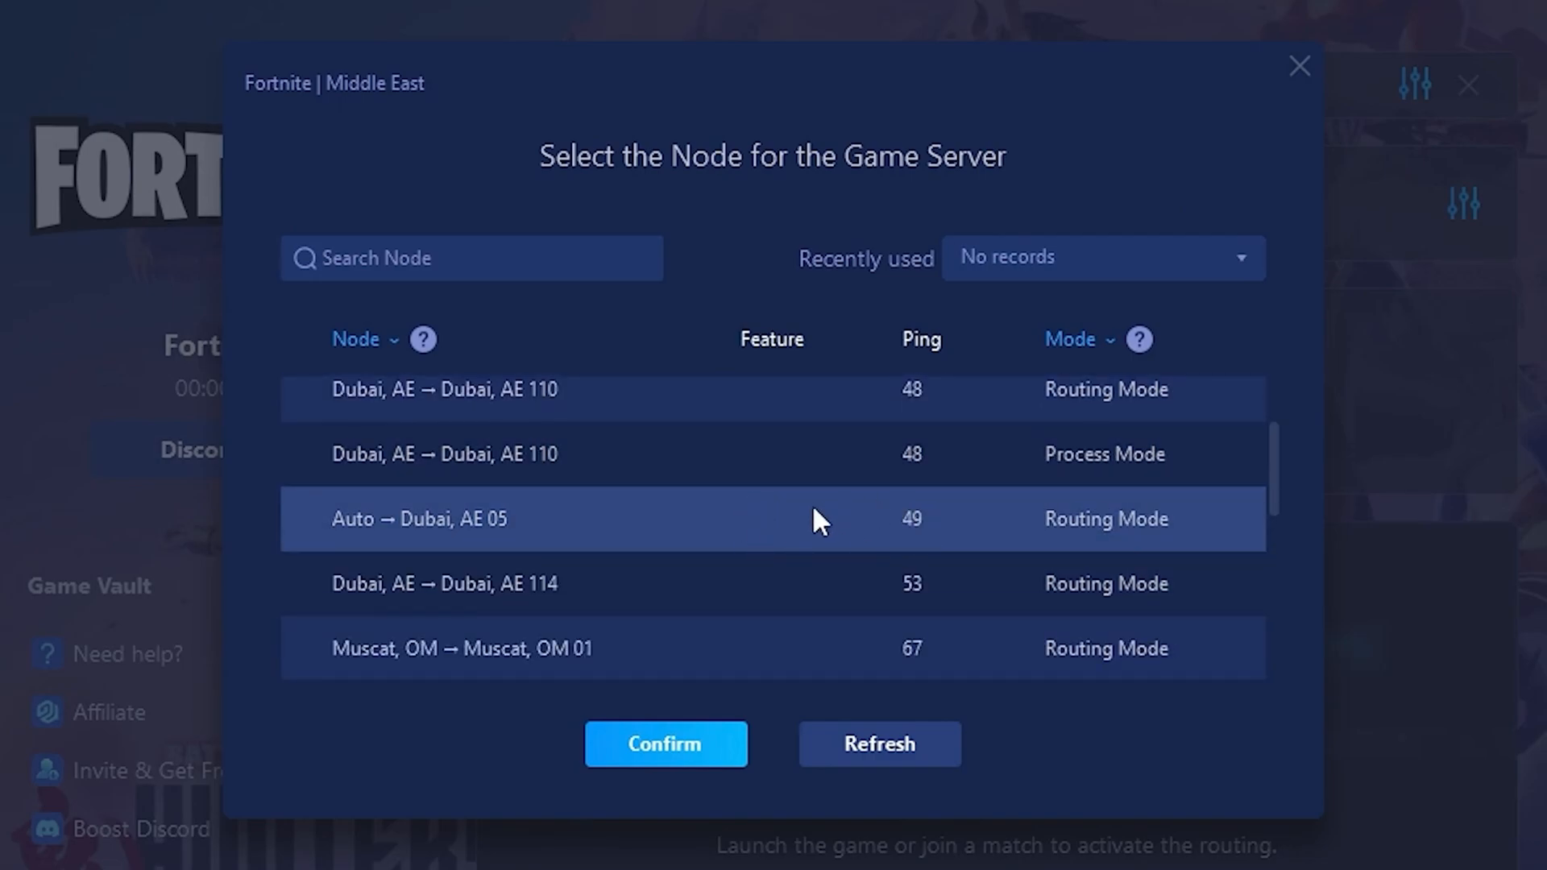
{"action": "mouse_move", "coordinate": [878, 503]}
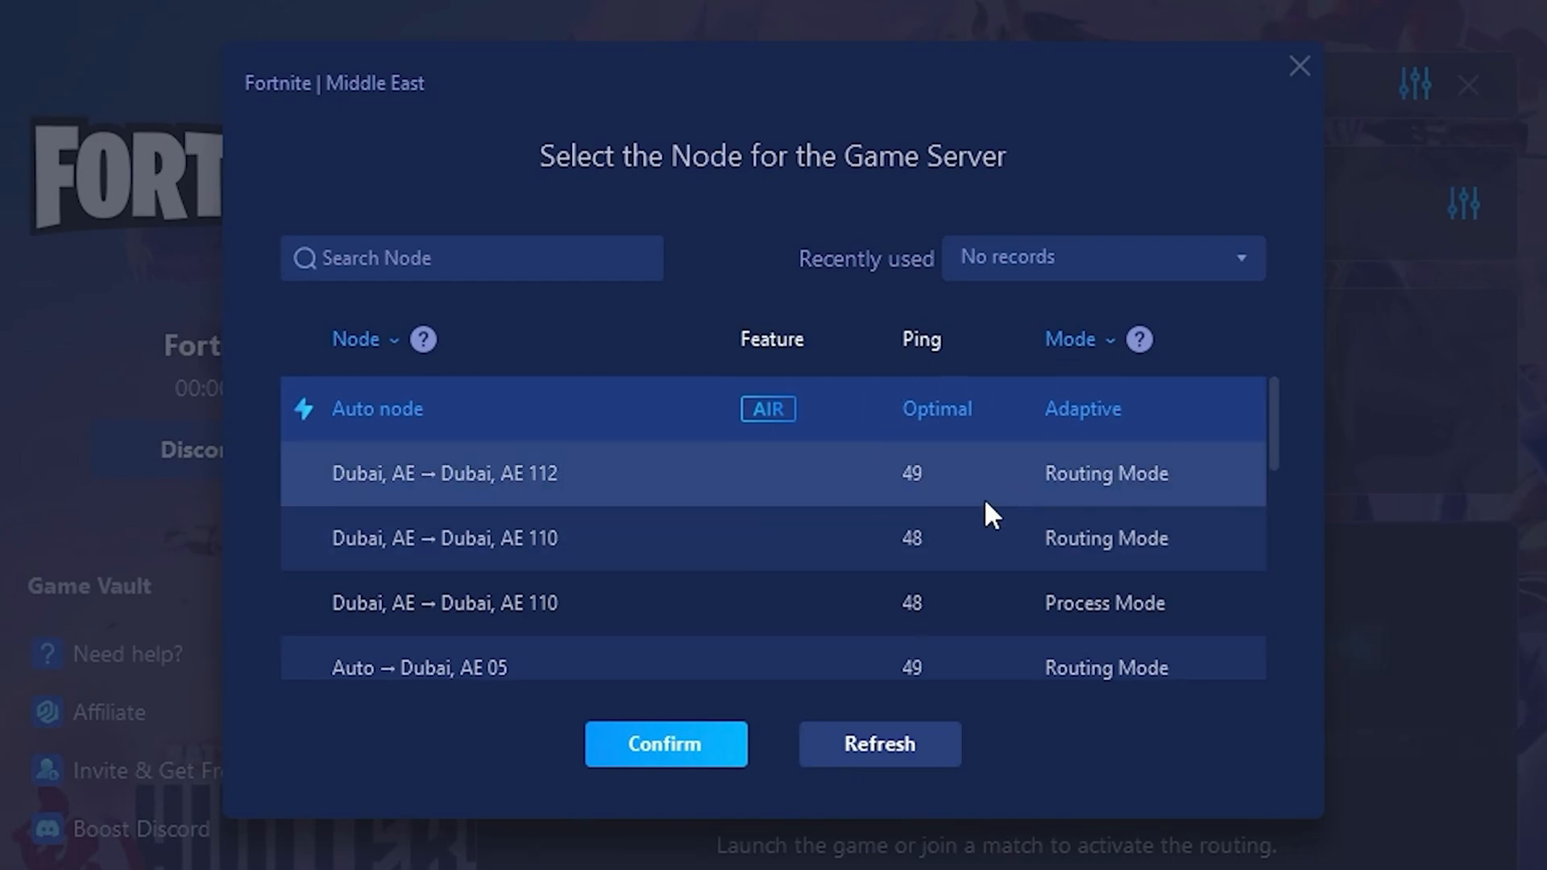
{"action": "mouse_move", "coordinate": [976, 483]}
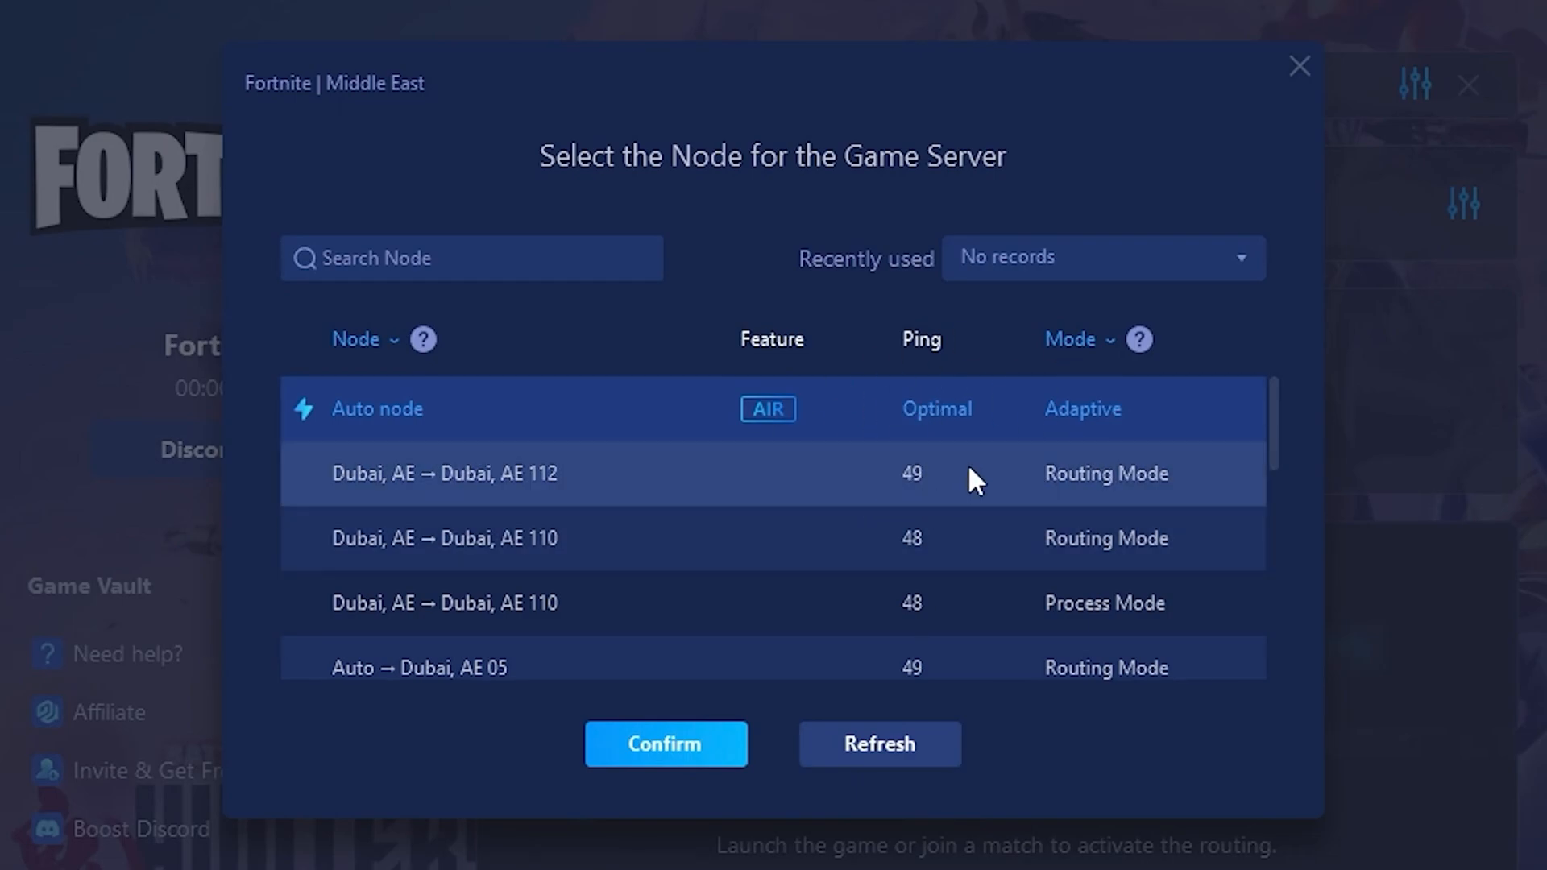
{"action": "left_click", "coordinate": [665, 745]}
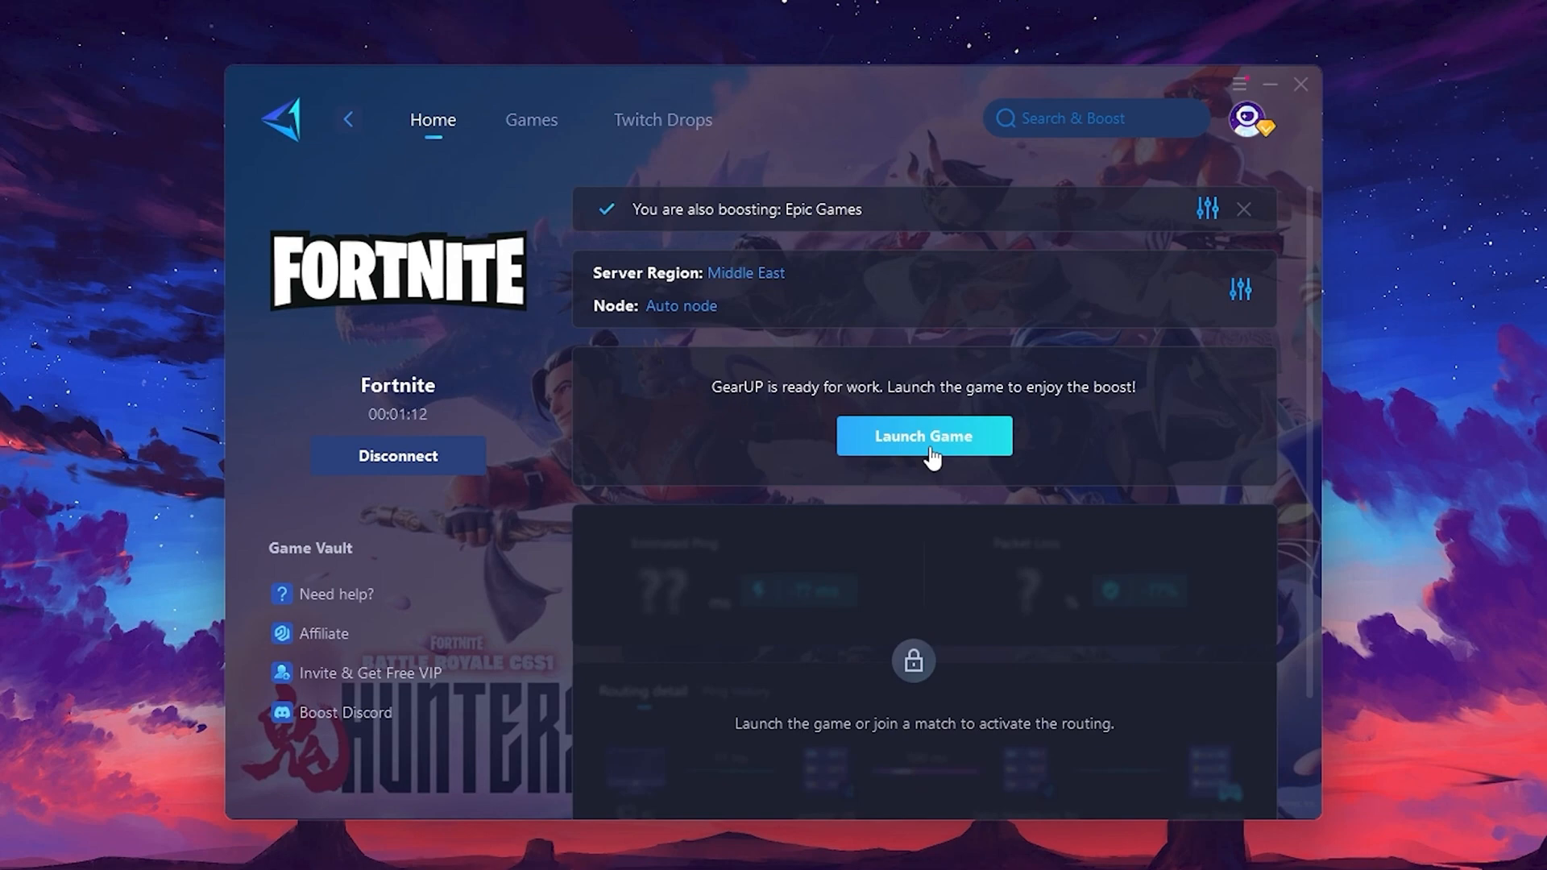
{"action": "left_click", "coordinate": [923, 436]}
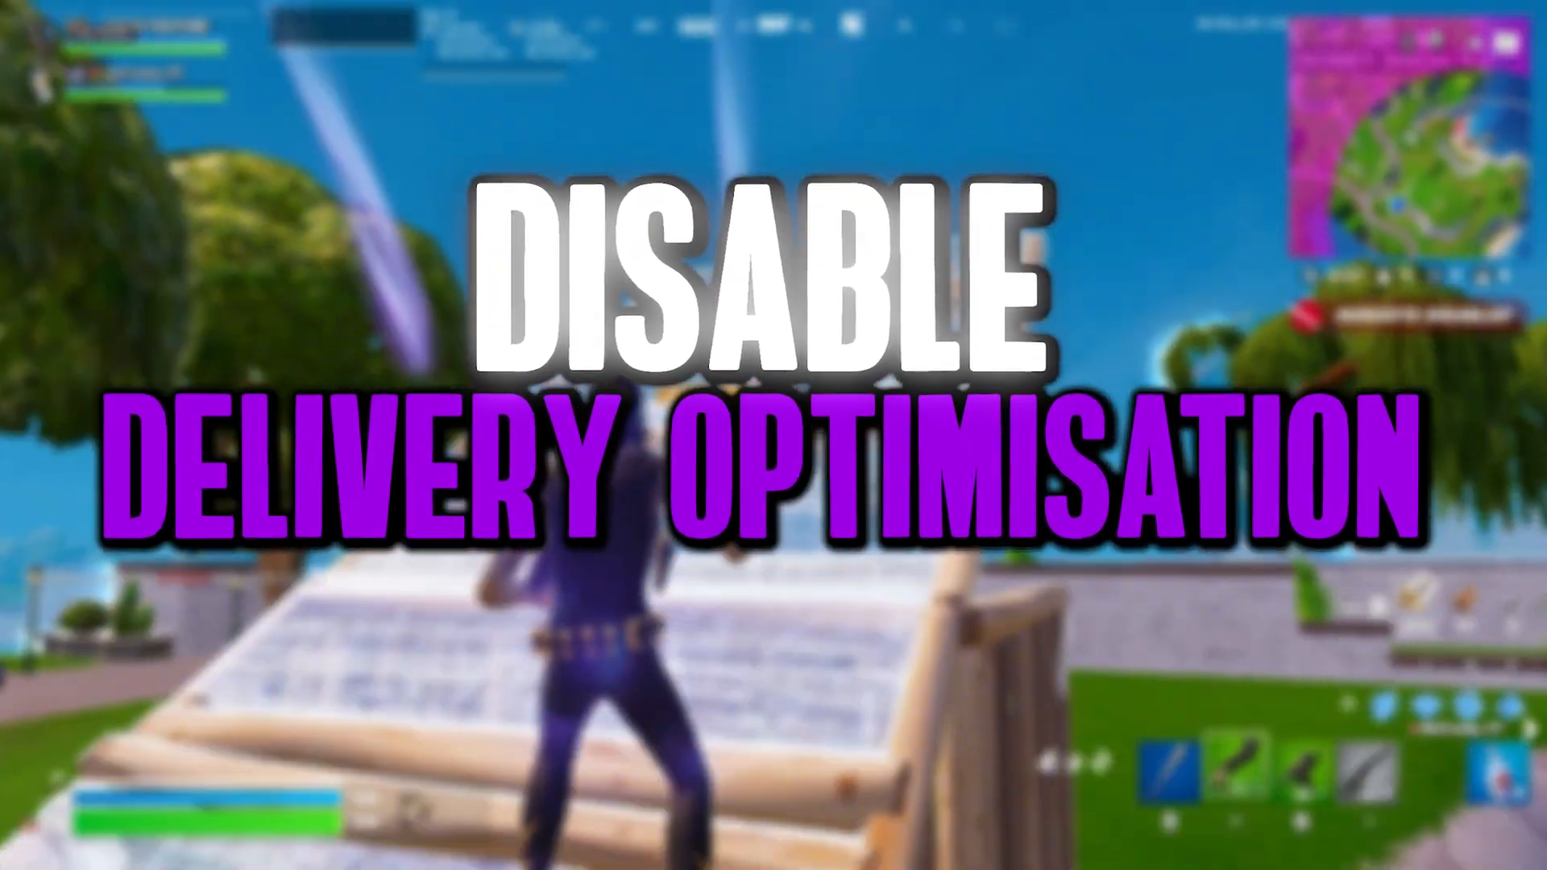
Bring up Windows Search from the taskbar search box
{"action": "left_click", "coordinate": [15, 853]}
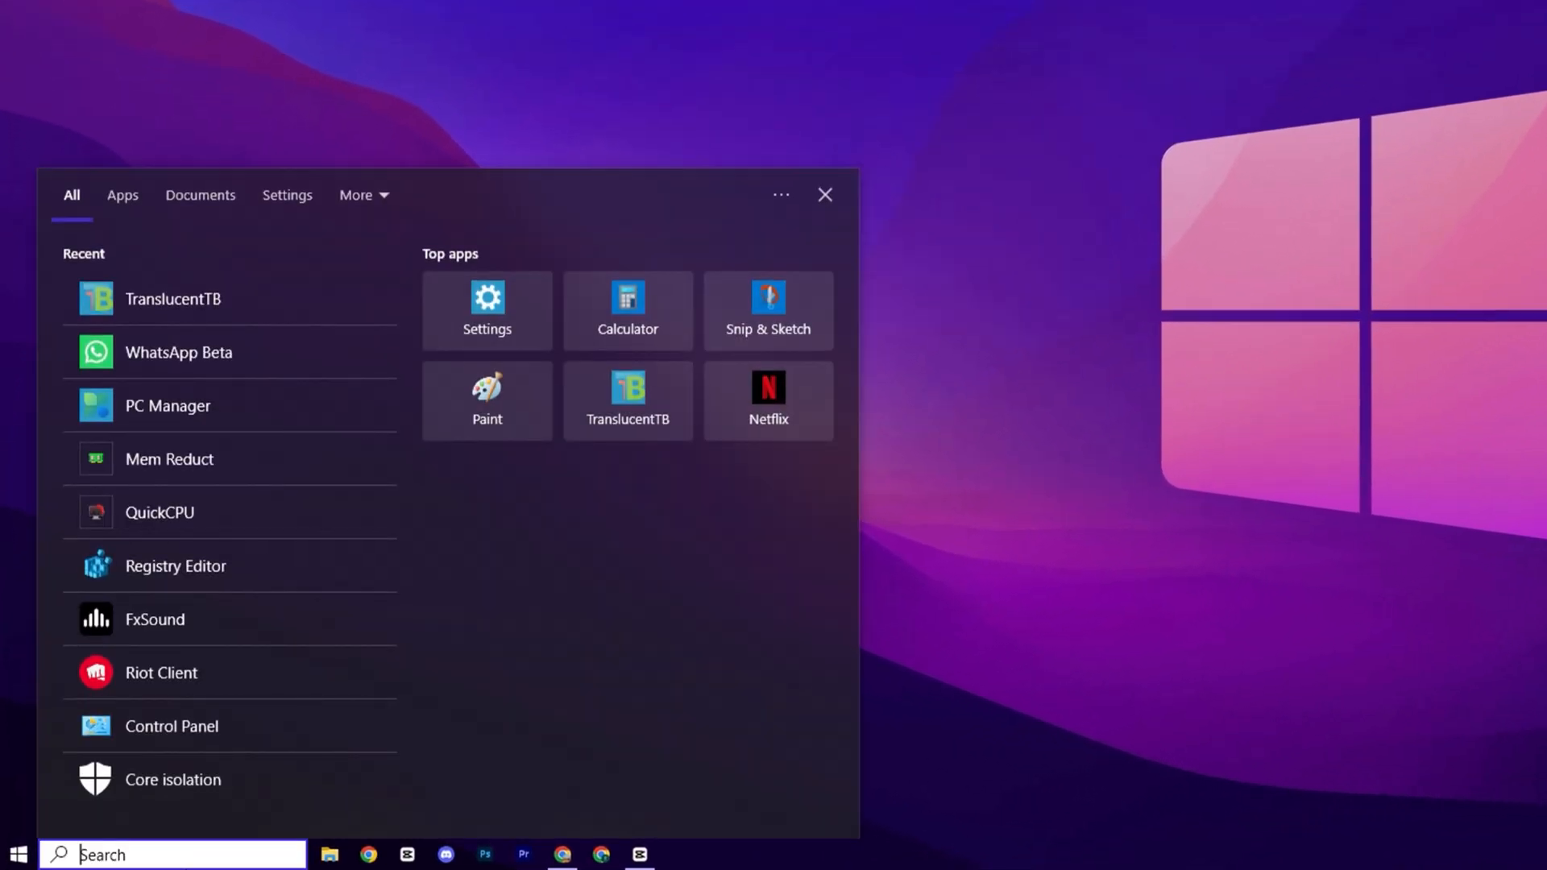
Search 'allow downloads from other PCs', verify Delivery Optimisation downloads are off, then search 'foc'
{"action": "type", "text": "allow downloads from other PCs"}
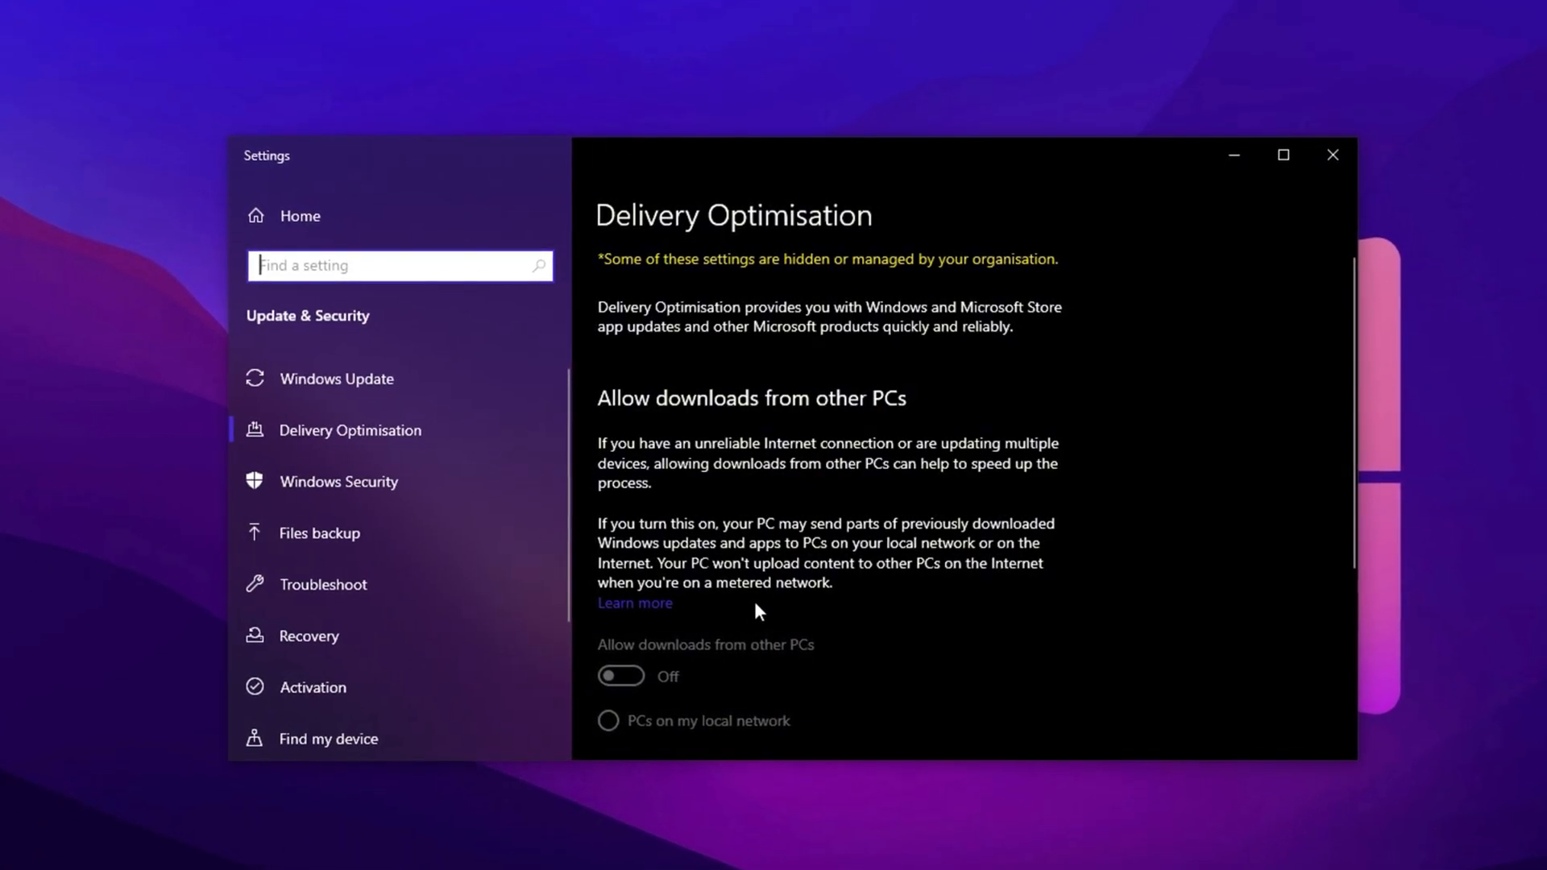
{"action": "scroll", "scroll_direction": "down", "scroll_amount": 3}
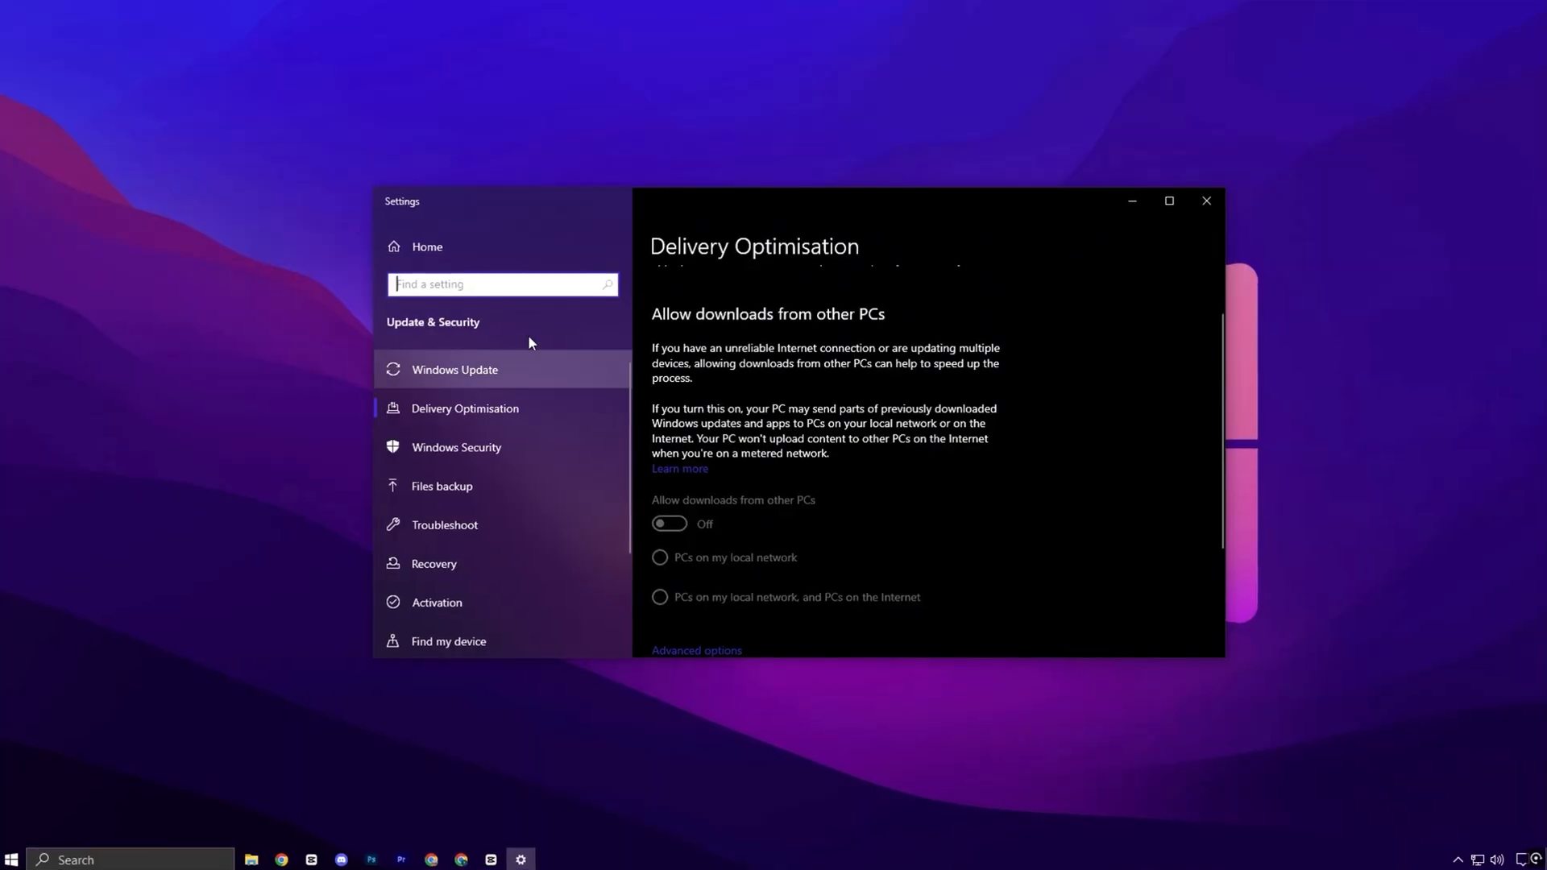
{"action": "type", "text": "foc"}
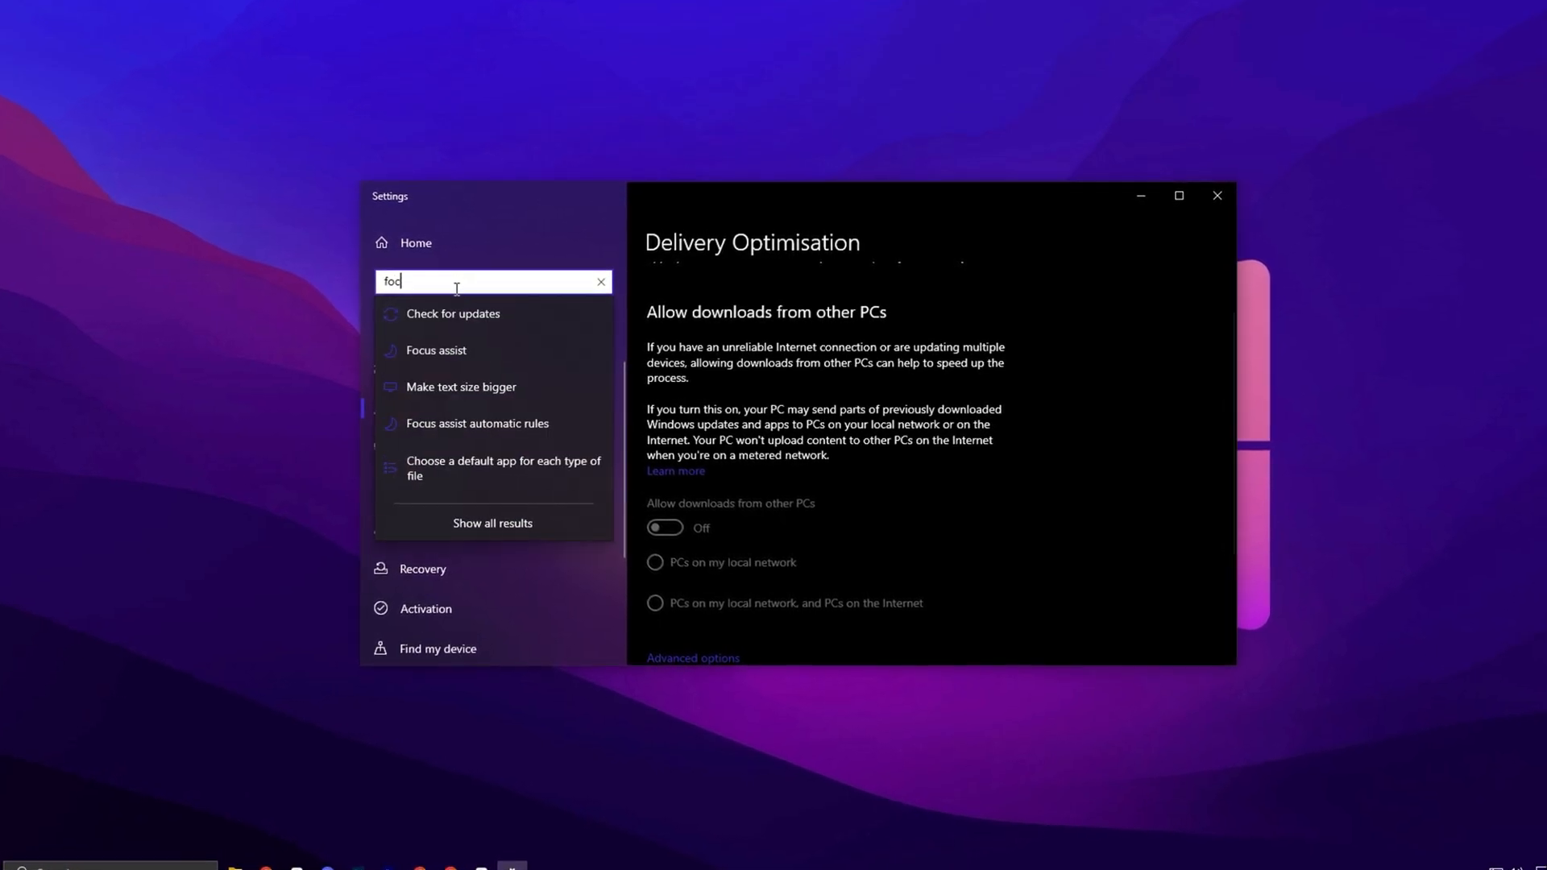
Set Focus assist to Alarms only and review the automatic rules for gaming and display duplication
{"action": "left_click", "coordinate": [436, 350]}
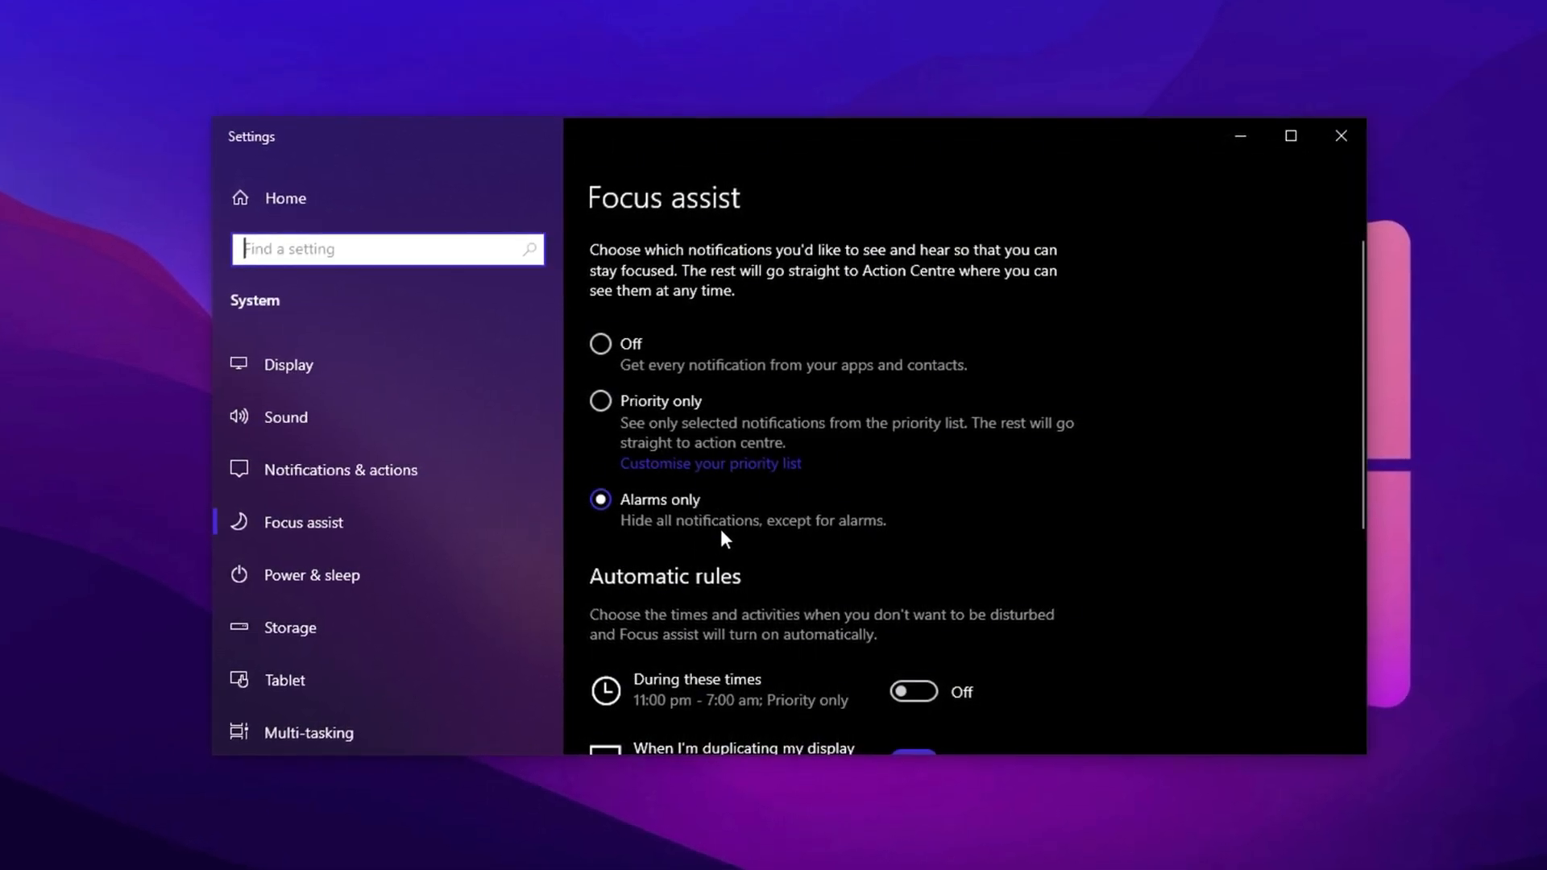
{"action": "scroll", "scroll_direction": "down", "scroll_amount": 3}
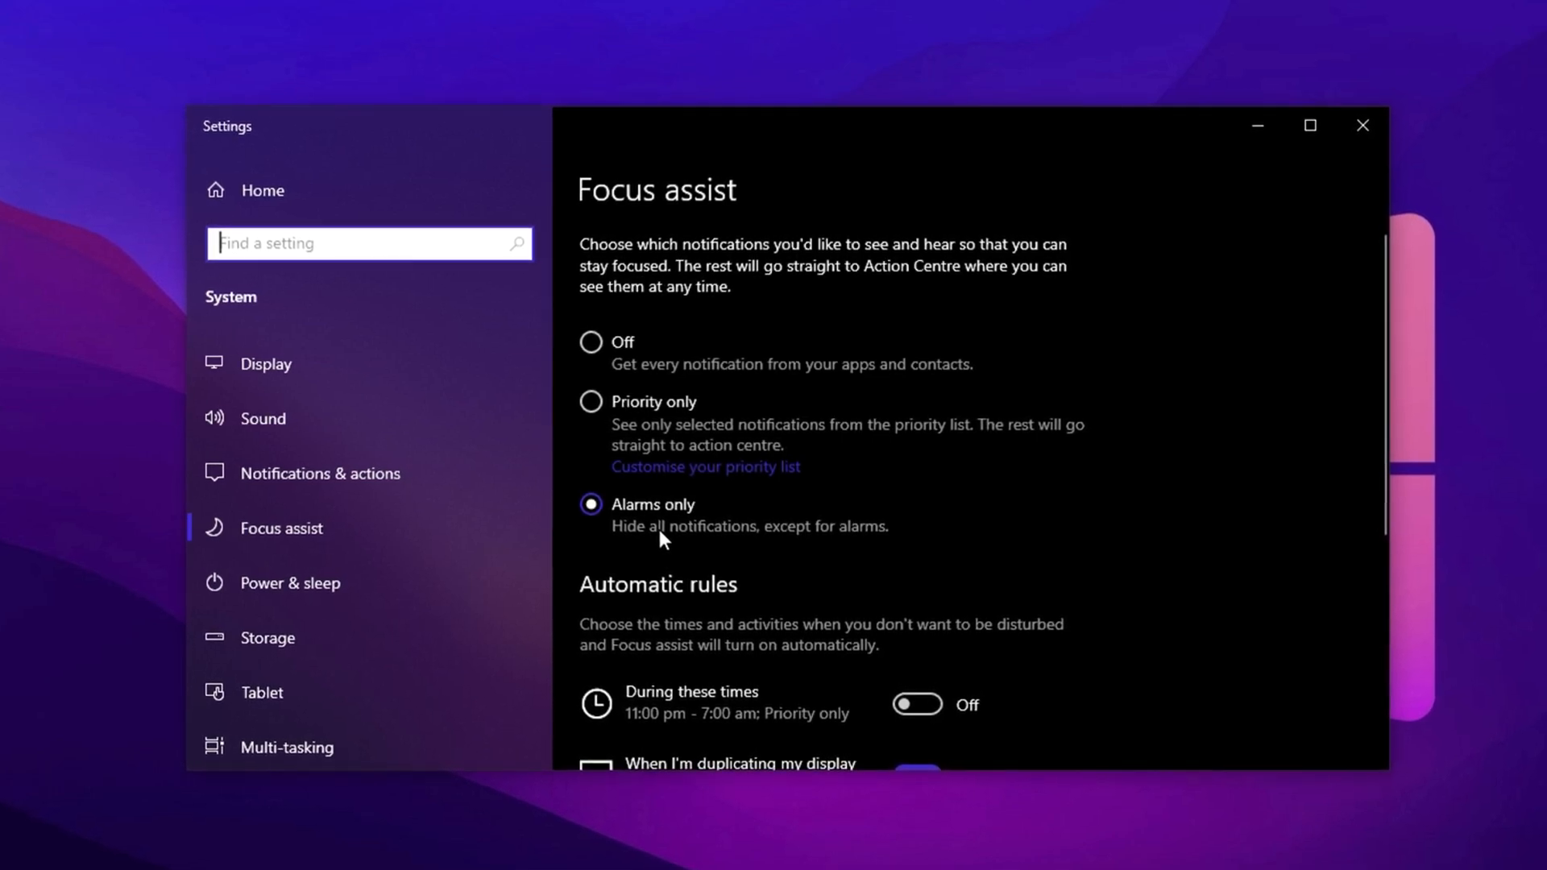
{"action": "scroll", "scroll_direction": "down", "scroll_amount": 3}
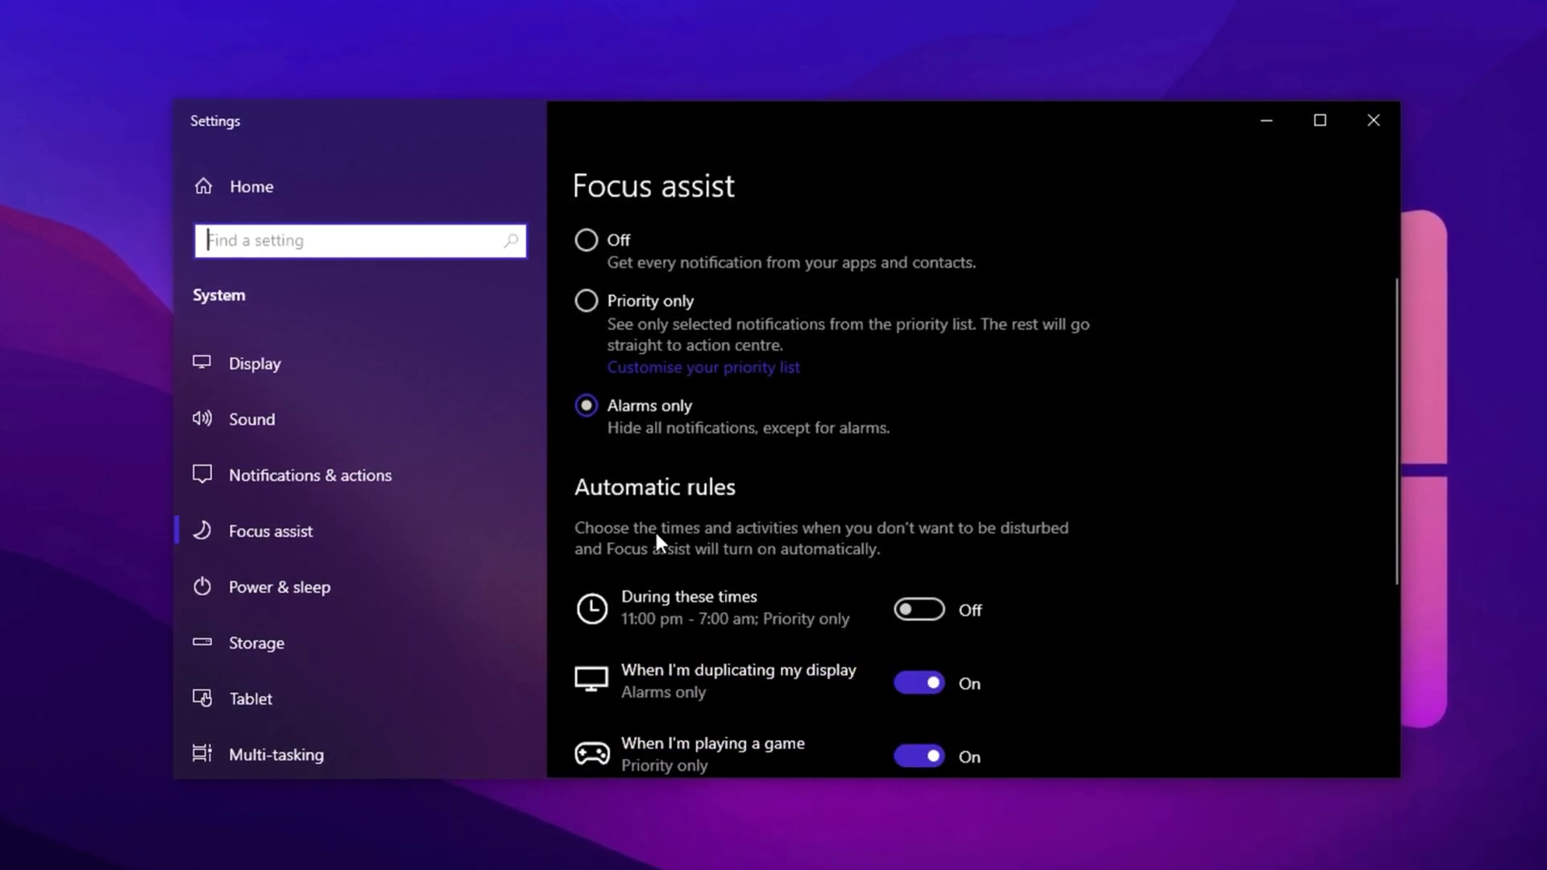
{"action": "scroll", "scroll_direction": "down", "scroll_amount": 3}
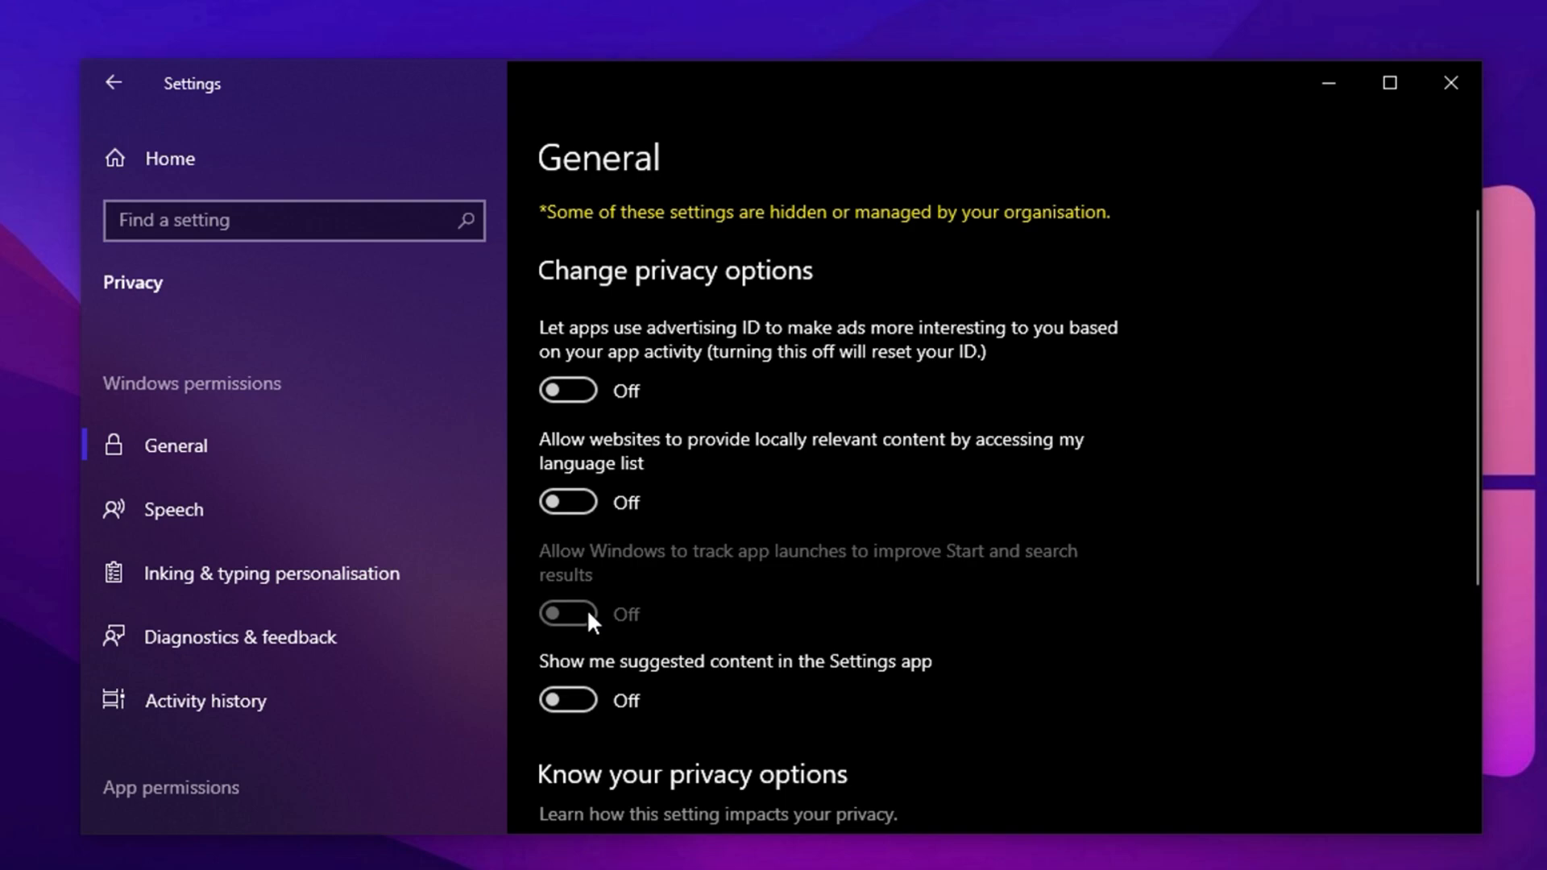
{"action": "mouse_move", "coordinate": [594, 542]}
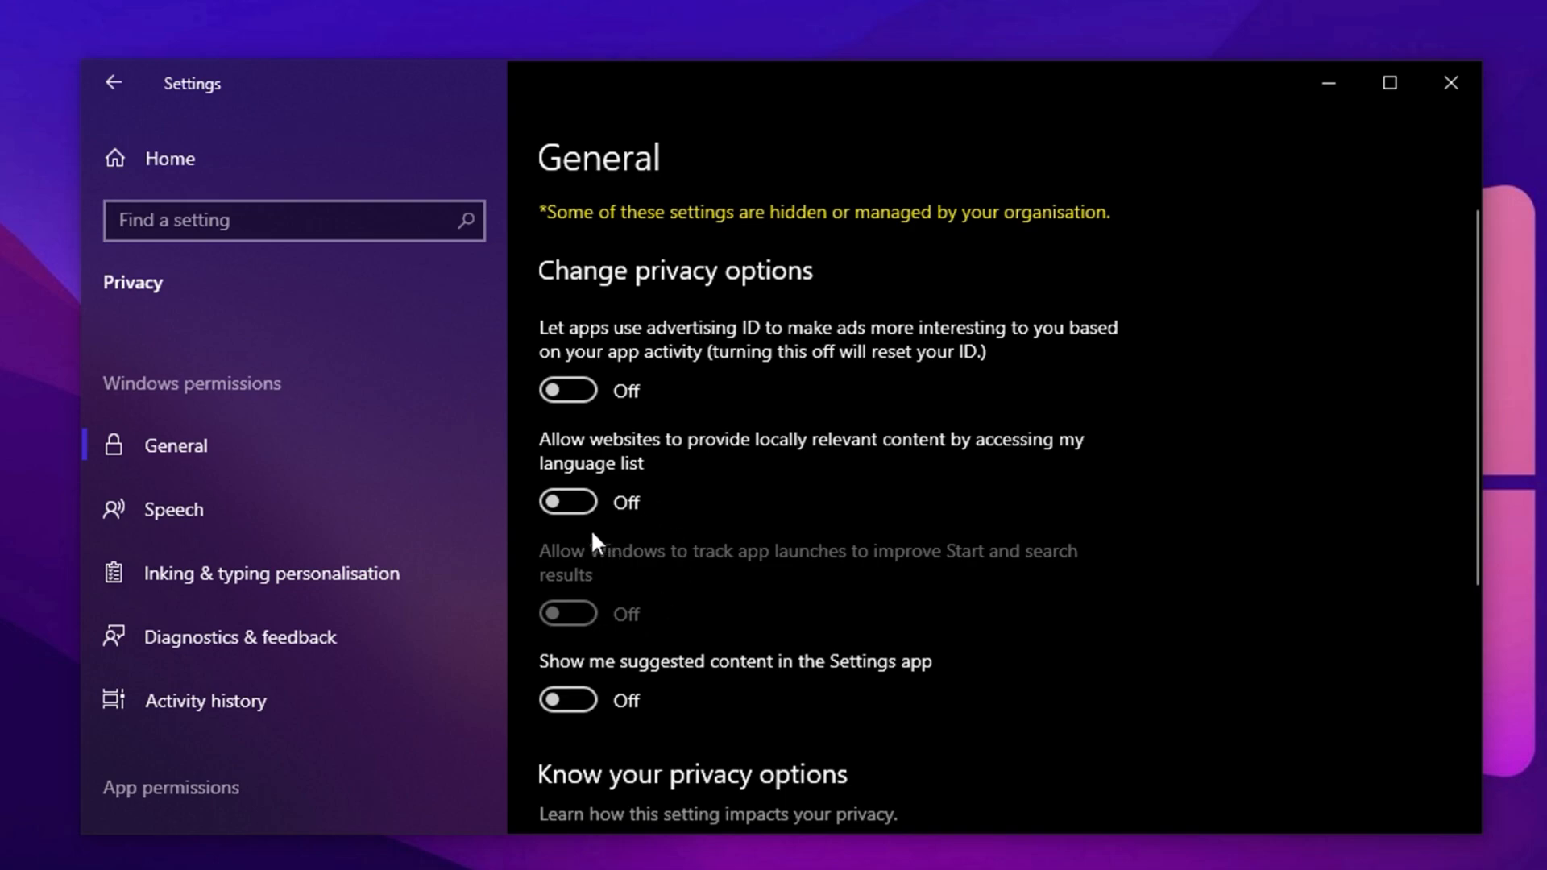
{"action": "mouse_move", "coordinate": [630, 673]}
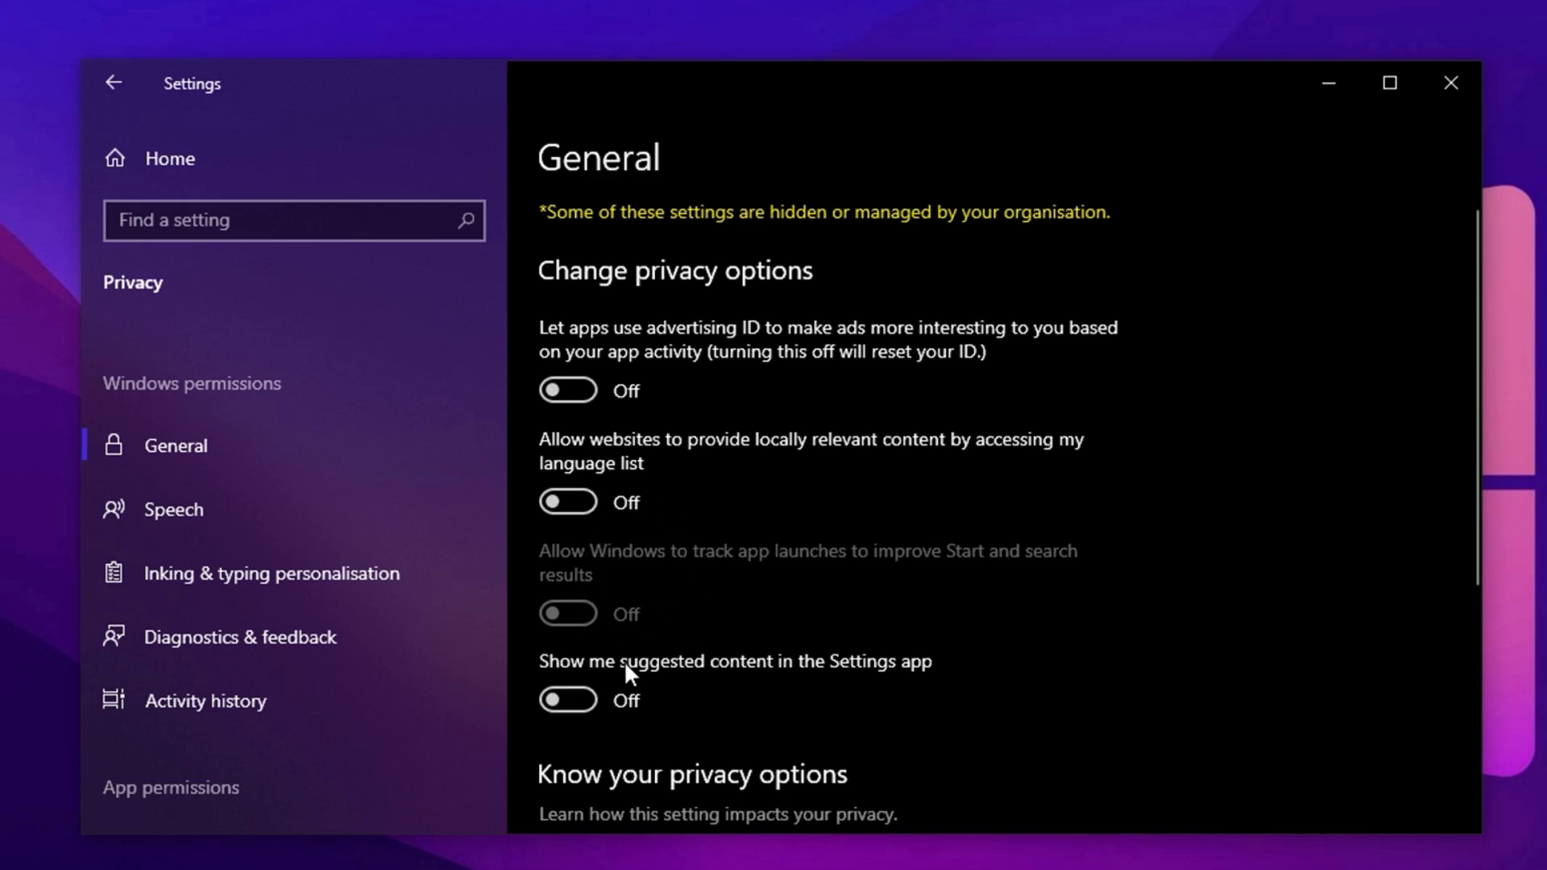
{"action": "mouse_move", "coordinate": [530, 618]}
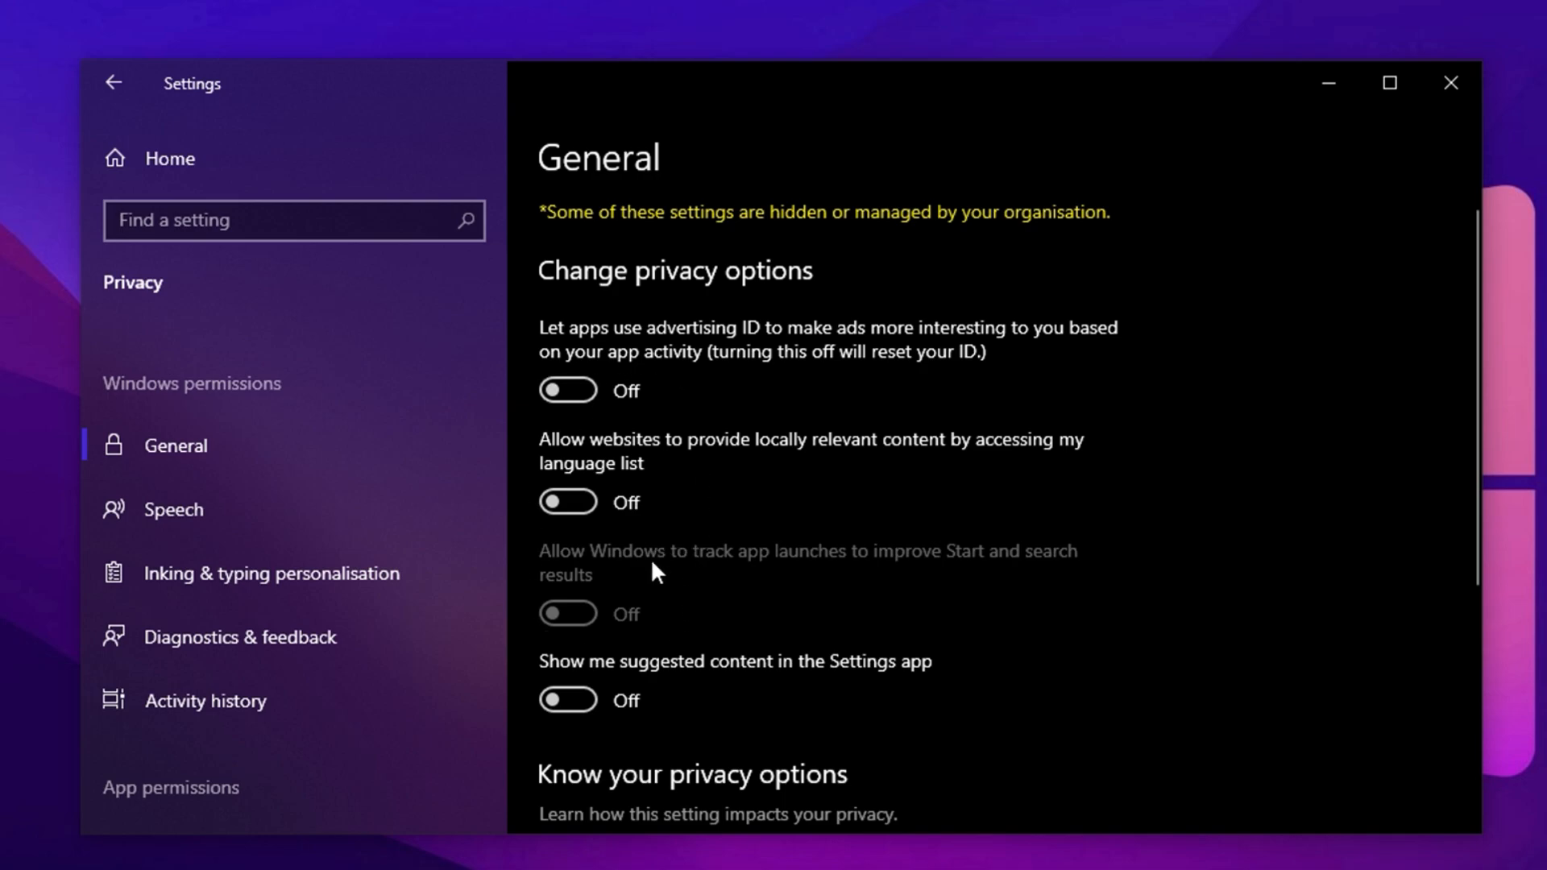
{"action": "mouse_move", "coordinate": [732, 541]}
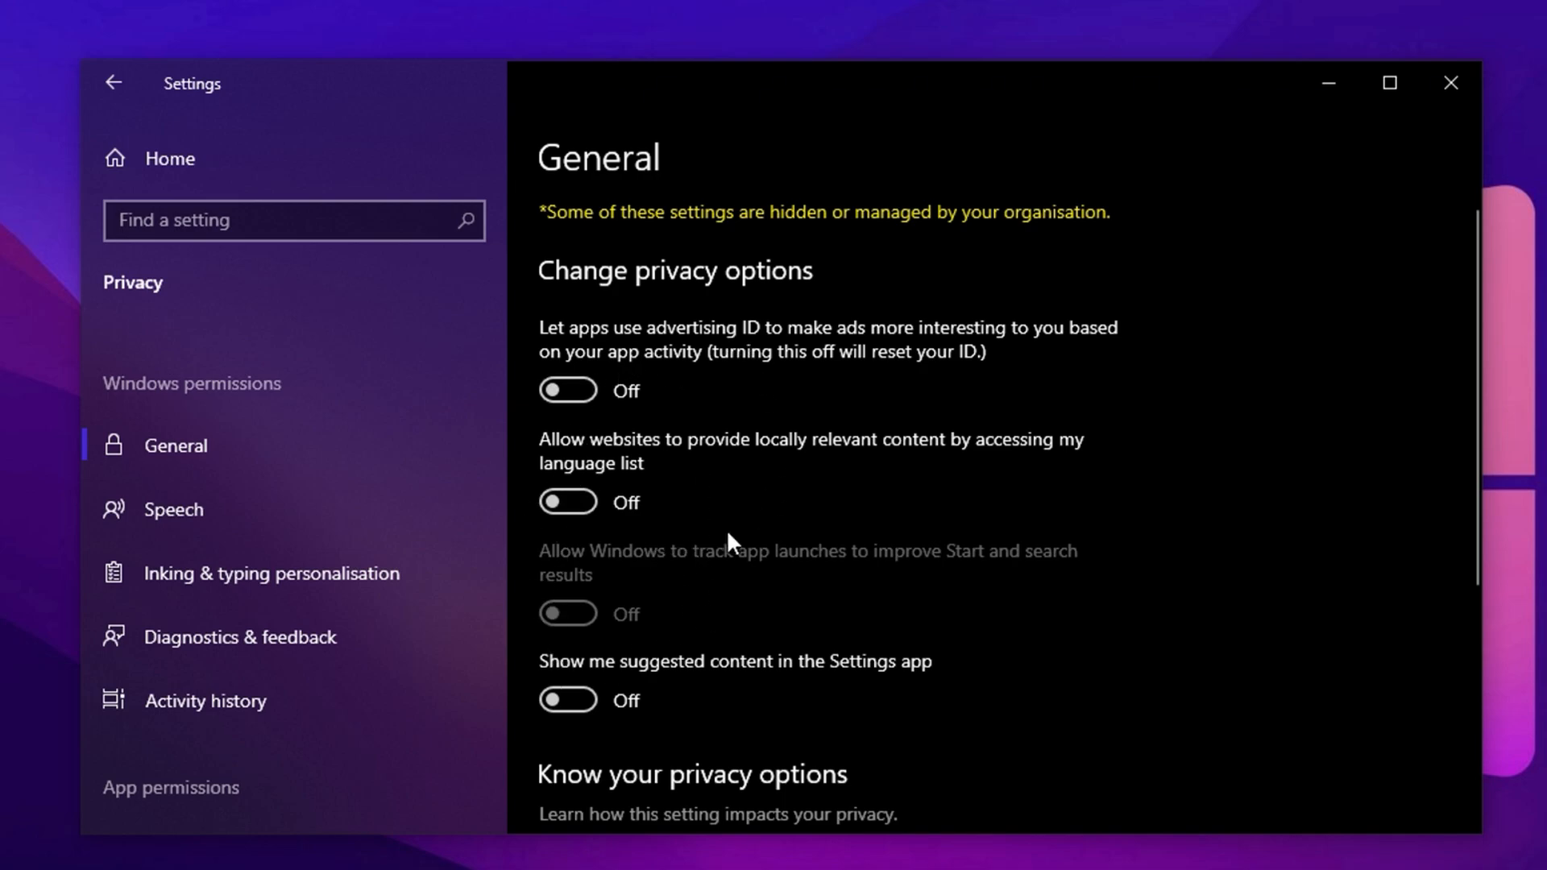
{"action": "mouse_move", "coordinate": [632, 501]}
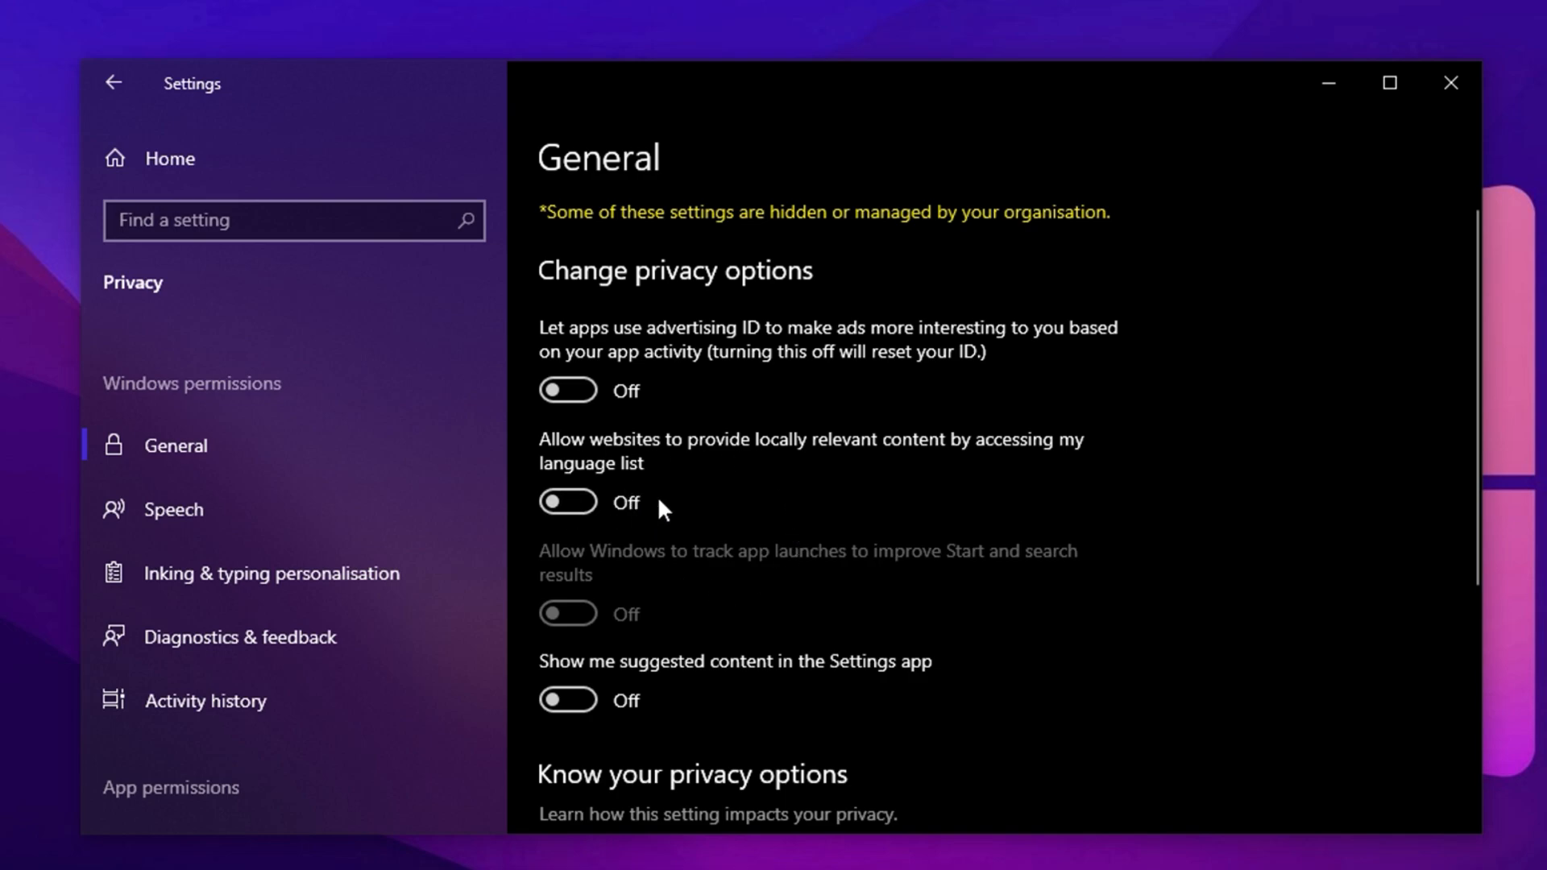
{"action": "mouse_move", "coordinate": [641, 645]}
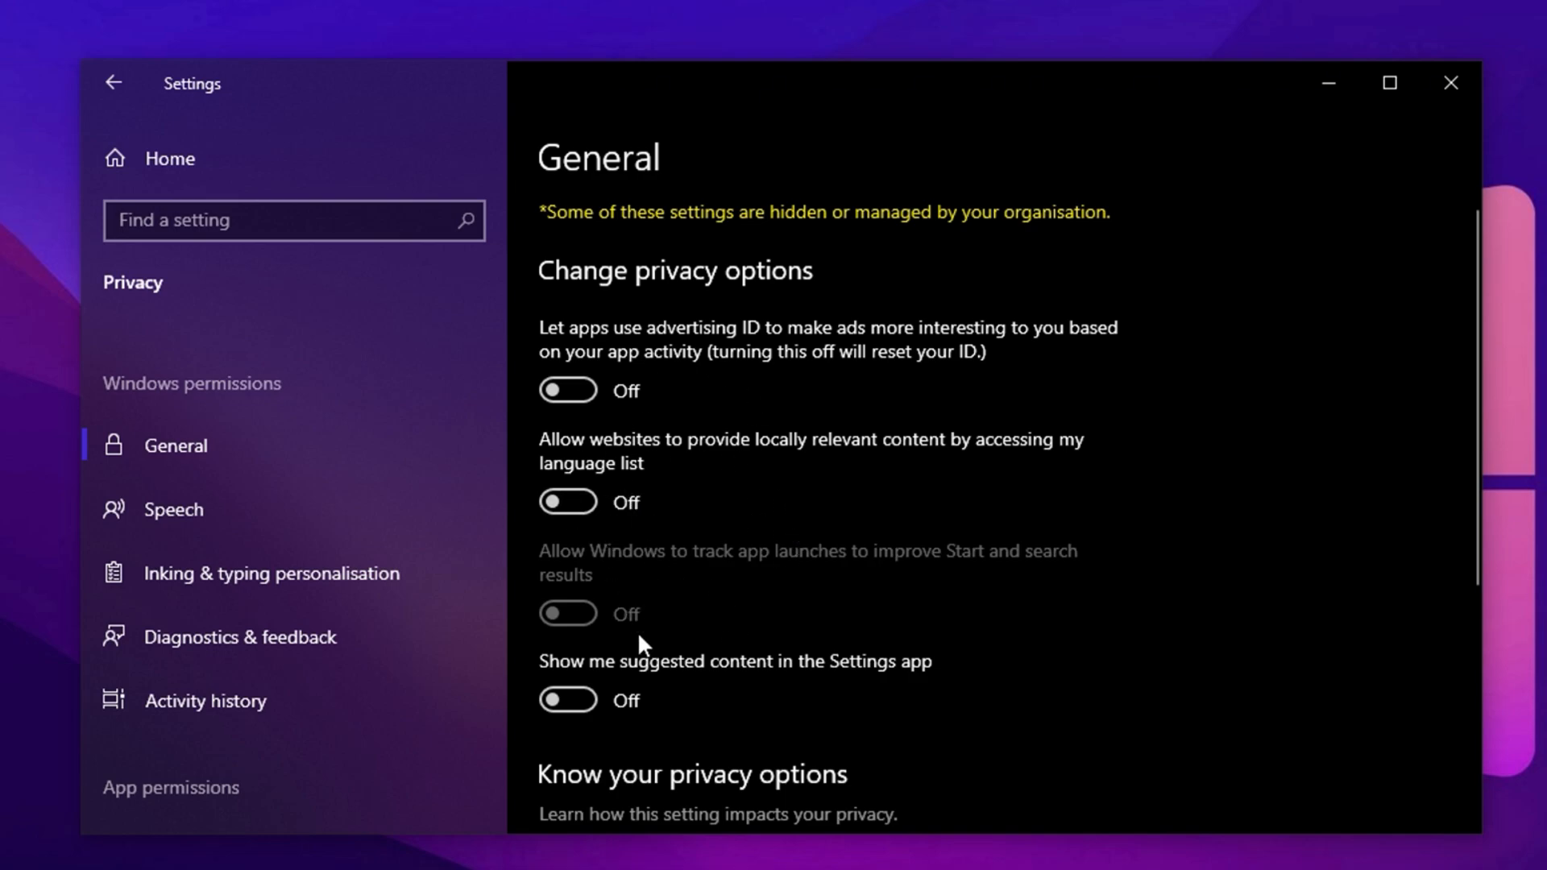
{"action": "mouse_move", "coordinate": [686, 510]}
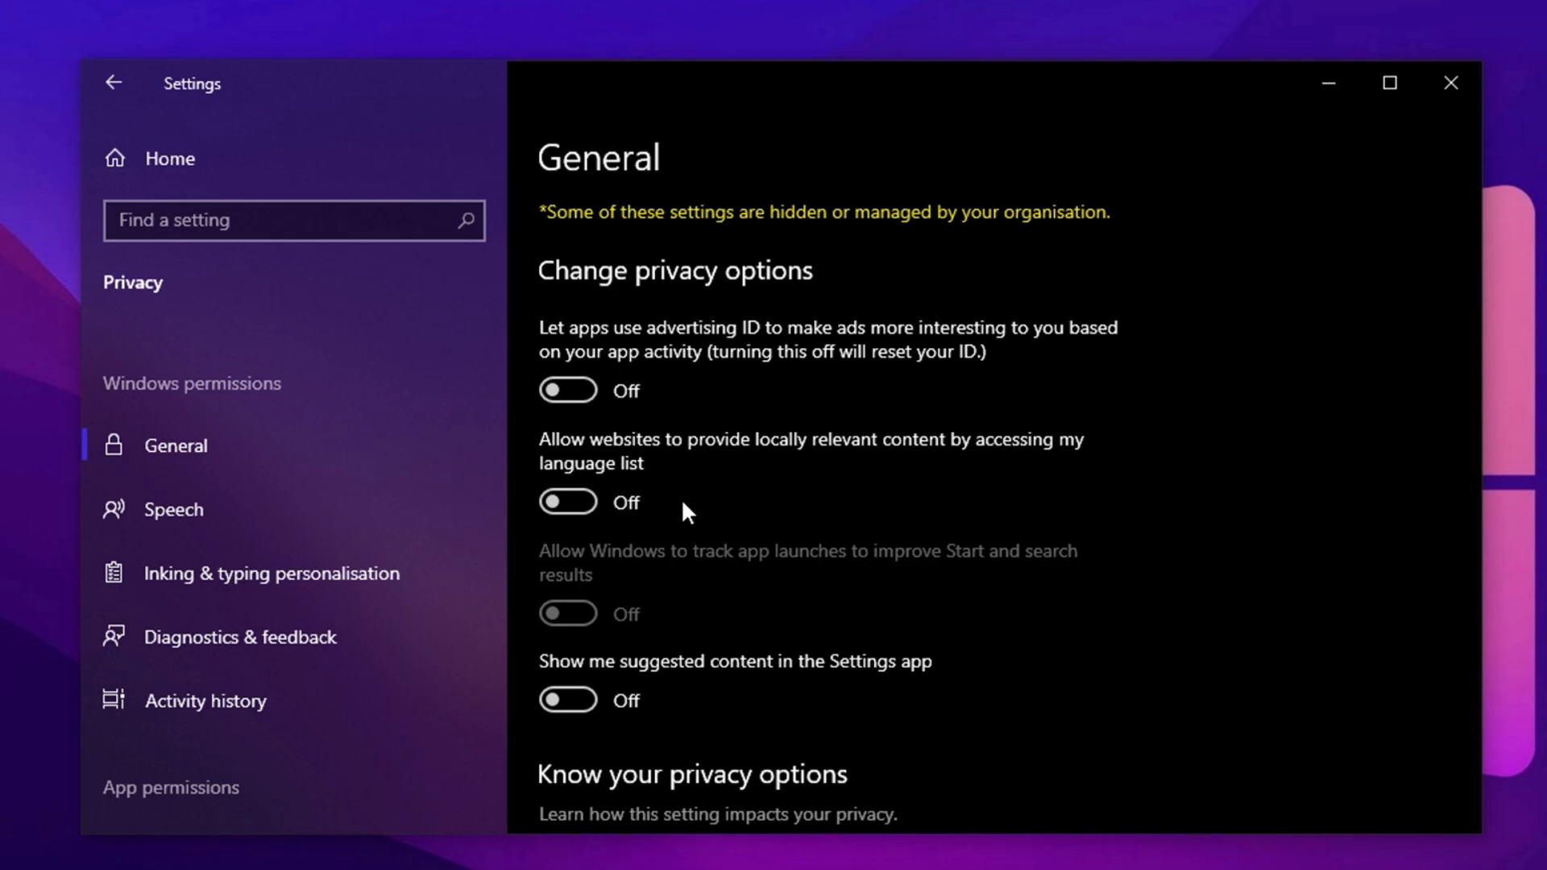
{"action": "mouse_move", "coordinate": [246, 508]}
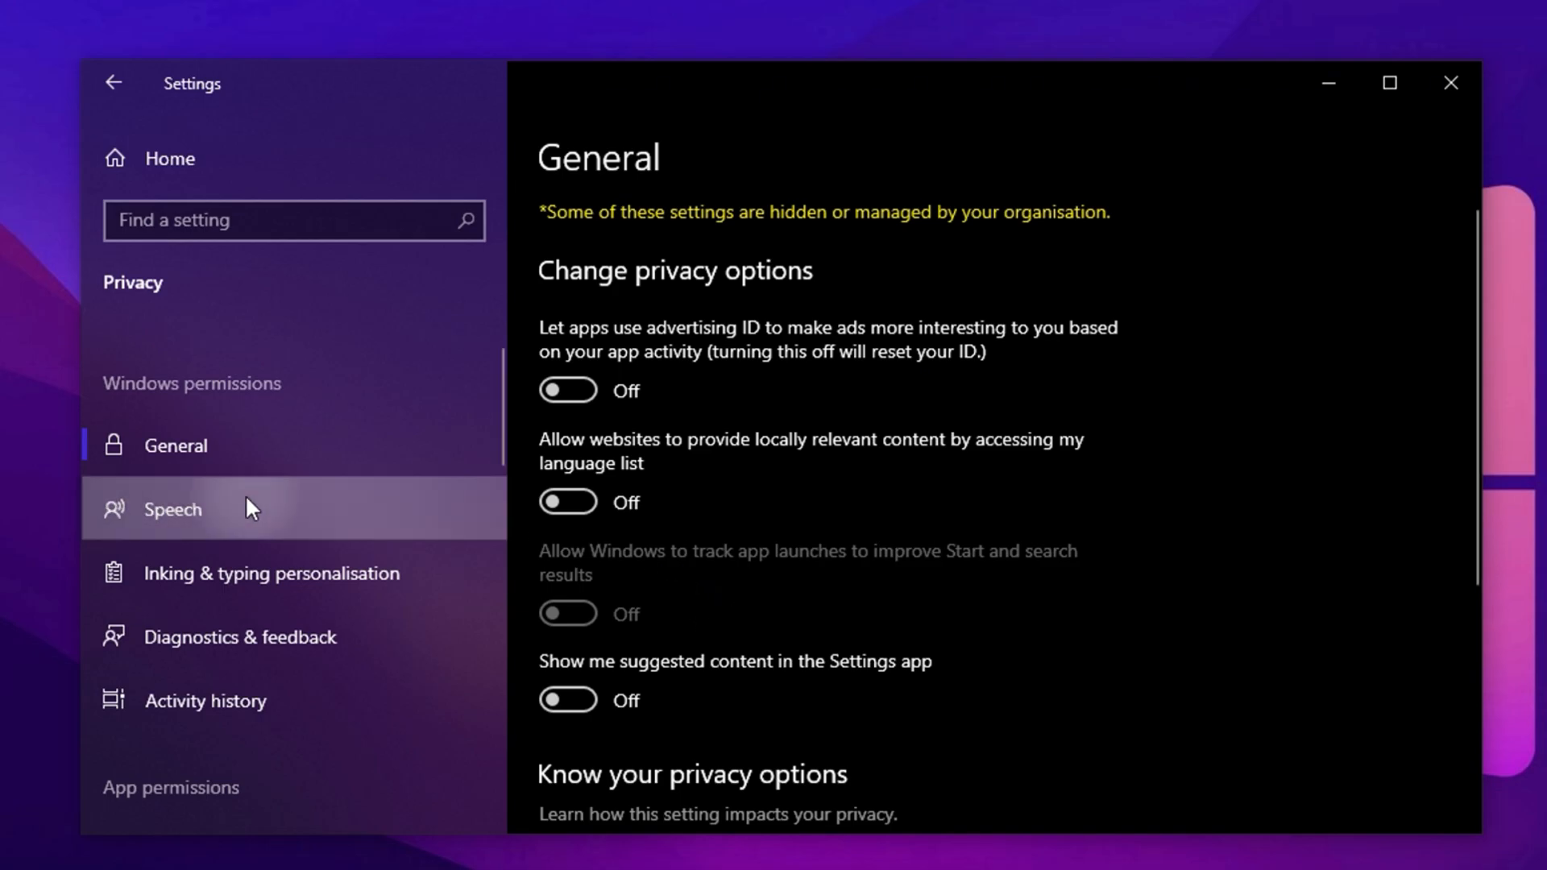
Switch off online speech recognition and inking & typing personalisation under Privacy
{"action": "left_click", "coordinate": [174, 509]}
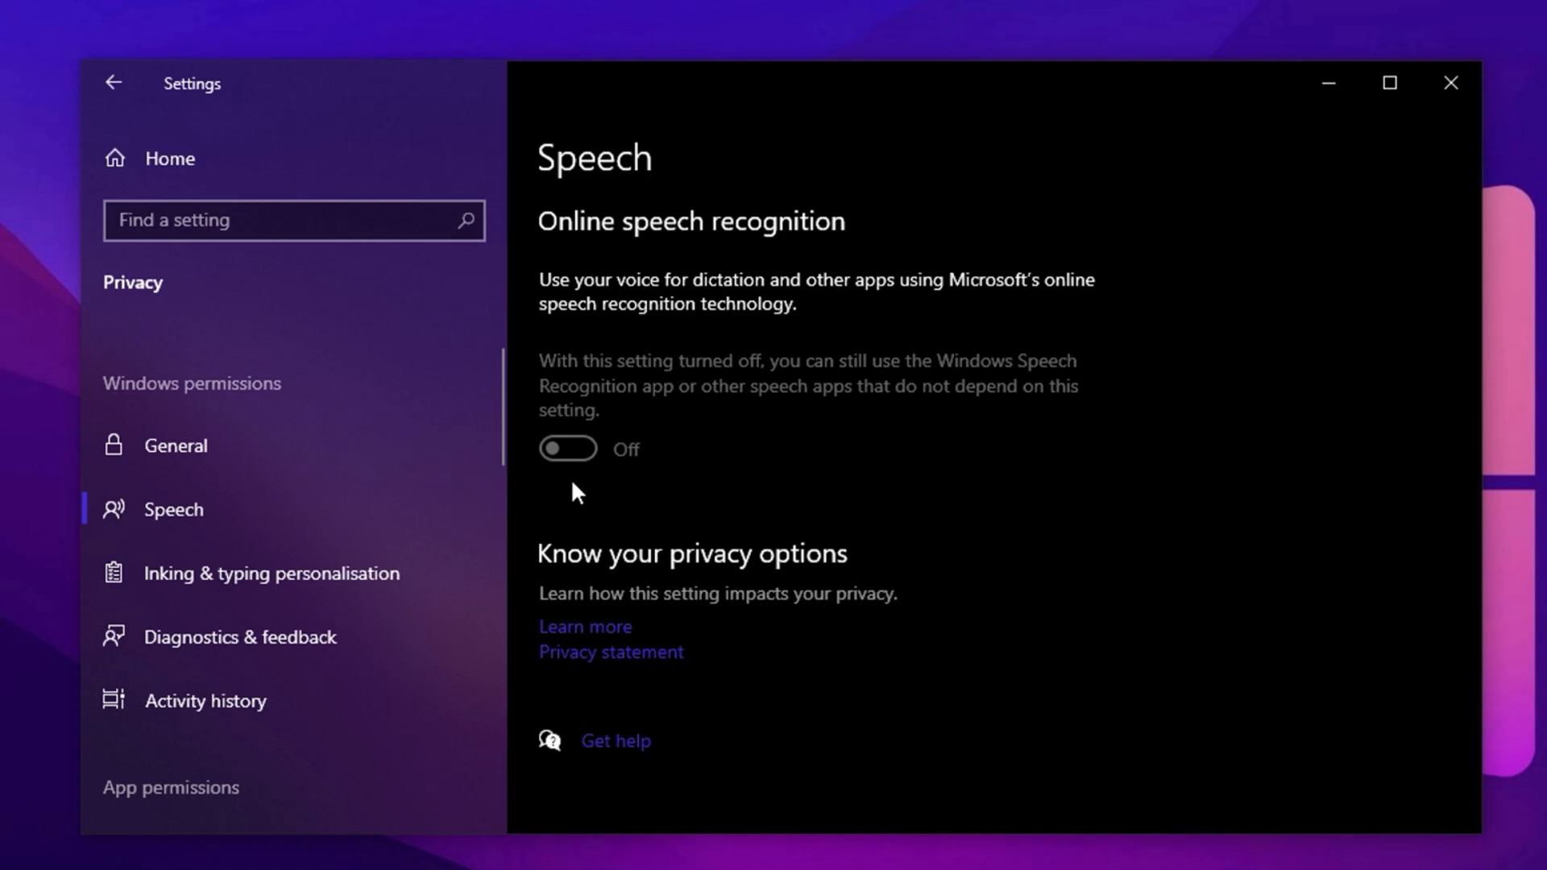
{"action": "mouse_move", "coordinate": [618, 493]}
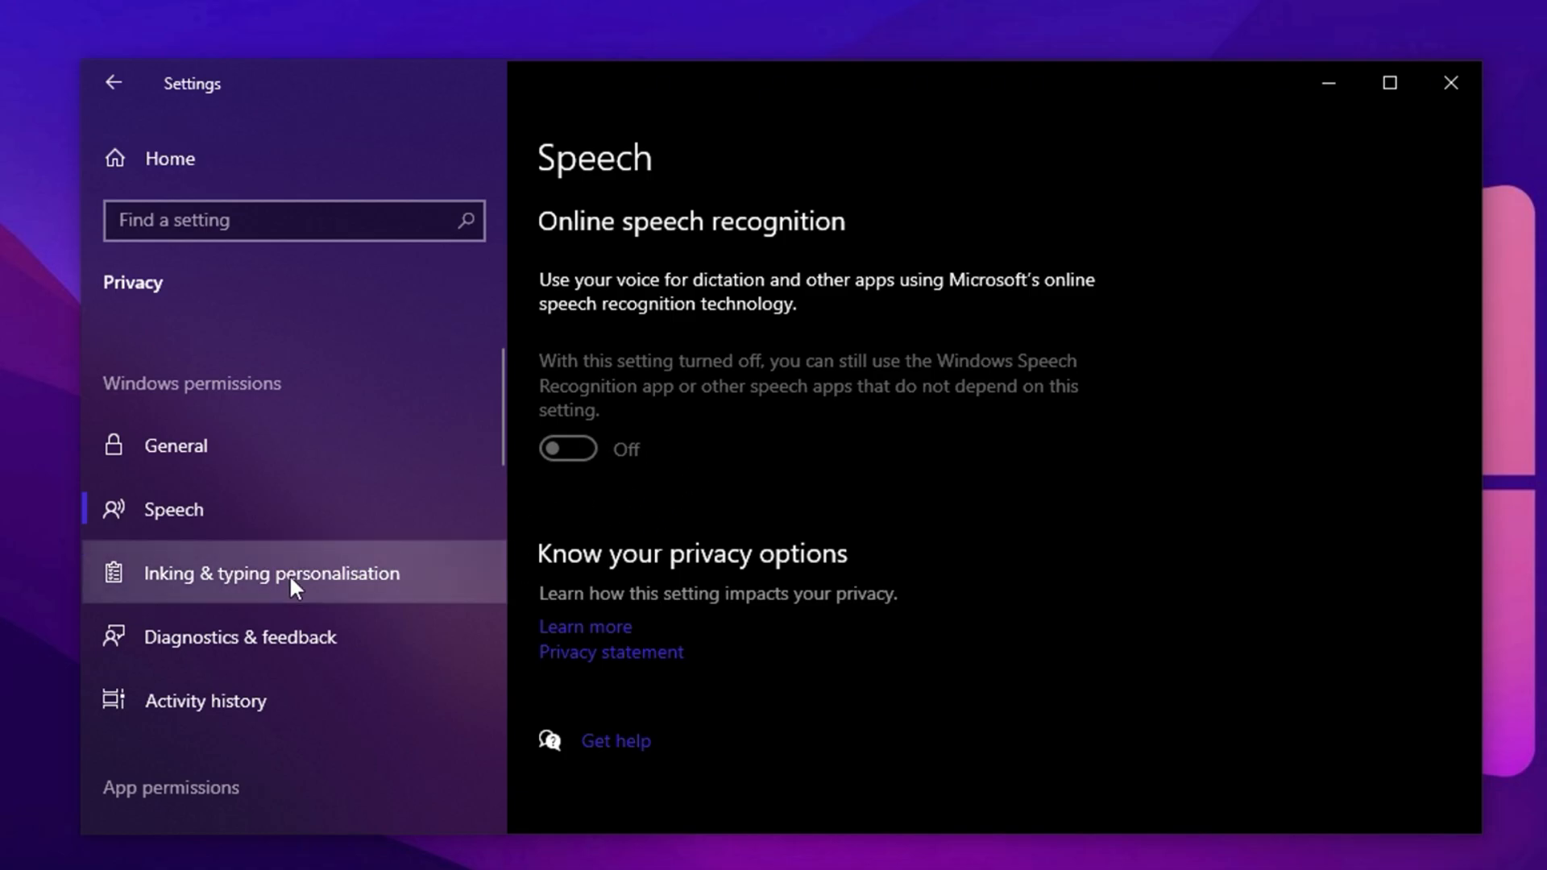
{"action": "left_click", "coordinate": [271, 572]}
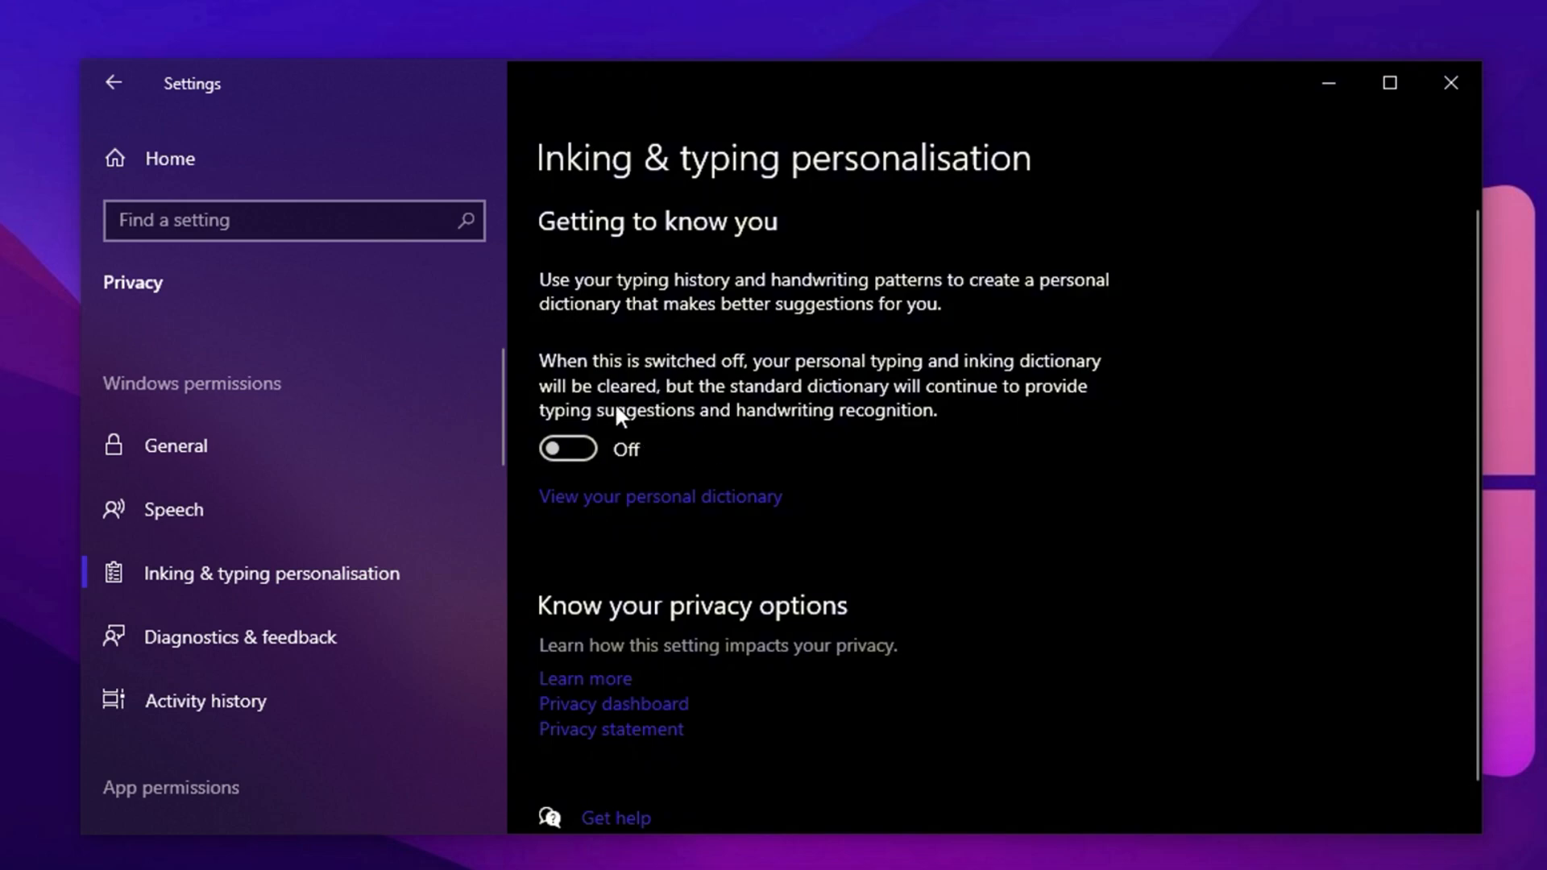
{"action": "mouse_move", "coordinate": [575, 480]}
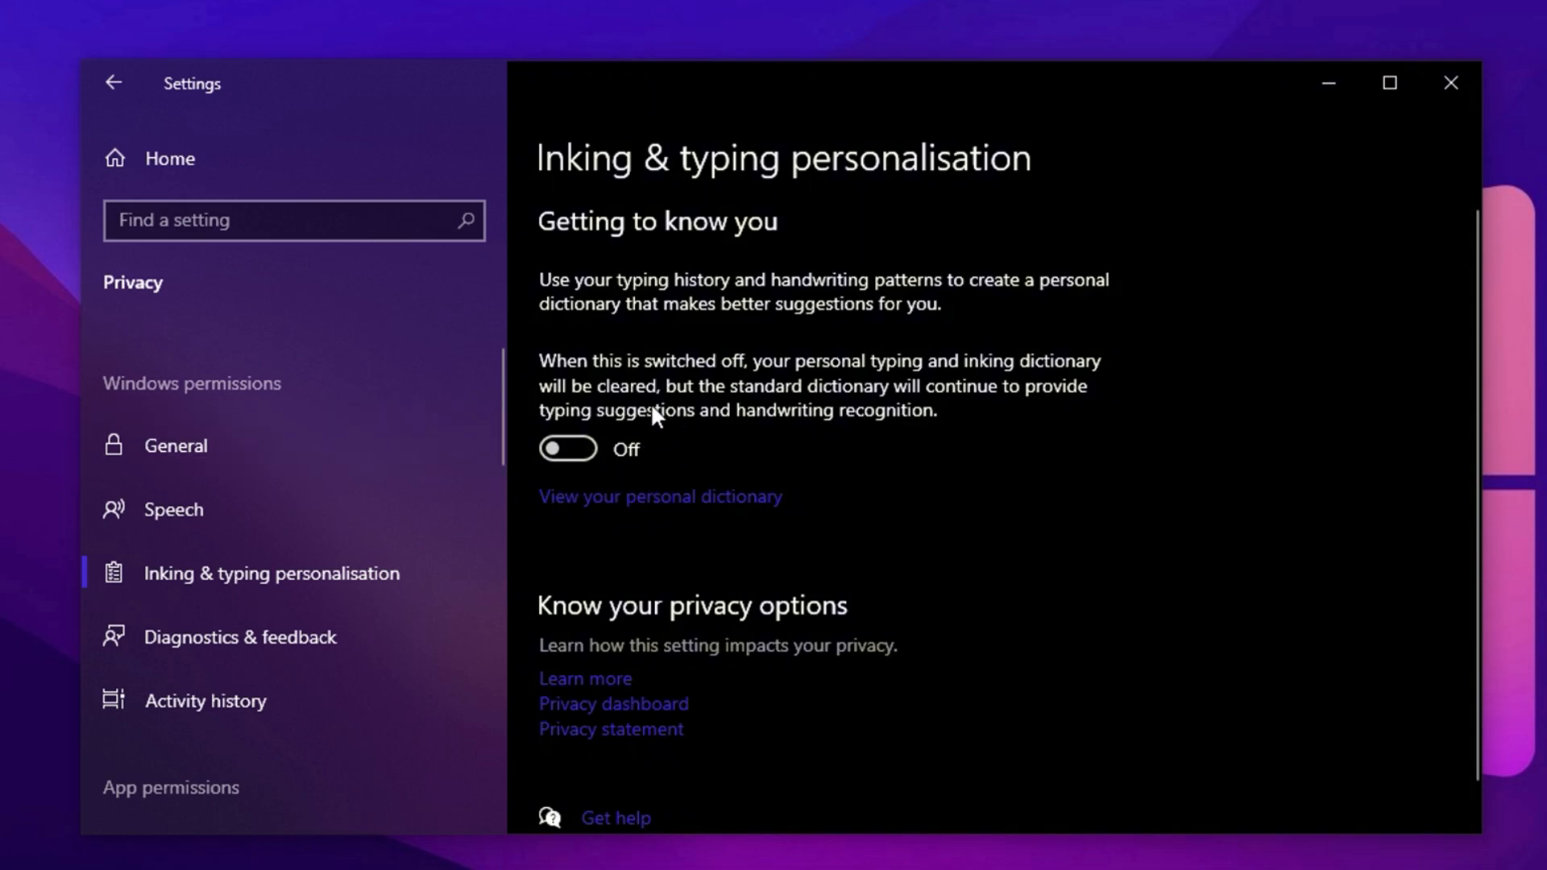
{"action": "mouse_move", "coordinate": [613, 472]}
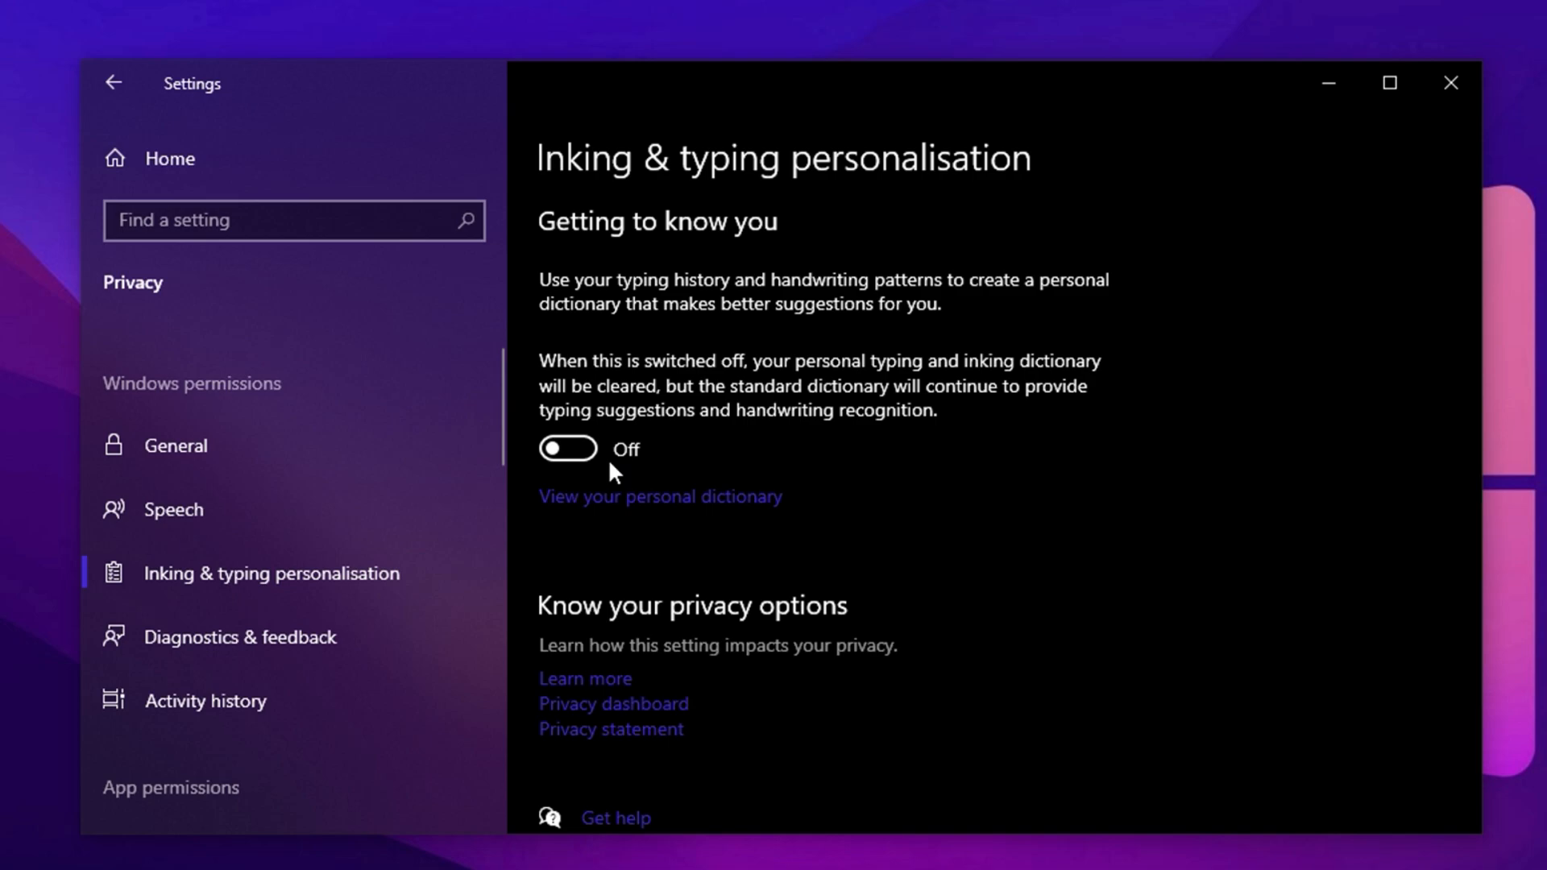
{"action": "mouse_move", "coordinate": [585, 493]}
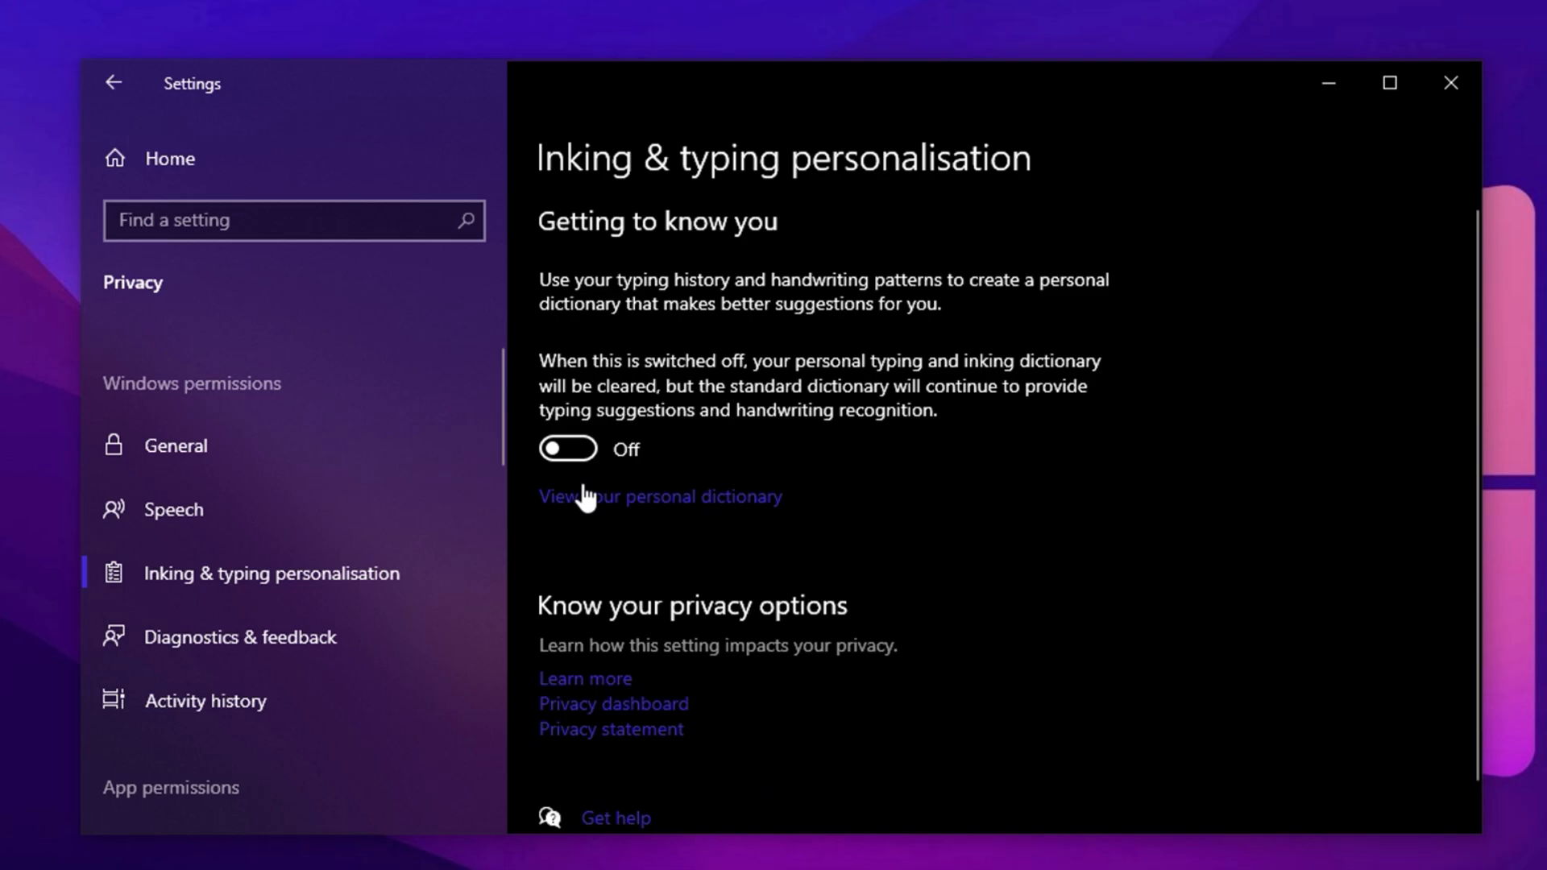
Set Diagnostics & feedback to never ask for feedback with tailored experiences off
{"action": "left_click", "coordinate": [239, 637]}
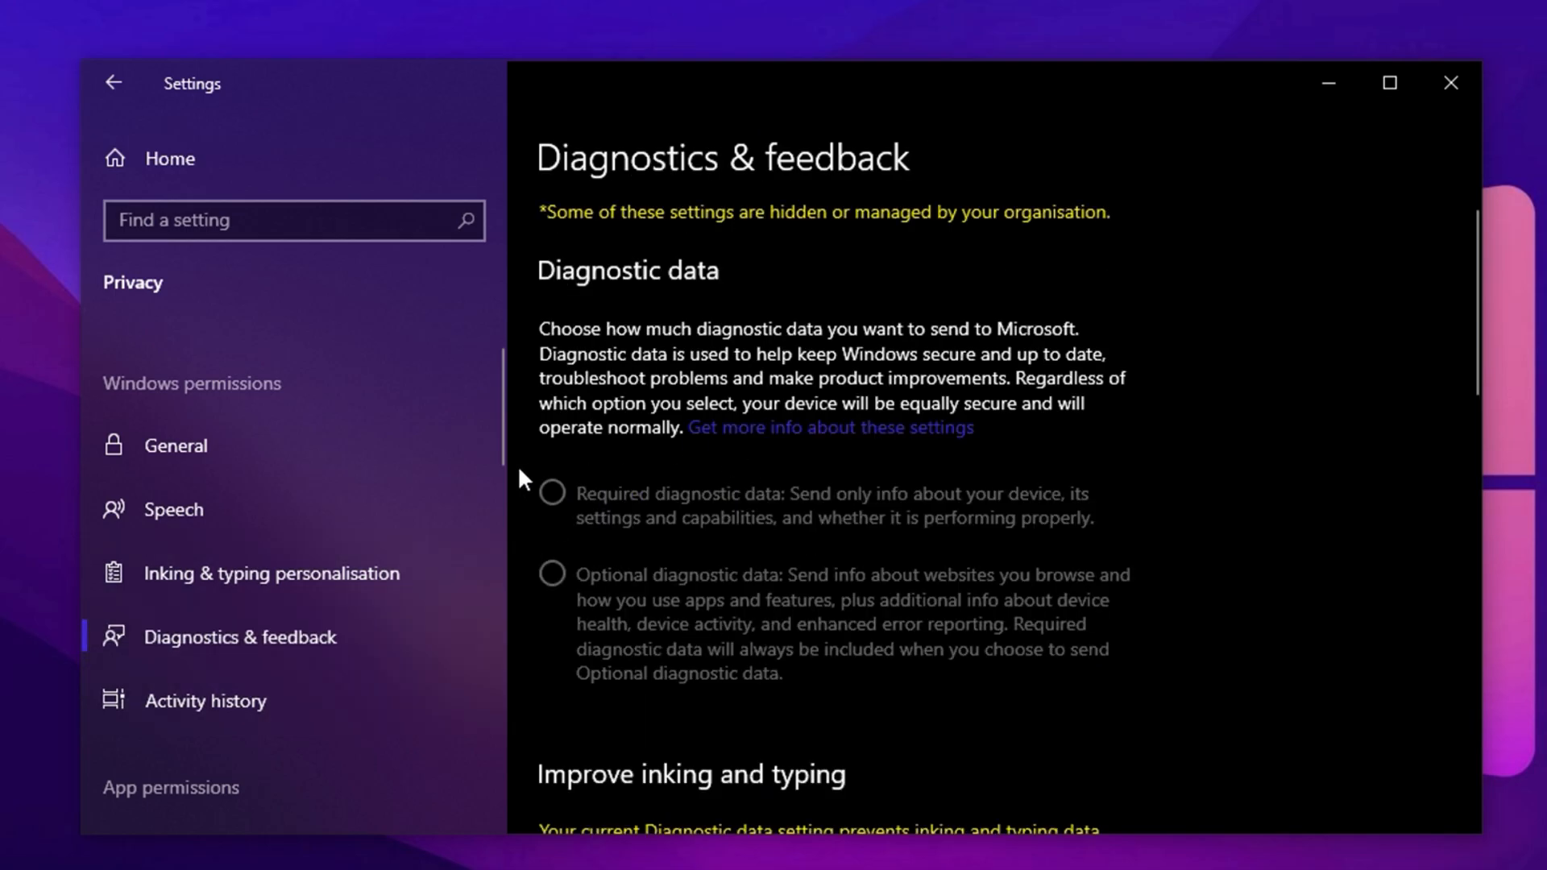
{"action": "scroll", "scroll_direction": "down", "scroll_amount": 3}
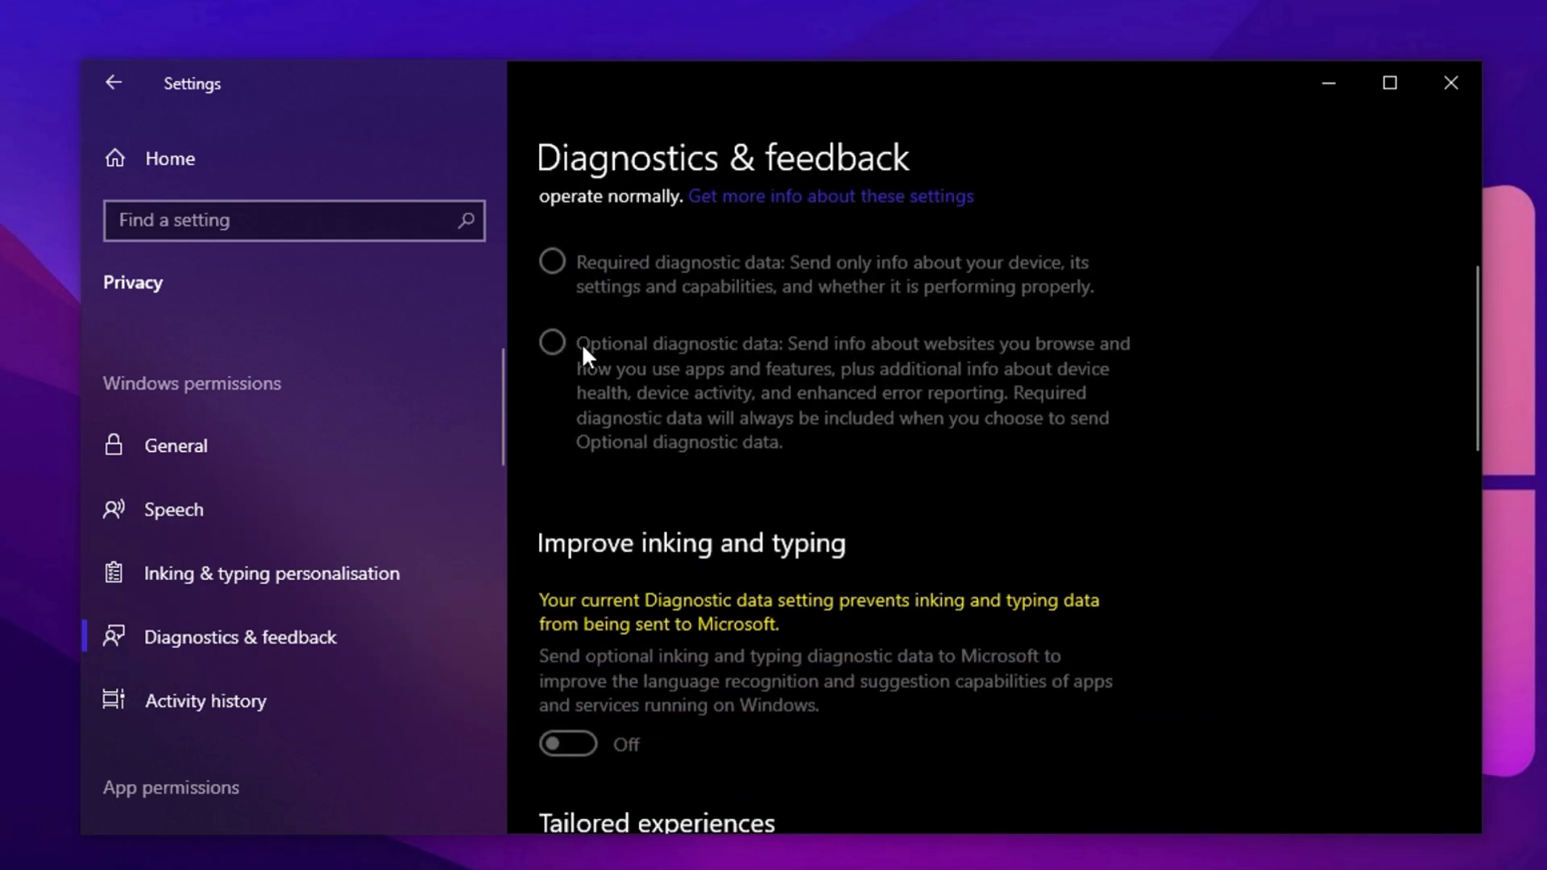
{"action": "scroll", "scroll_direction": "down", "scroll_amount": 3}
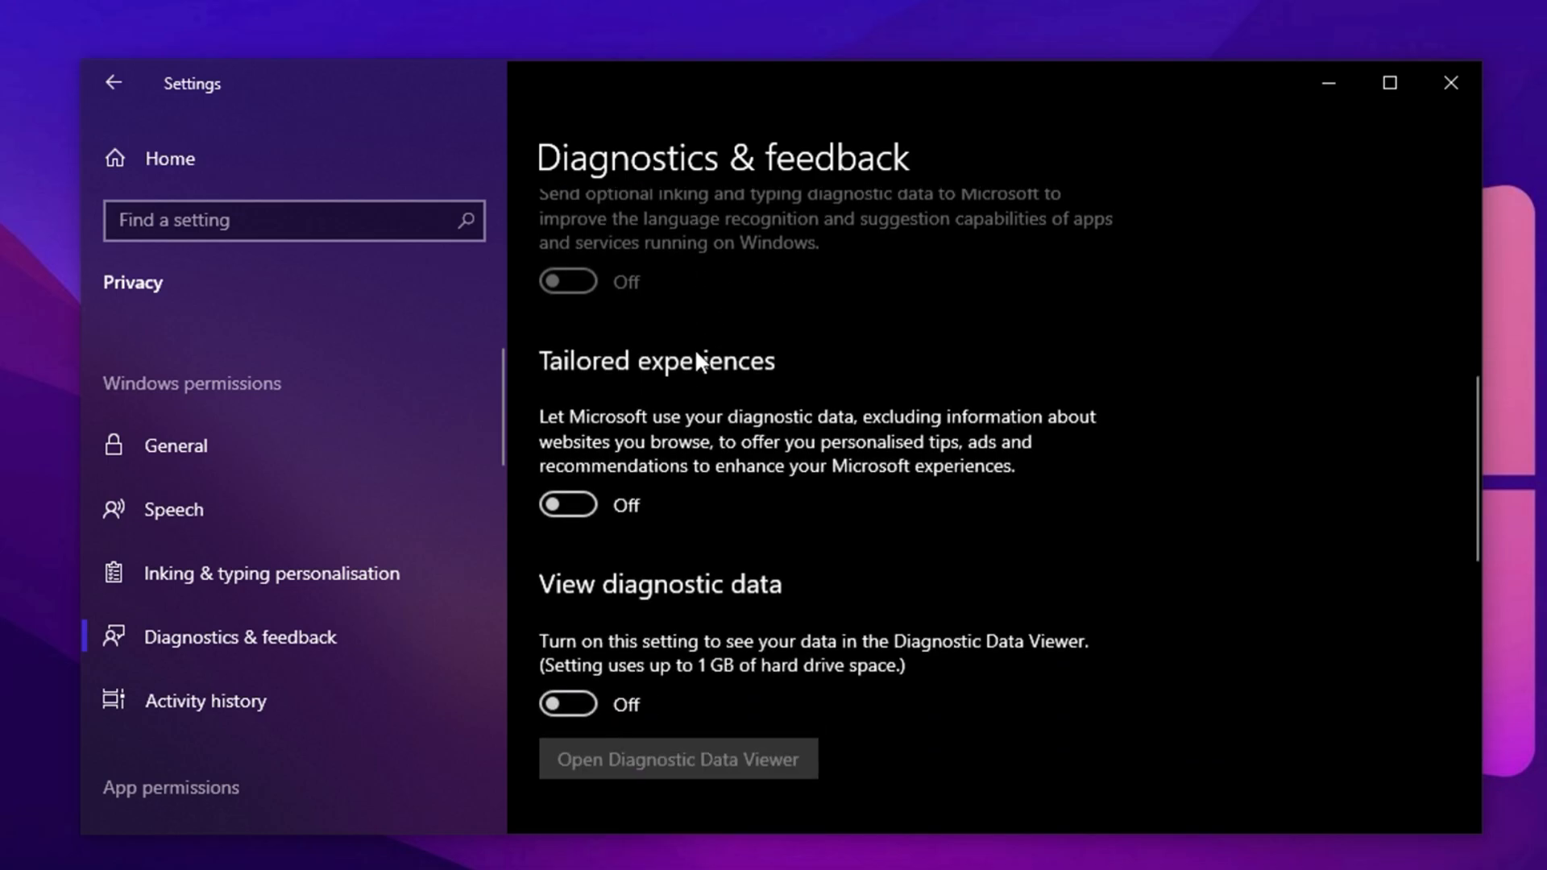
{"action": "scroll", "scroll_direction": "down", "scroll_amount": 3}
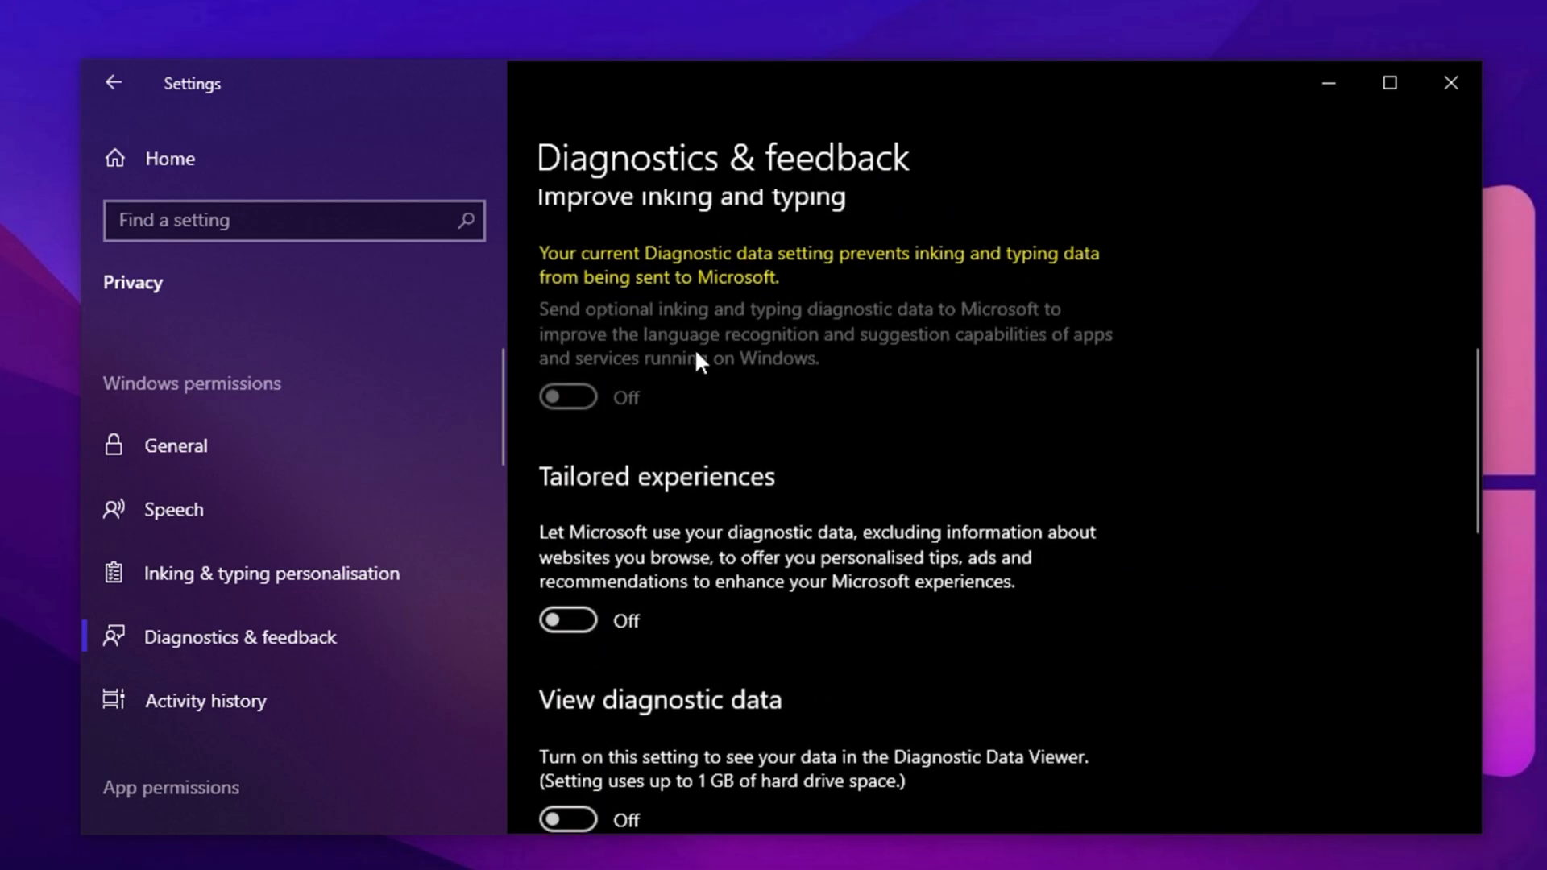
{"action": "scroll", "scroll_direction": "up", "scroll_amount": 3}
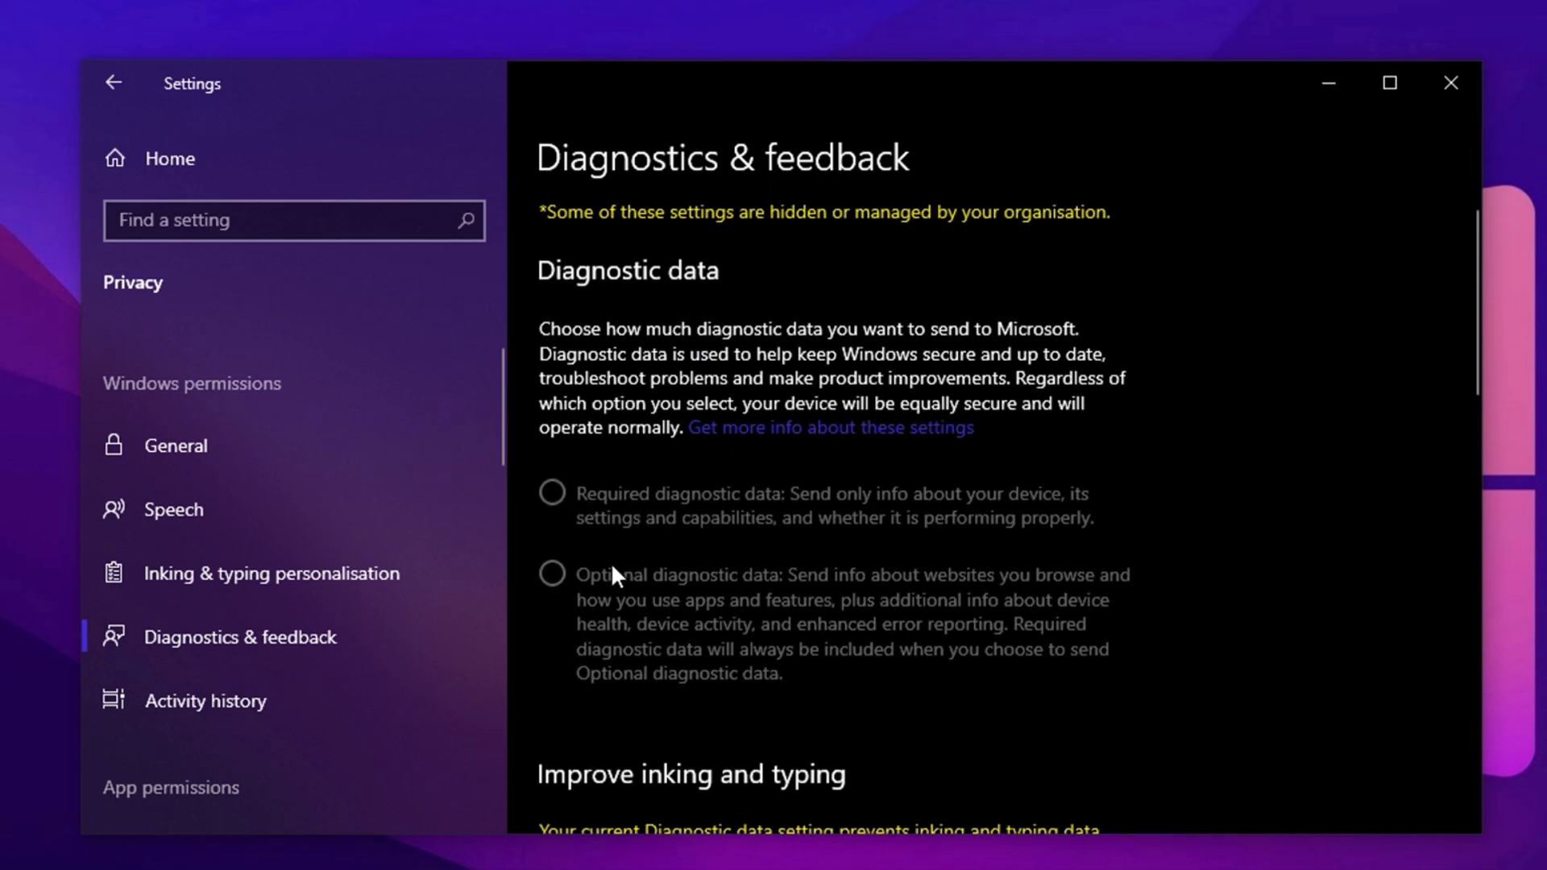
{"action": "mouse_move", "coordinate": [659, 541]}
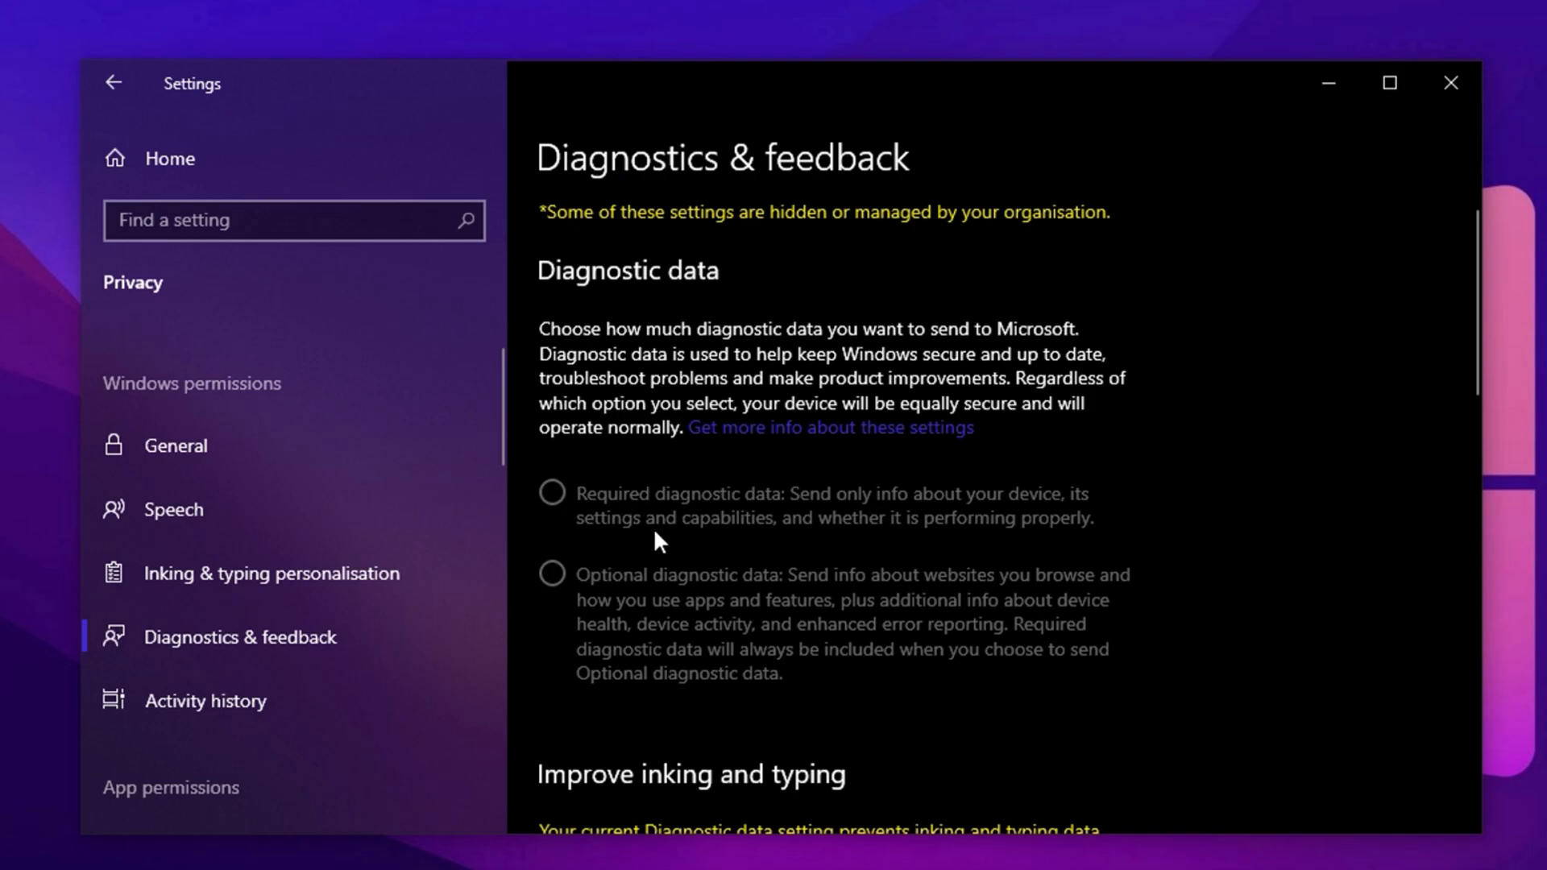
{"action": "mouse_move", "coordinate": [659, 582]}
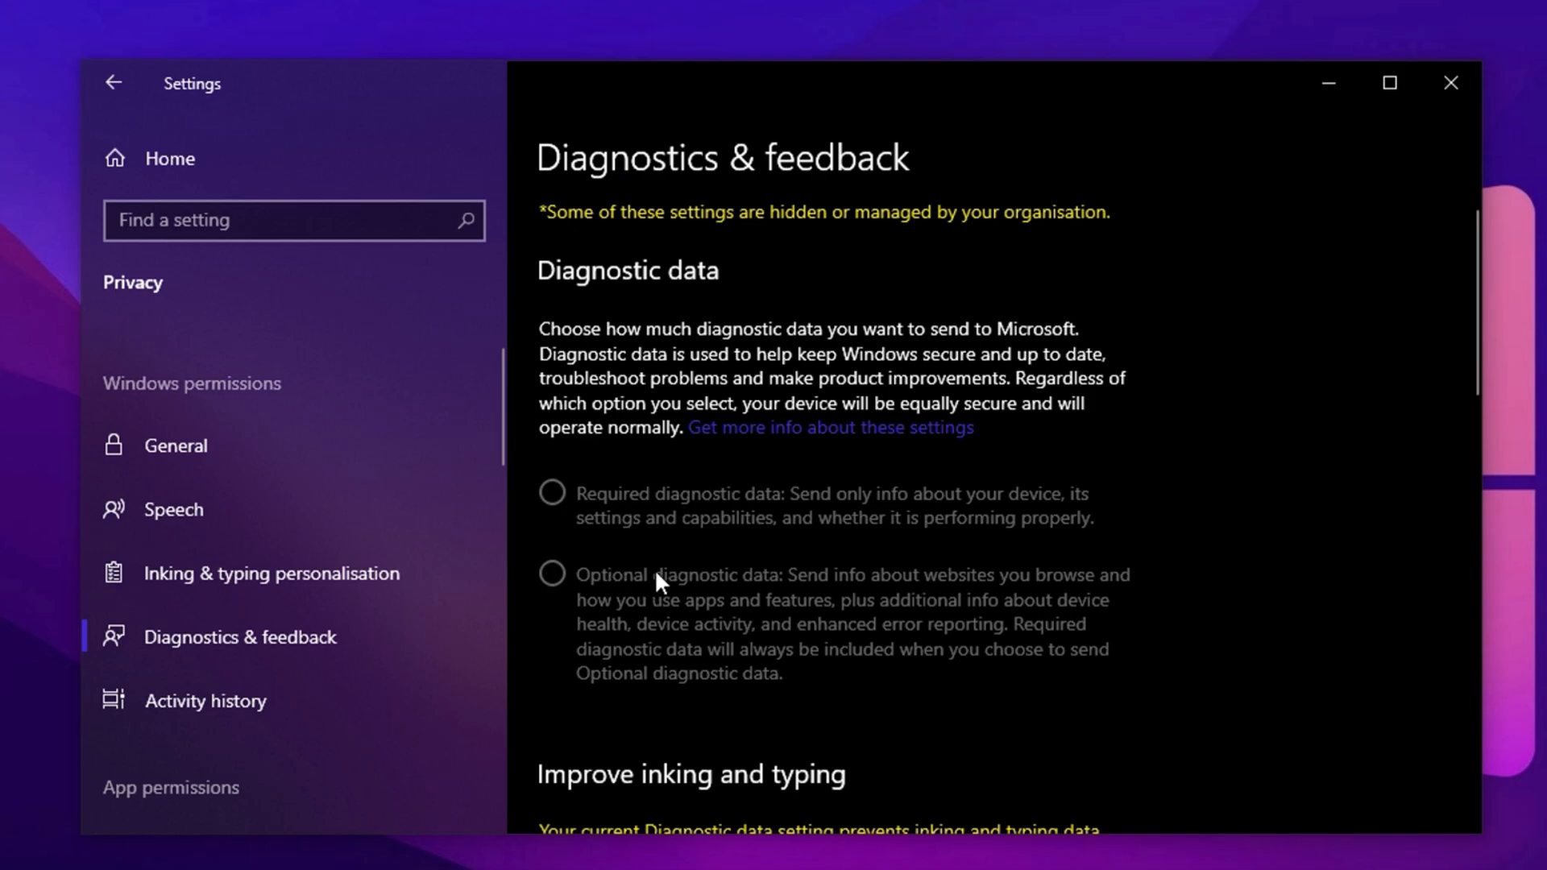
Scroll the Privacy sidebar down to the App permissions section
{"action": "scroll", "scroll_direction": "down", "scroll_amount": 3}
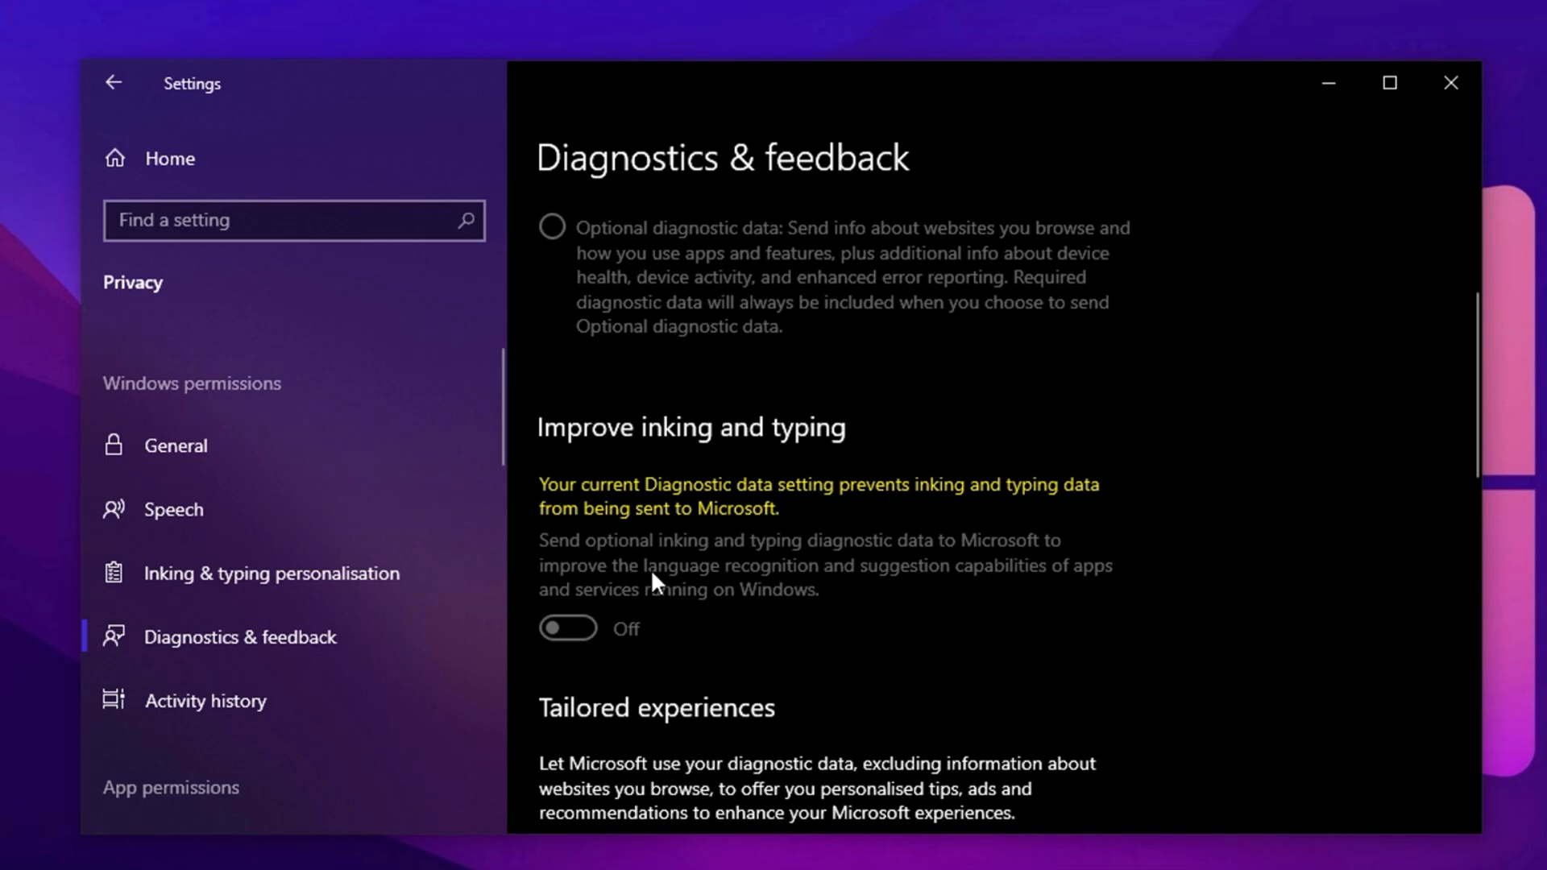
{"action": "scroll", "scroll_direction": "down", "scroll_amount": 3}
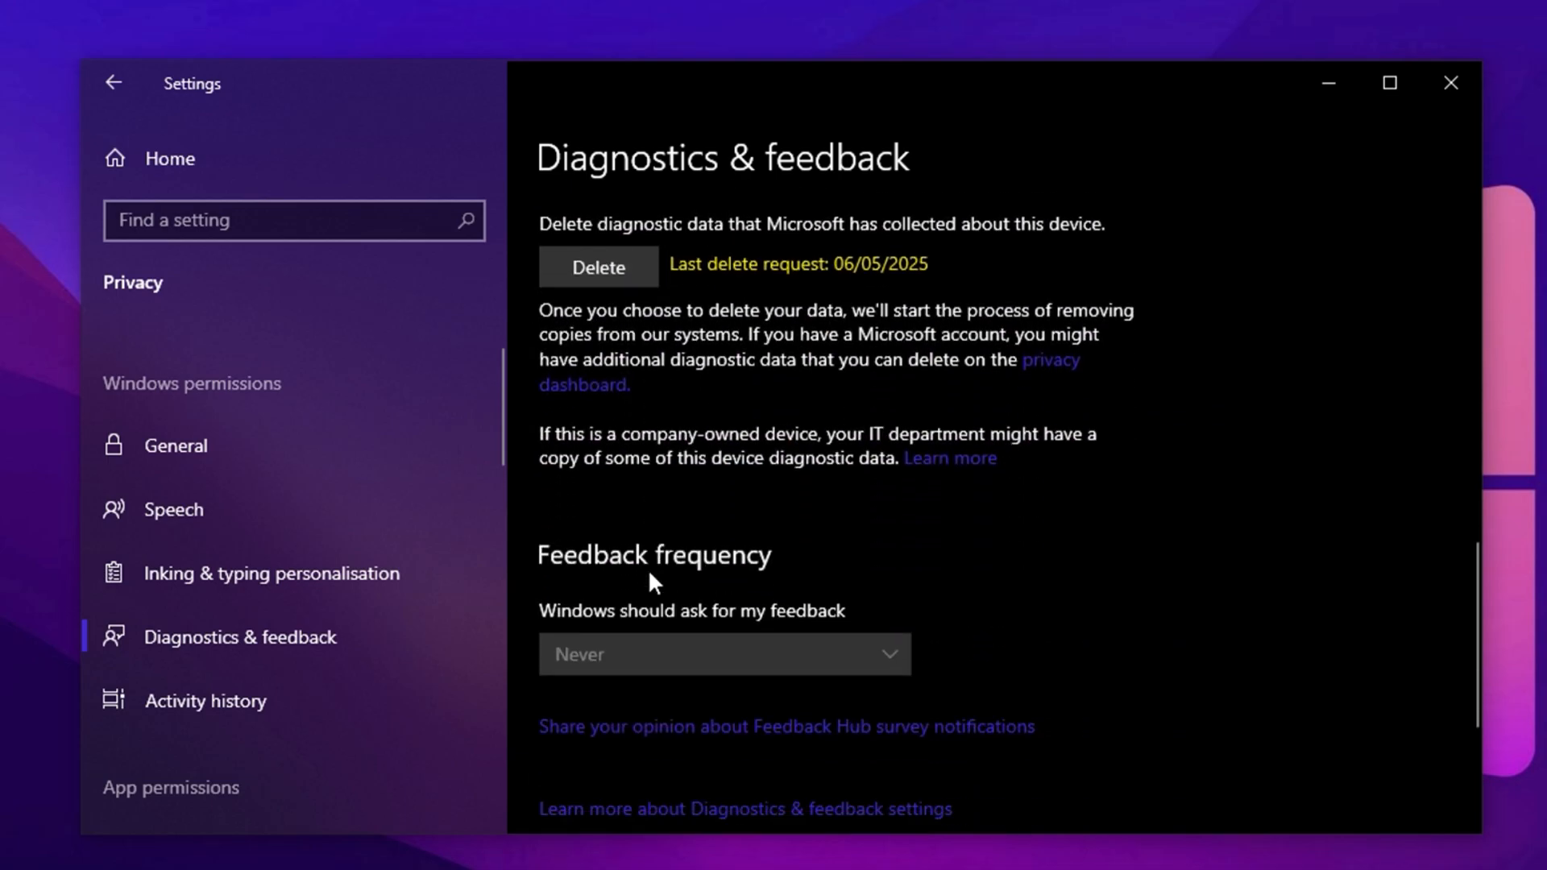
{"action": "scroll", "scroll_direction": "down", "scroll_amount": 3}
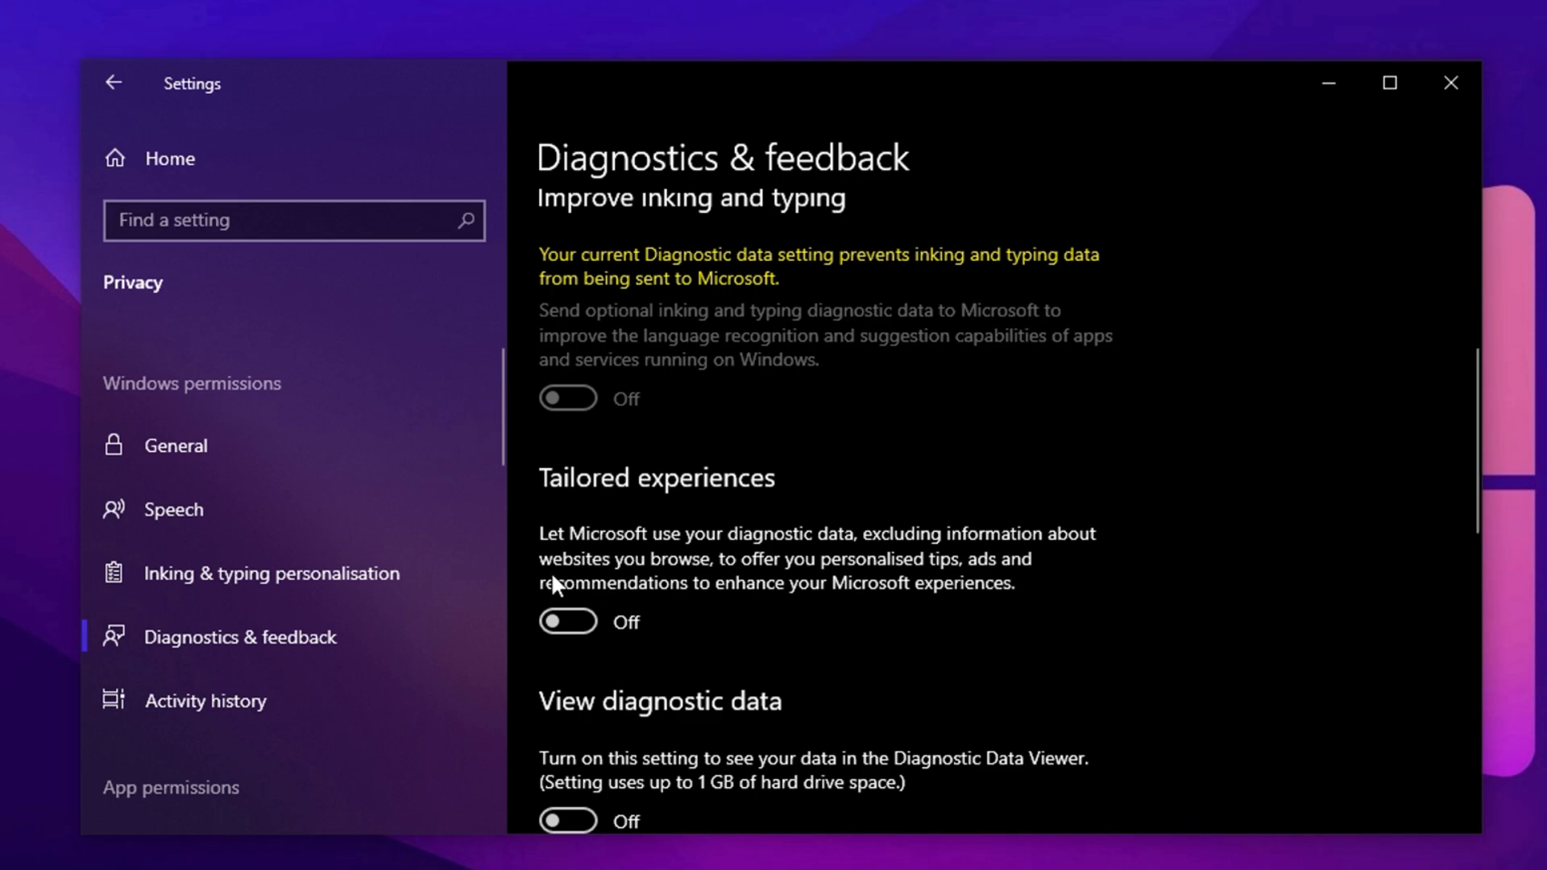
{"action": "scroll", "scroll_direction": "down", "scroll_amount": 3}
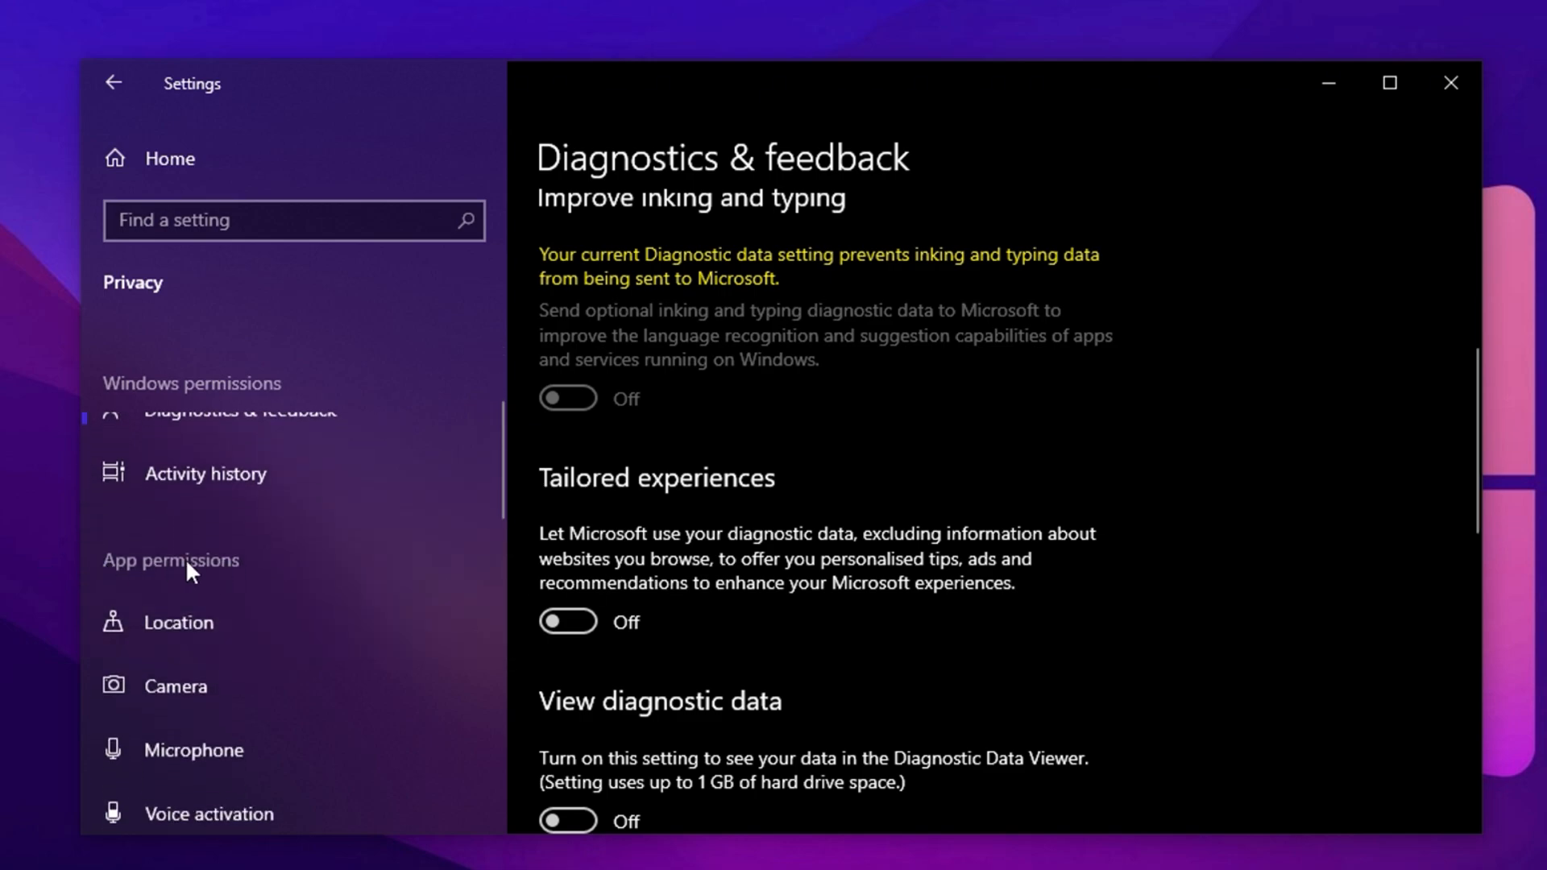
{"action": "scroll", "scroll_direction": "down", "scroll_amount": 3}
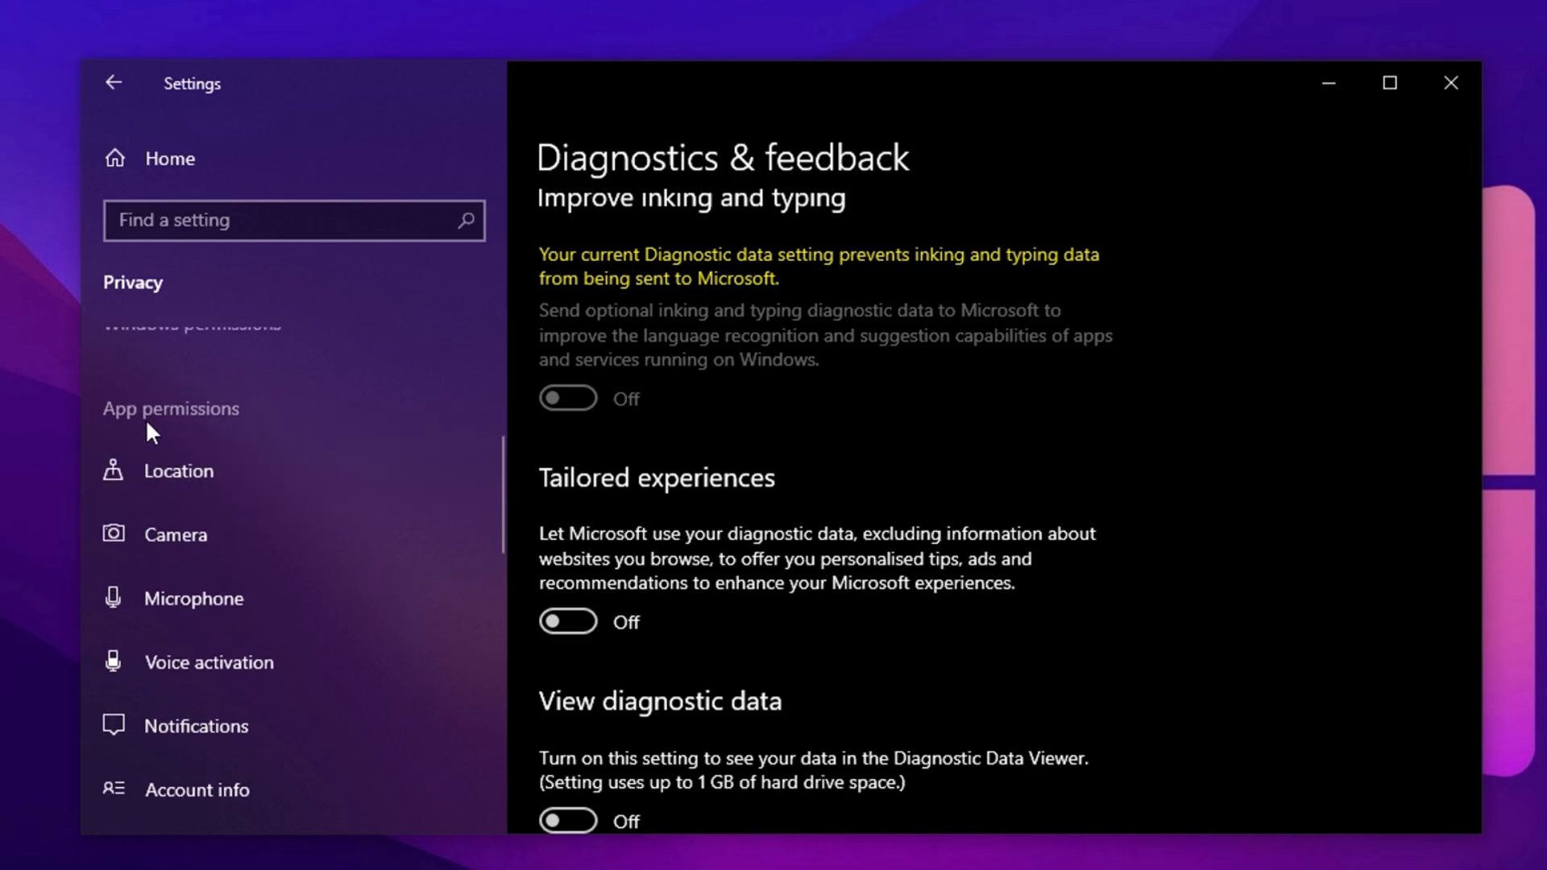
Verify Location access is off for the device and all listed apps
{"action": "left_click", "coordinate": [177, 471]}
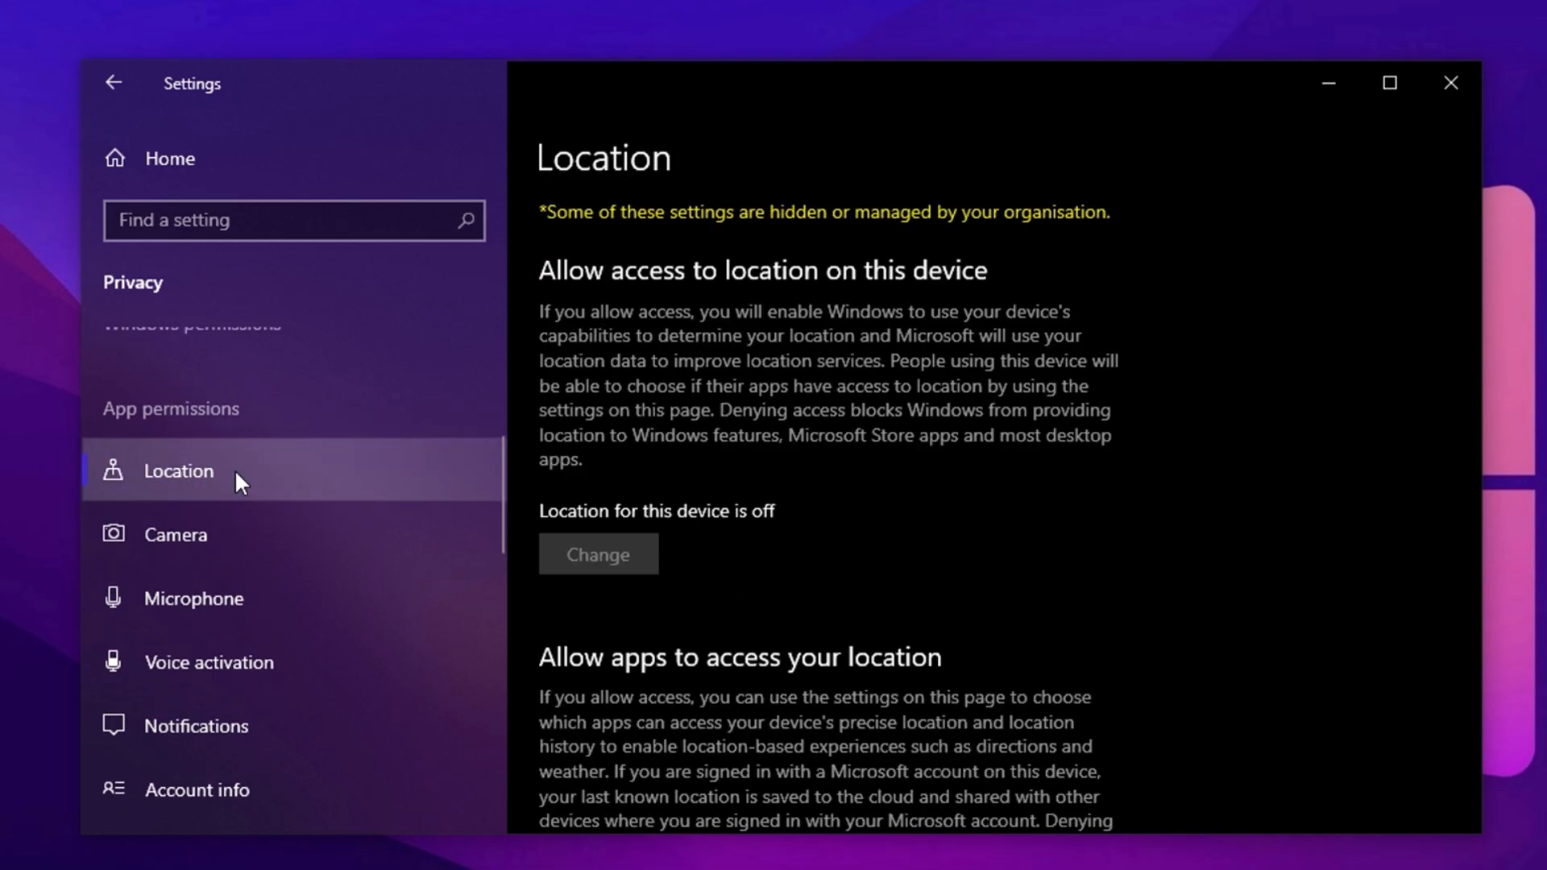
{"action": "scroll", "scroll_direction": "down", "scroll_amount": 3}
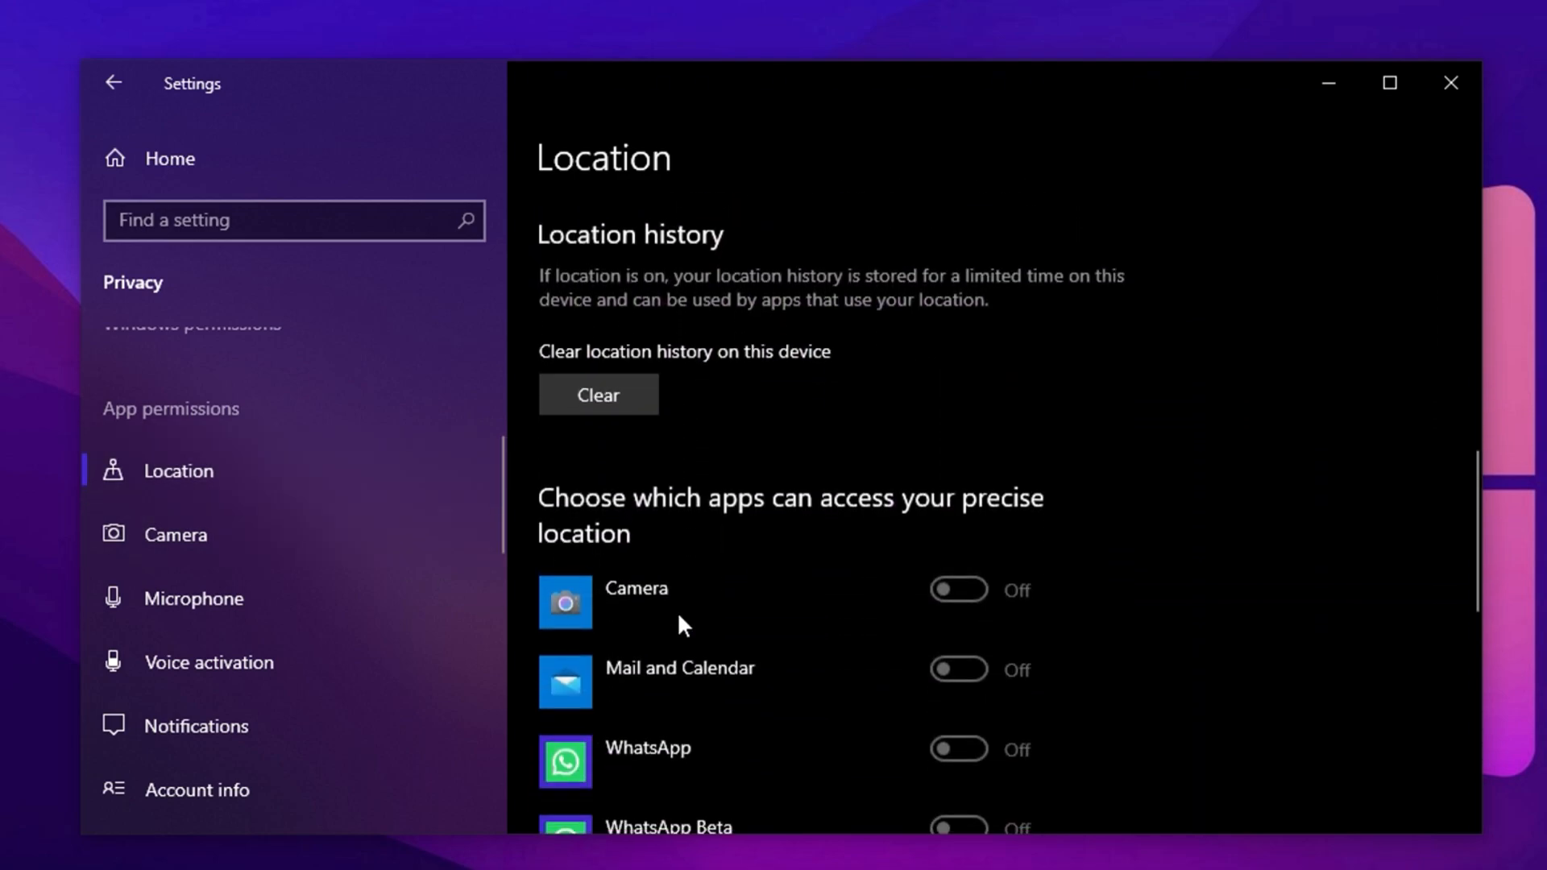
{"action": "scroll", "scroll_direction": "down", "scroll_amount": 3}
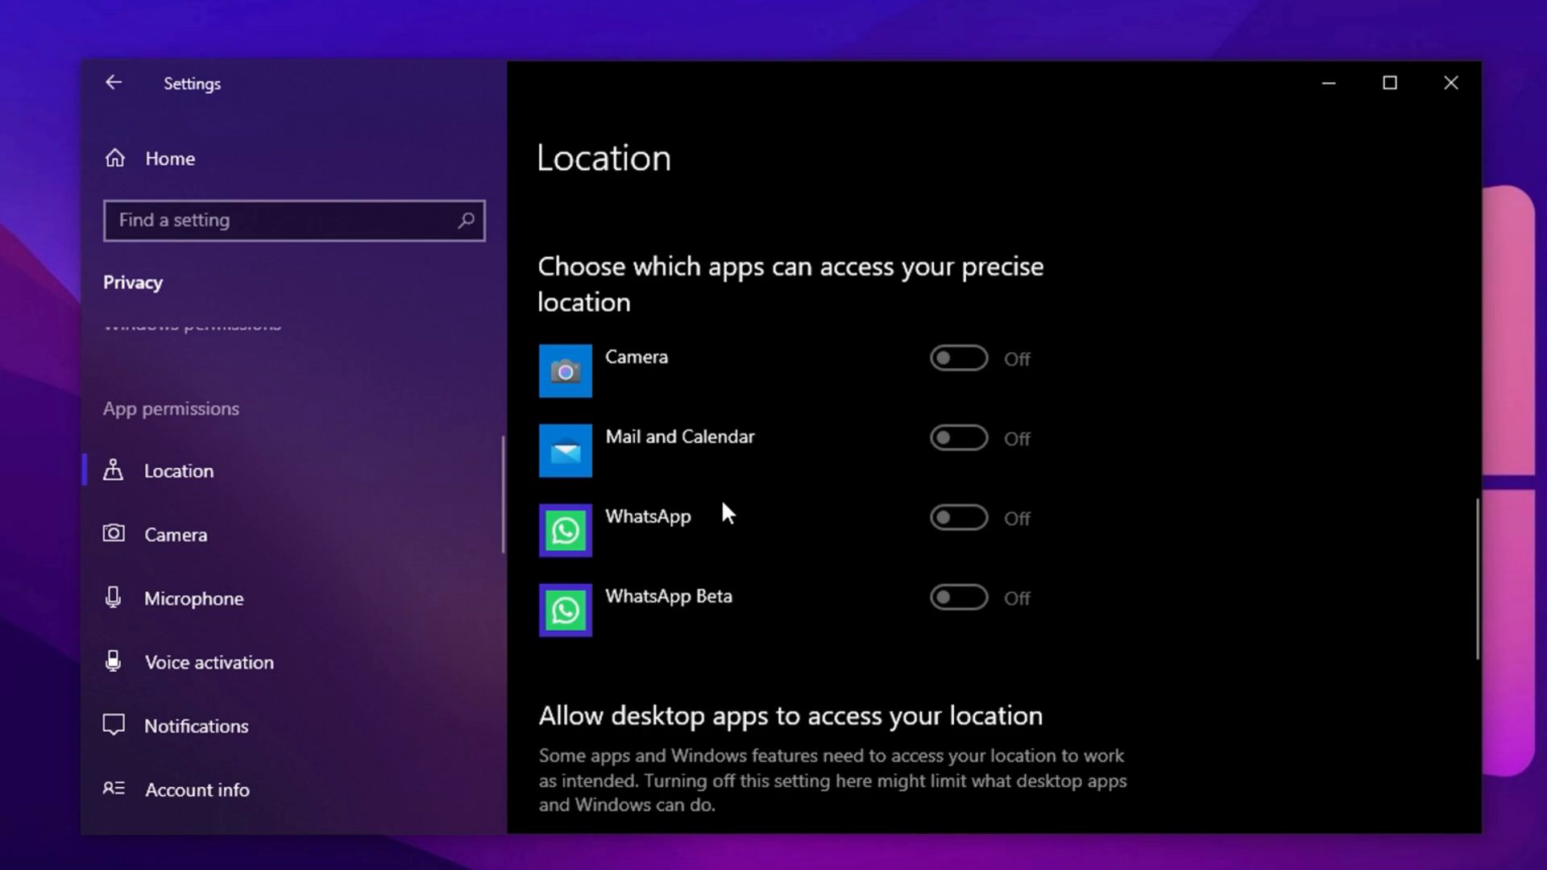
Verify 'Allow apps to access your camera' is off and review the camera app list
{"action": "left_click", "coordinate": [177, 533]}
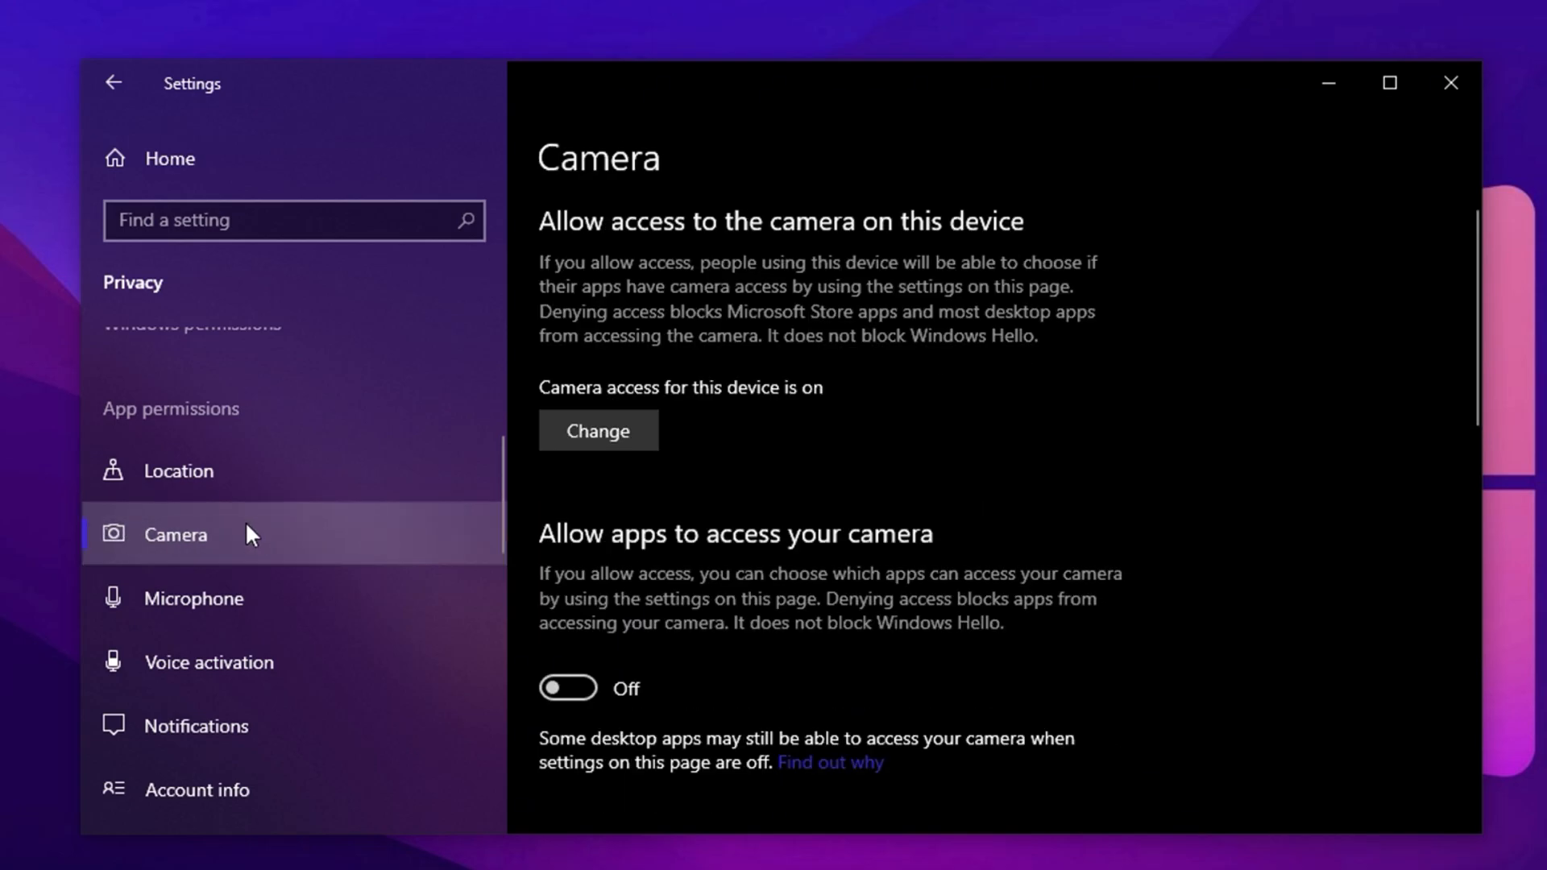
{"action": "scroll", "scroll_direction": "down", "scroll_amount": 3}
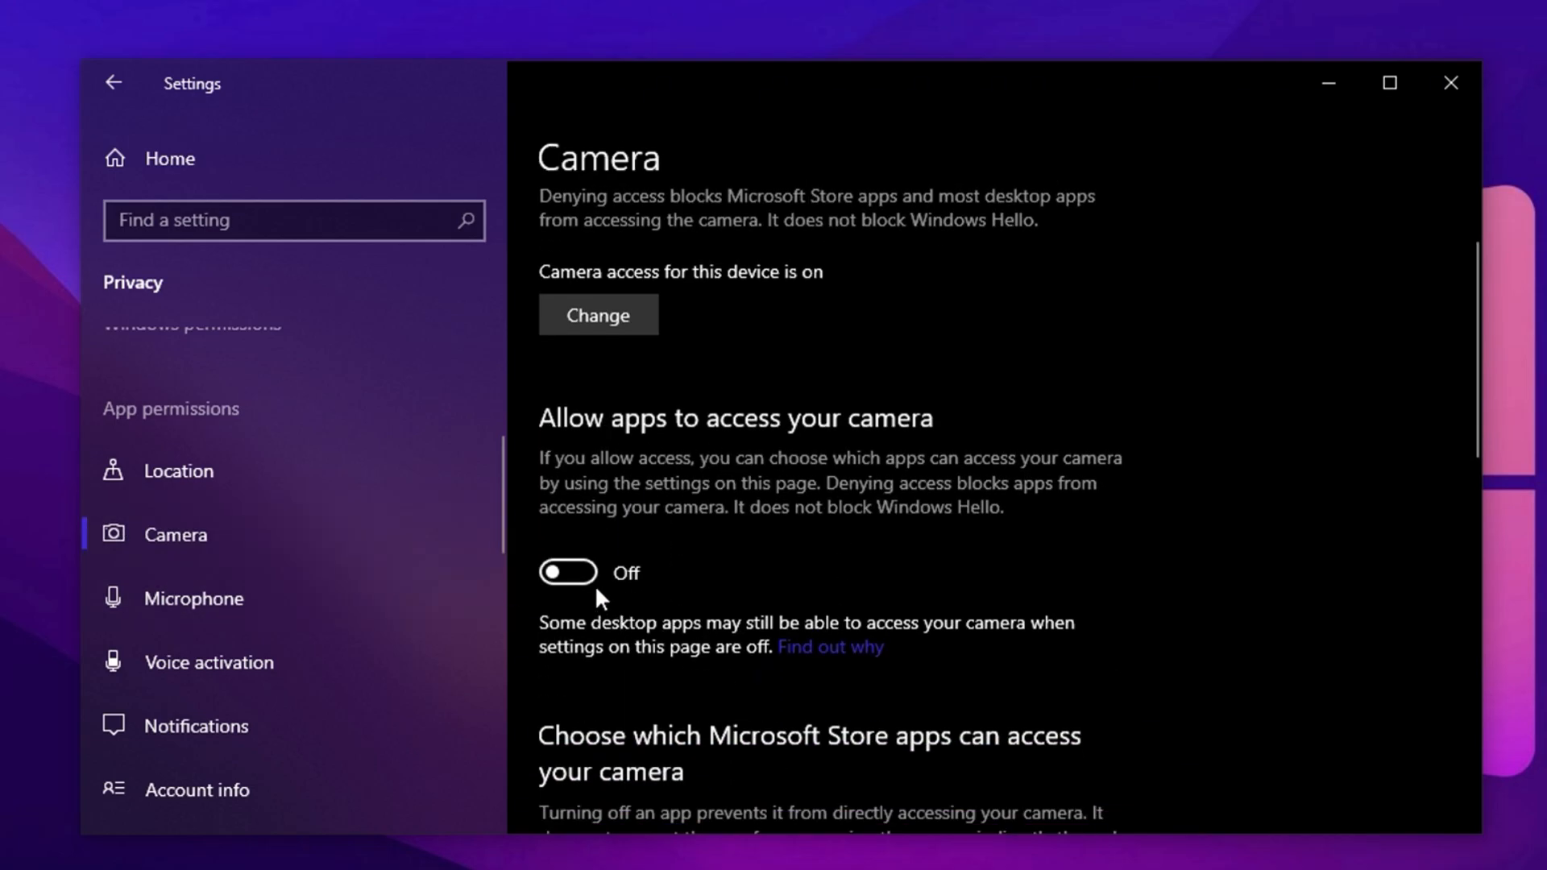
{"action": "scroll", "scroll_direction": "down", "scroll_amount": 3}
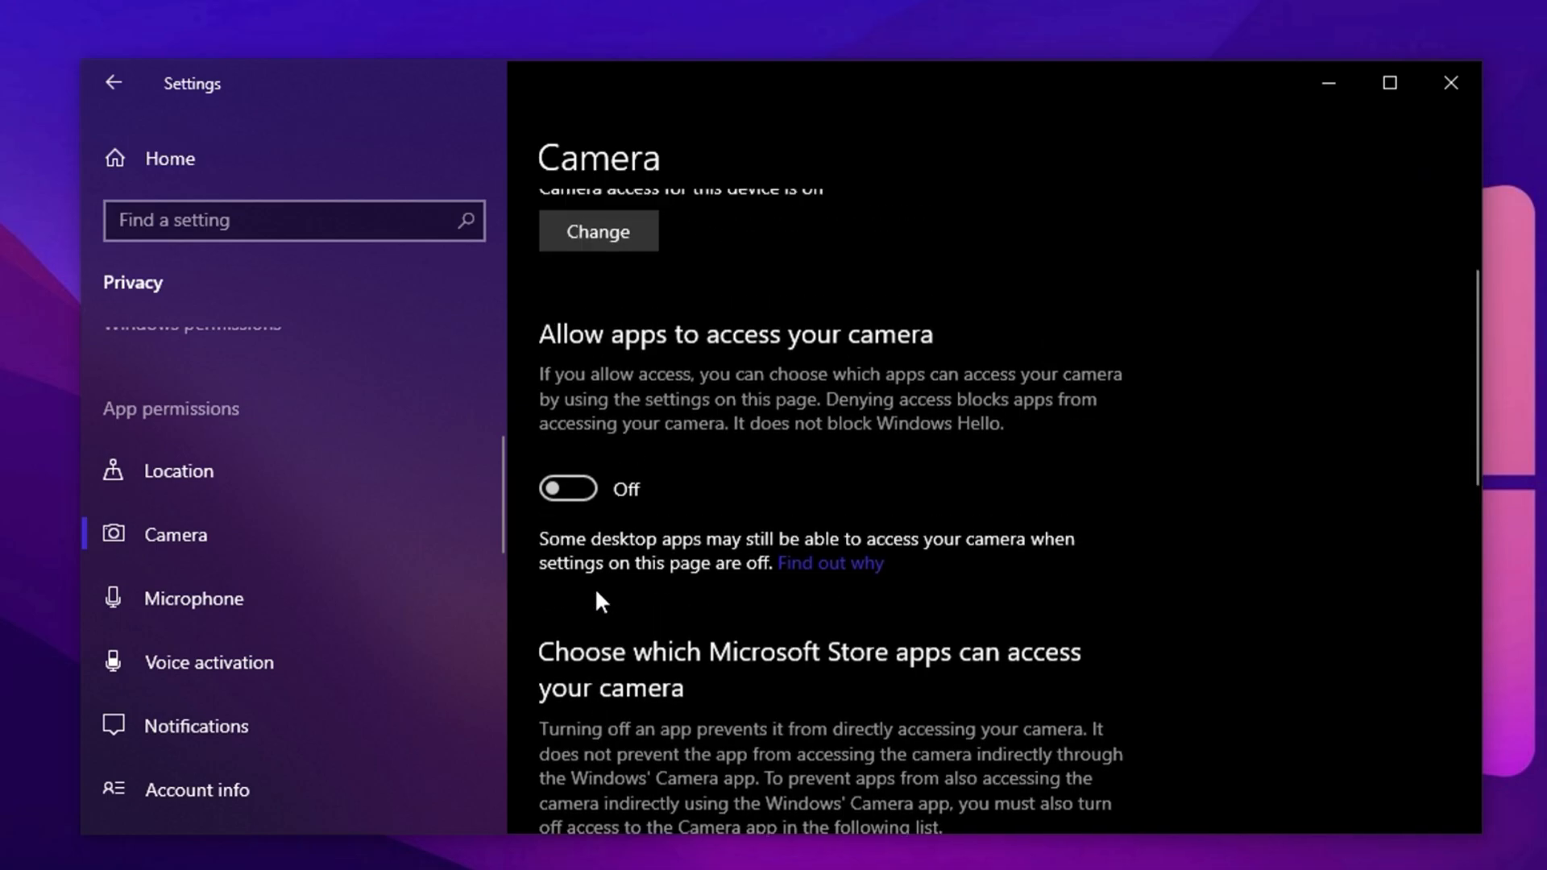
{"action": "scroll", "scroll_direction": "up", "scroll_amount": 3}
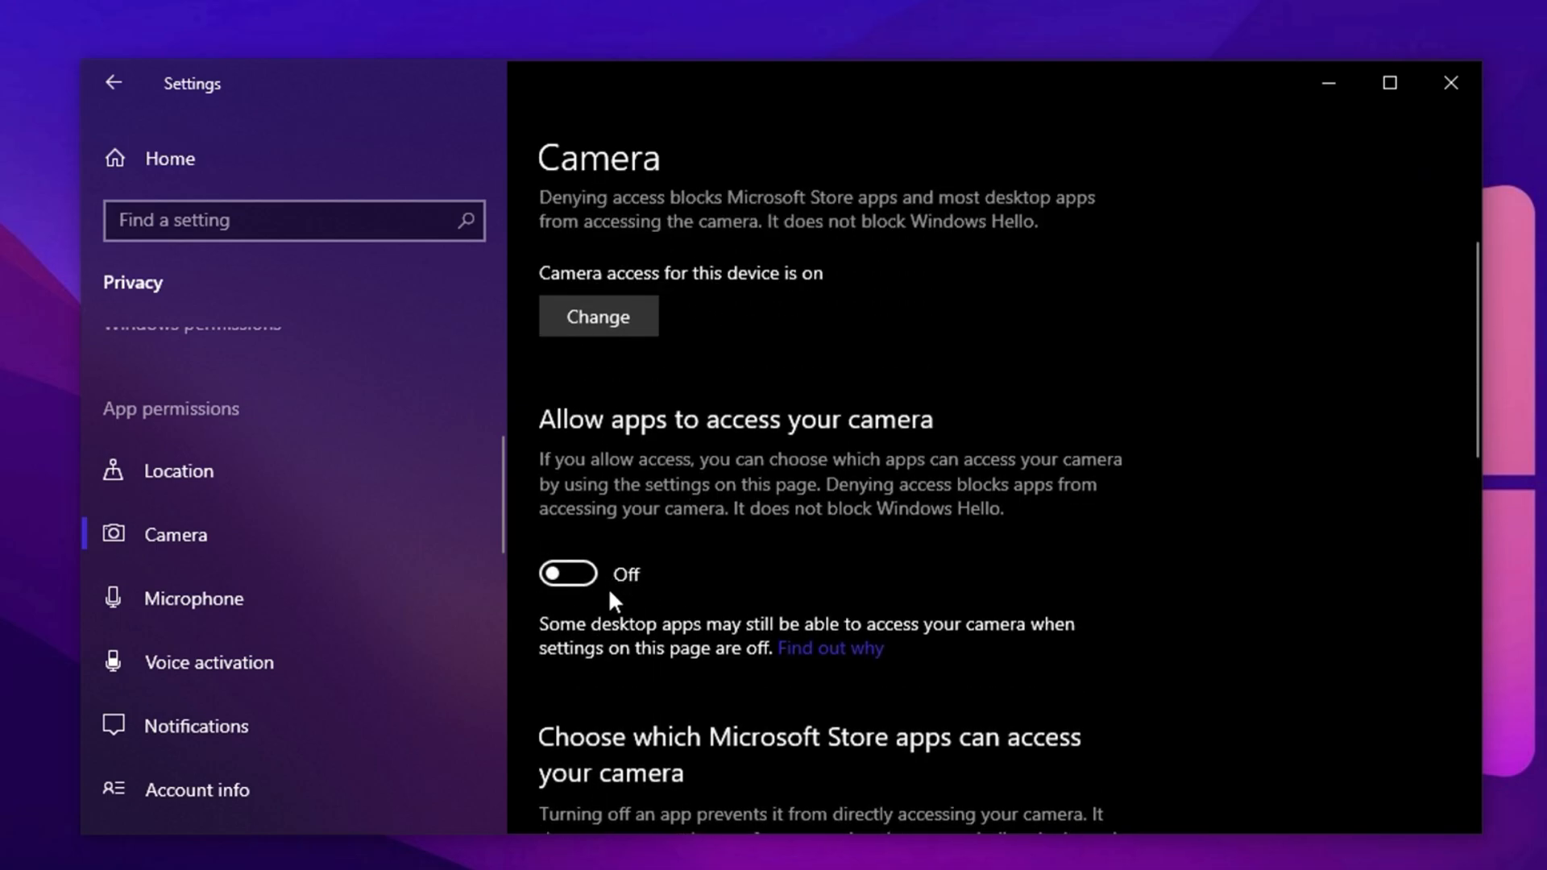
{"action": "scroll", "scroll_direction": "down", "scroll_amount": 3}
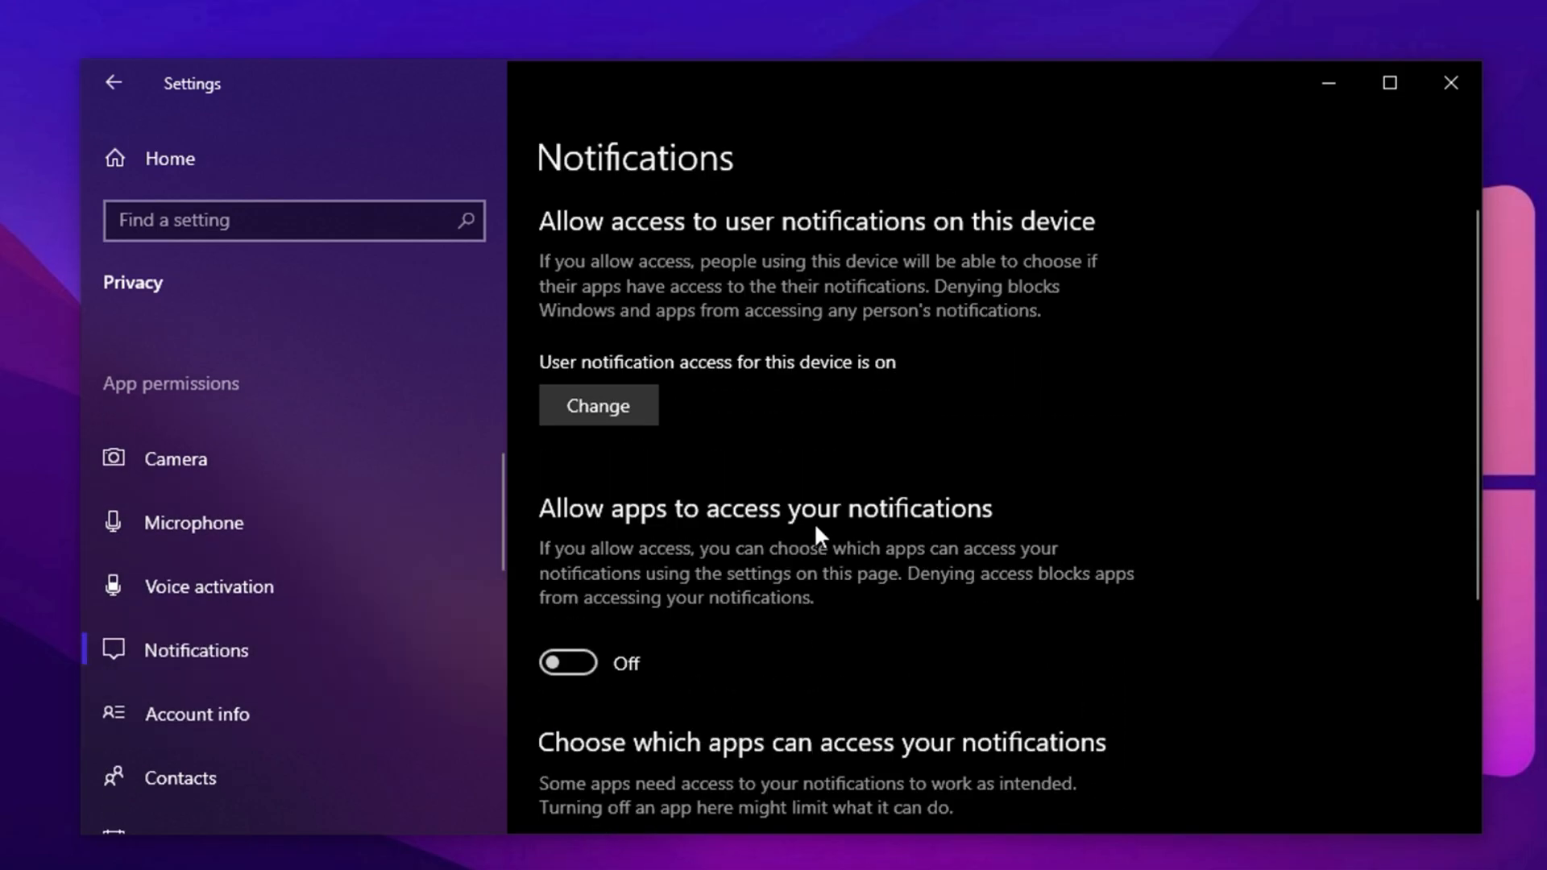
Confirm notifications access is off, then review Messaging and Radios app permissions
{"action": "scroll", "scroll_direction": "down", "scroll_amount": 3}
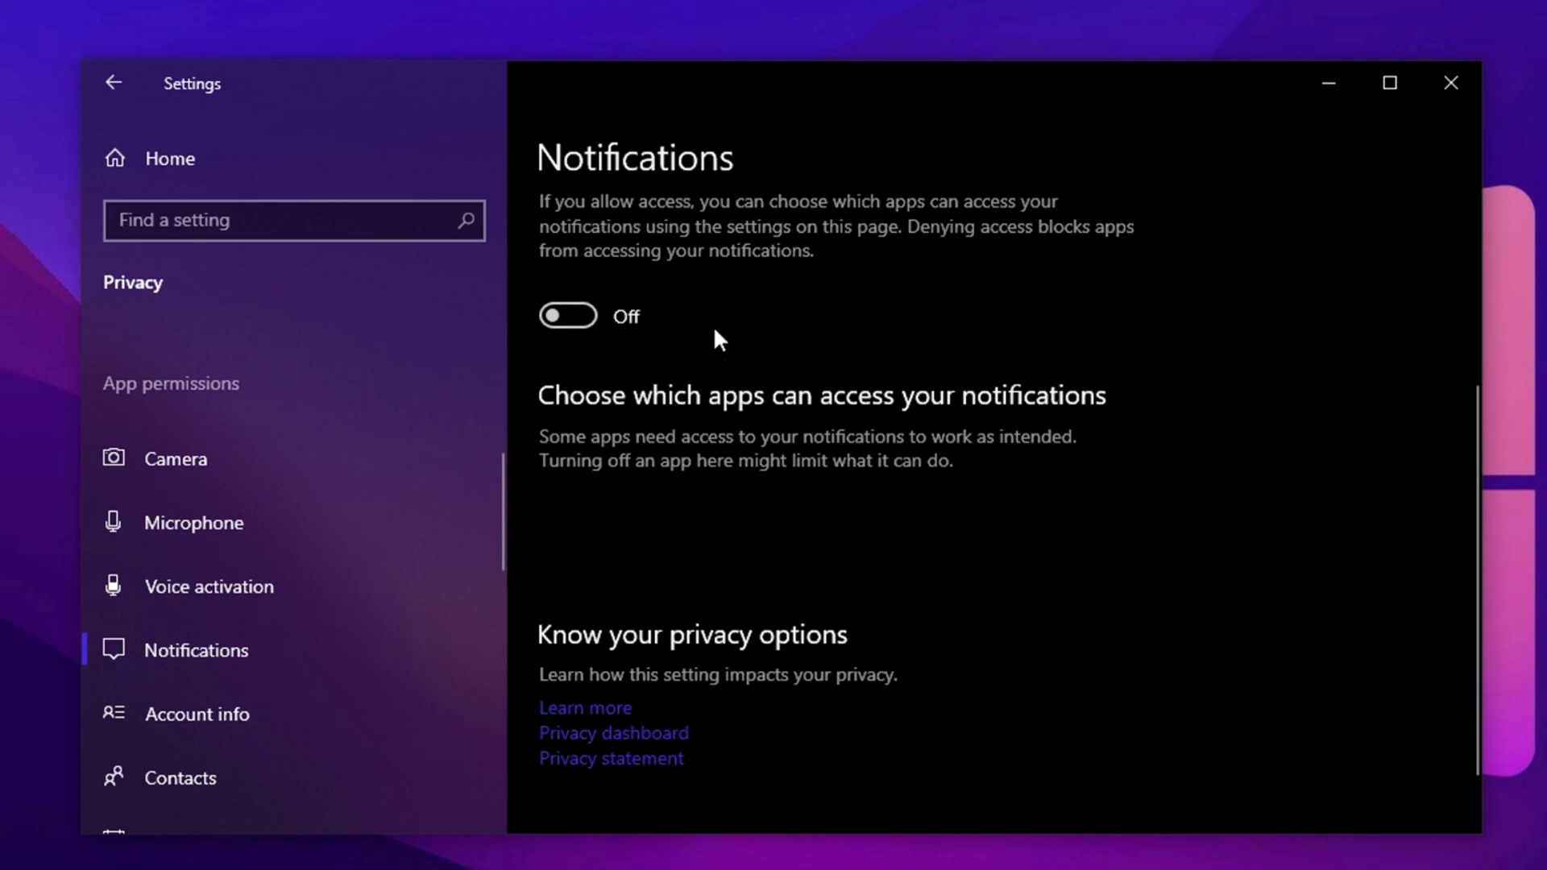
{"action": "mouse_move", "coordinate": [643, 355]}
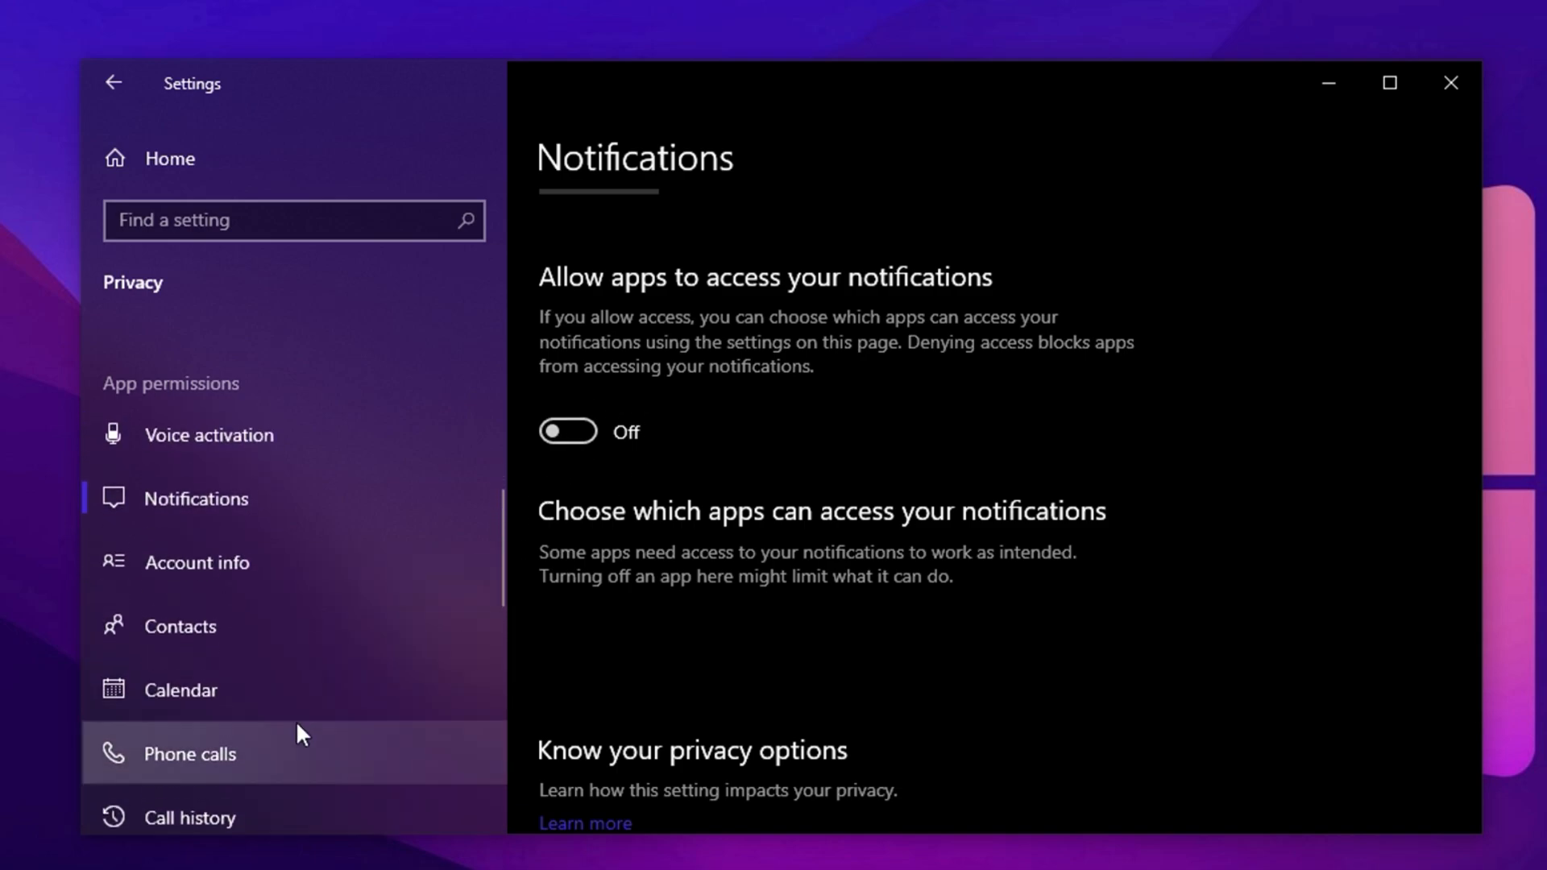
{"action": "scroll", "scroll_direction": "down", "scroll_amount": 3}
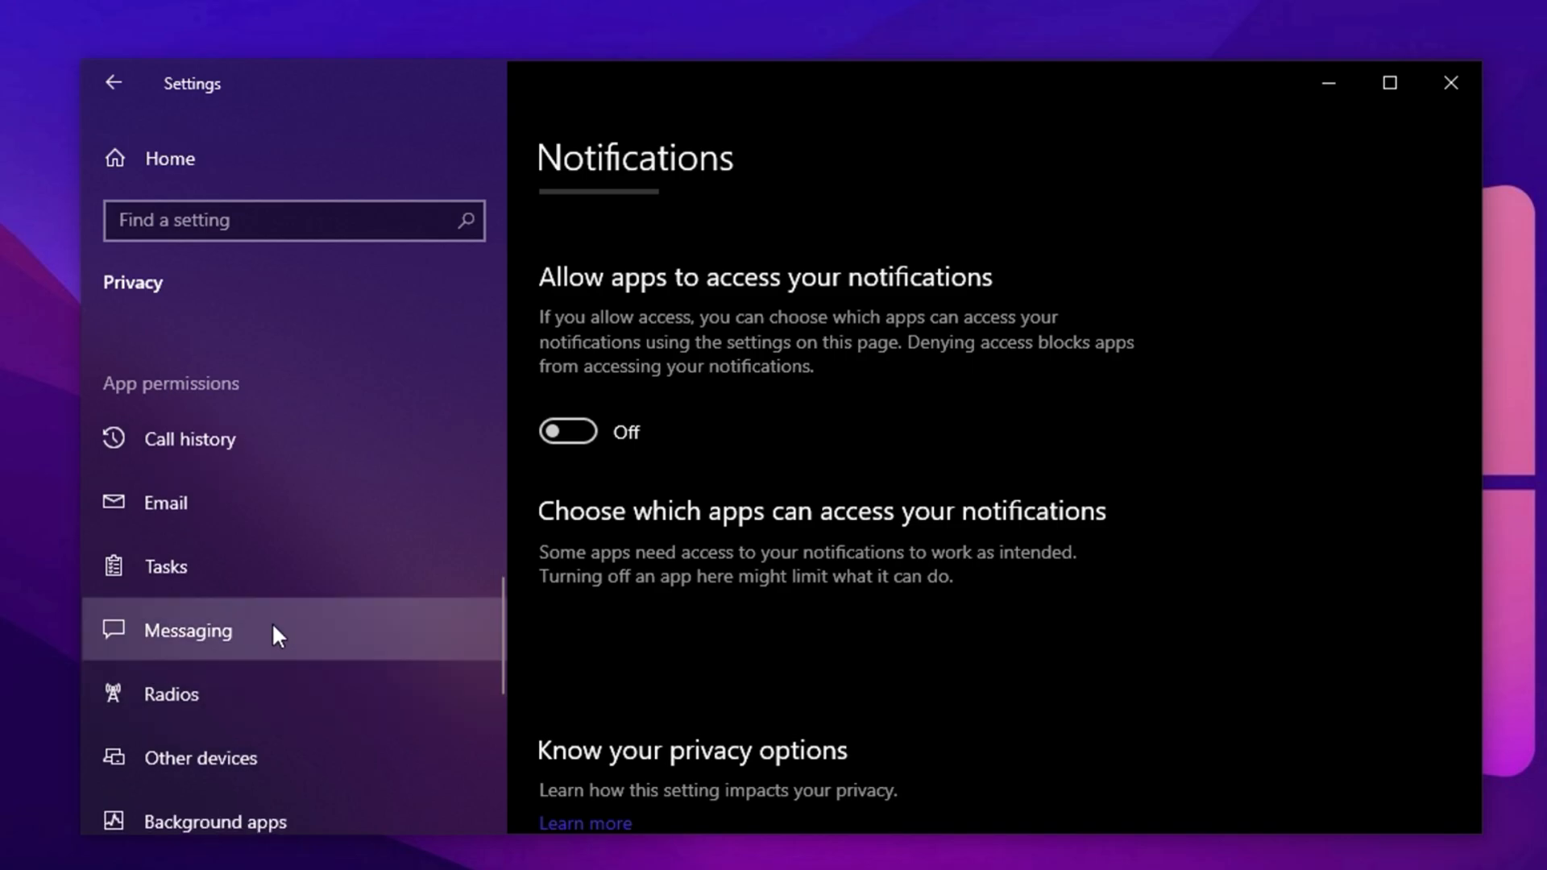
{"action": "left_click", "coordinate": [187, 630]}
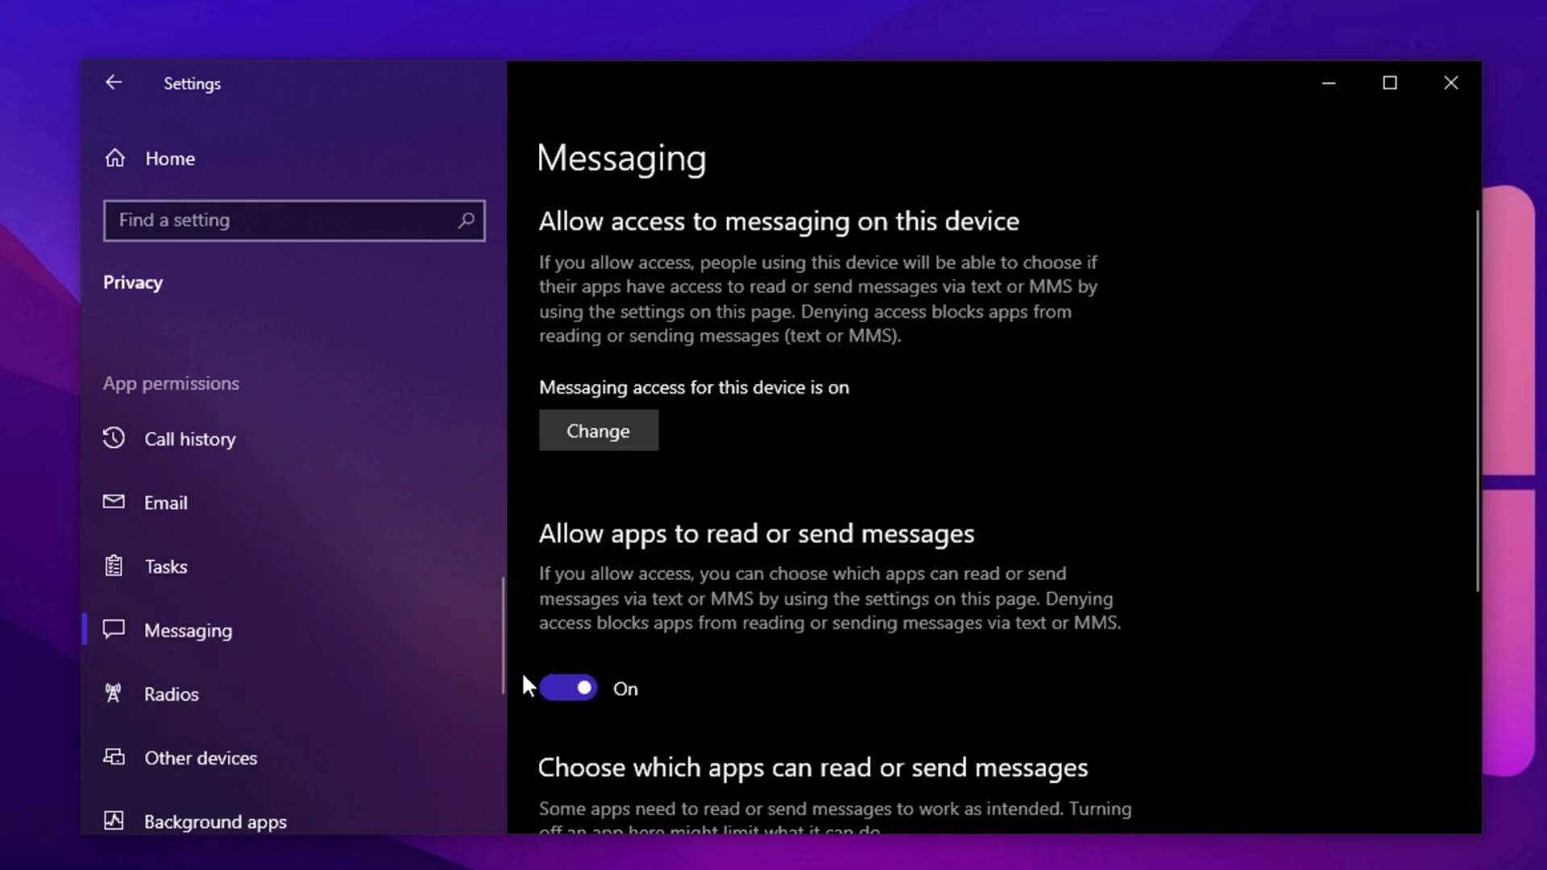
{"action": "left_click", "coordinate": [169, 693]}
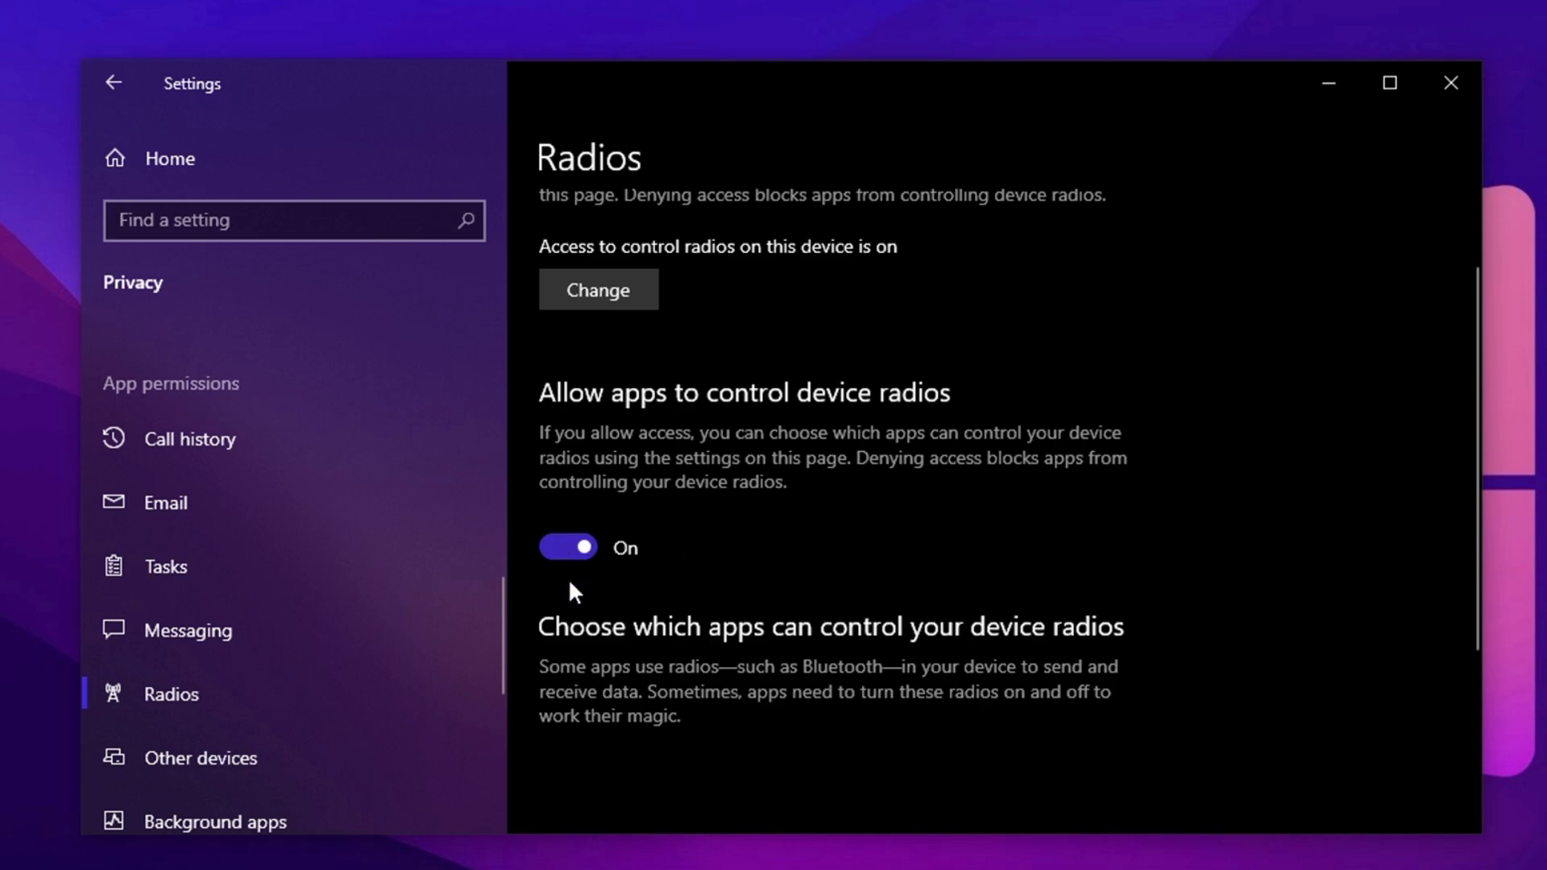
{"action": "mouse_move", "coordinate": [622, 601]}
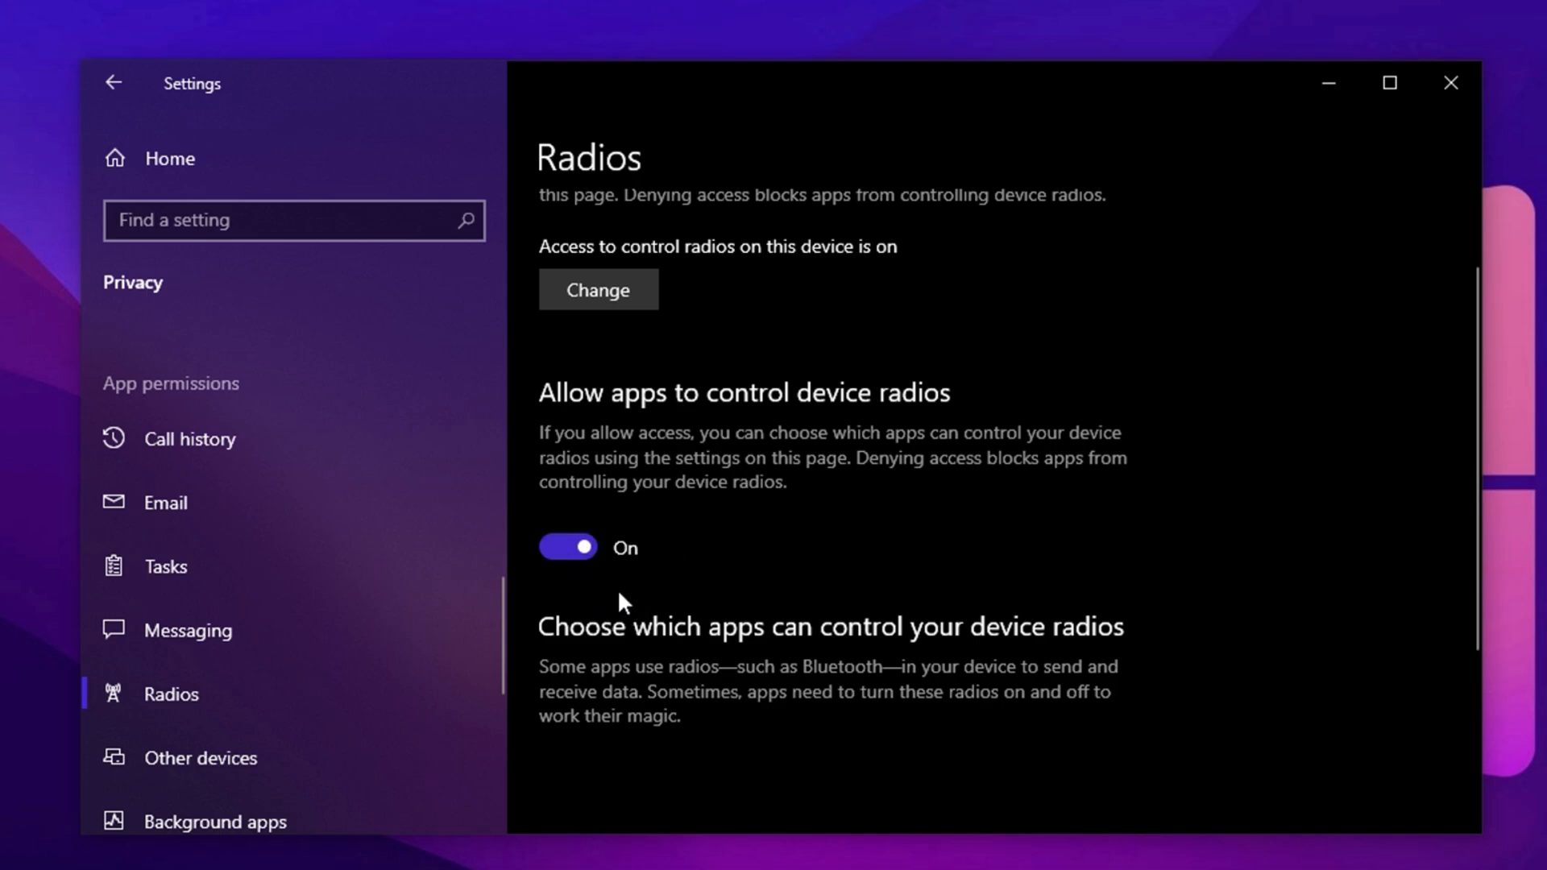
{"action": "scroll", "scroll_direction": "down", "scroll_amount": 3}
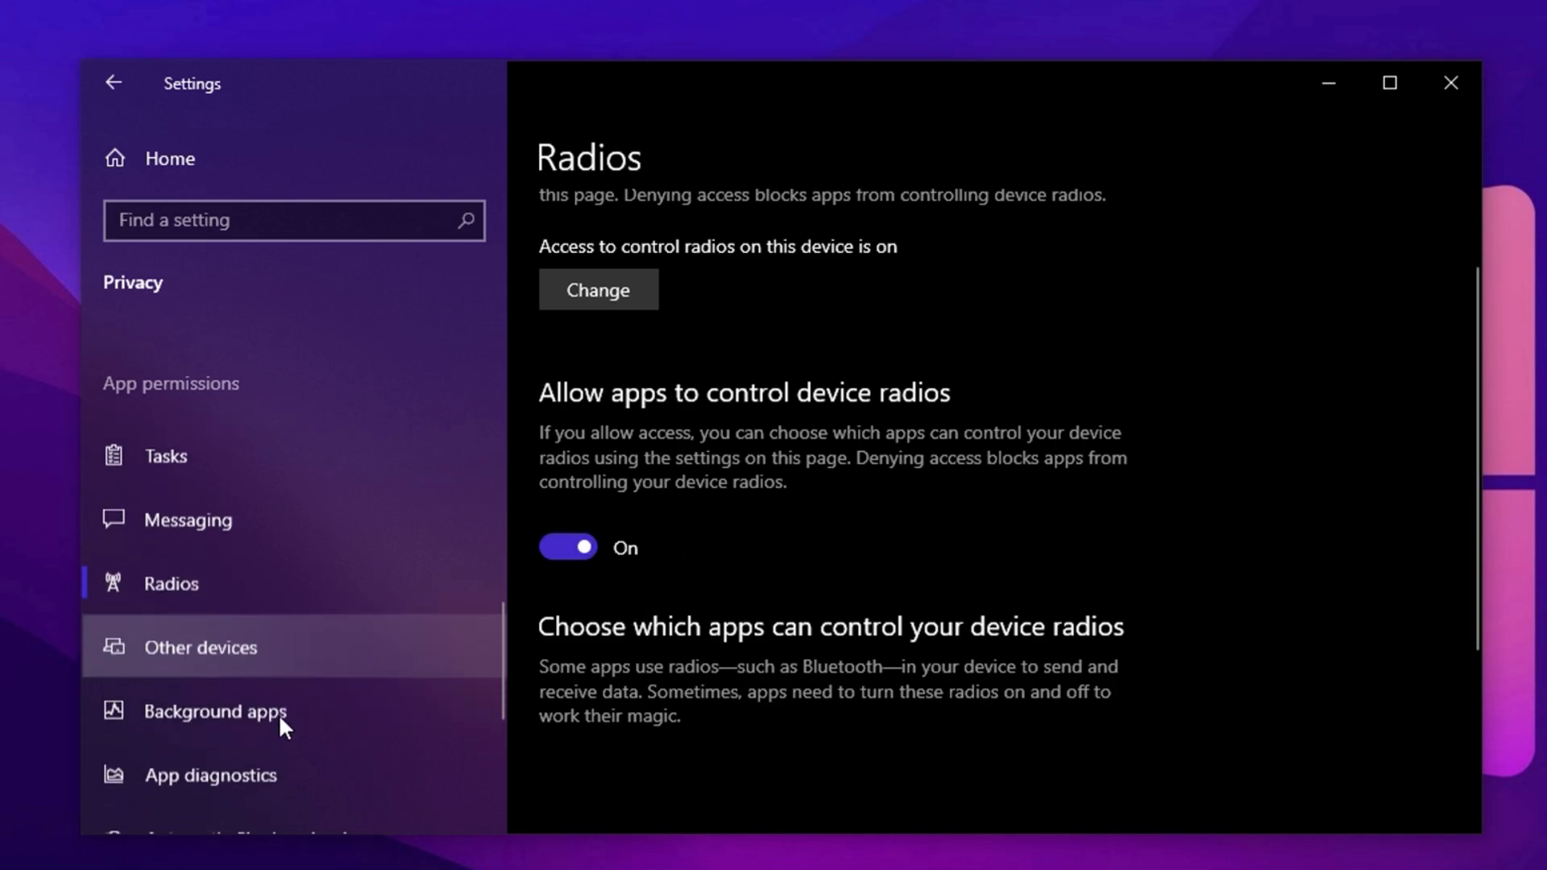
{"action": "scroll", "scroll_direction": "down", "scroll_amount": 3}
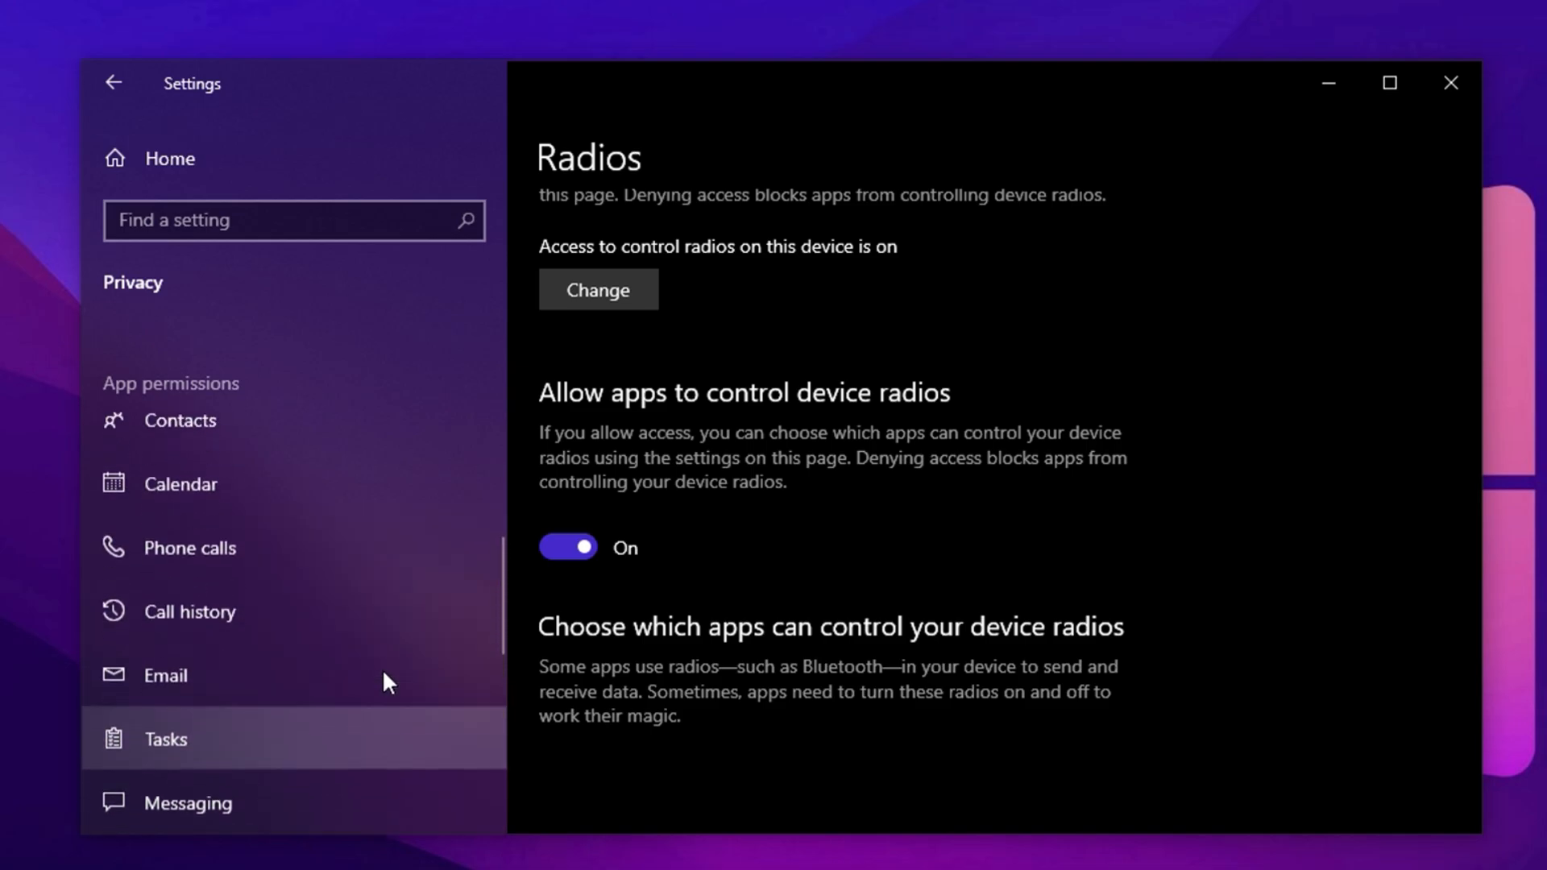
Review the Email app permissions page showing device and app email access on
{"action": "left_click", "coordinate": [164, 675]}
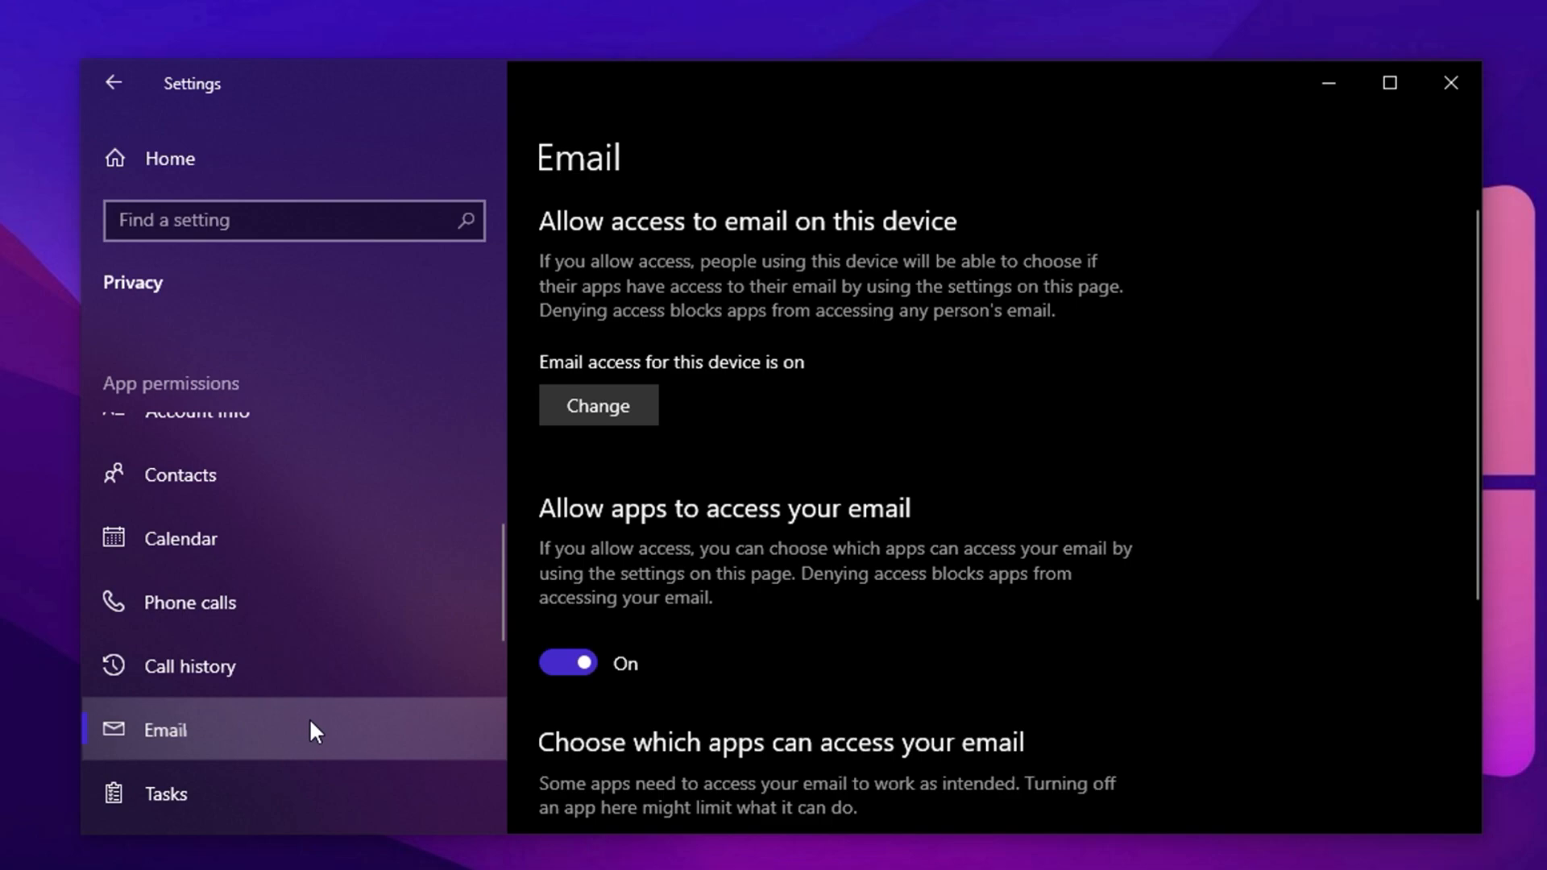
{"action": "scroll", "scroll_direction": "down", "scroll_amount": 3}
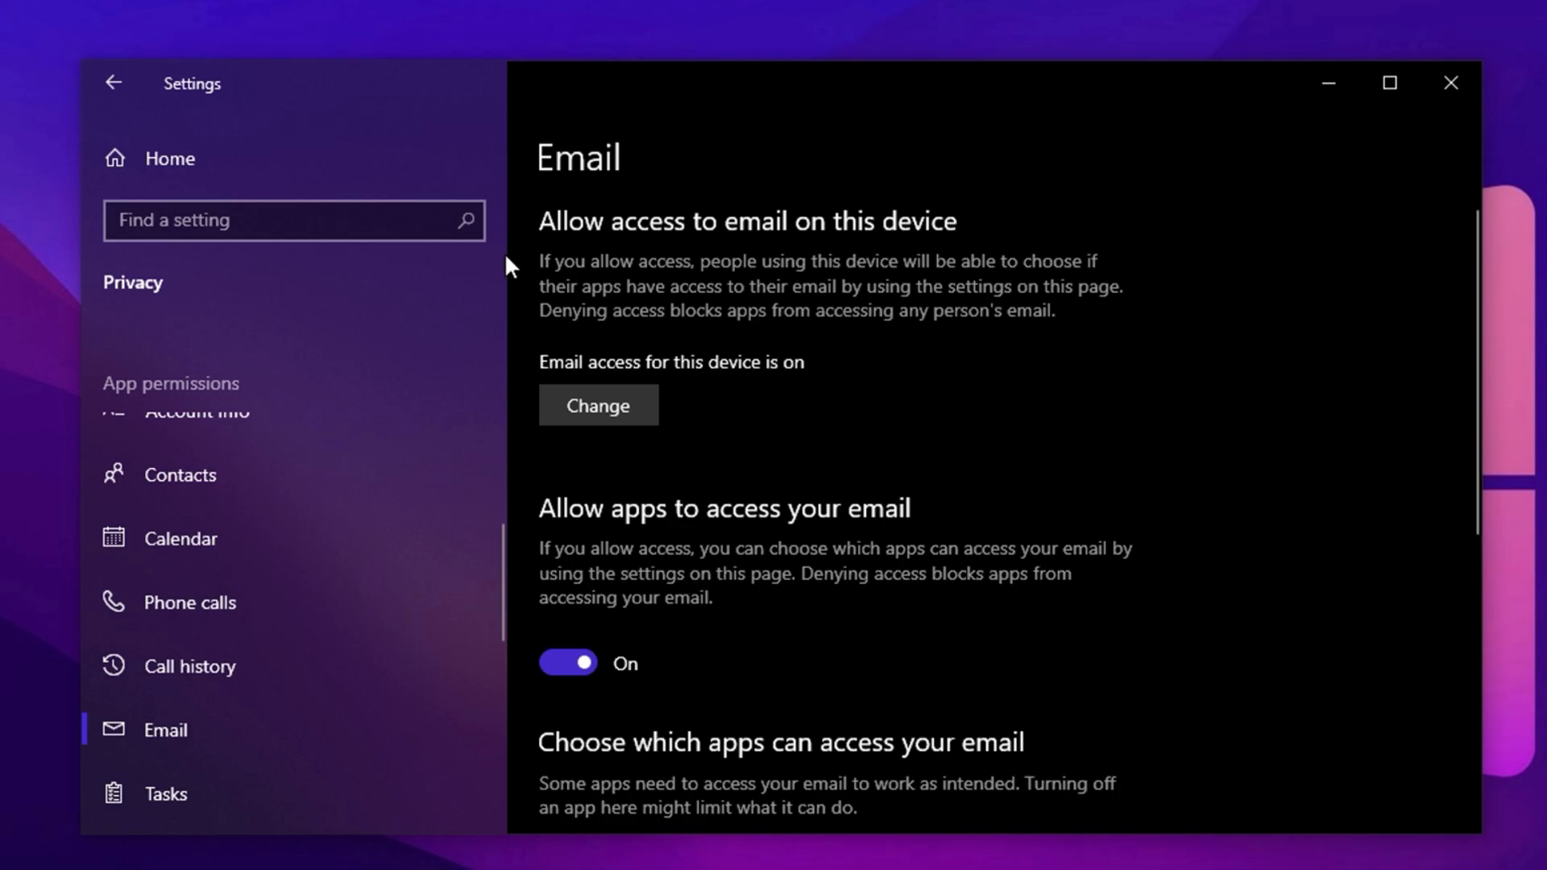
From Settings Home, go to Gaming and switch Game Bar off on the Game Bar page
{"action": "left_click", "coordinate": [112, 82]}
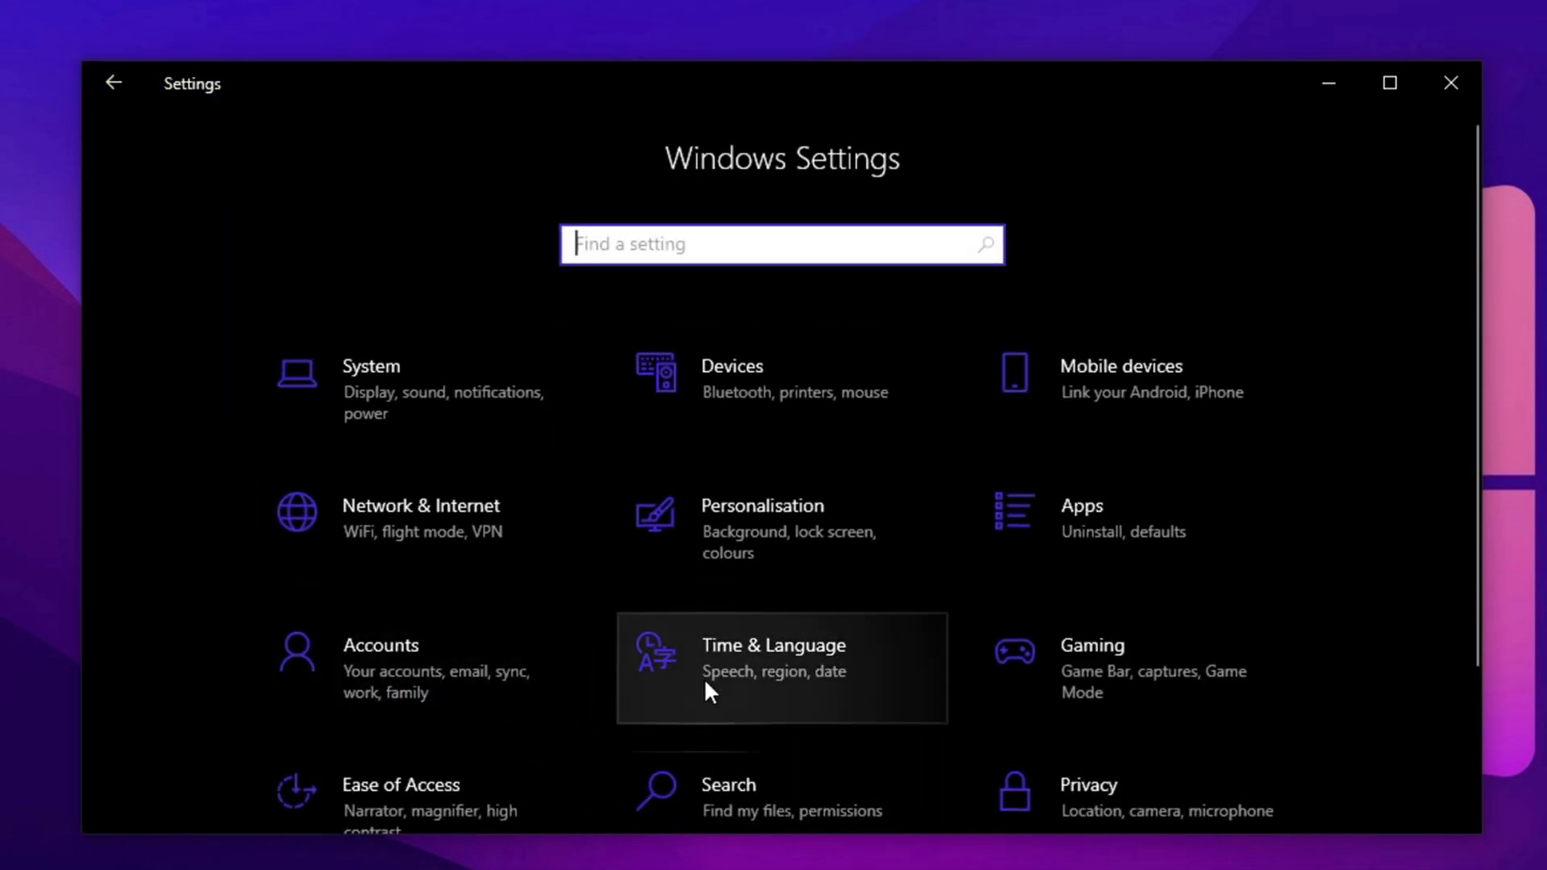
{"action": "scroll", "scroll_direction": "down", "scroll_amount": 3}
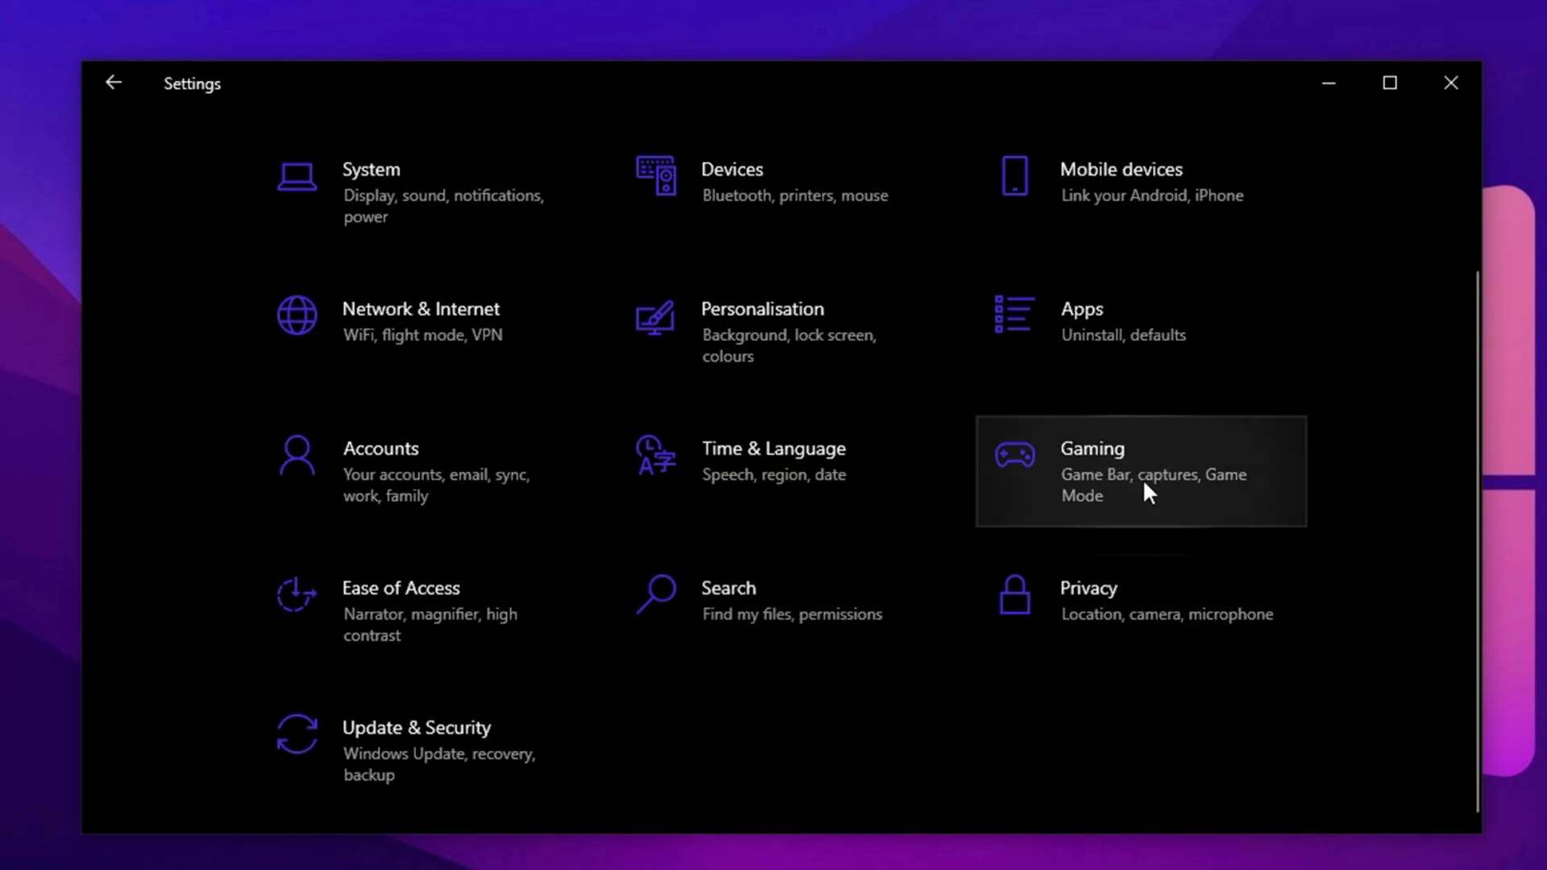
{"action": "left_click", "coordinate": [1140, 472]}
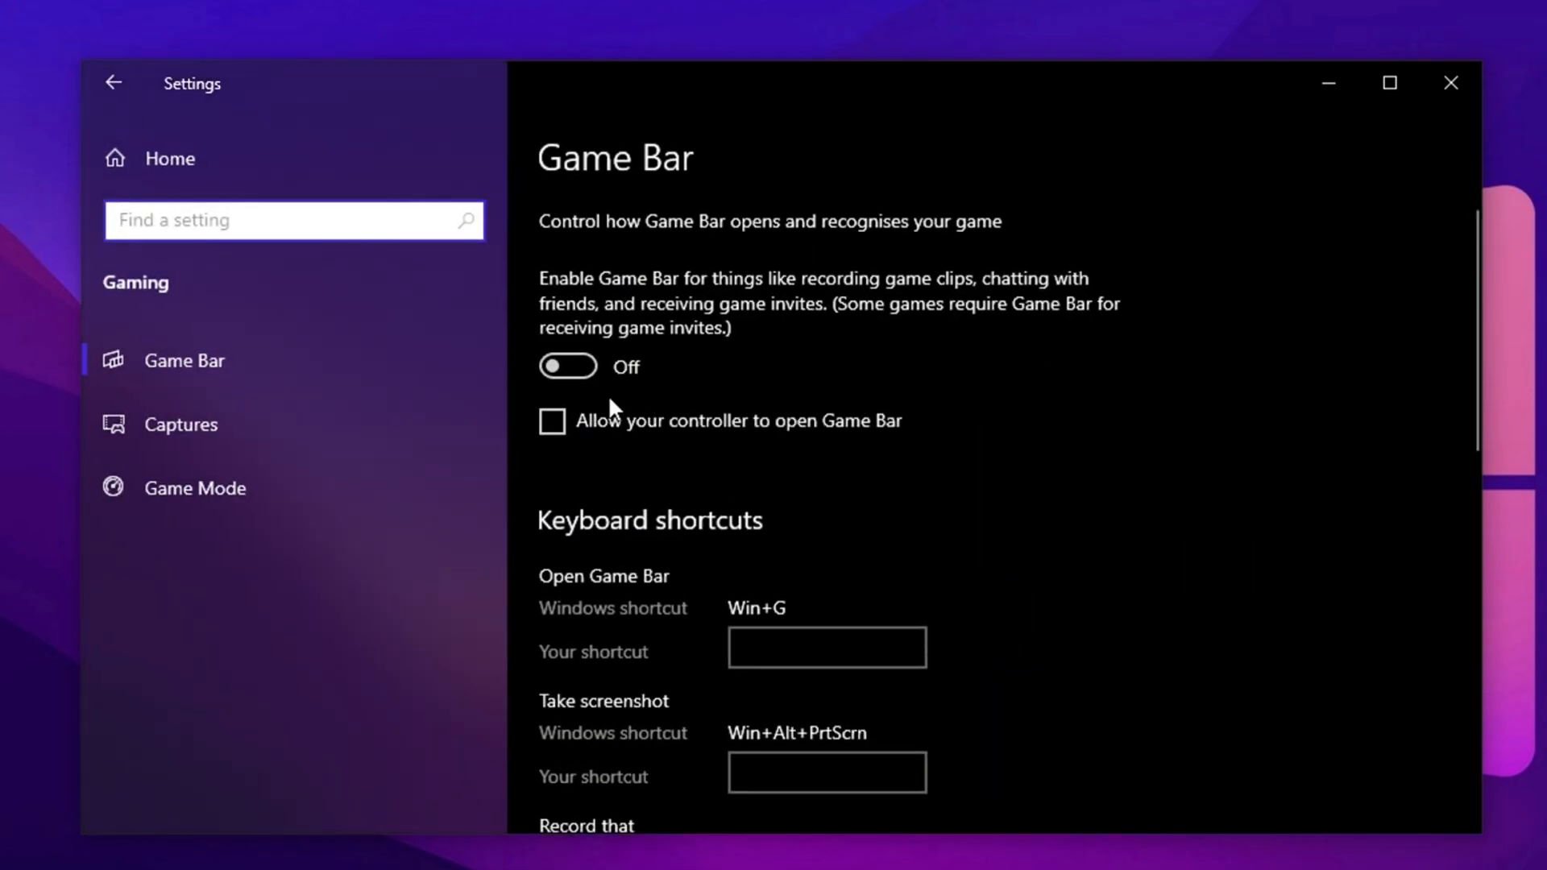
{"action": "left_click", "coordinate": [294, 221]}
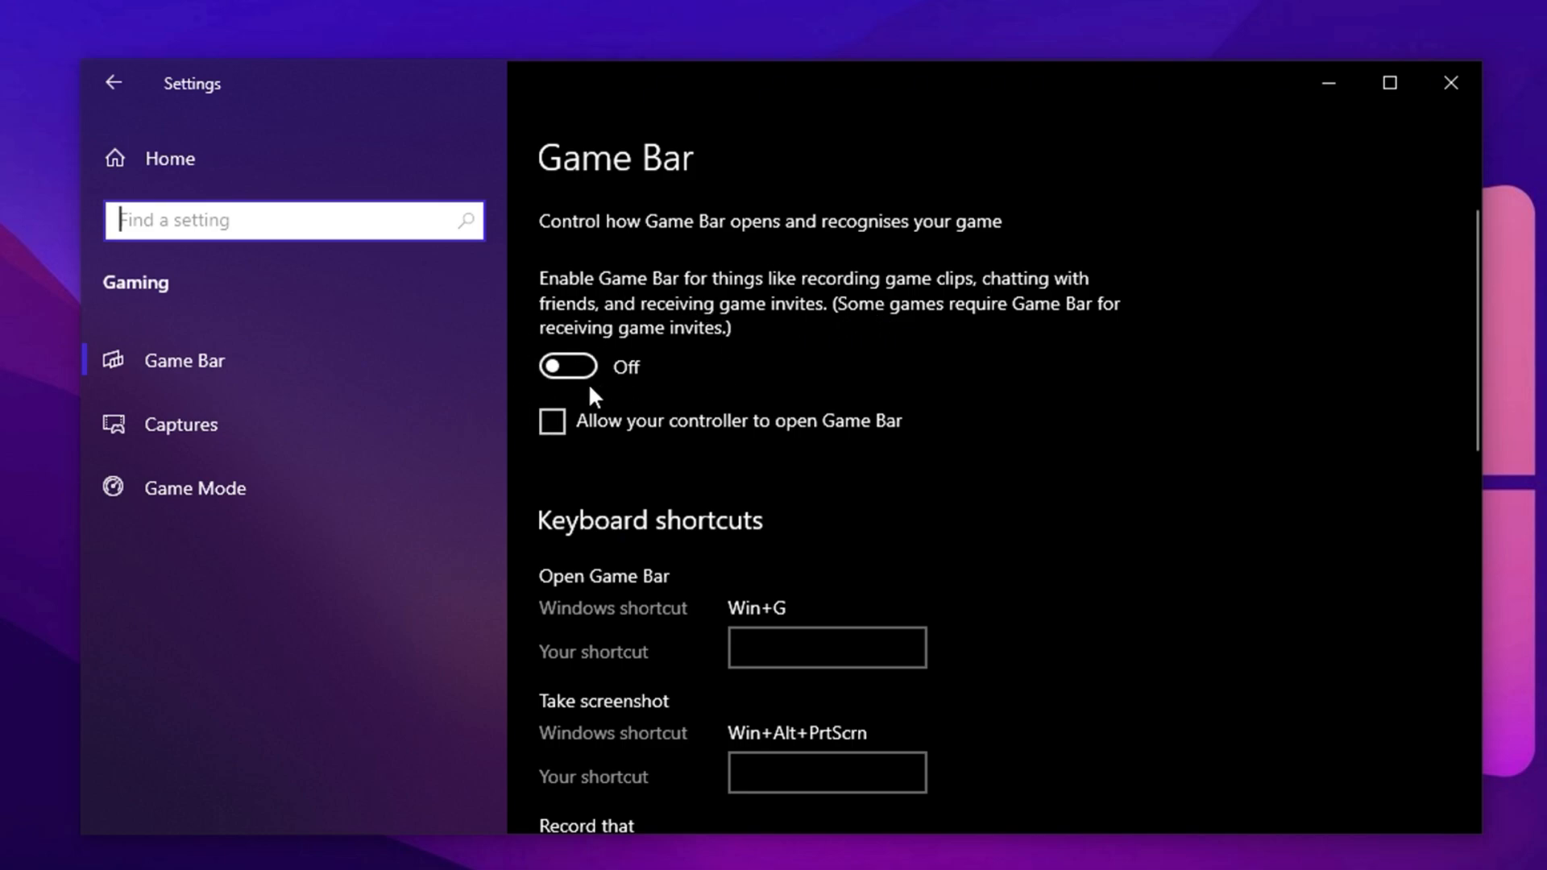
{"action": "scroll", "scroll_direction": "down", "scroll_amount": 3}
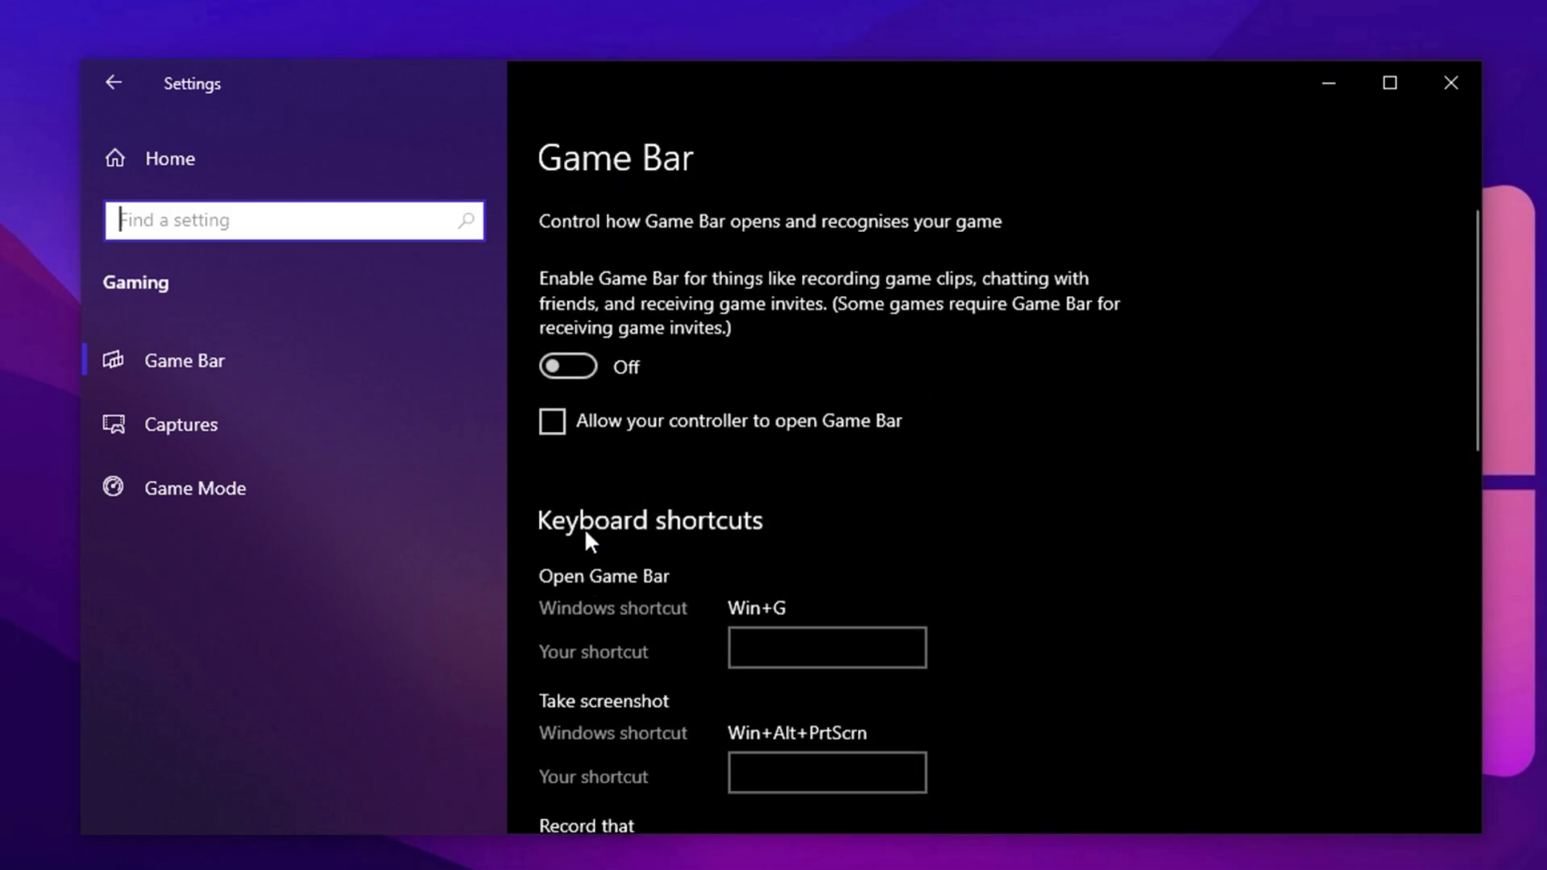
{"action": "mouse_move", "coordinate": [601, 410]}
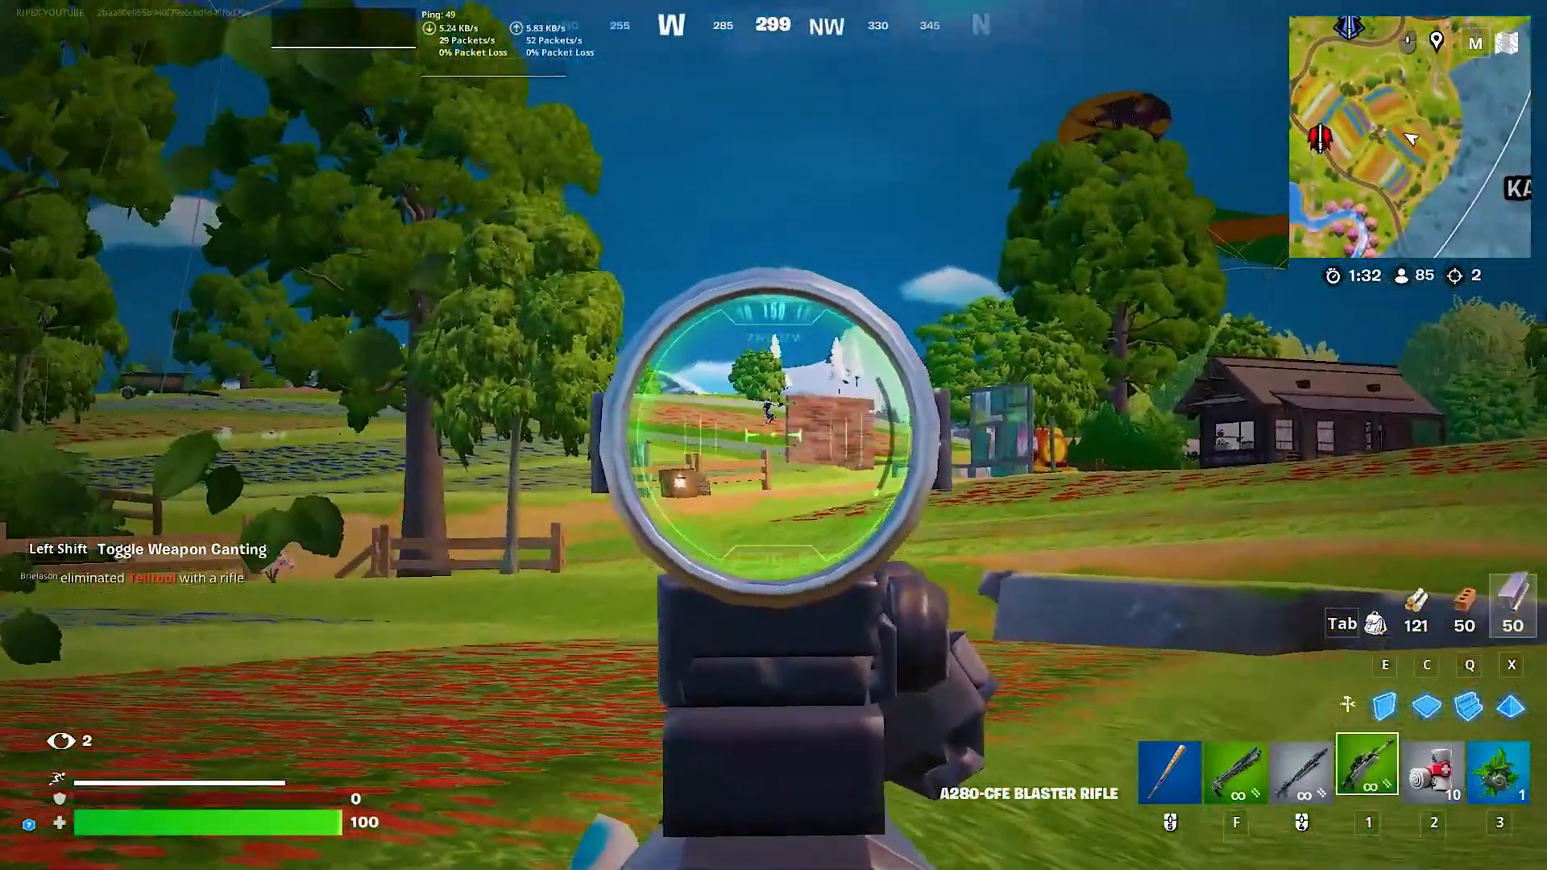
Fire at the scoped enemy to score the elimination and complete the ranked quest
{"action": "left_click", "coordinate": [774, 435]}
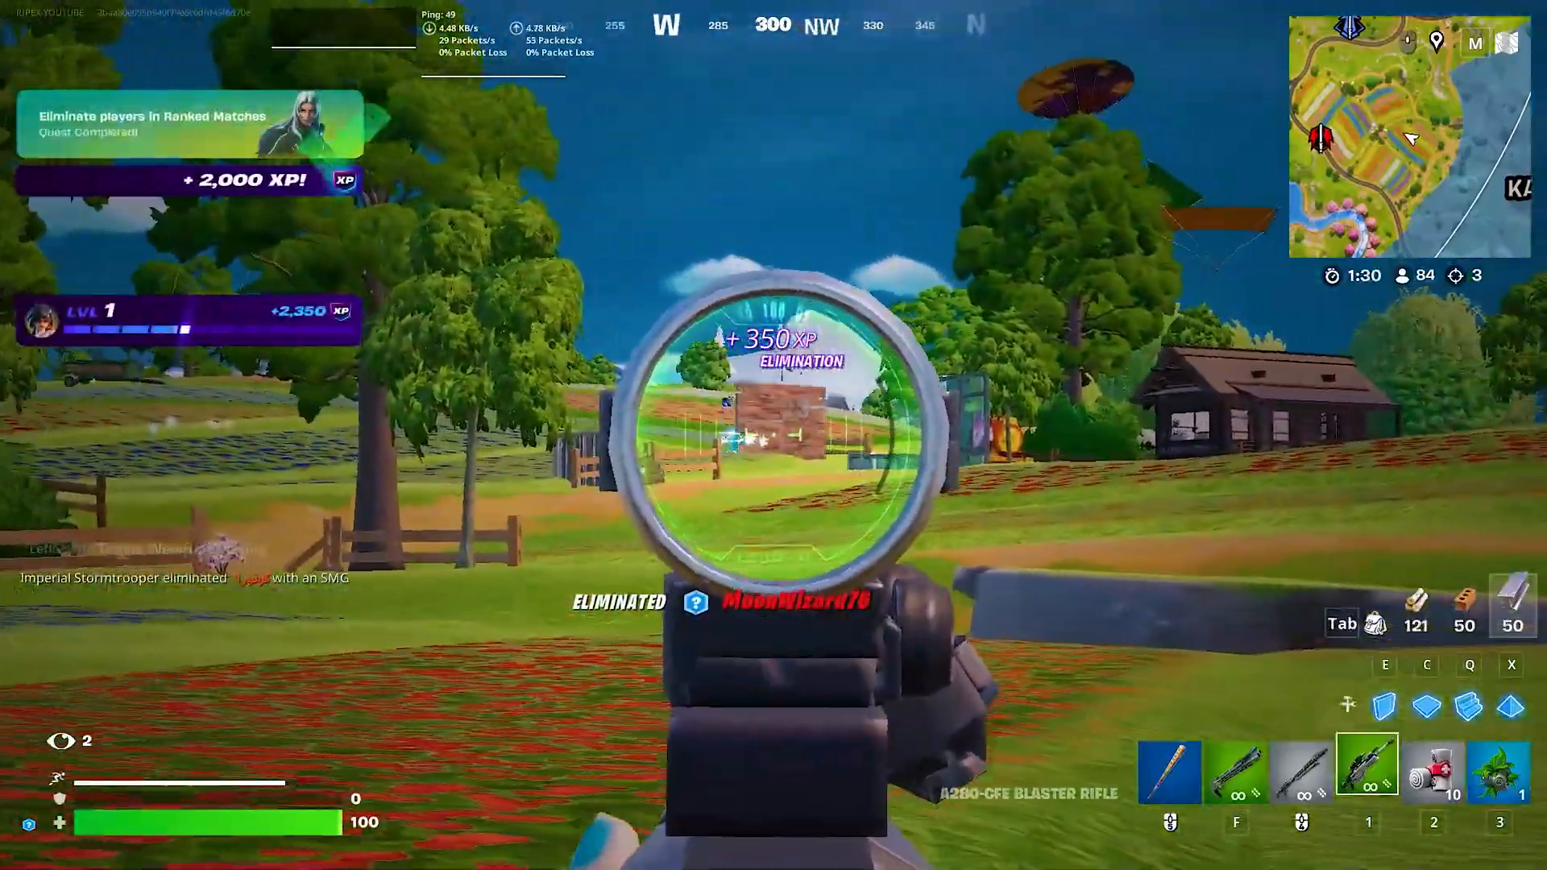